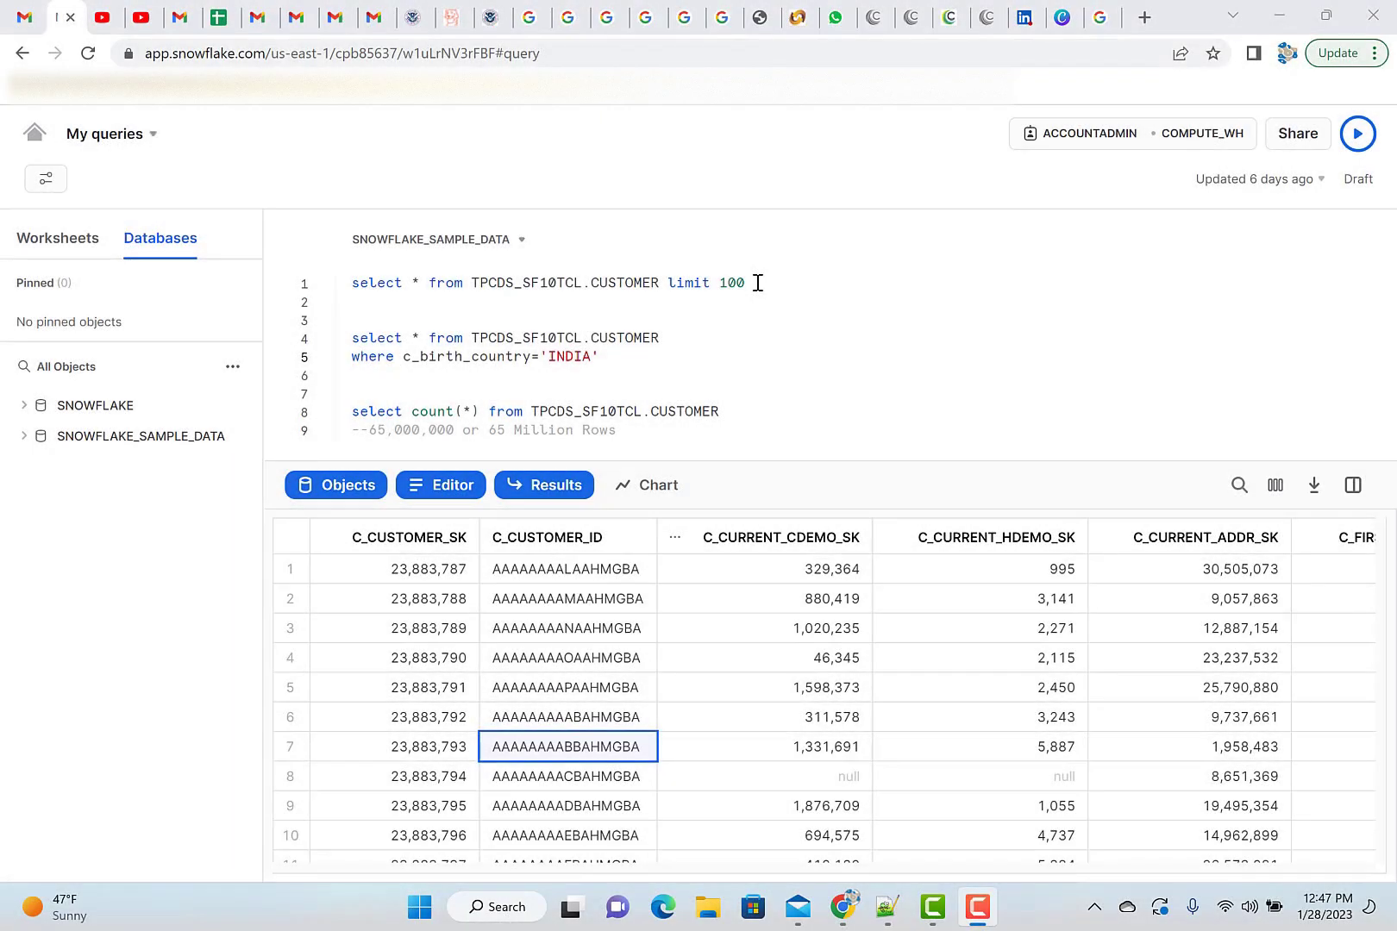
{"action": "mouse_move", "coordinate": [366, 260]}
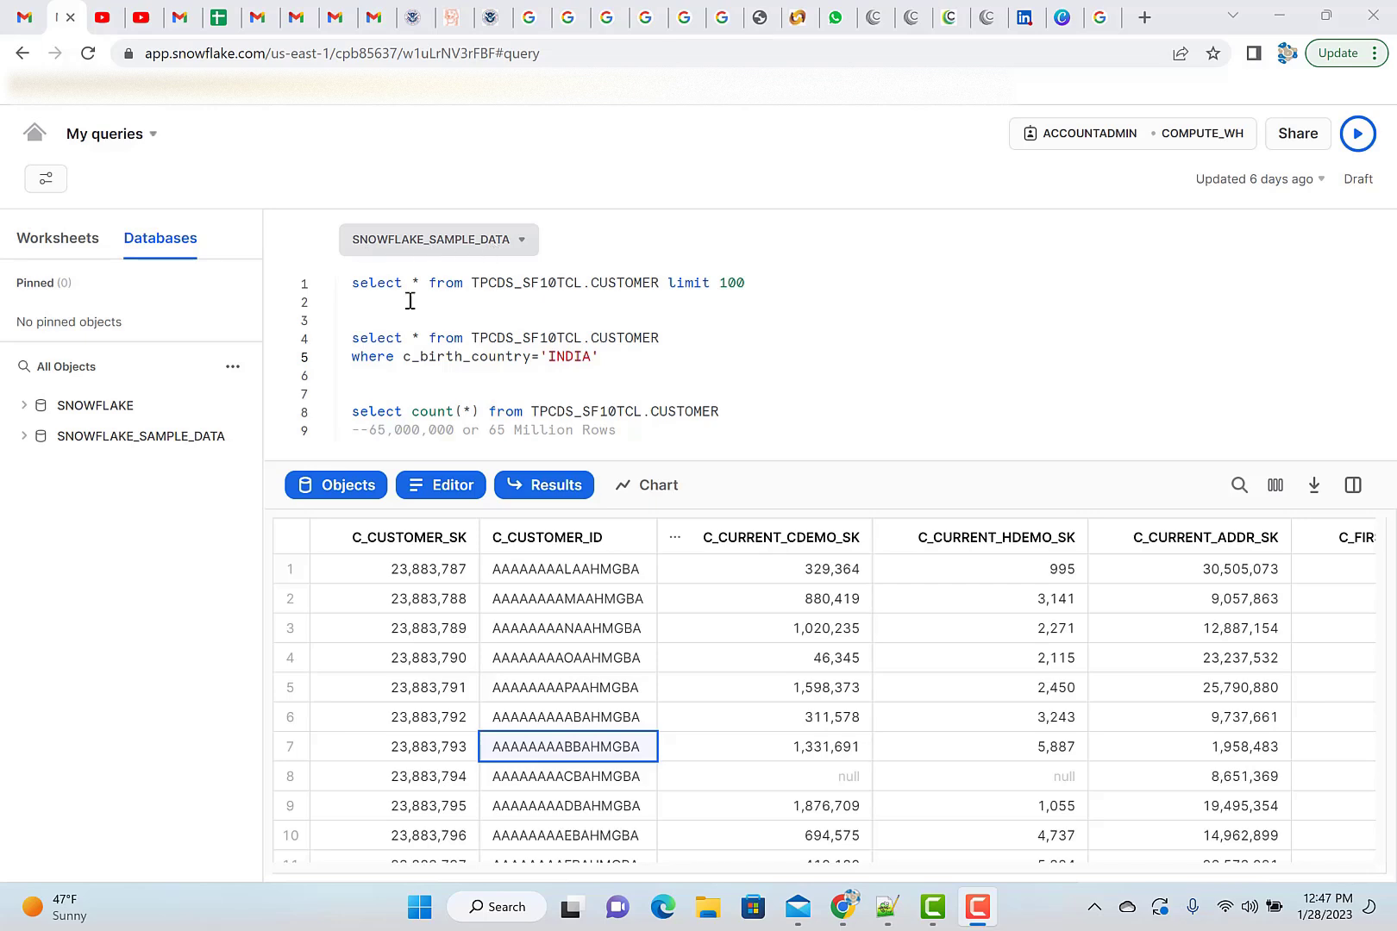
Expand SNOWFLAKE_SAMPLE_DATA, check the TPCDS_SF10TCL schema details, and list its tables.
{"action": "left_click", "coordinate": [139, 435]}
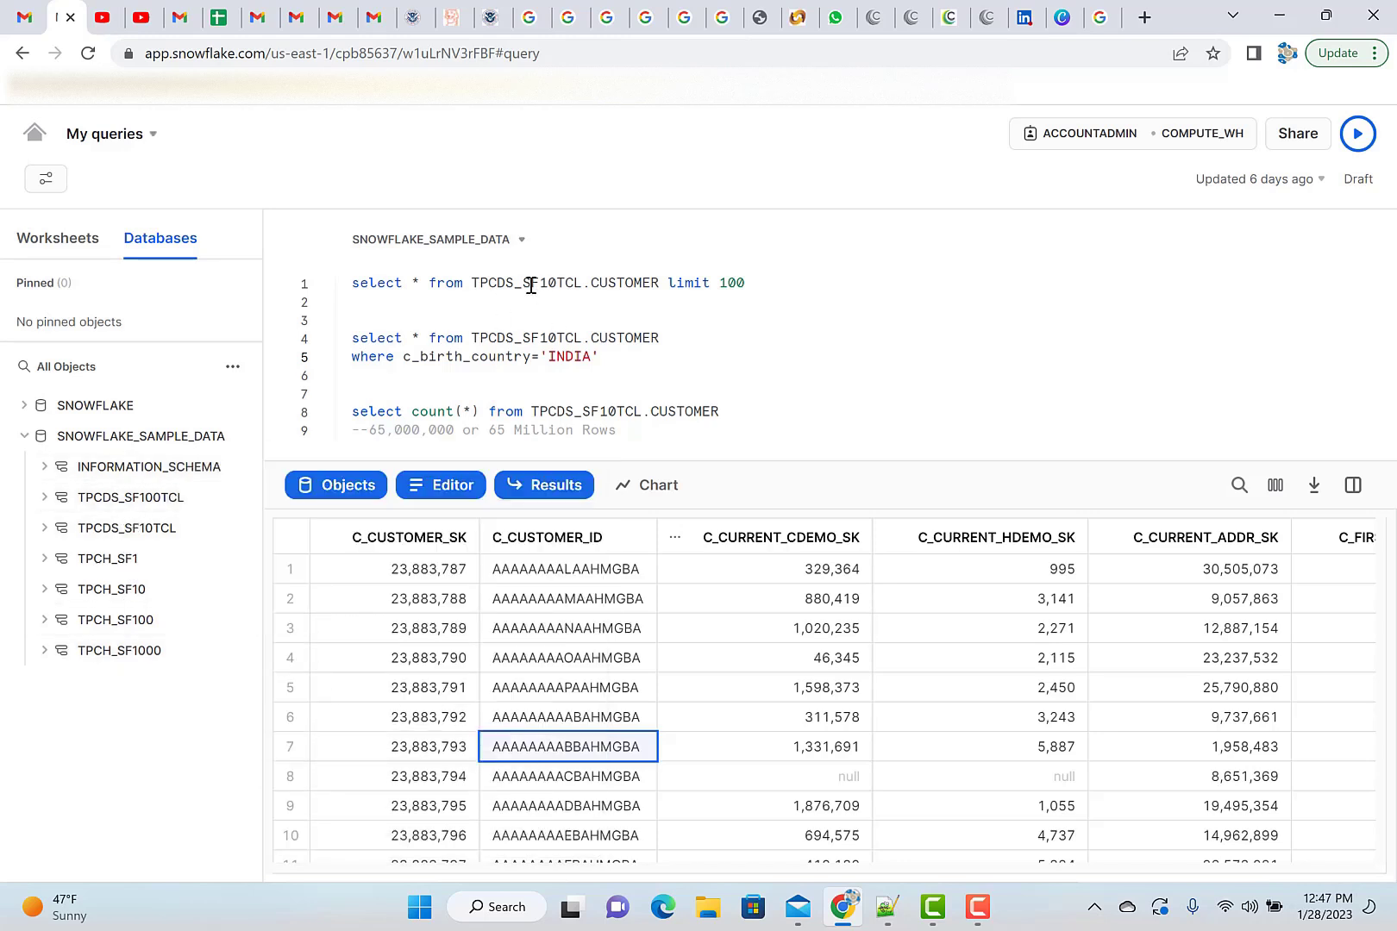
{"action": "left_click", "coordinate": [125, 527]}
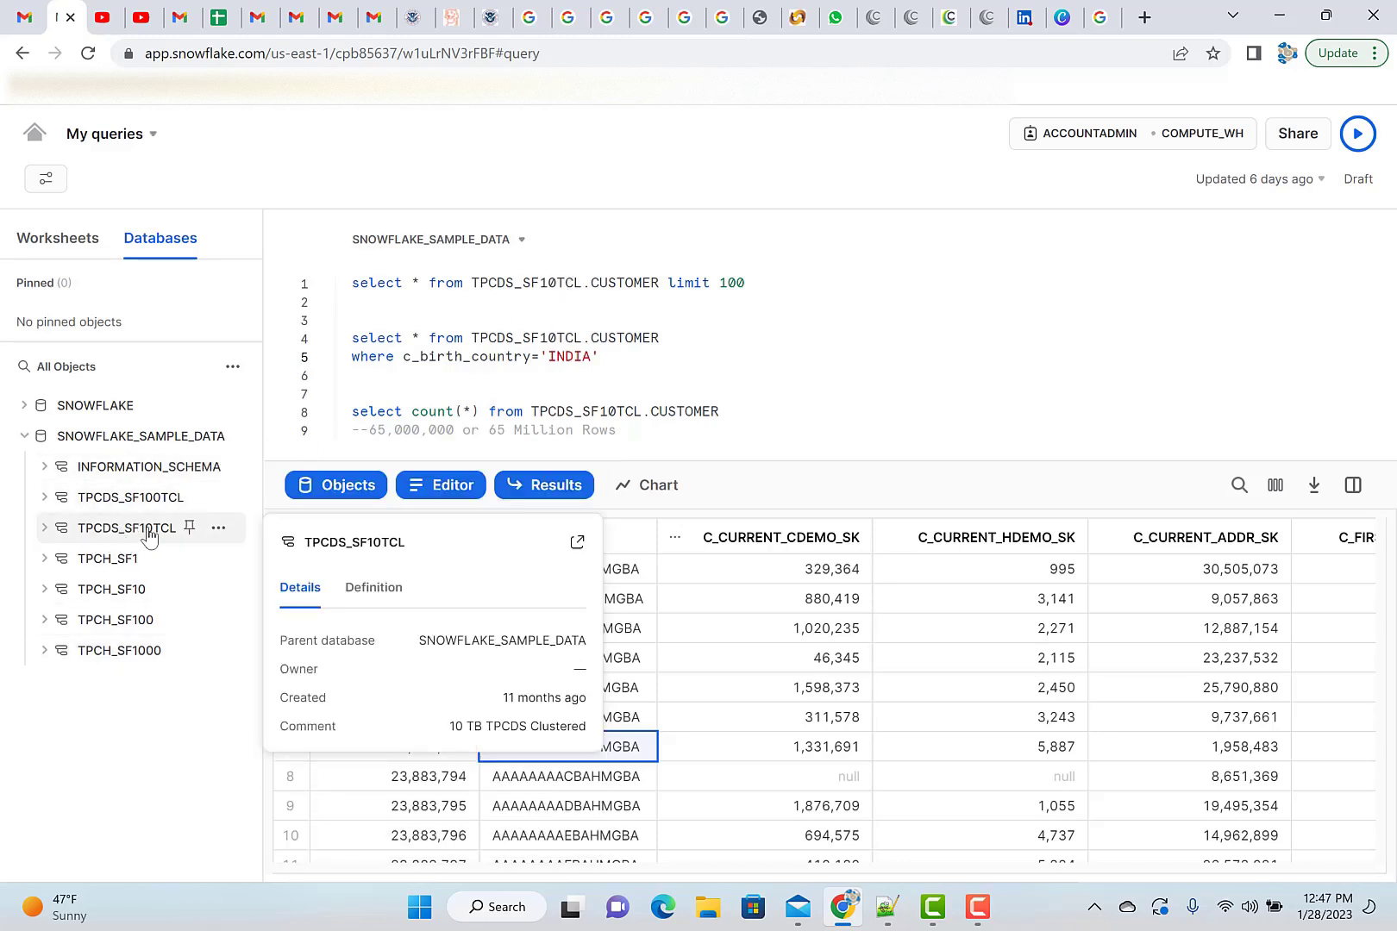
{"action": "left_click", "coordinate": [44, 528]}
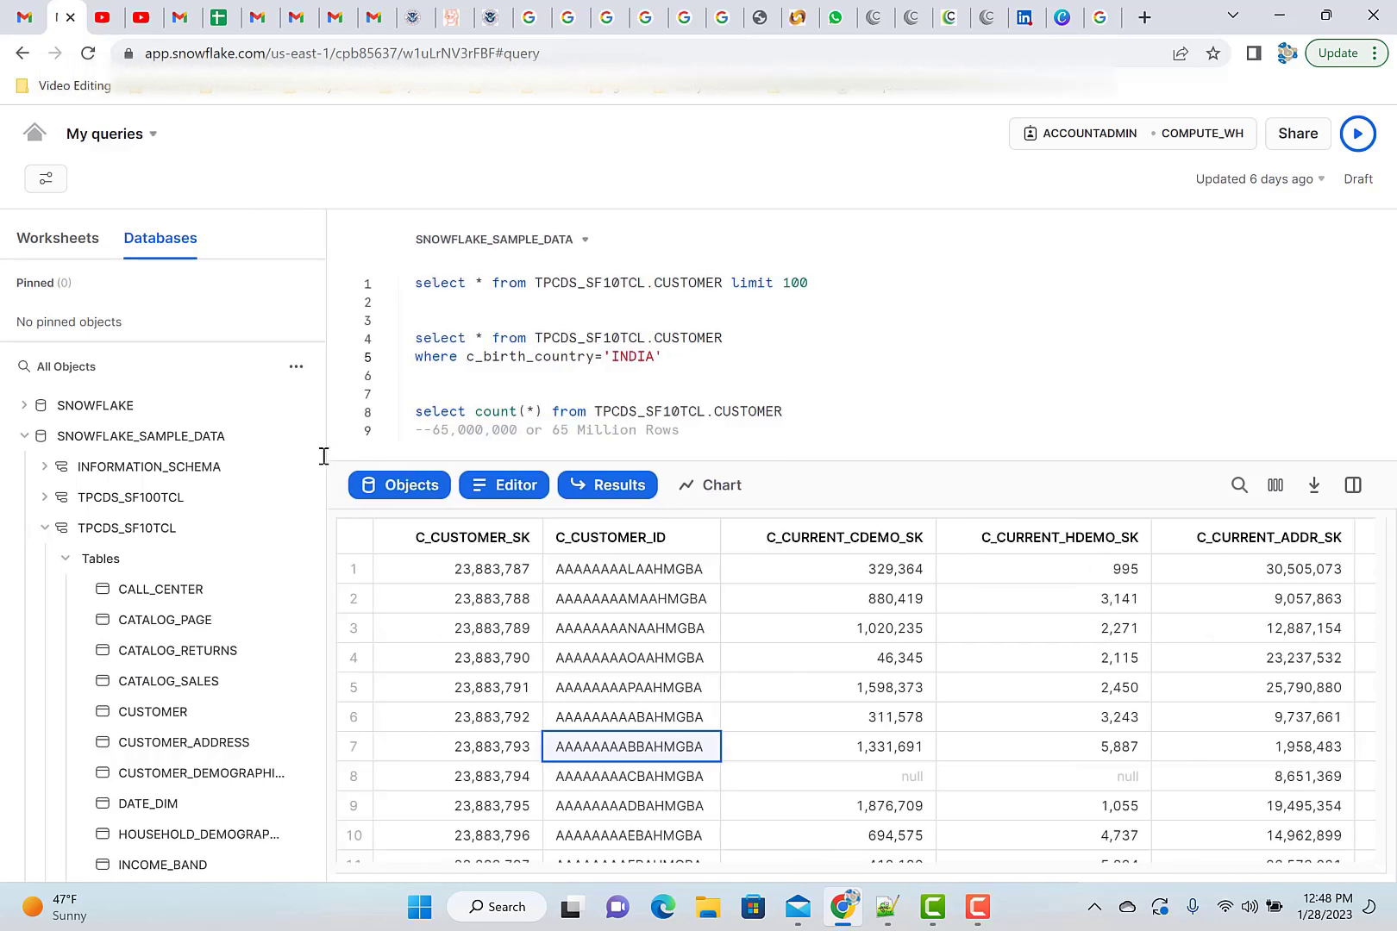
Toggle the Objects pane off and on, then show stats for row 6's C_CUSTOMER_SK (23883792).
{"action": "left_click", "coordinate": [139, 436]}
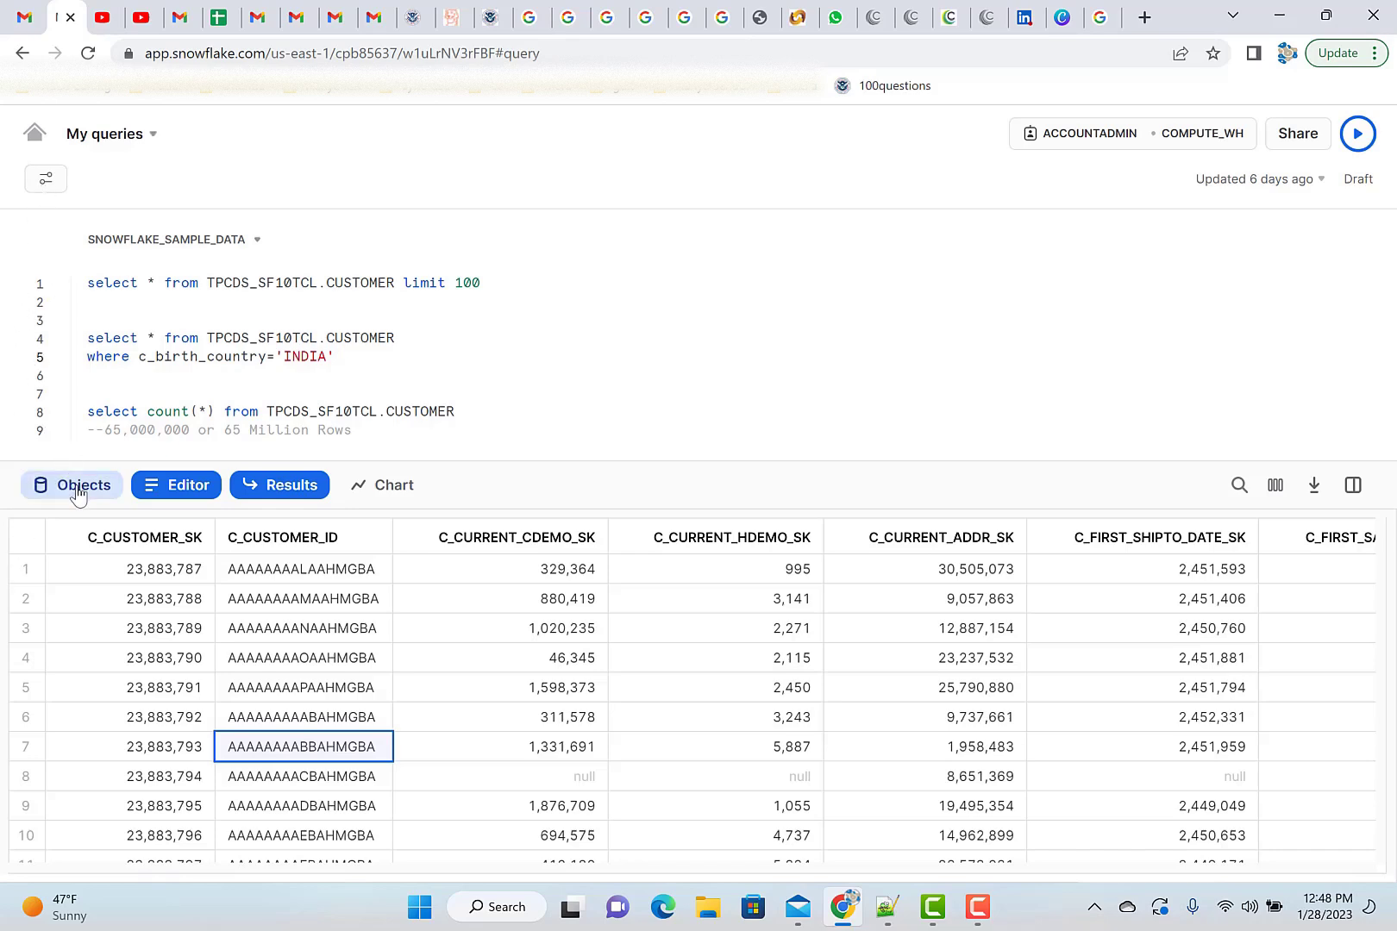
{"action": "left_click", "coordinate": [72, 485]}
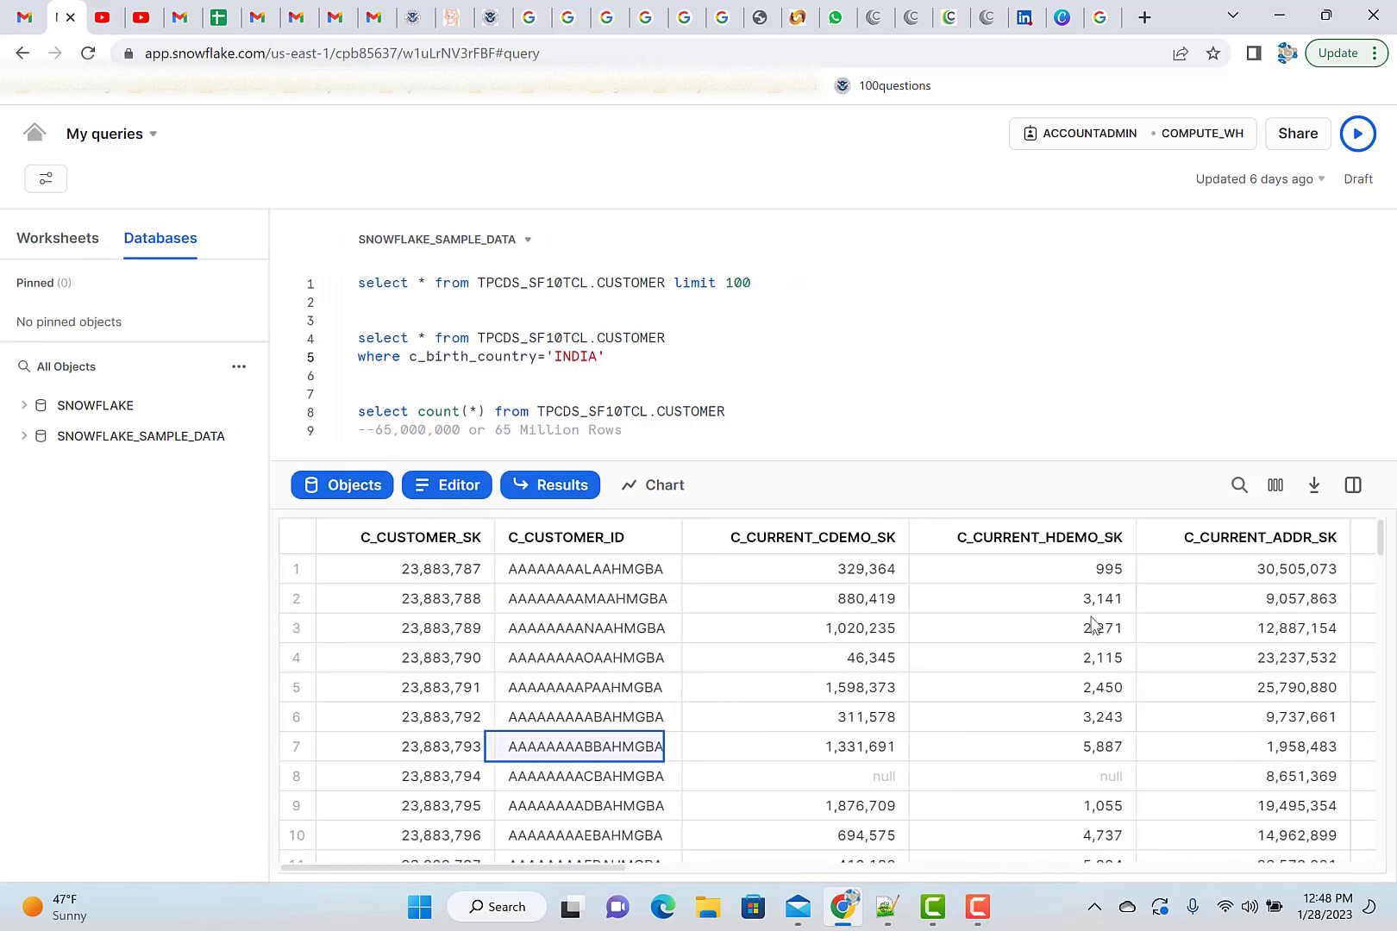
{"action": "mouse_move", "coordinate": [1353, 485]}
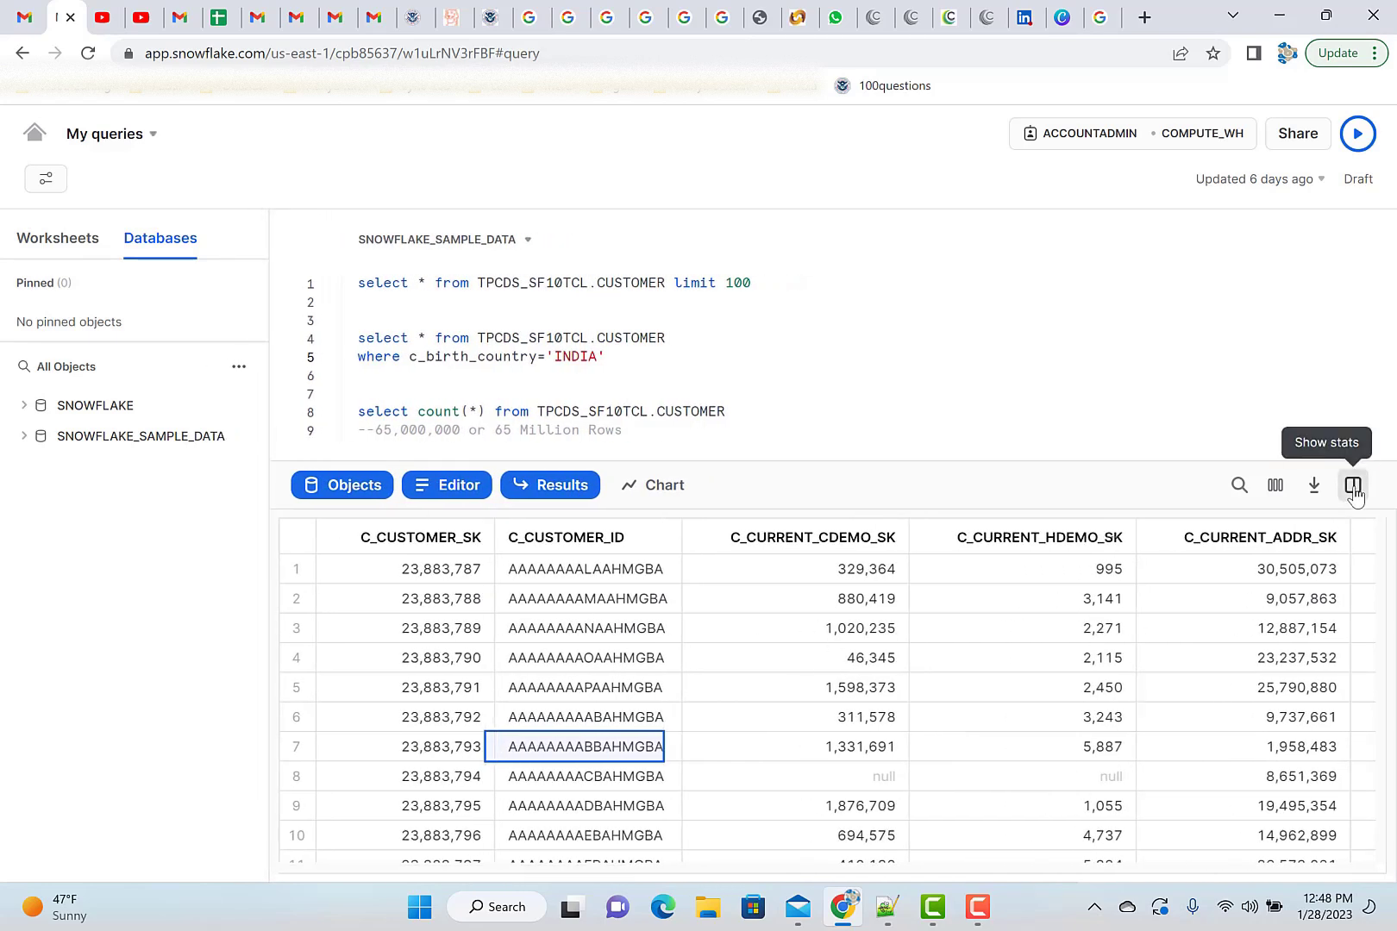
{"action": "left_click", "coordinate": [1351, 484]}
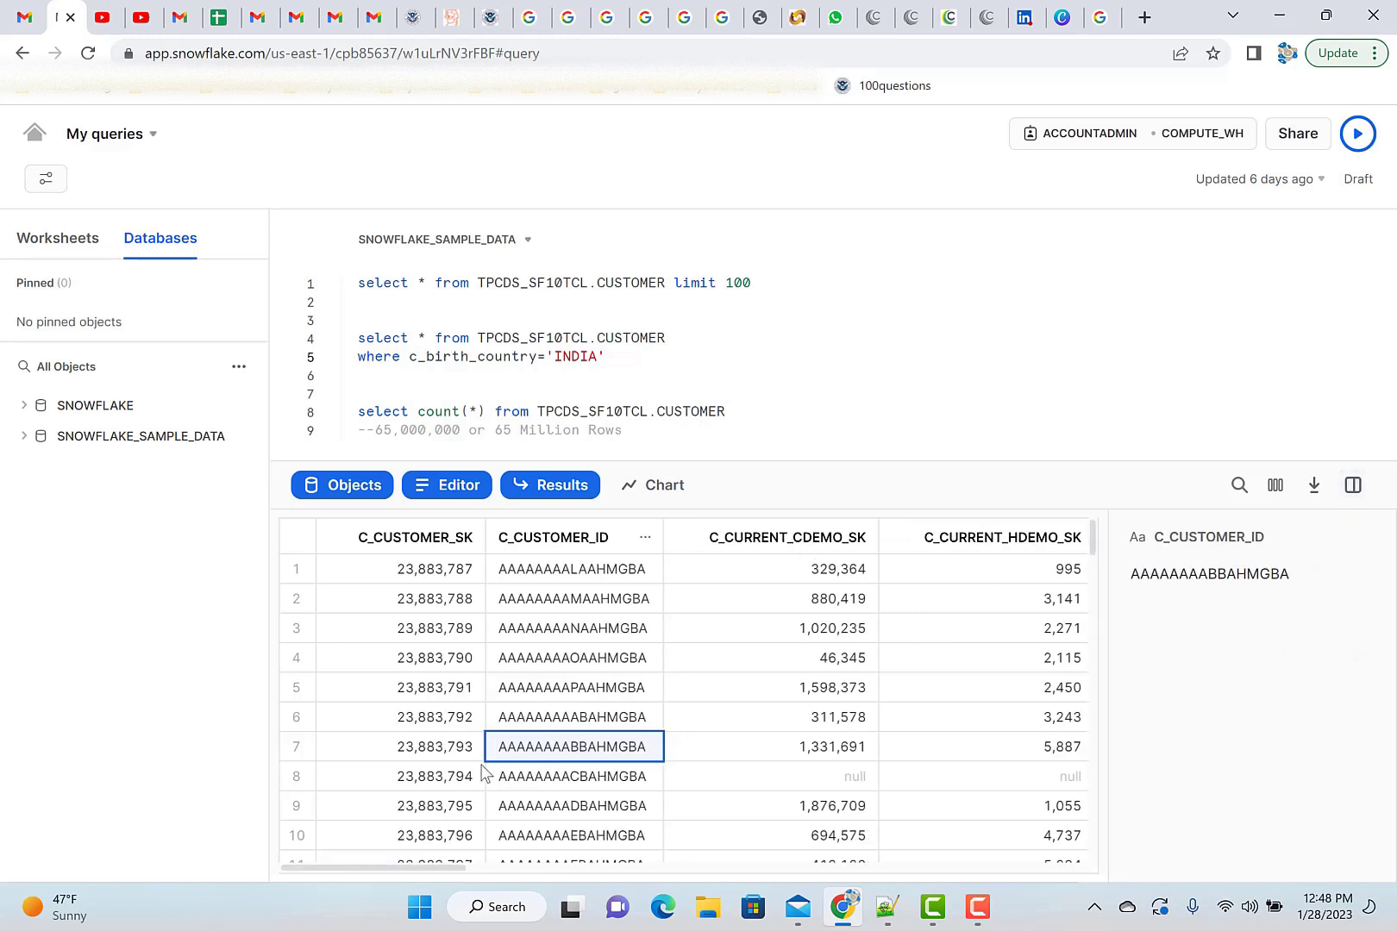
{"action": "left_click", "coordinate": [400, 716]}
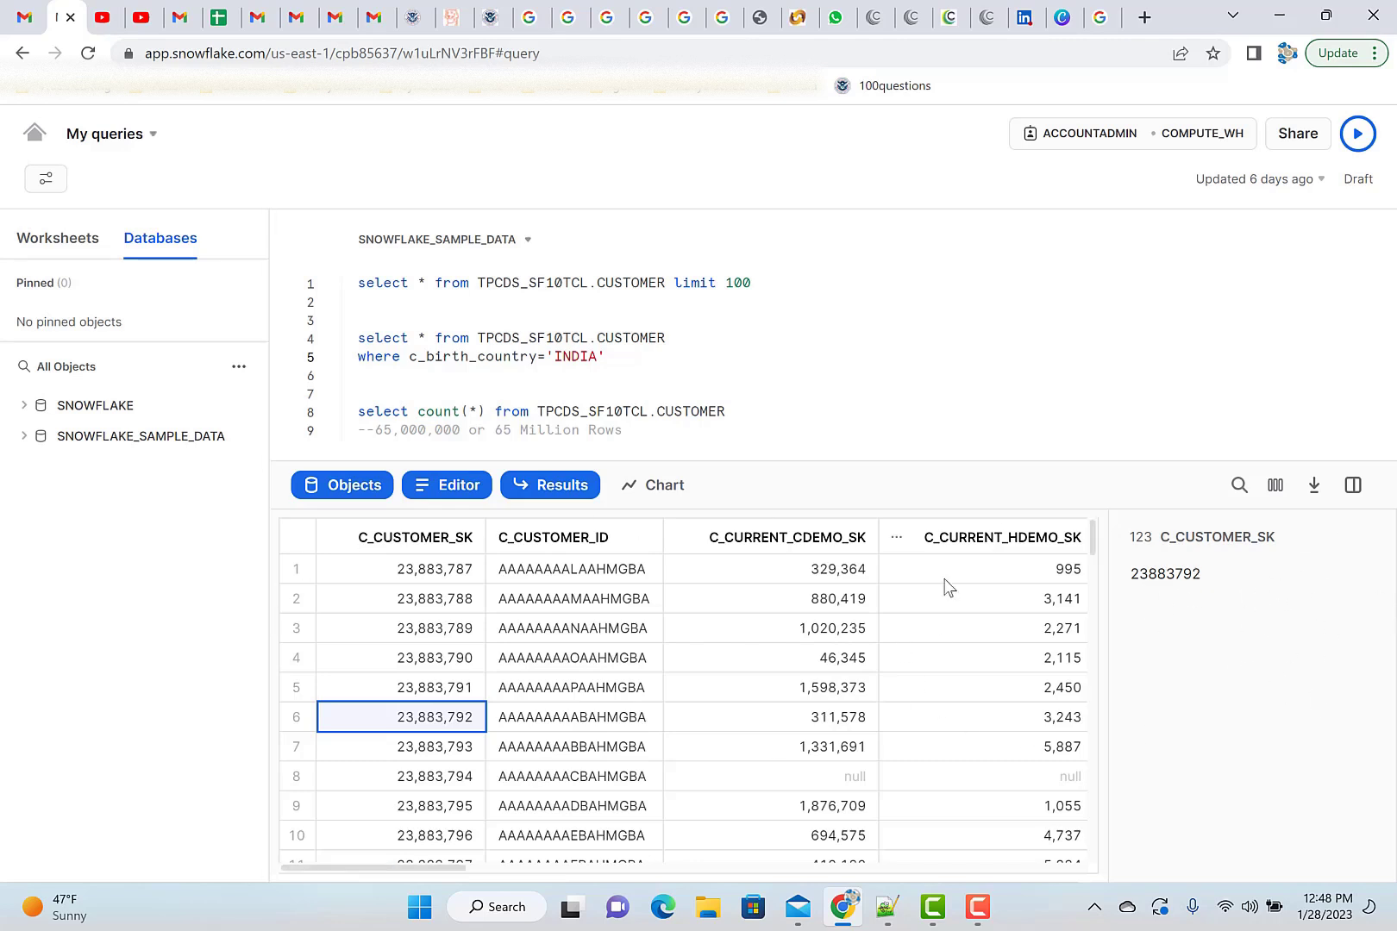
{"action": "mouse_move", "coordinate": [1353, 485]}
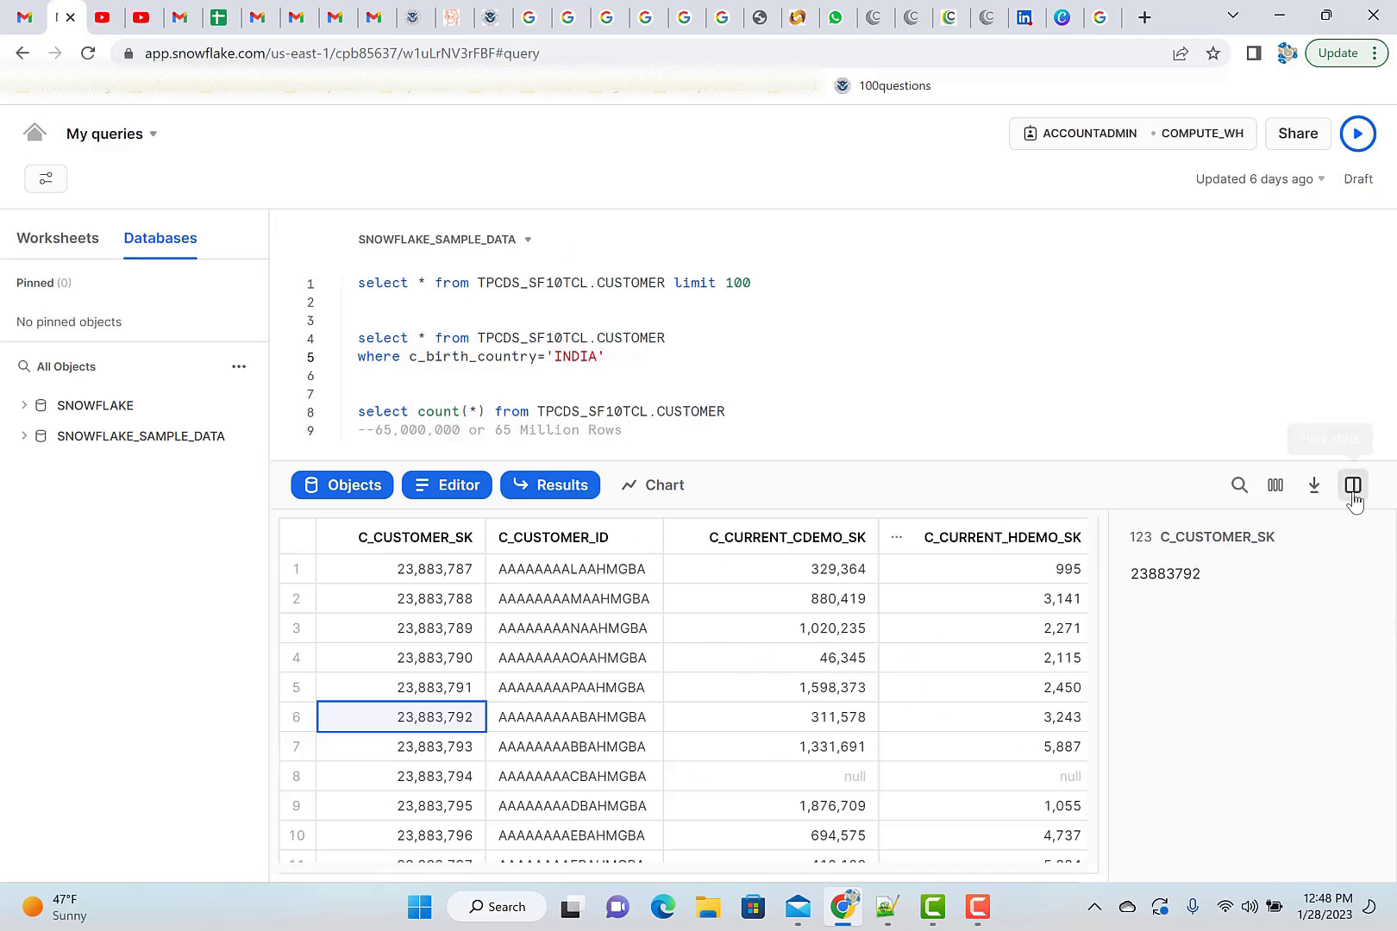
Hide the statistics panel and scroll down the full-width CUSTOMER results.
{"action": "left_click", "coordinate": [1352, 485]}
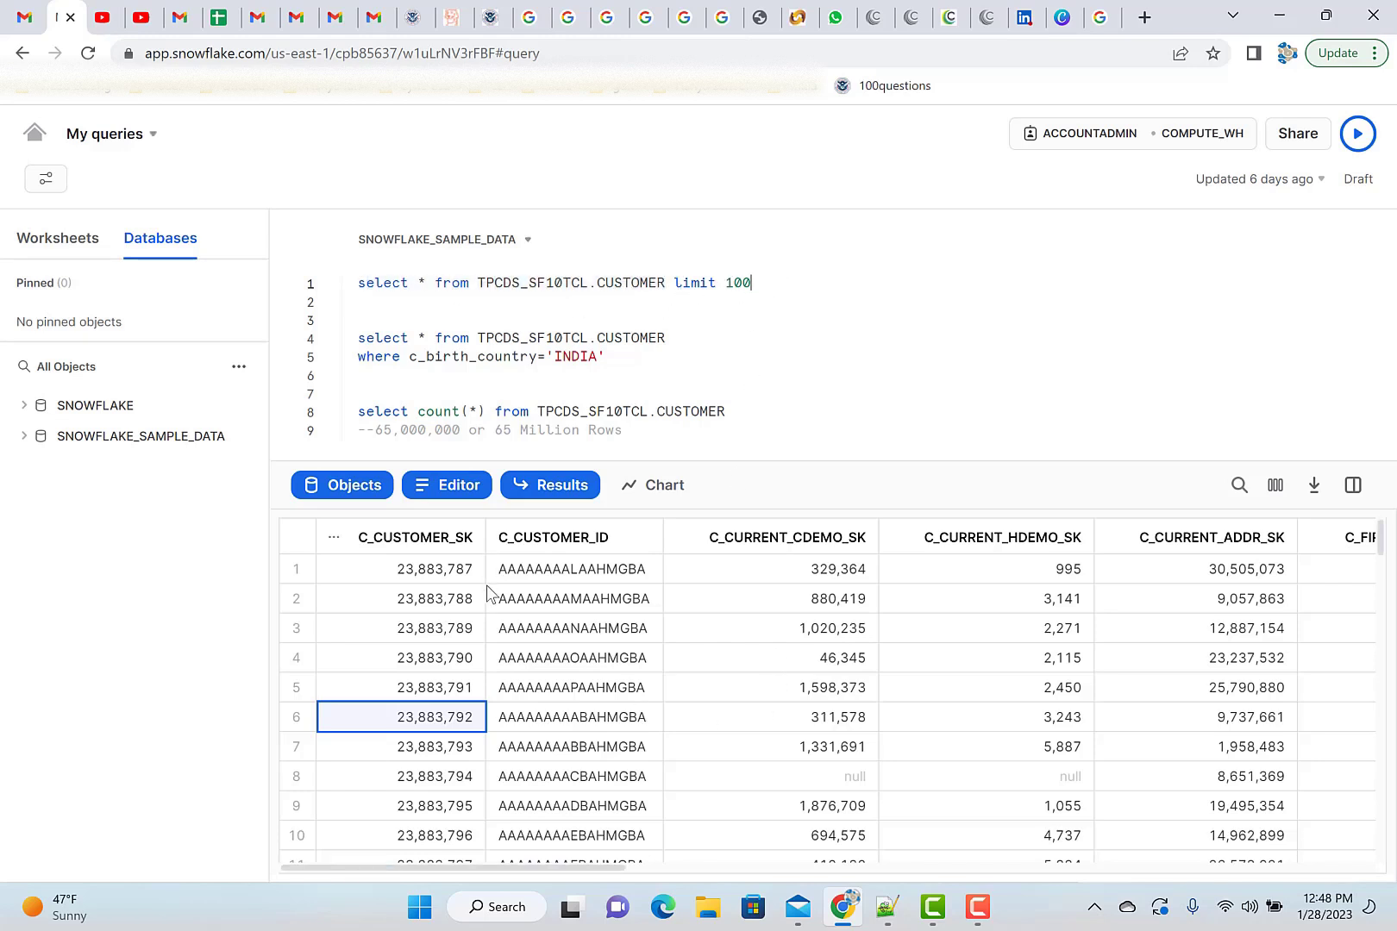
{"action": "mouse_move", "coordinate": [292, 578]}
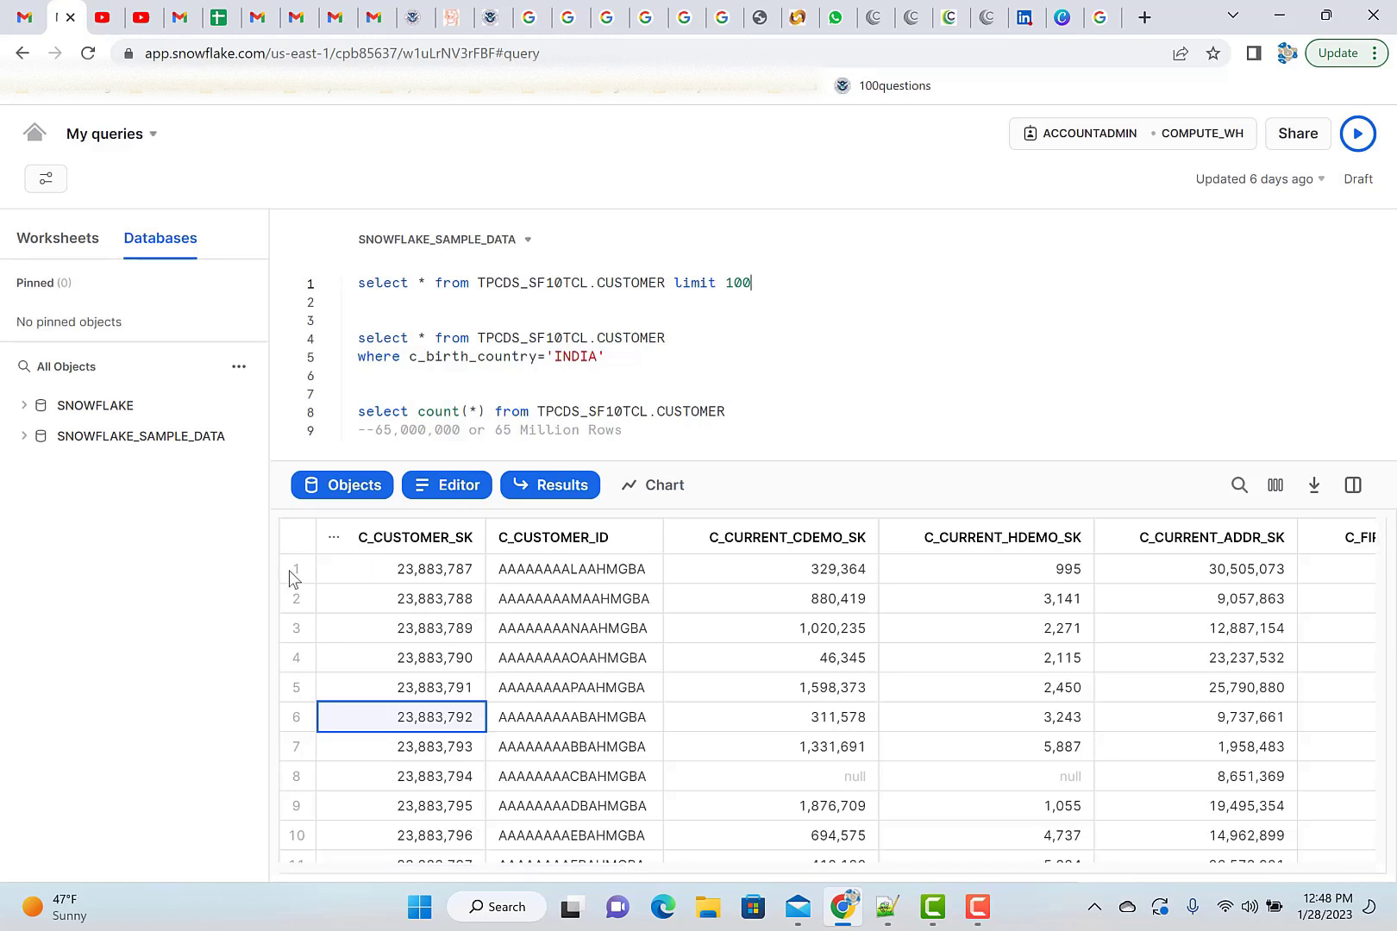
{"action": "mouse_move", "coordinate": [321, 639]}
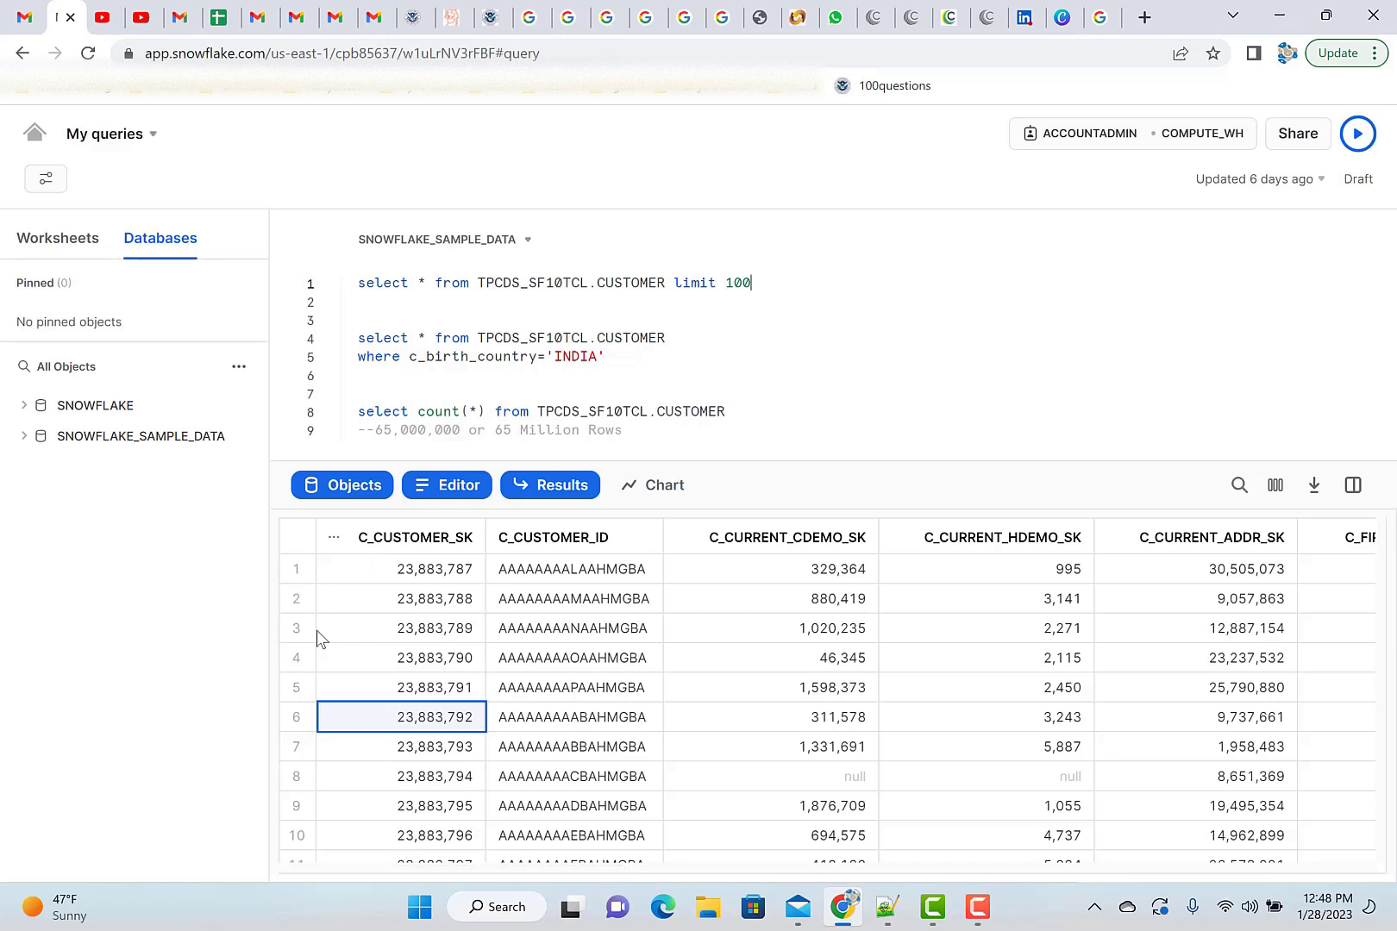
{"action": "scroll", "scroll_direction": "down", "scroll_amount": 3}
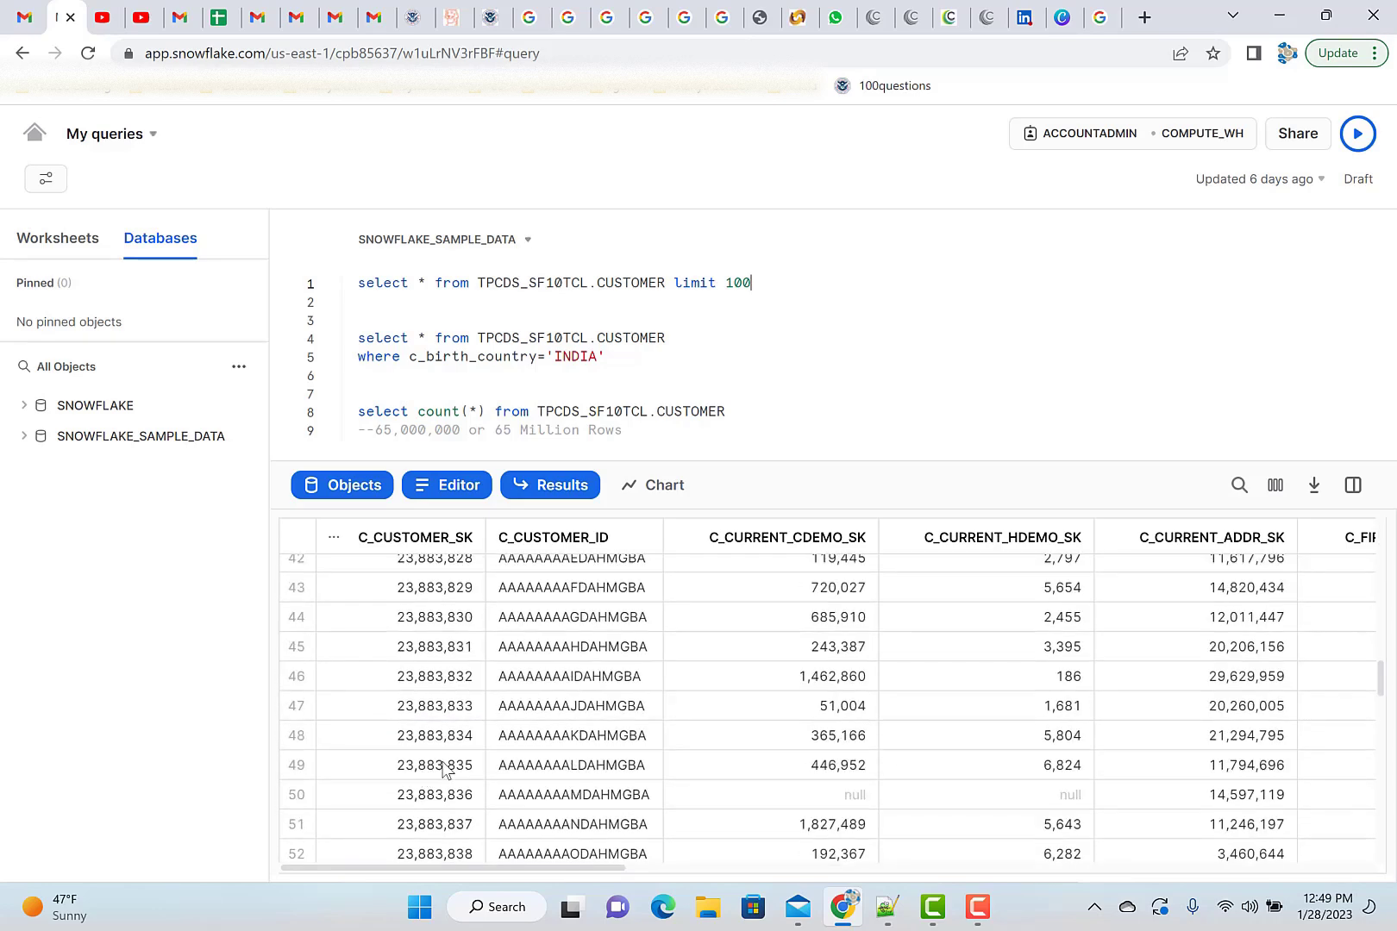
{"action": "mouse_move", "coordinate": [617, 730]}
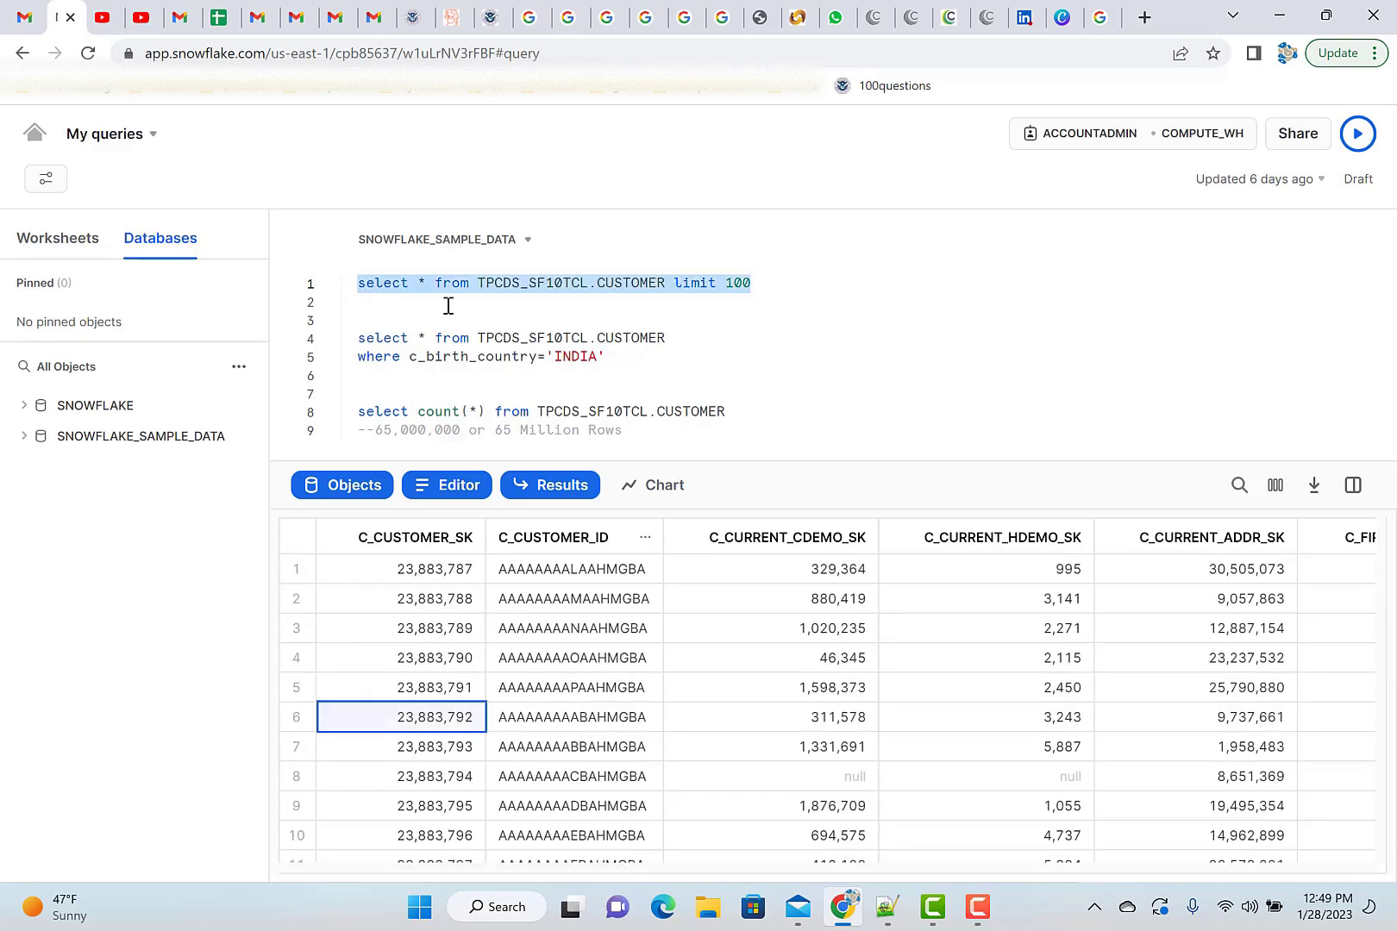
Run select count(*) from TPCDS_SF10TCL.CUSTOMER and inspect the 65,000,000 count.
{"action": "left_click", "coordinate": [802, 292]}
{"action": "type", "text": "select count(*) from TPCDS_SF10TCL.CUSTOMER limit 1"}
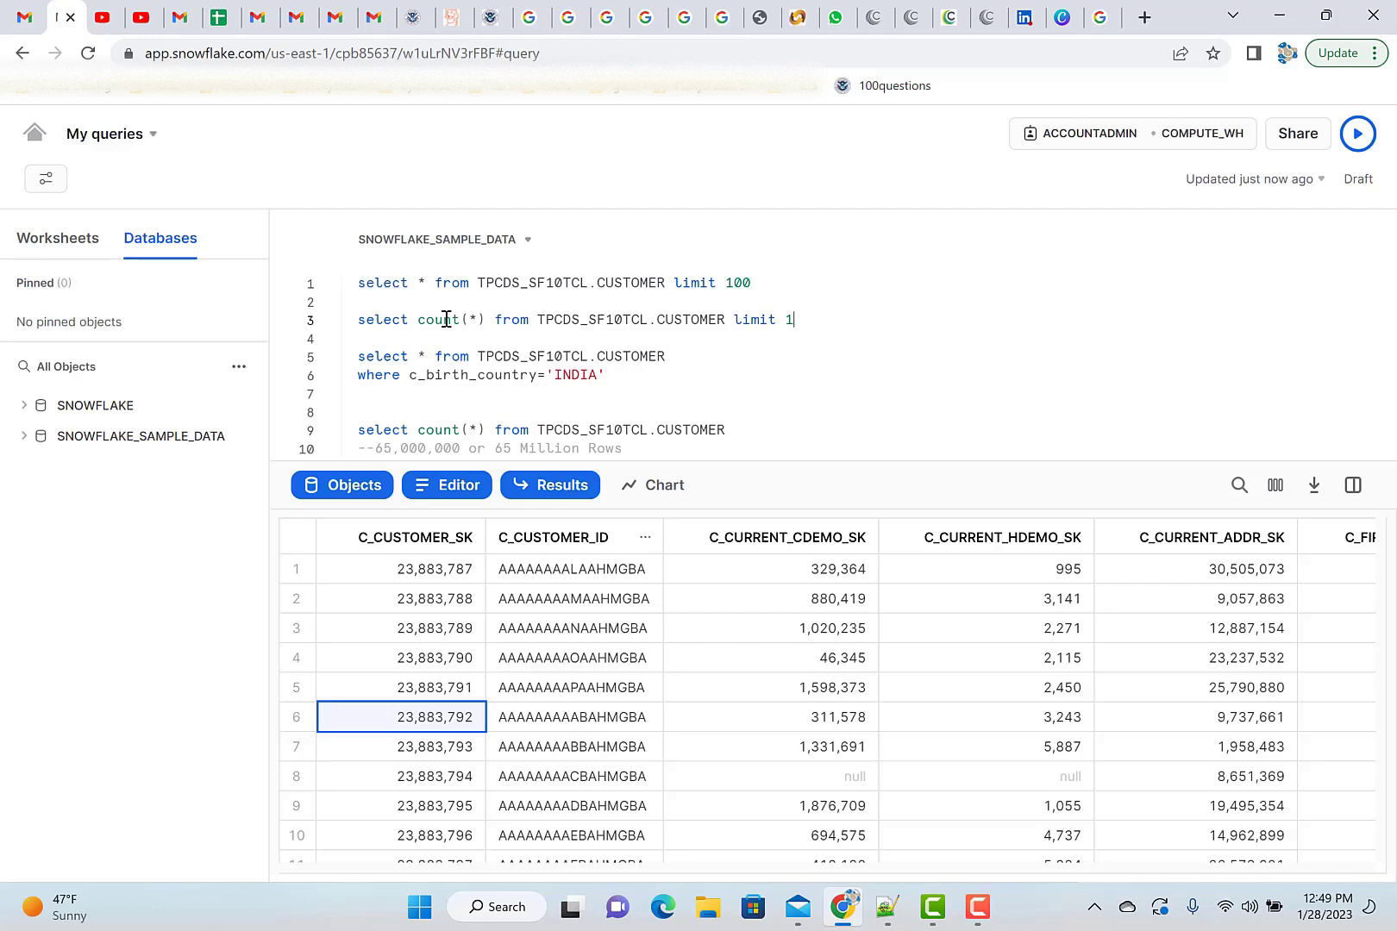
{"action": "left_click", "coordinate": [1357, 134]}
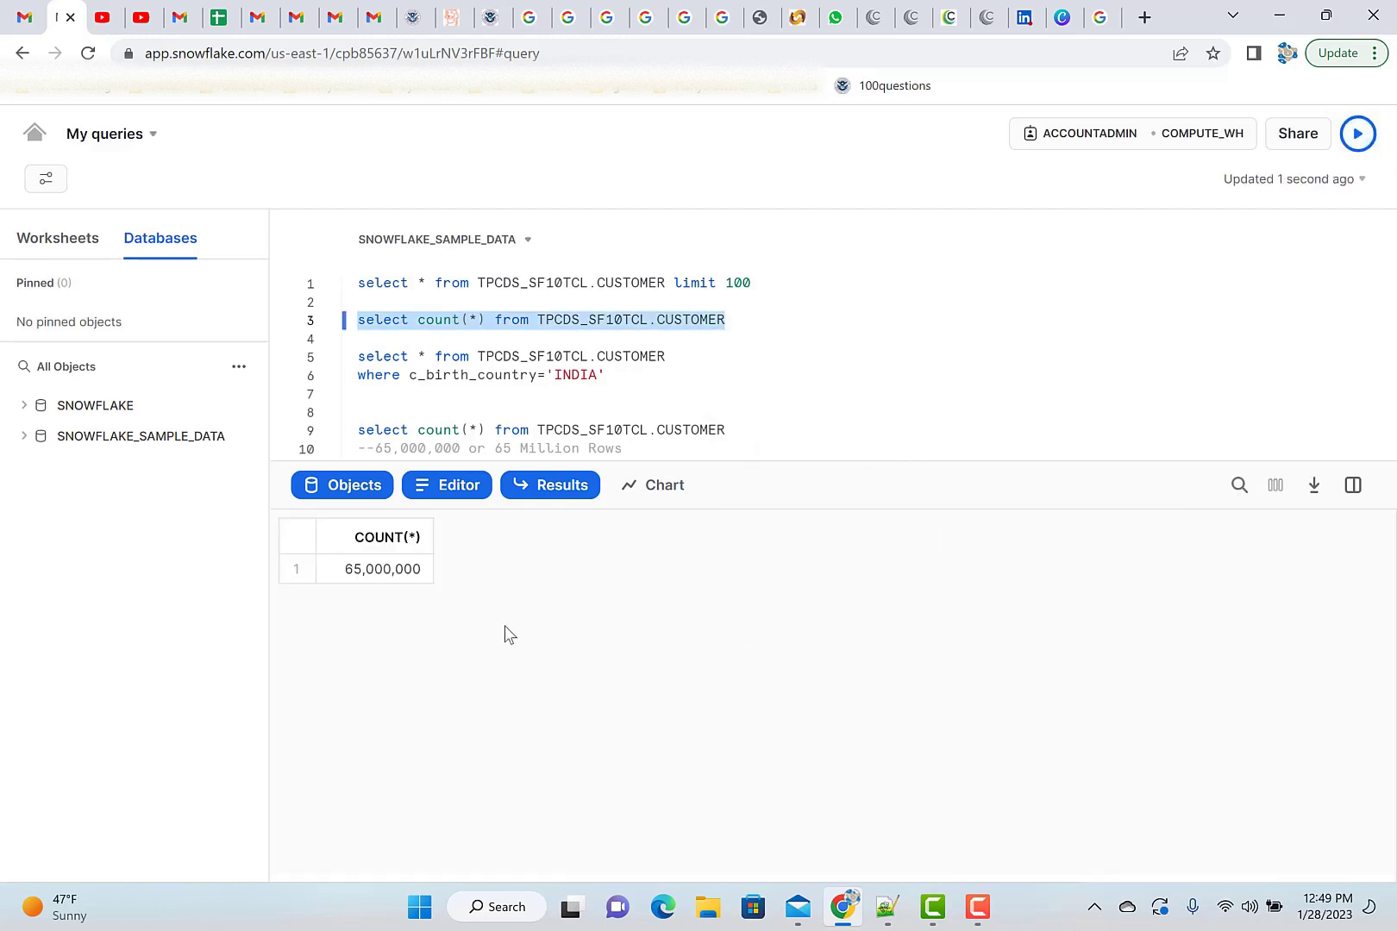
{"action": "left_click", "coordinate": [375, 569]}
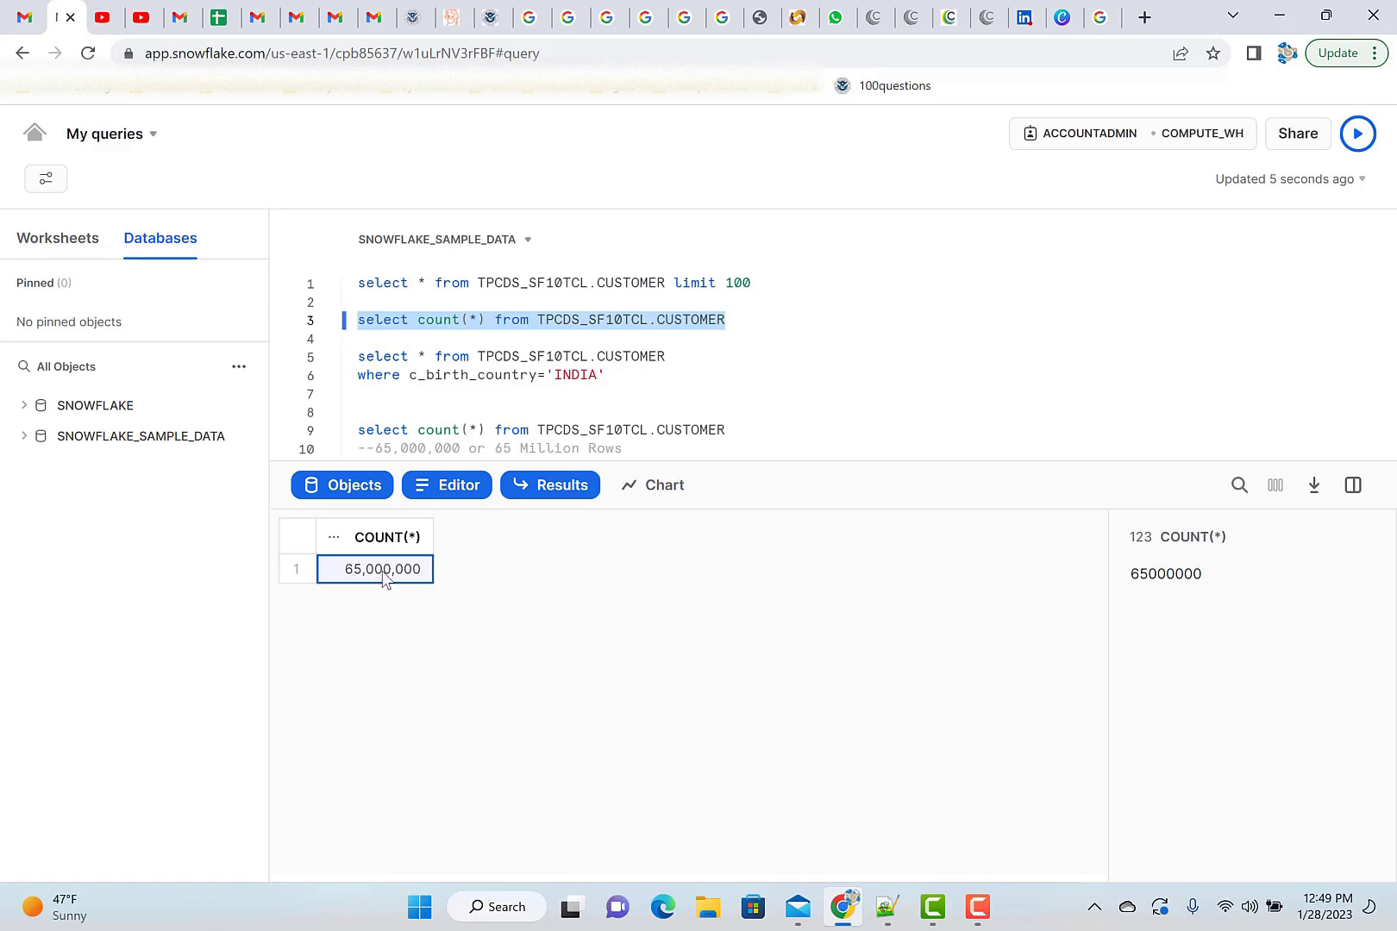
{"action": "mouse_move", "coordinate": [514, 342]}
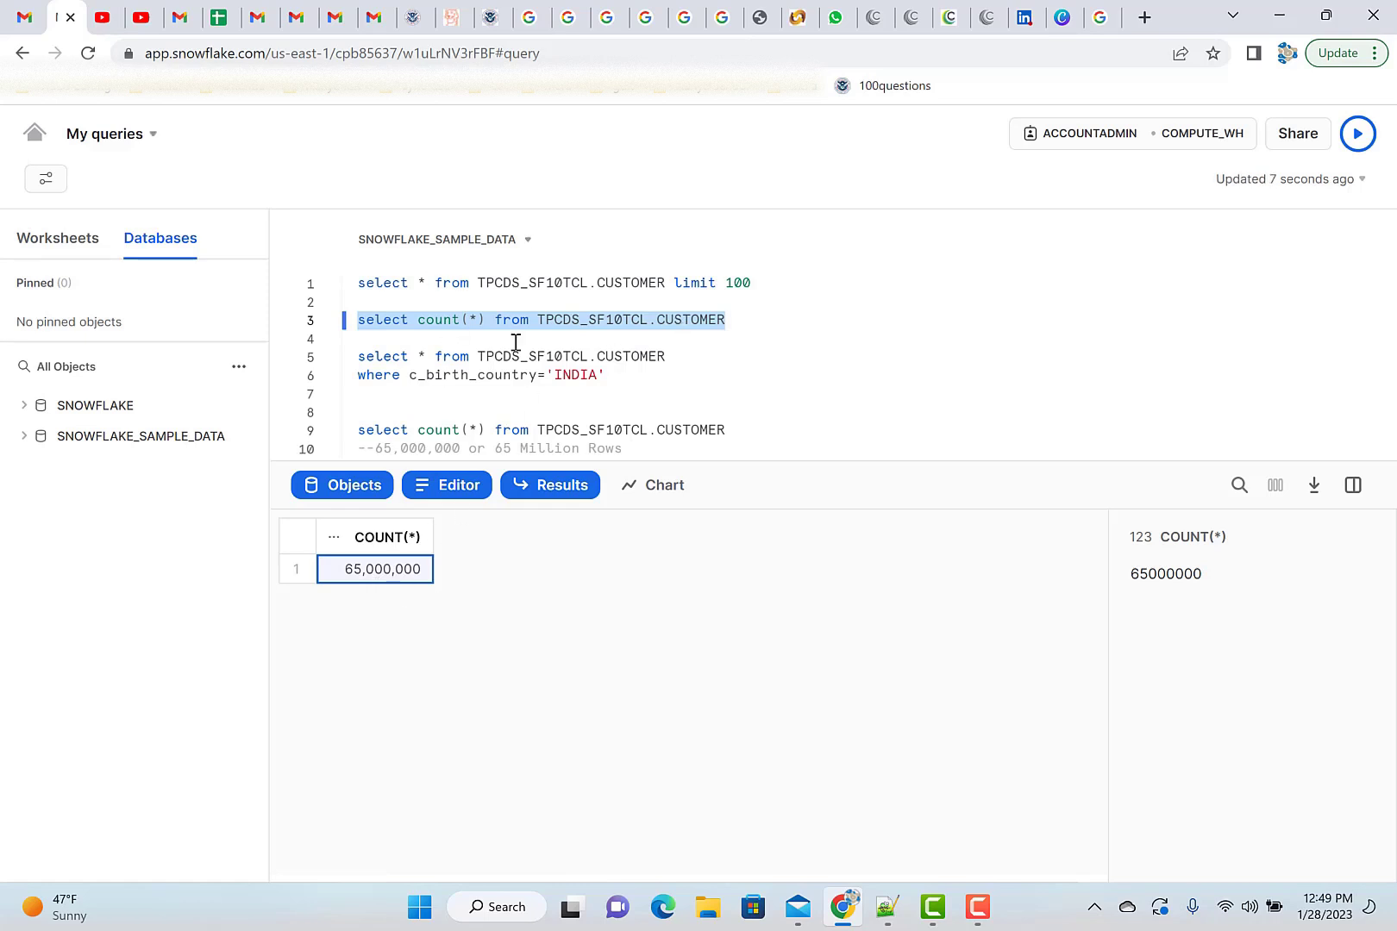
{"action": "left_click", "coordinate": [383, 374]}
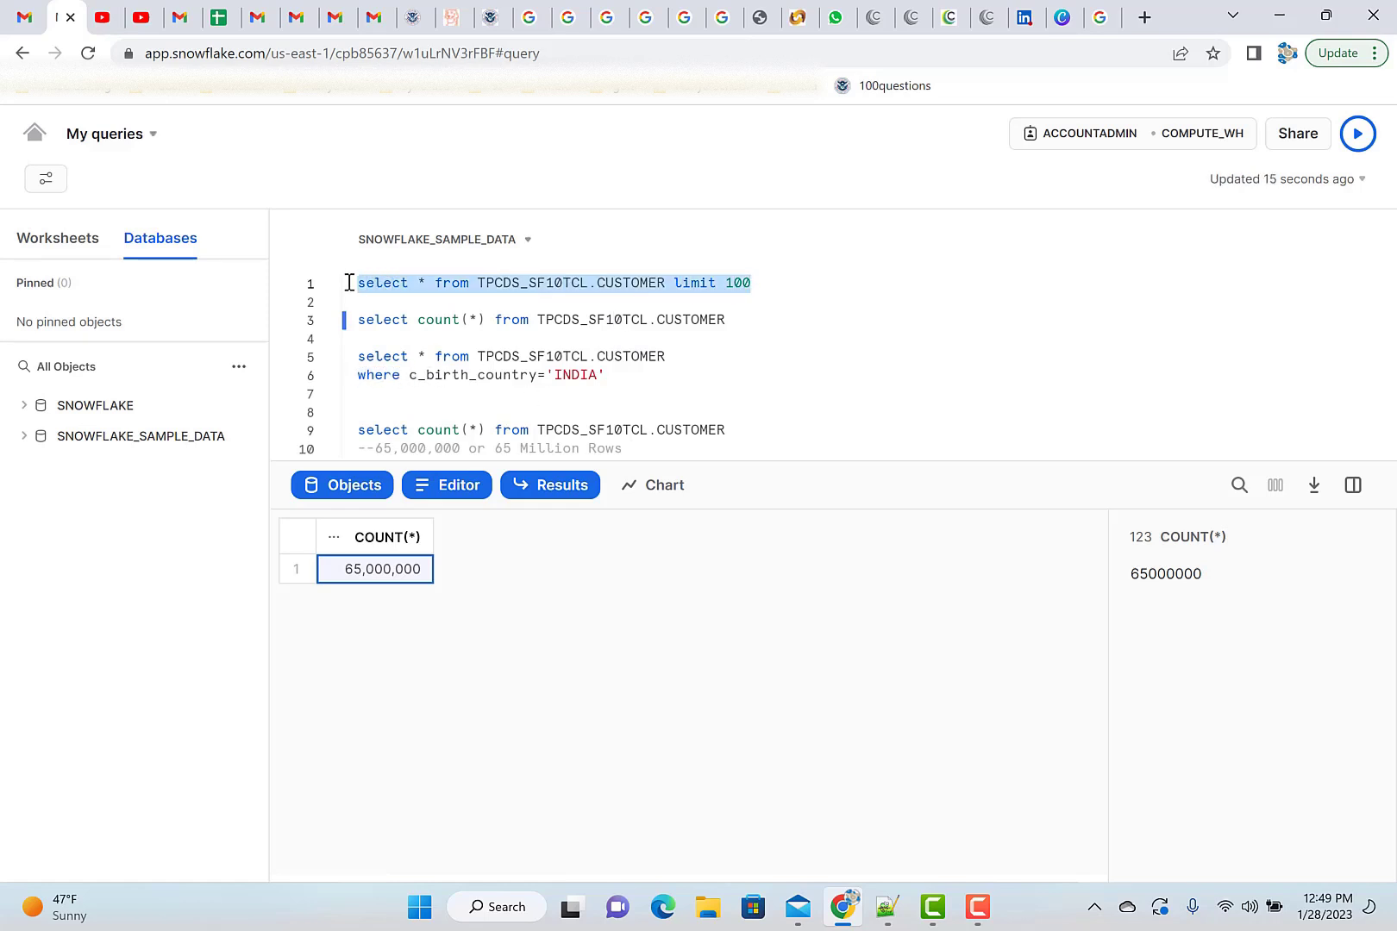
Rerun the 100-row CUSTOMER query and view C_BIRTH_COUNTRY stats, then whole-result query details.
{"action": "left_click", "coordinate": [1357, 133]}
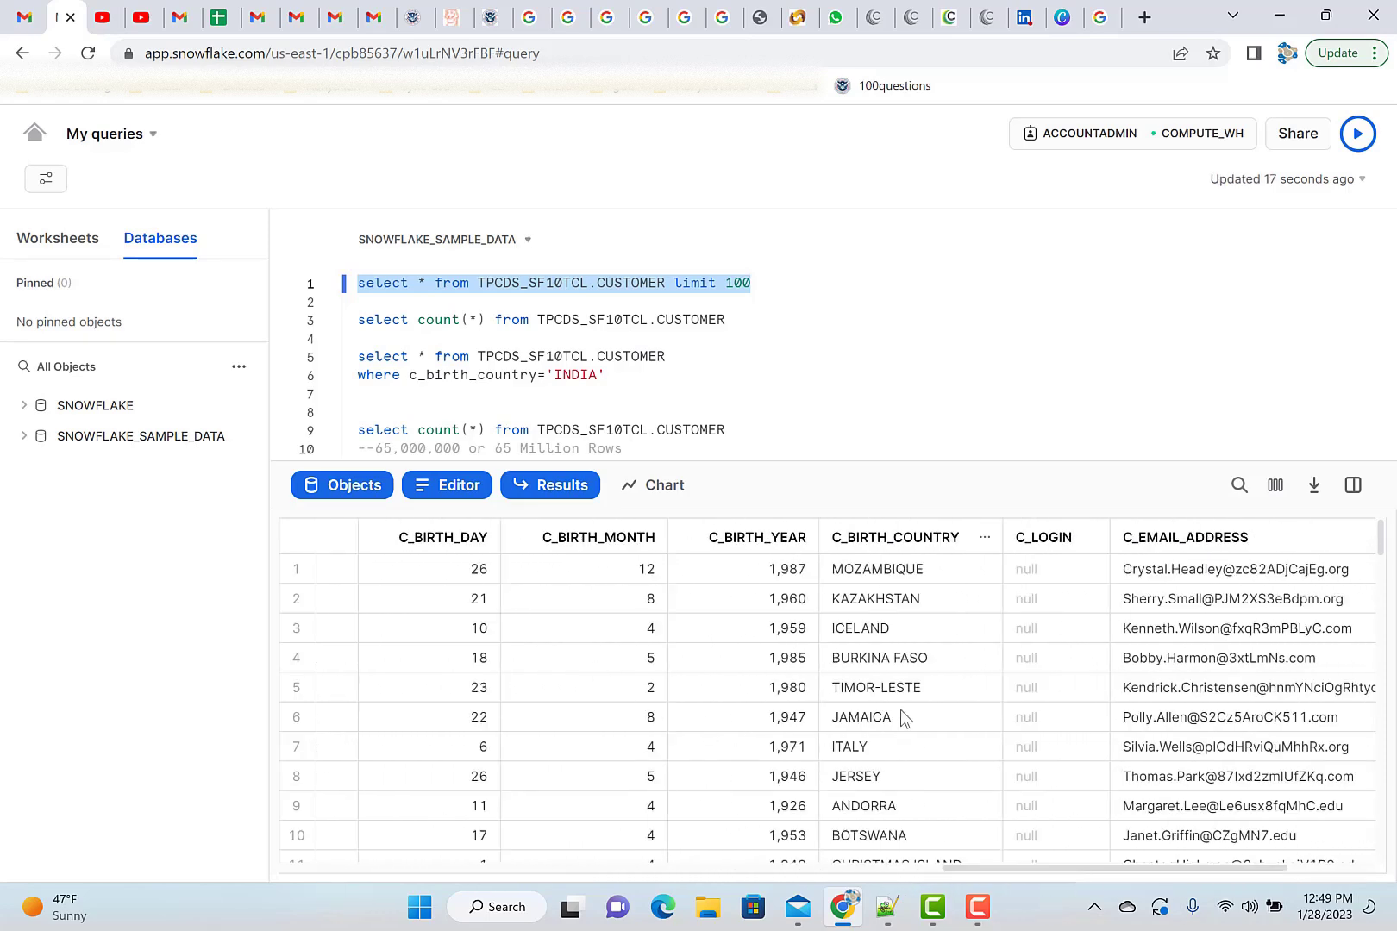
{"action": "mouse_move", "coordinate": [897, 563]}
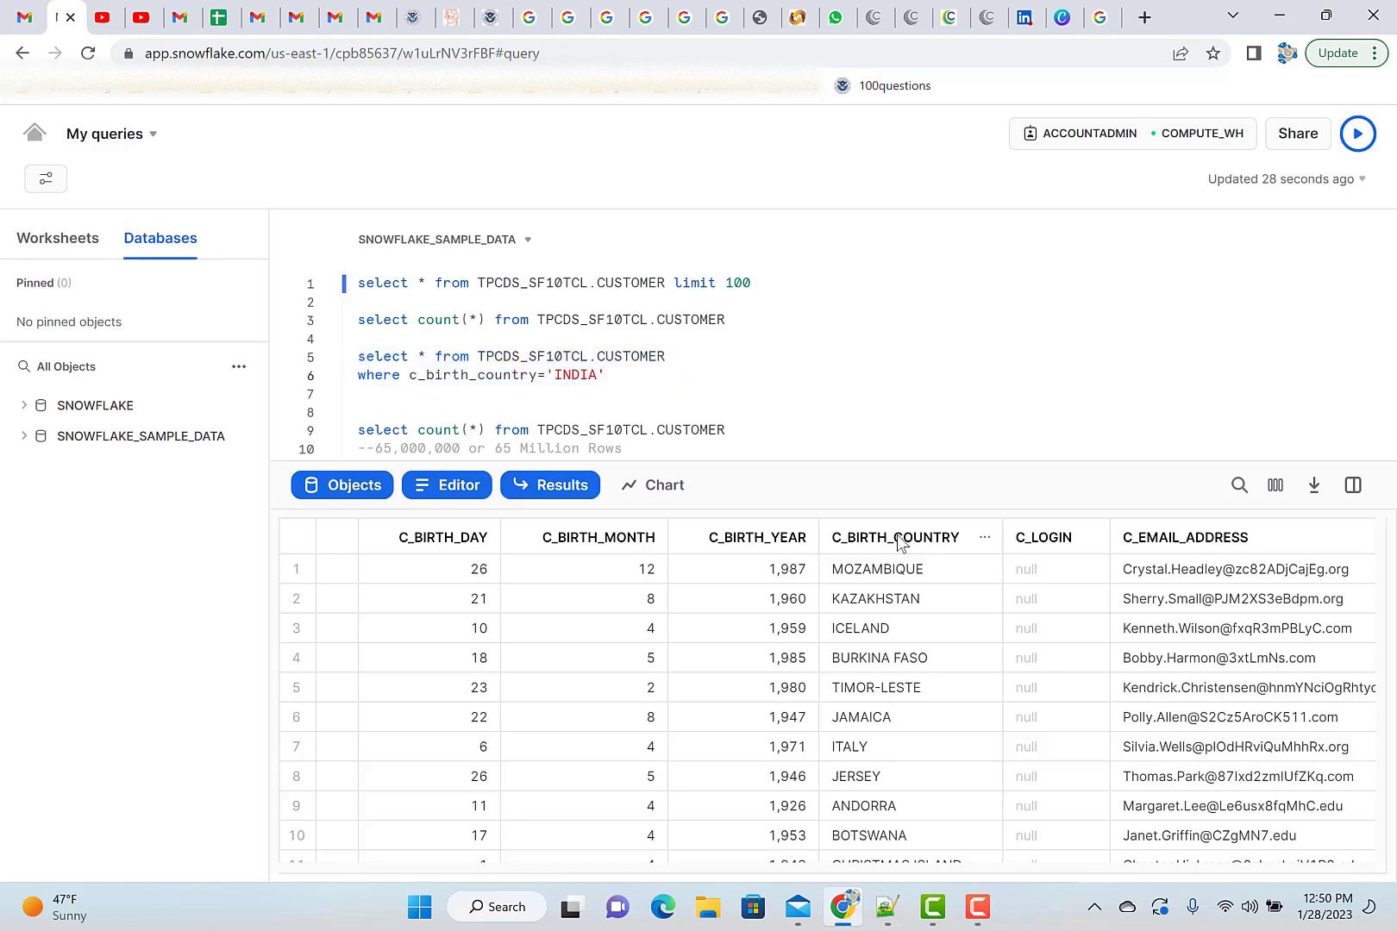
{"action": "left_click", "coordinate": [895, 538]}
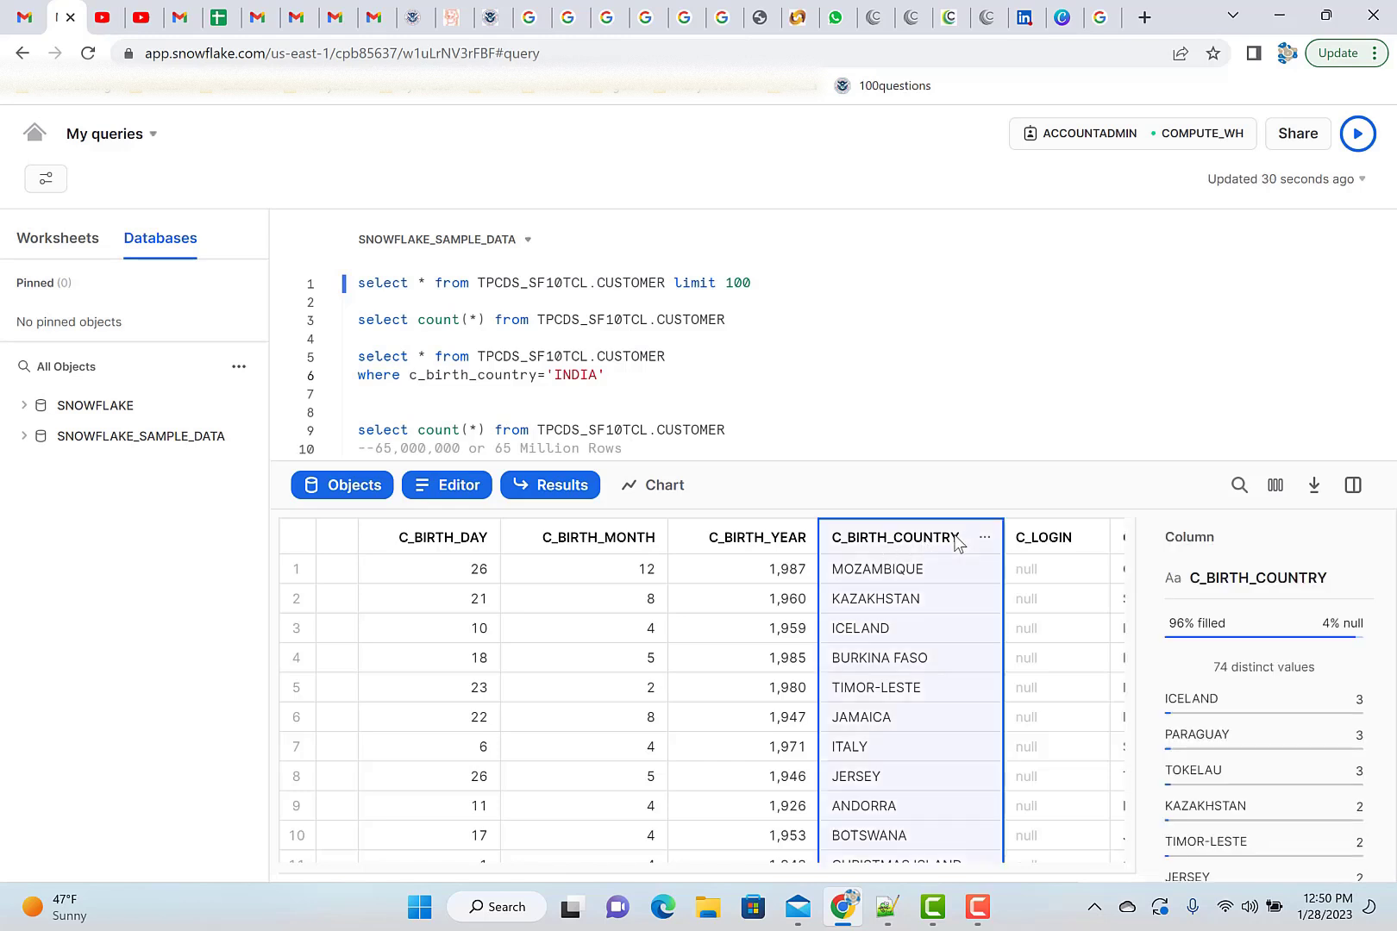
{"action": "double_click", "coordinate": [1216, 578]}
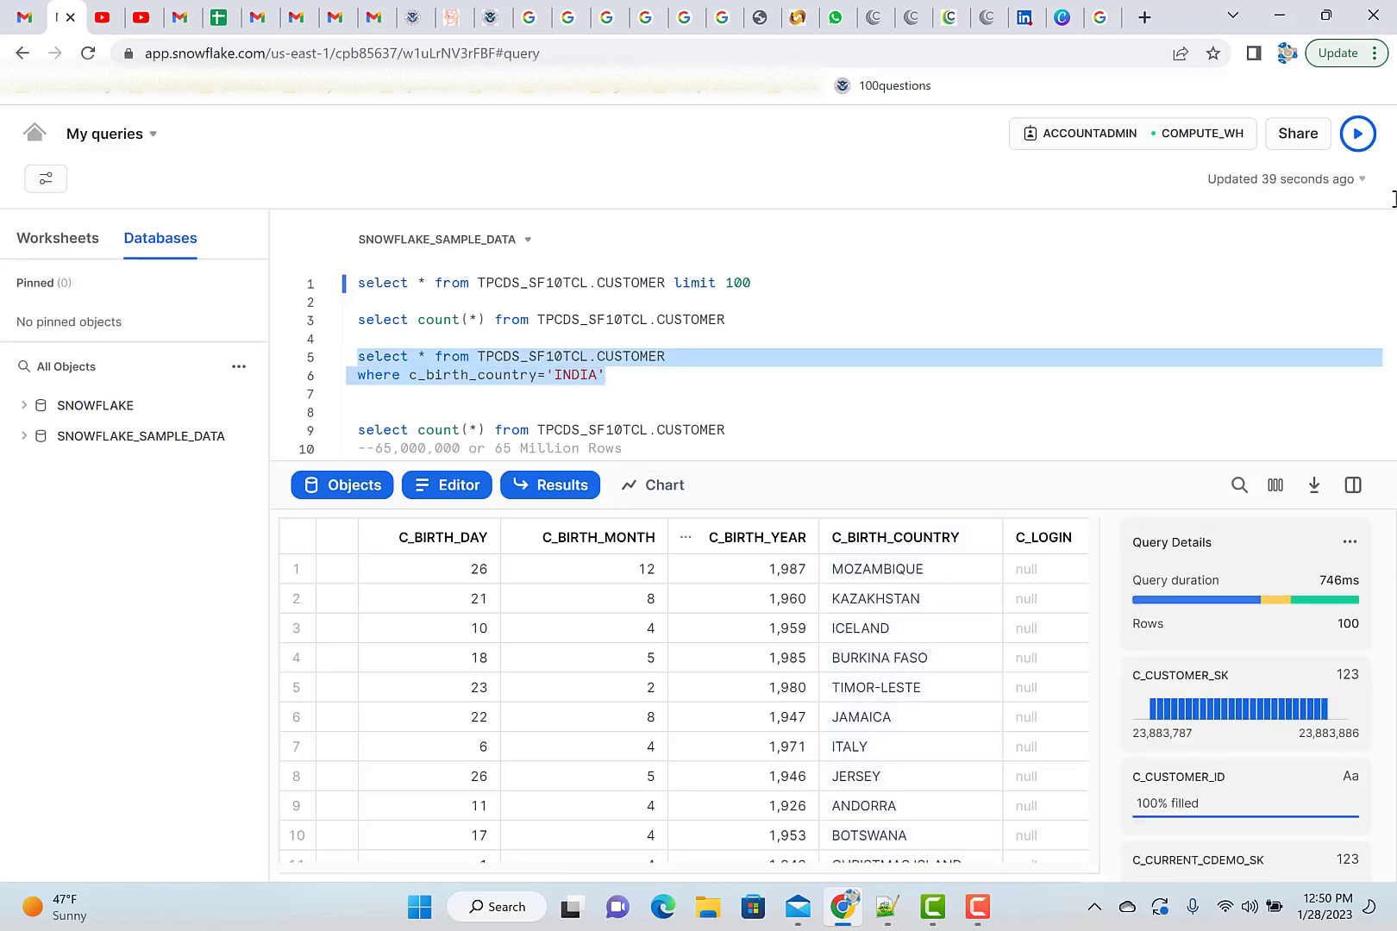
Run the INDIA customer query, dismiss the limit warning, and inspect a customer ID.
{"action": "left_click", "coordinate": [1357, 134]}
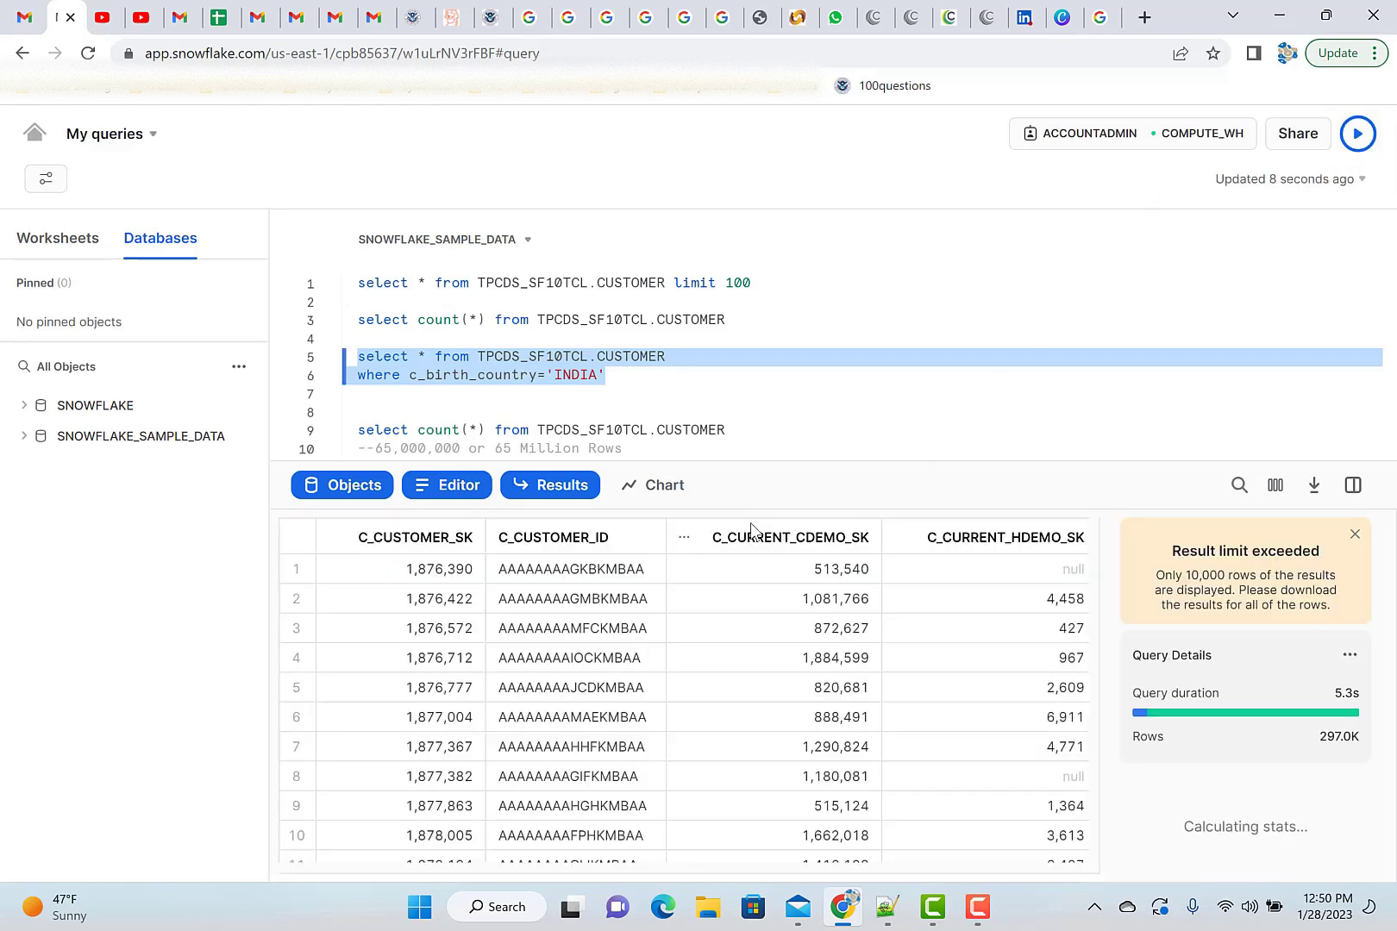
{"action": "mouse_move", "coordinate": [1355, 535]}
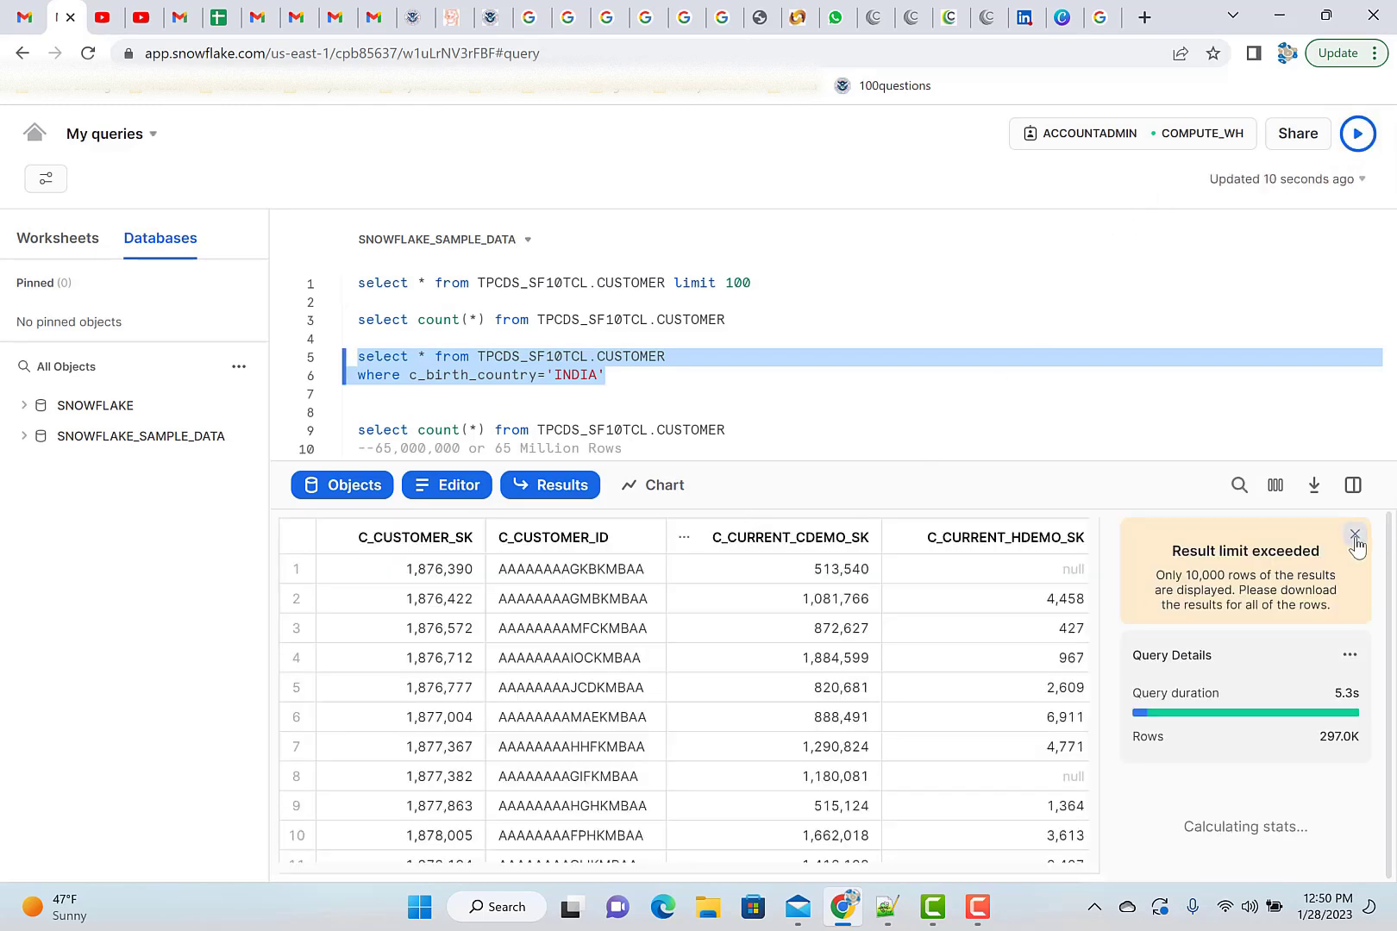
{"action": "left_click", "coordinate": [1355, 535]}
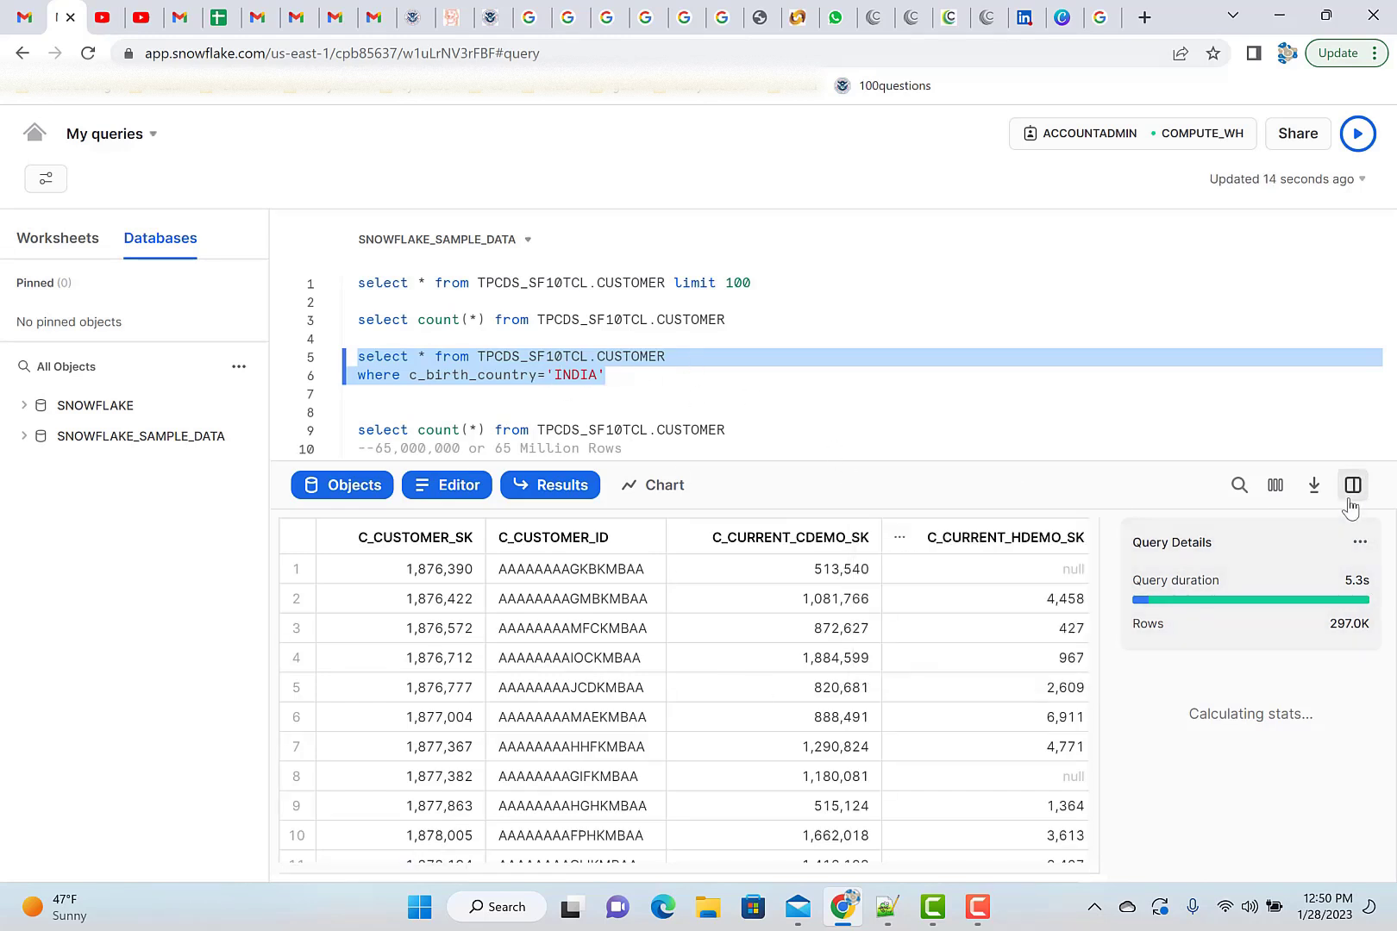
{"action": "mouse_move", "coordinate": [1353, 484]}
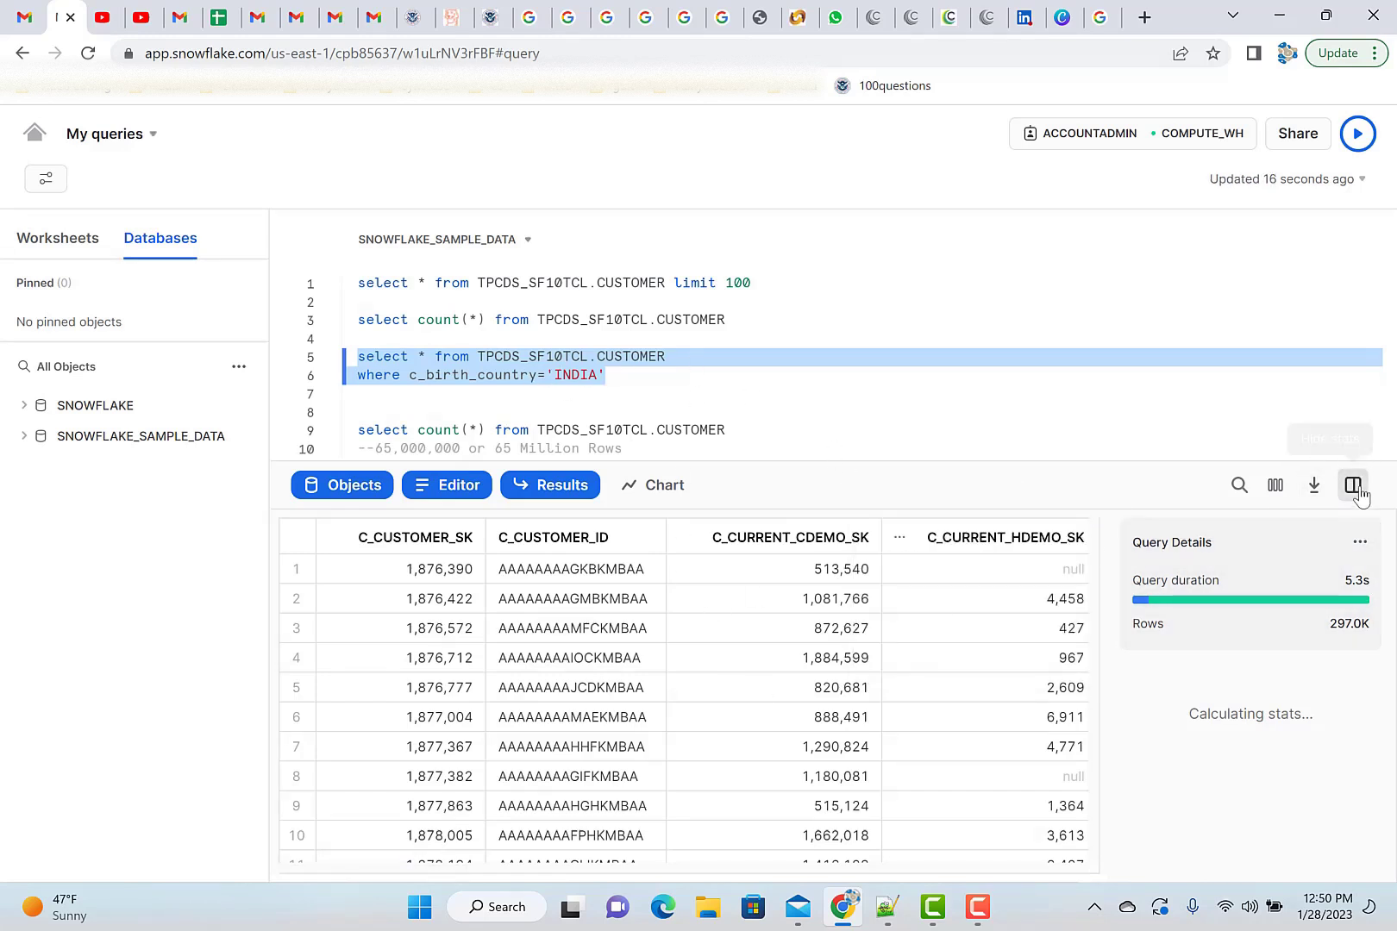
{"action": "left_click", "coordinate": [1352, 485]}
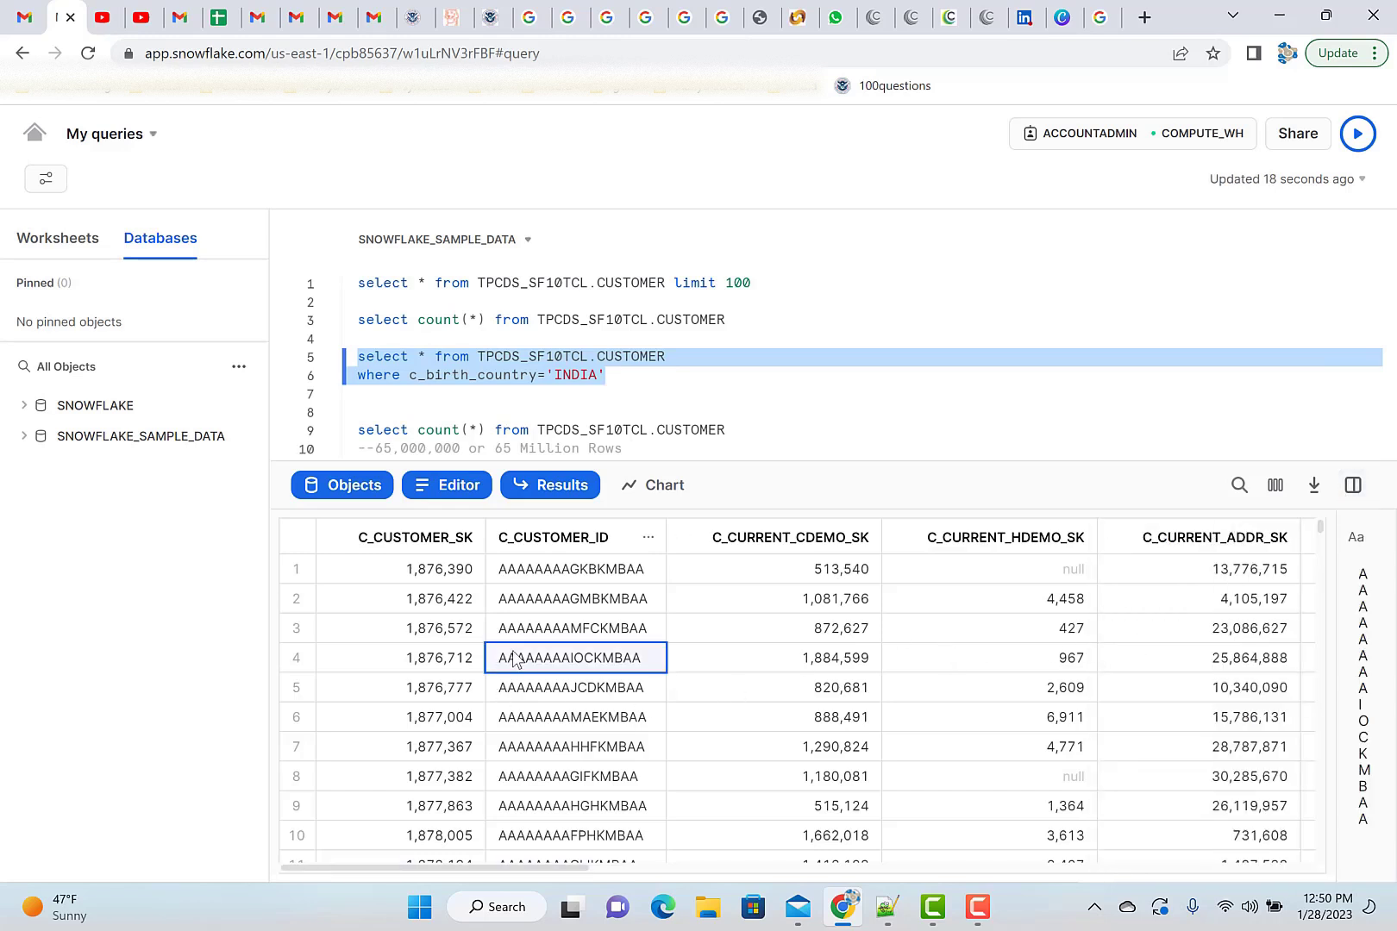
{"action": "left_click", "coordinate": [1353, 485]}
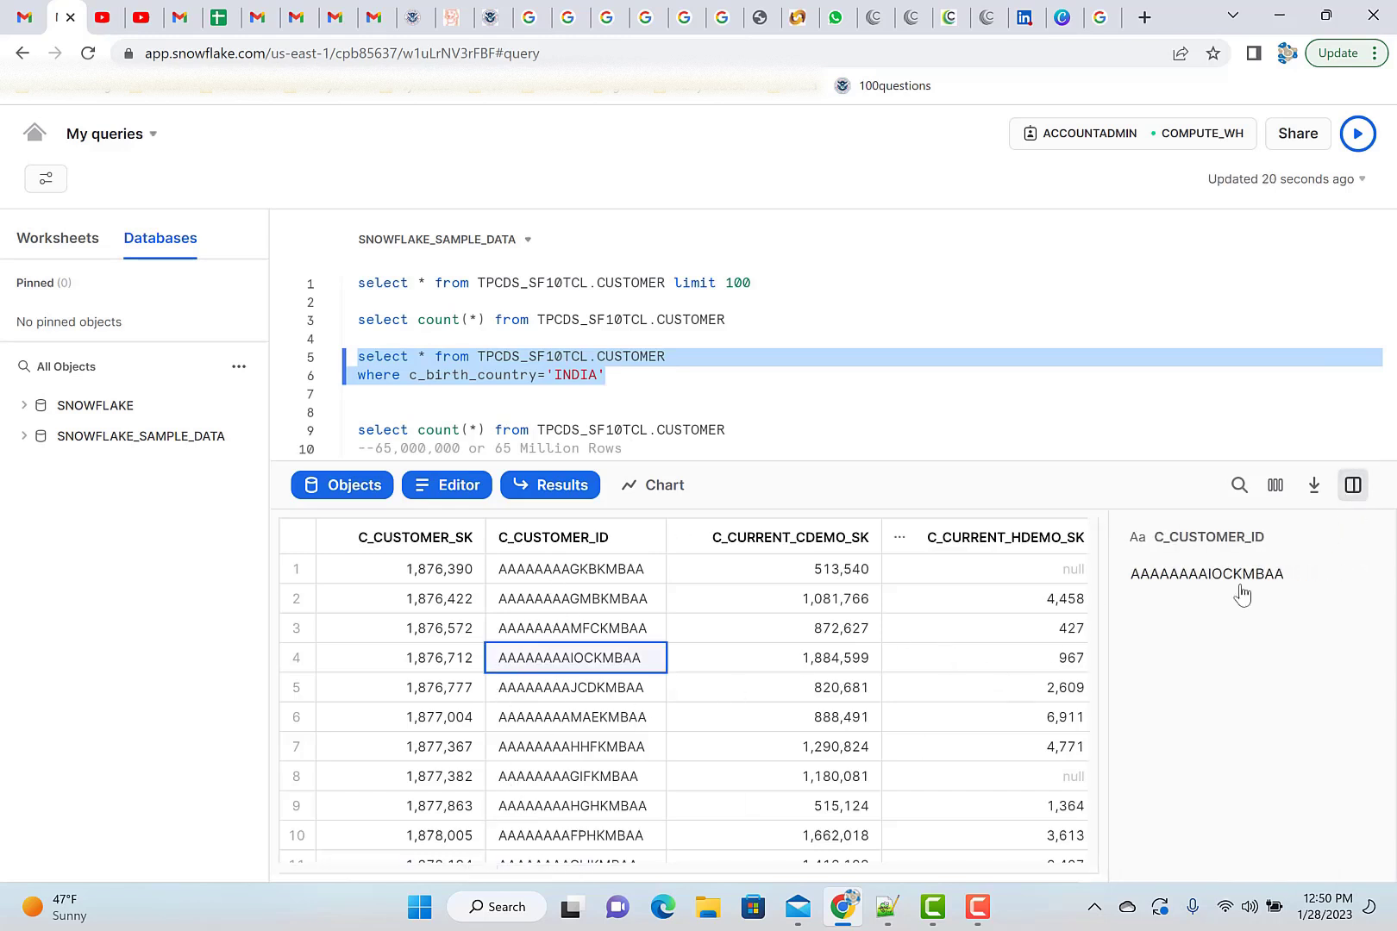
{"action": "left_click", "coordinate": [1352, 485]}
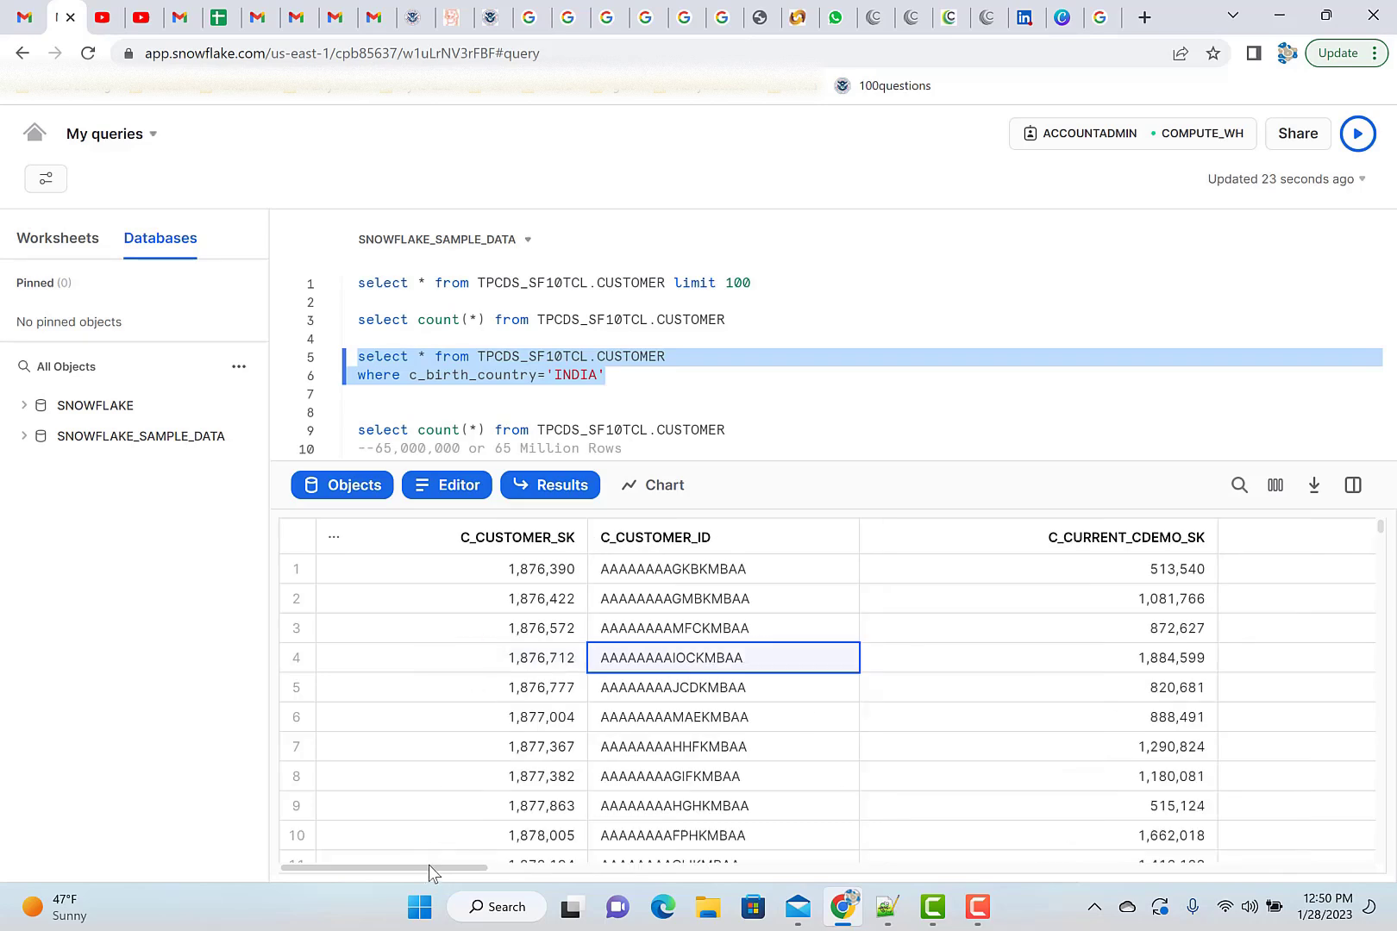
Scroll horizontally and vertically through the INDIA-born customer results.
{"action": "scroll", "scroll_direction": "right", "scroll_amount": 3}
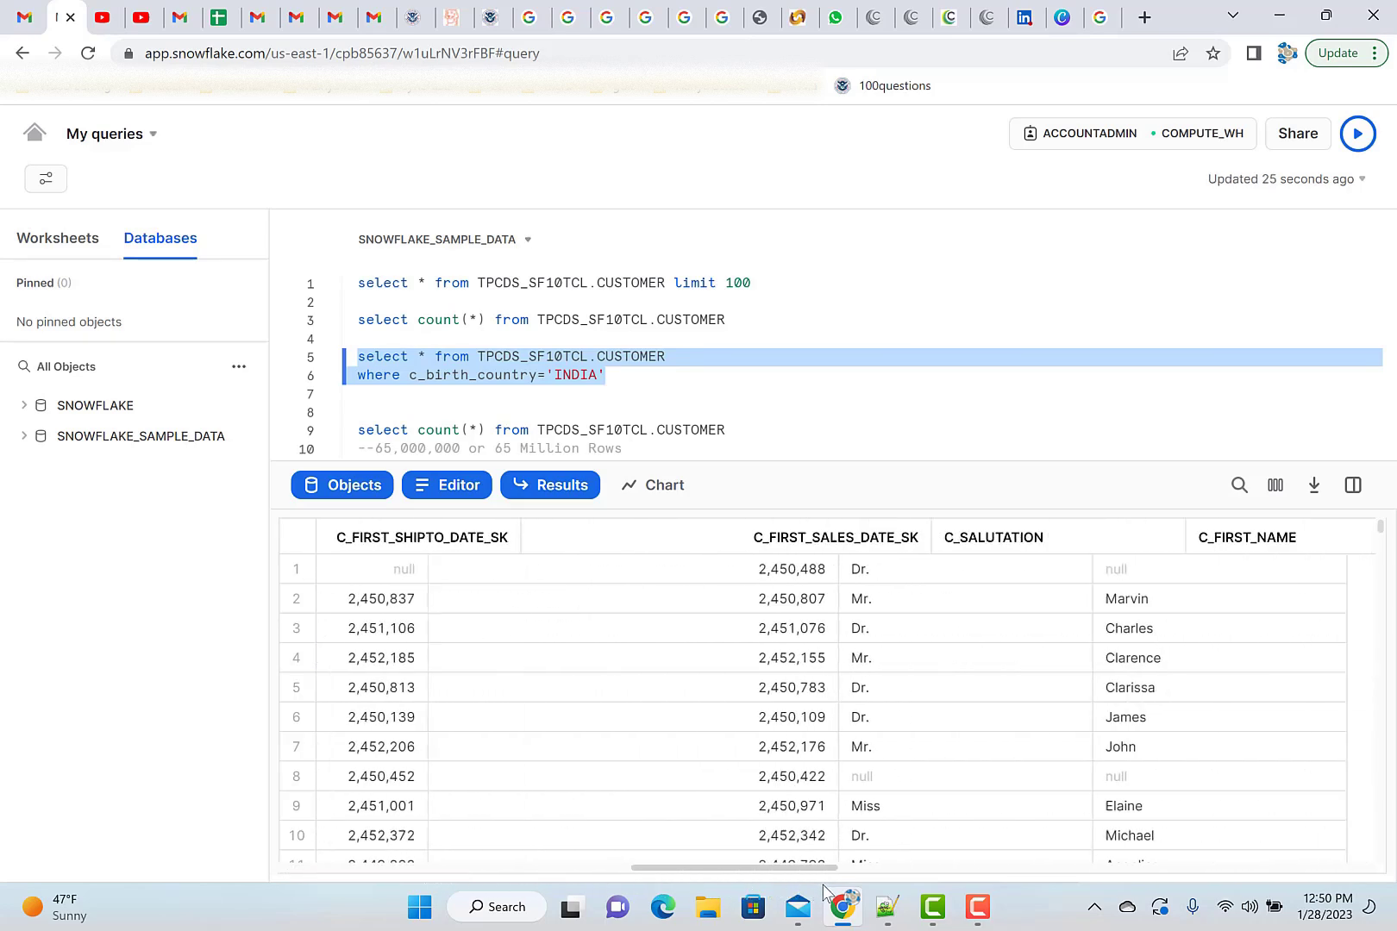
{"action": "scroll", "scroll_direction": "right", "scroll_amount": 3}
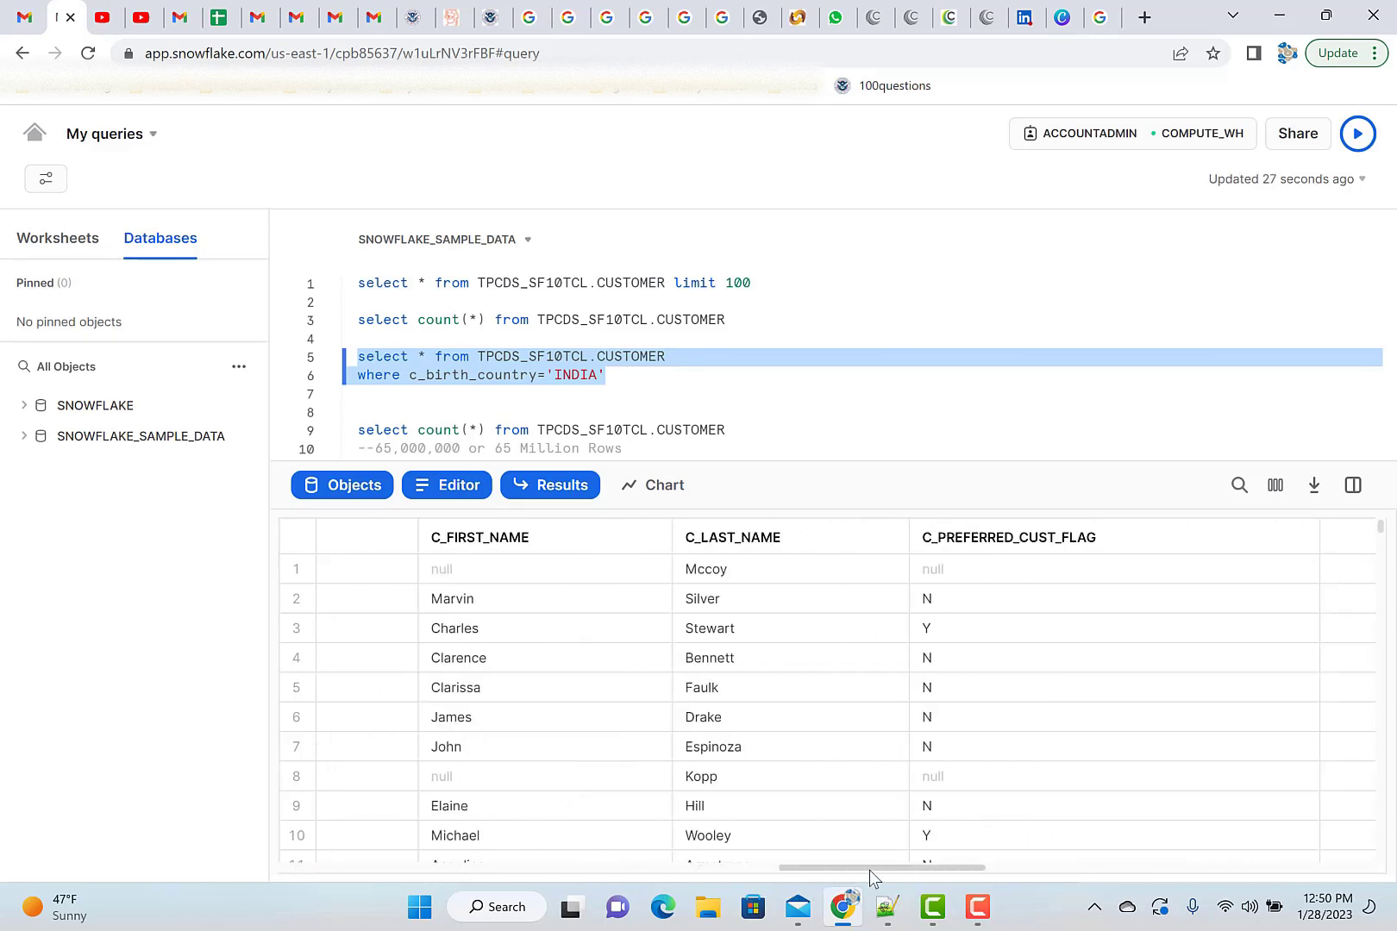
{"action": "scroll", "scroll_direction": "right", "scroll_amount": 3}
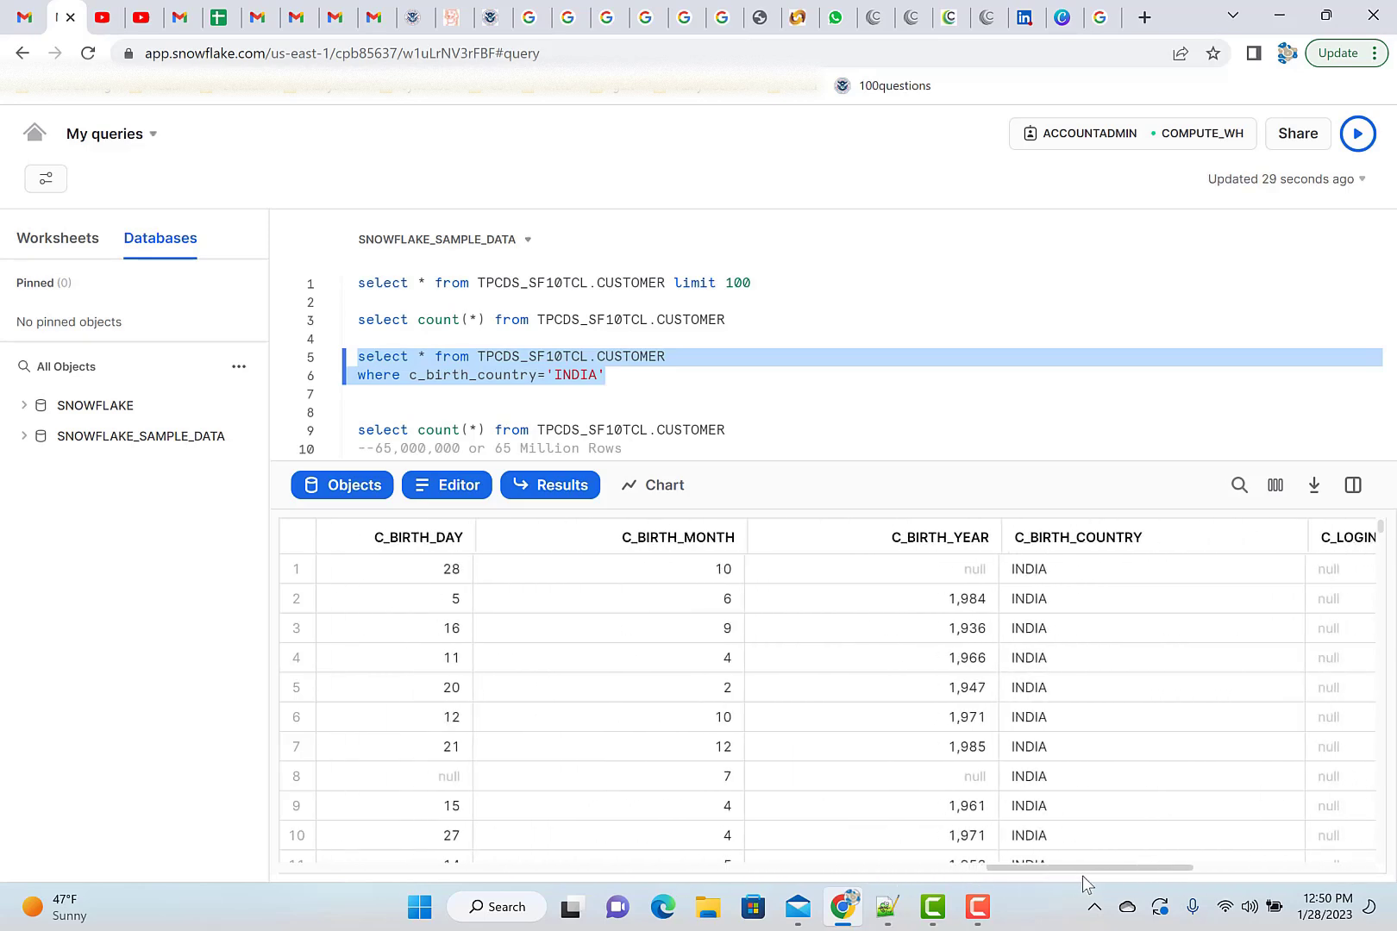
{"action": "scroll", "scroll_direction": "down", "scroll_amount": 3}
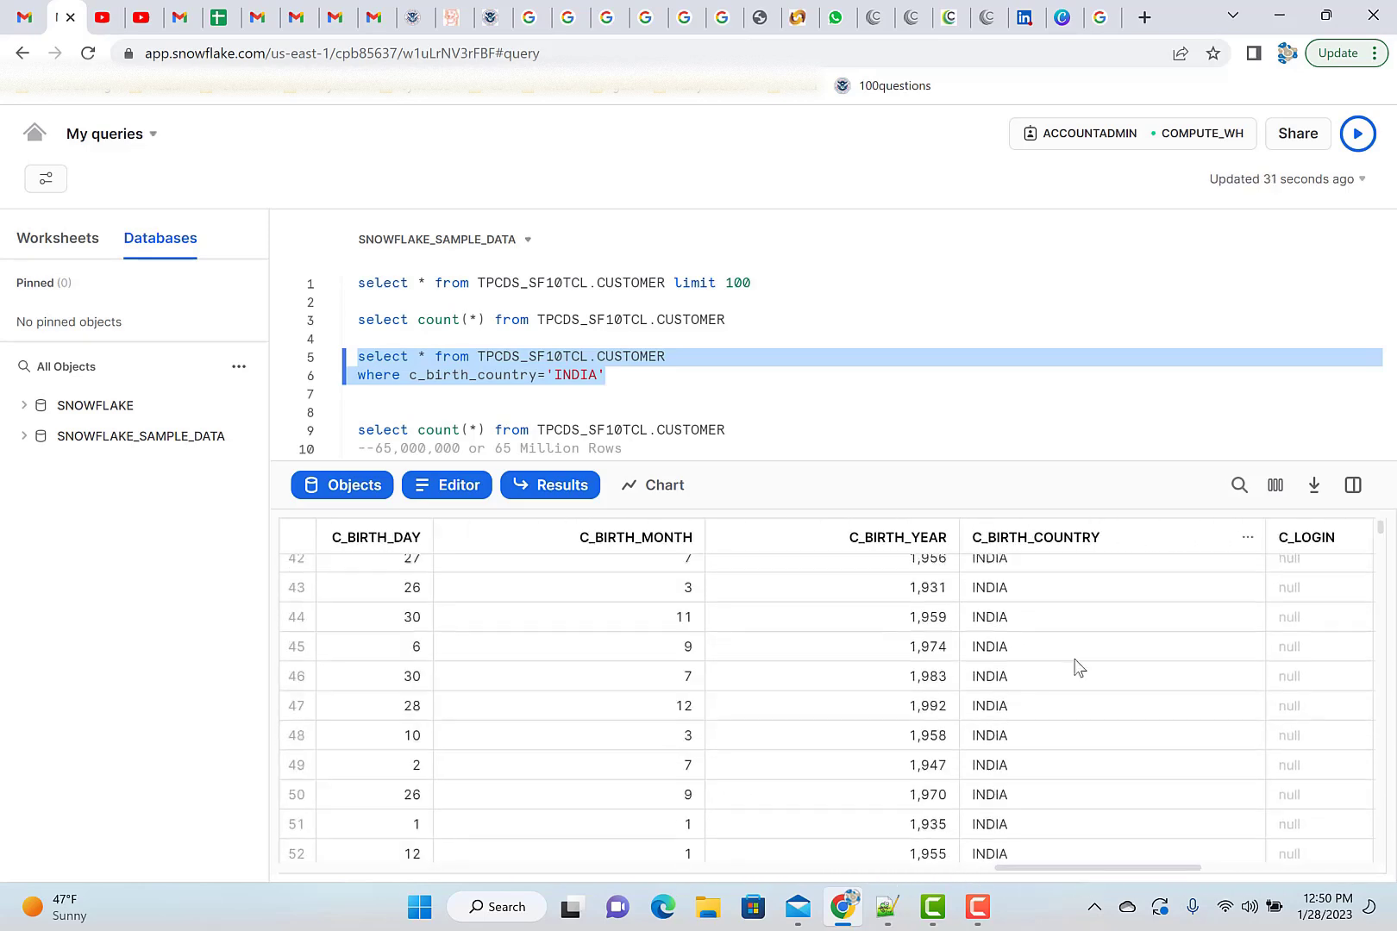
{"action": "scroll", "scroll_direction": "down", "scroll_amount": 3}
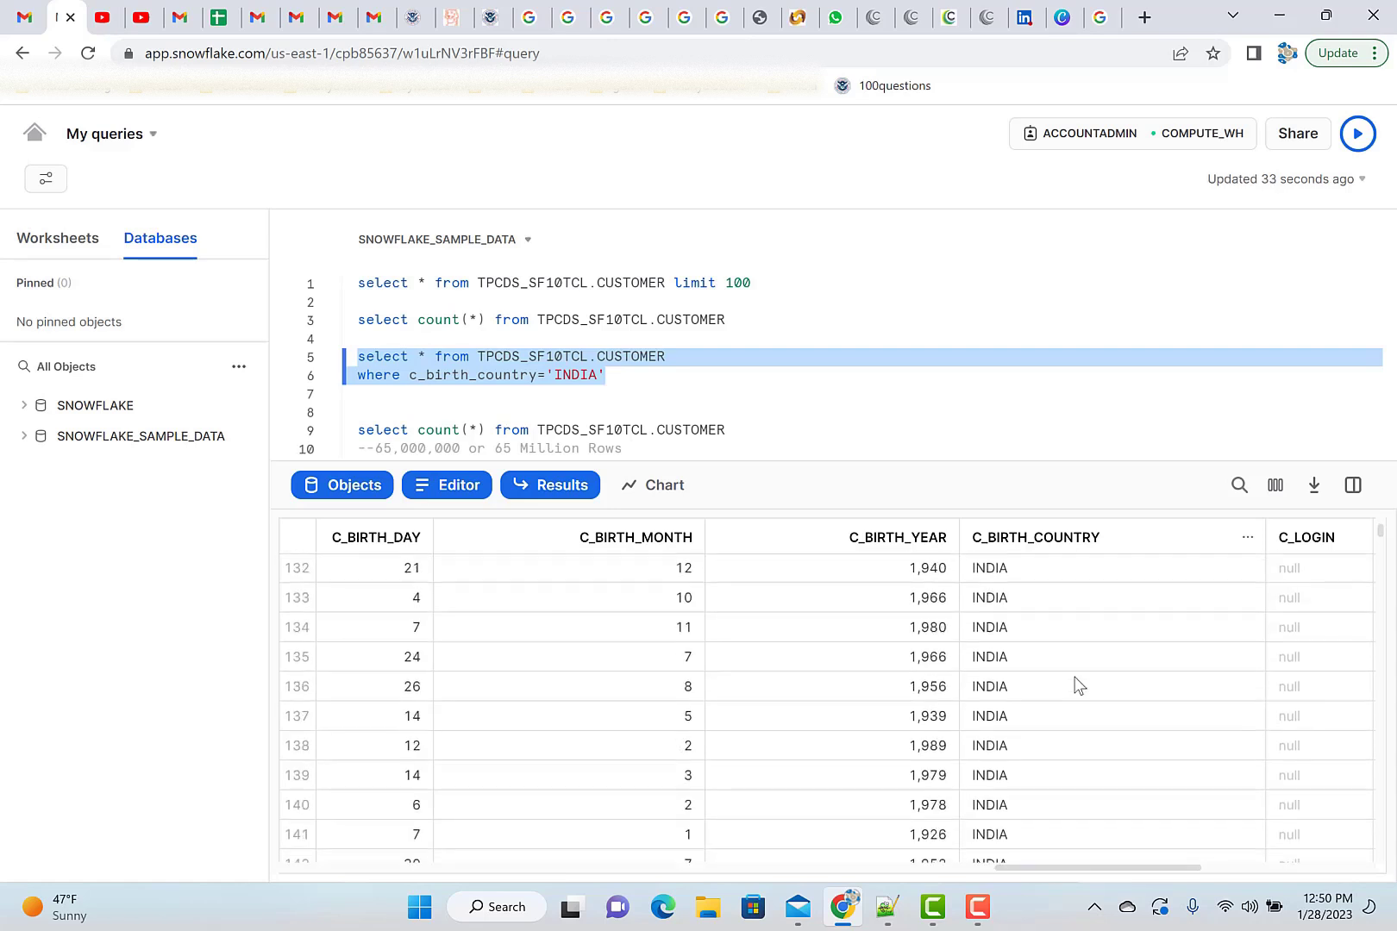
{"action": "scroll", "scroll_direction": "up", "scroll_amount": 3}
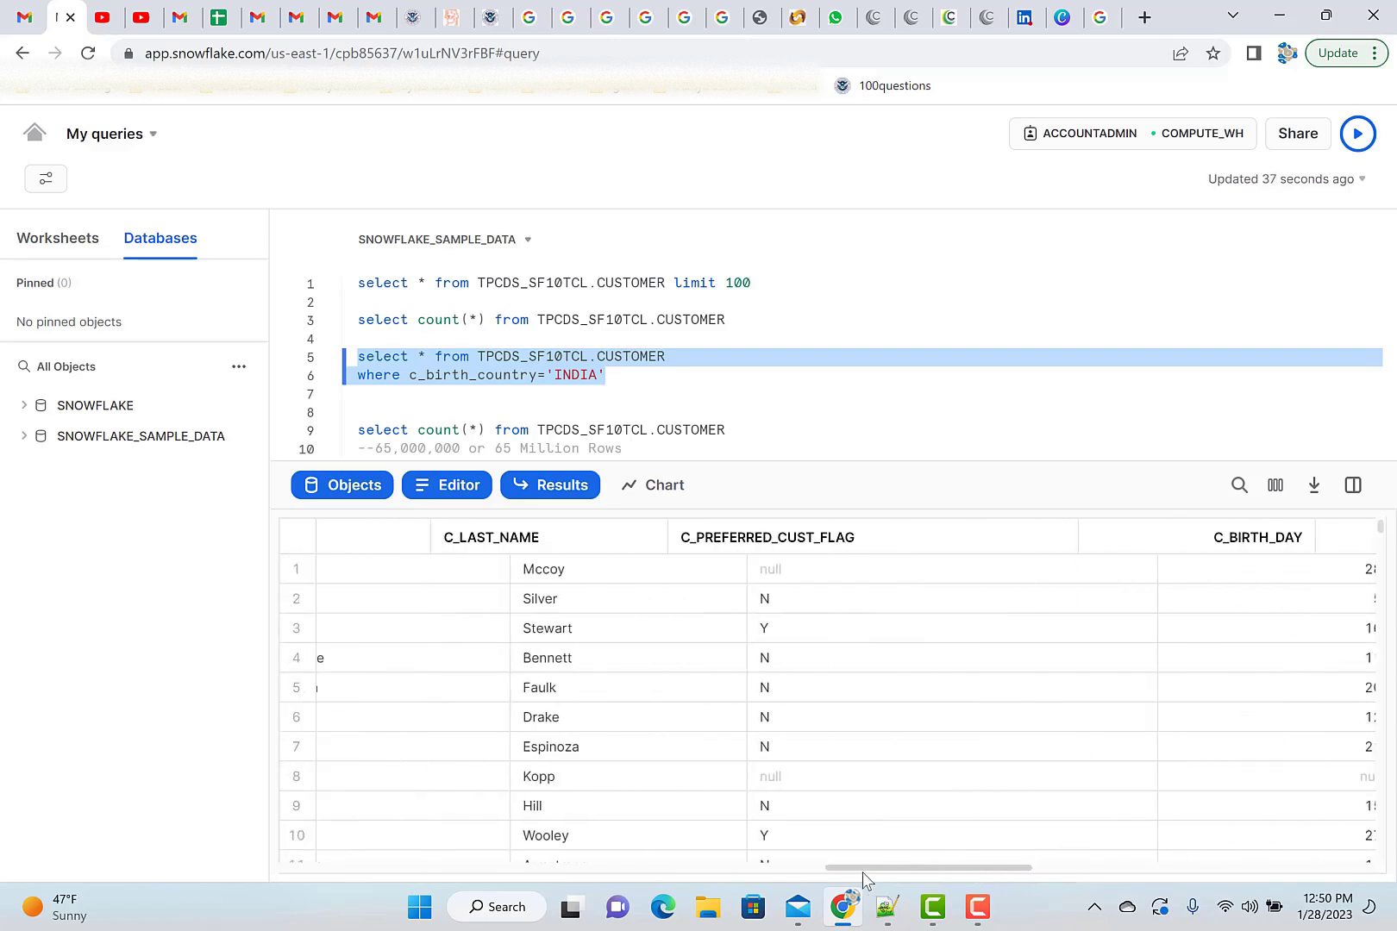
{"action": "scroll", "scroll_direction": "left", "scroll_amount": 3}
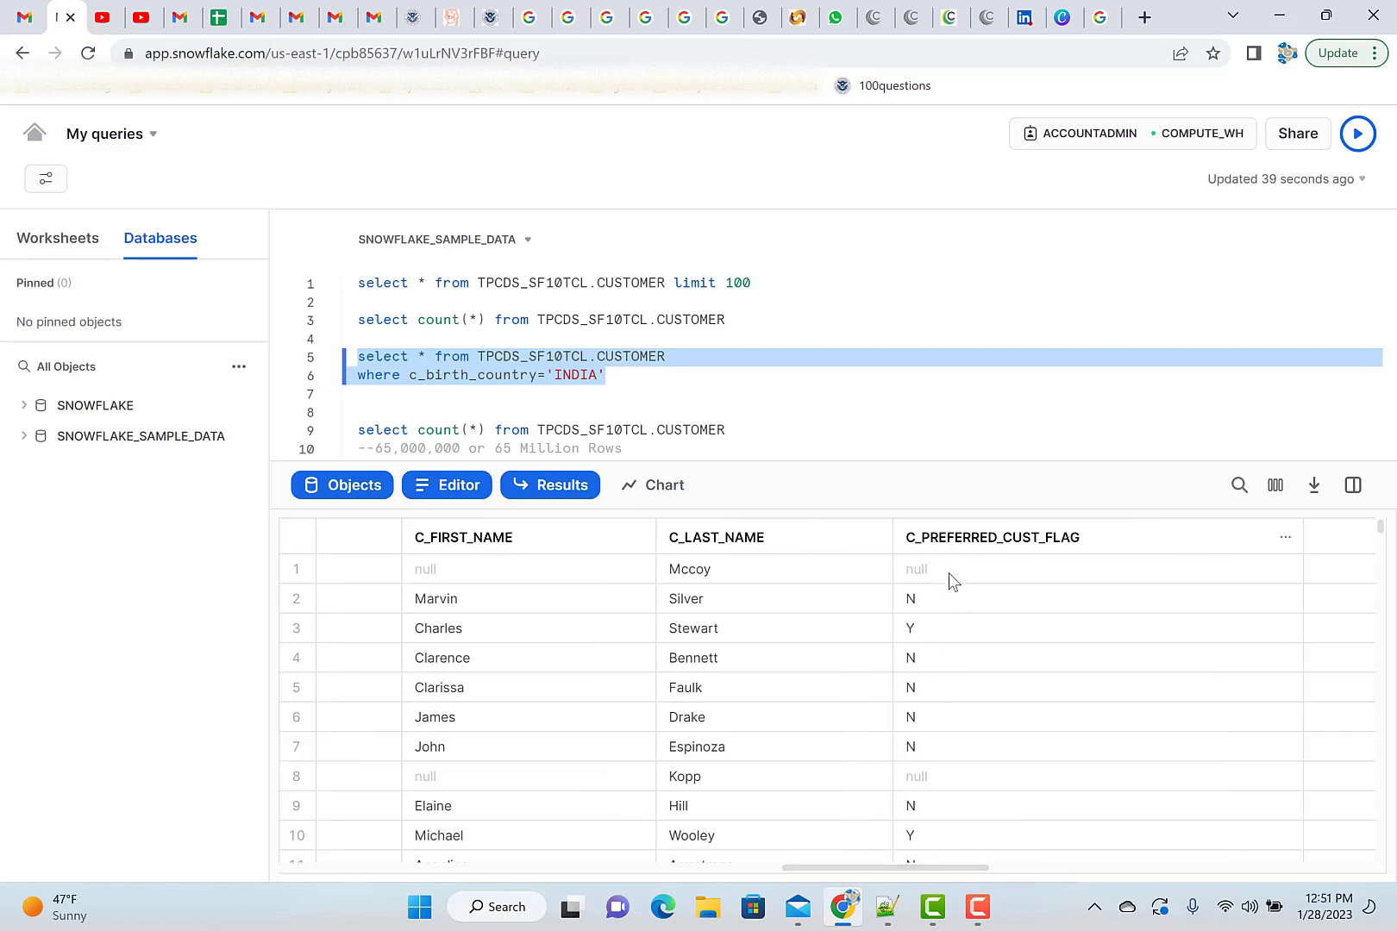
{"action": "mouse_move", "coordinate": [978, 563]}
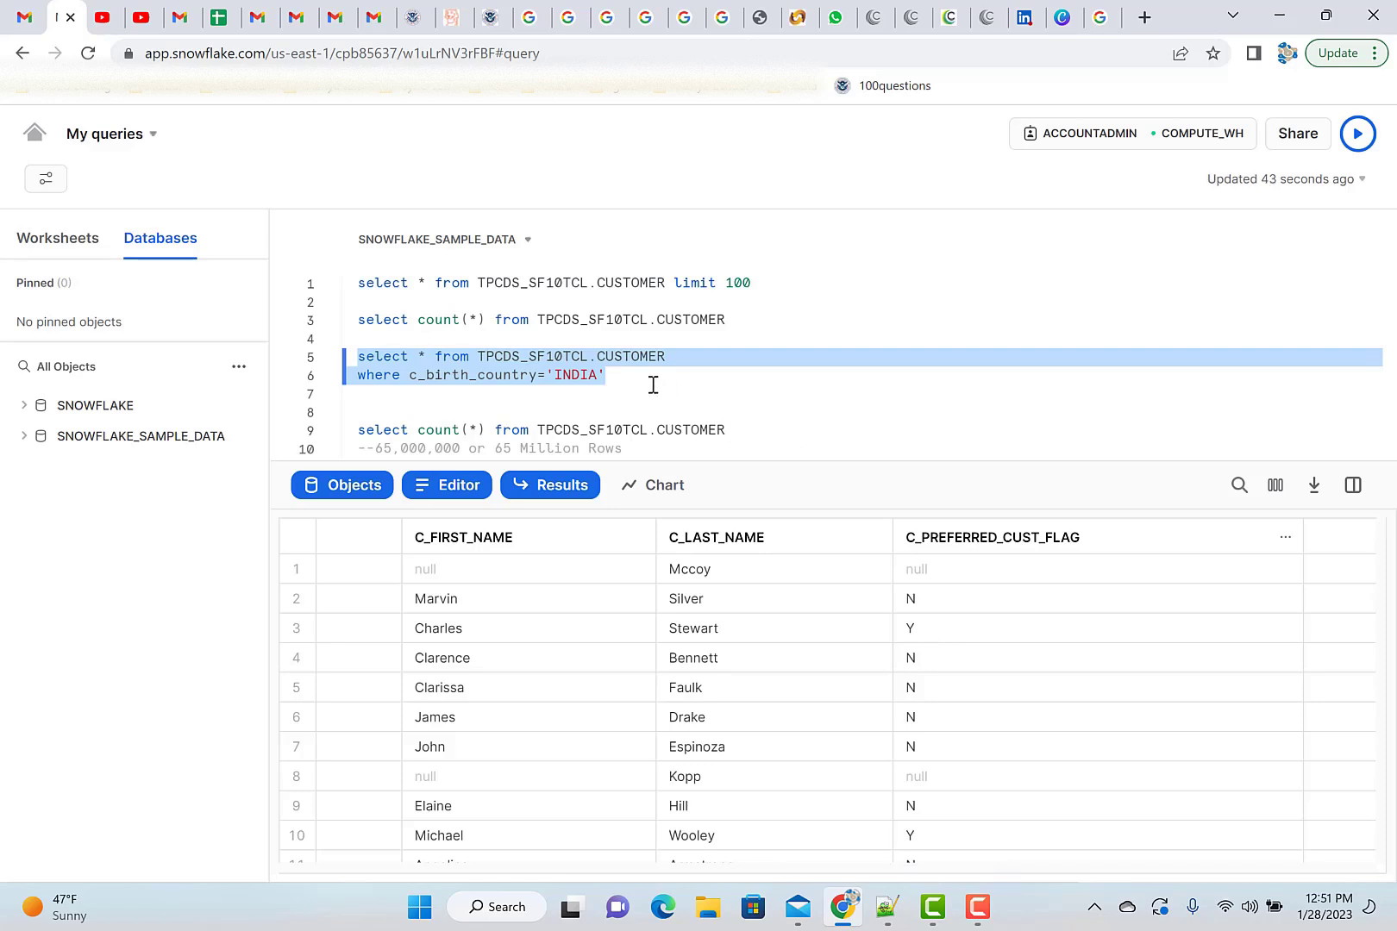
Append and c_preferred_cust_flag='Y' to the INDIA WHERE clause.
{"action": "left_click", "coordinate": [649, 378]}
{"action": "type", "text": " and"}
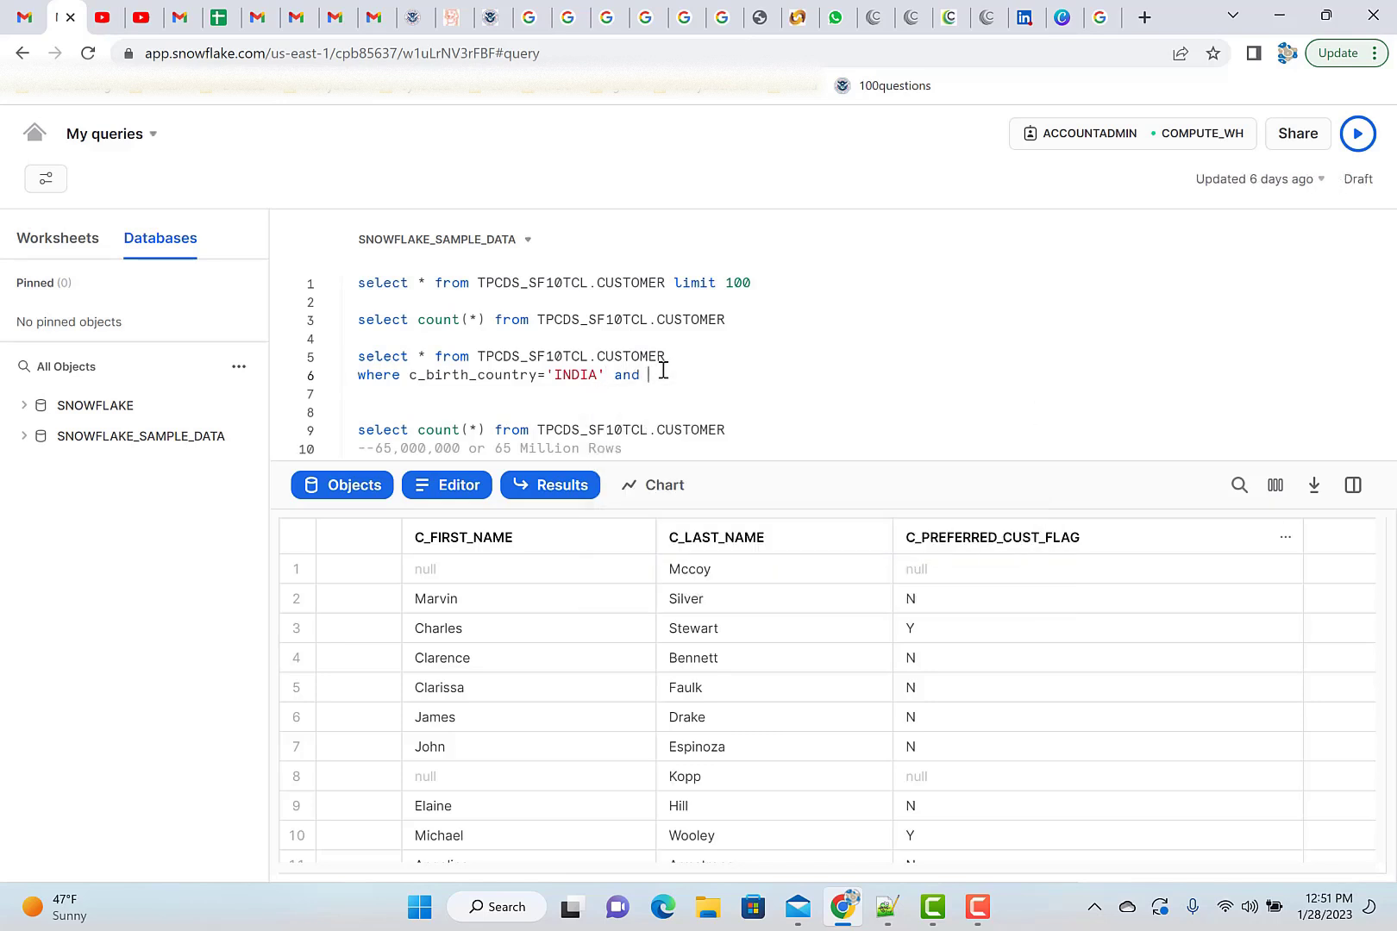
{"action": "type", "text": "c_preferred_cust_flag"}
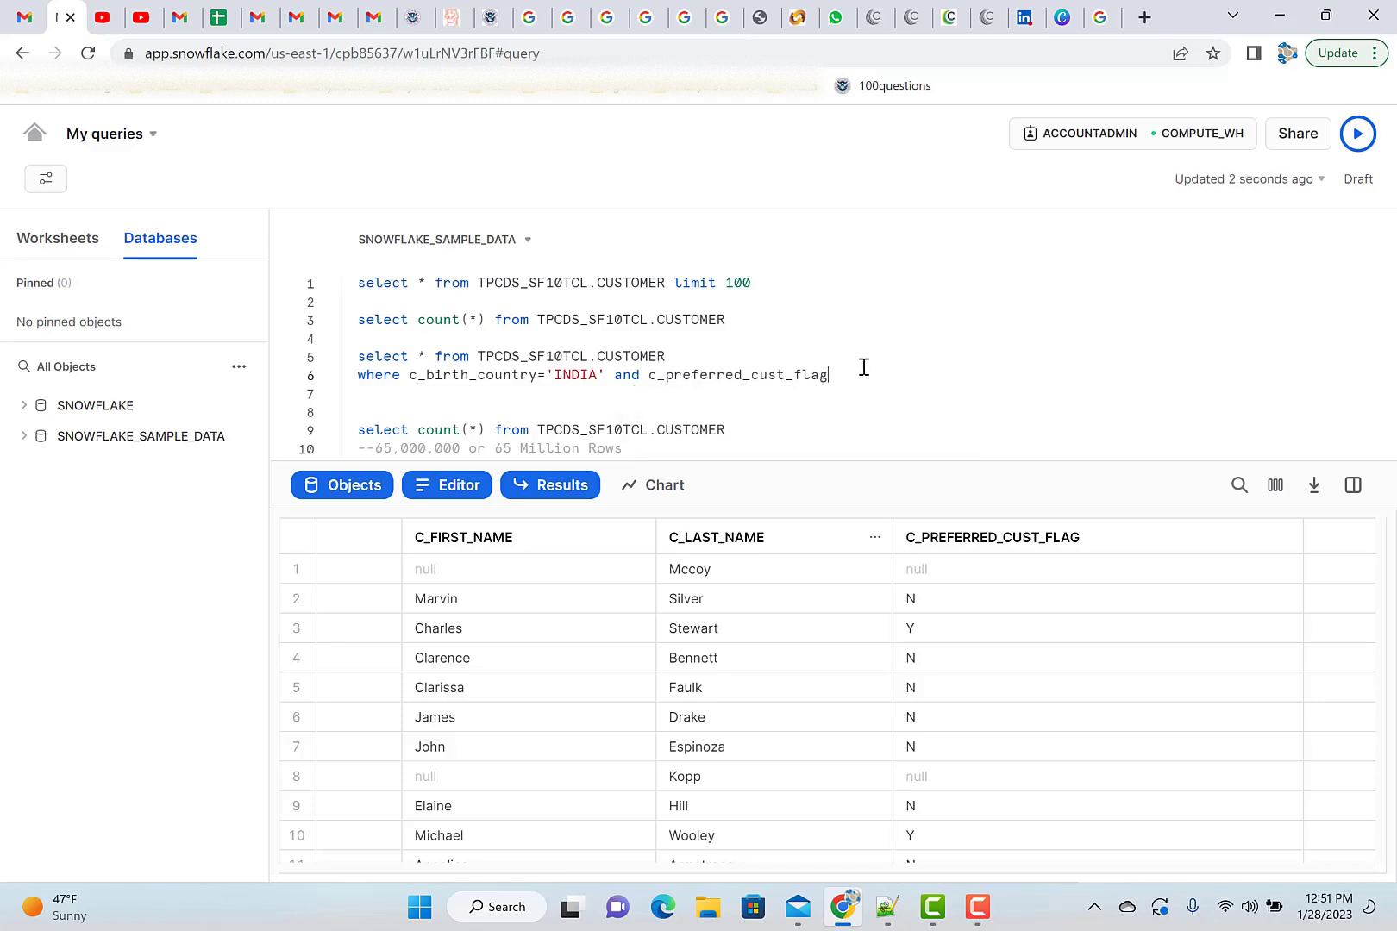
{"action": "type", "text": "="}
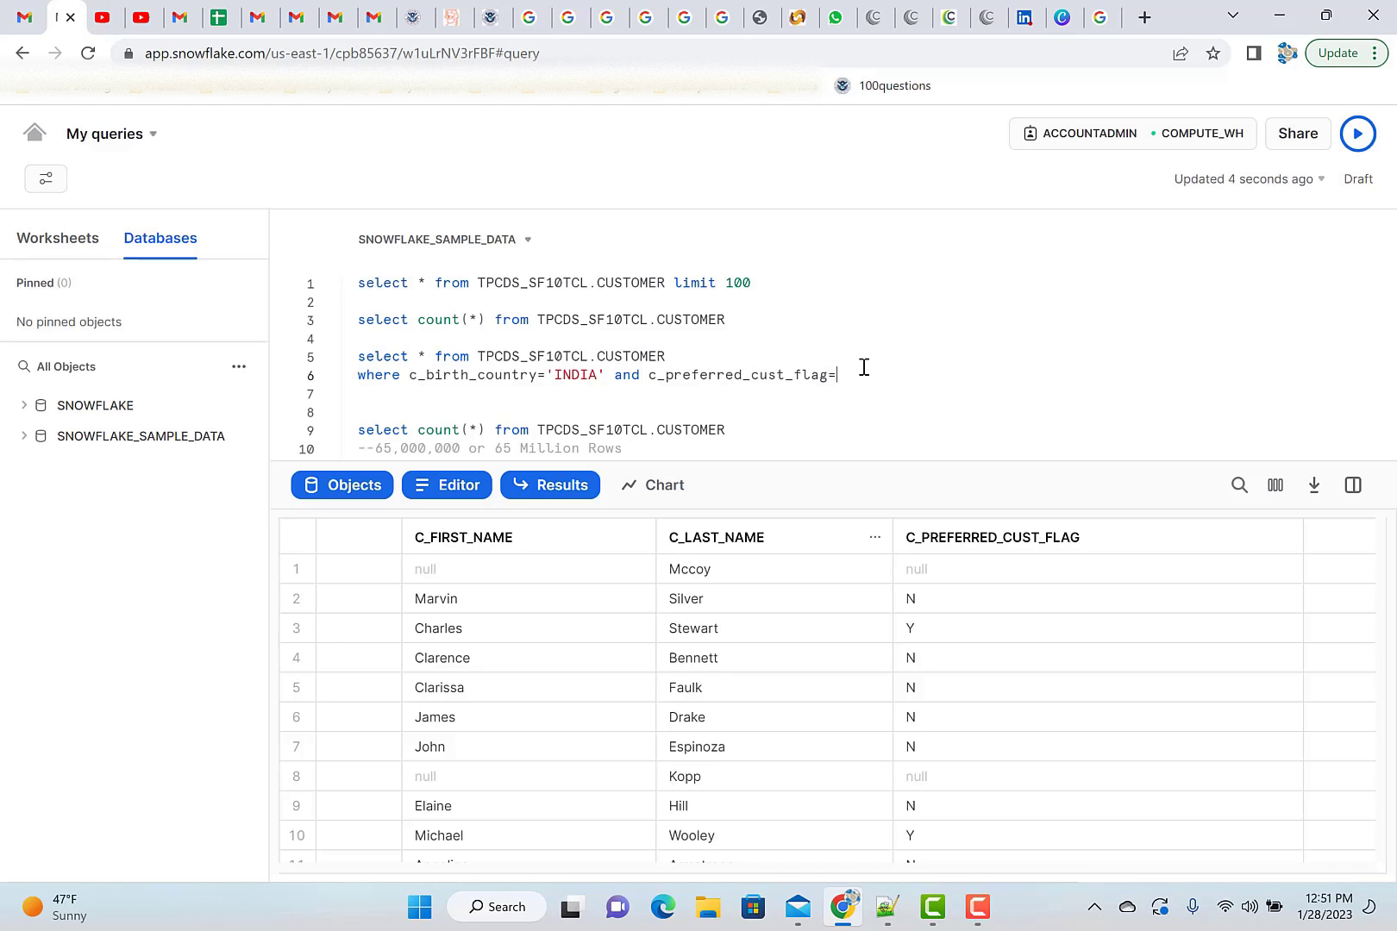
{"action": "type", "text": "''"}
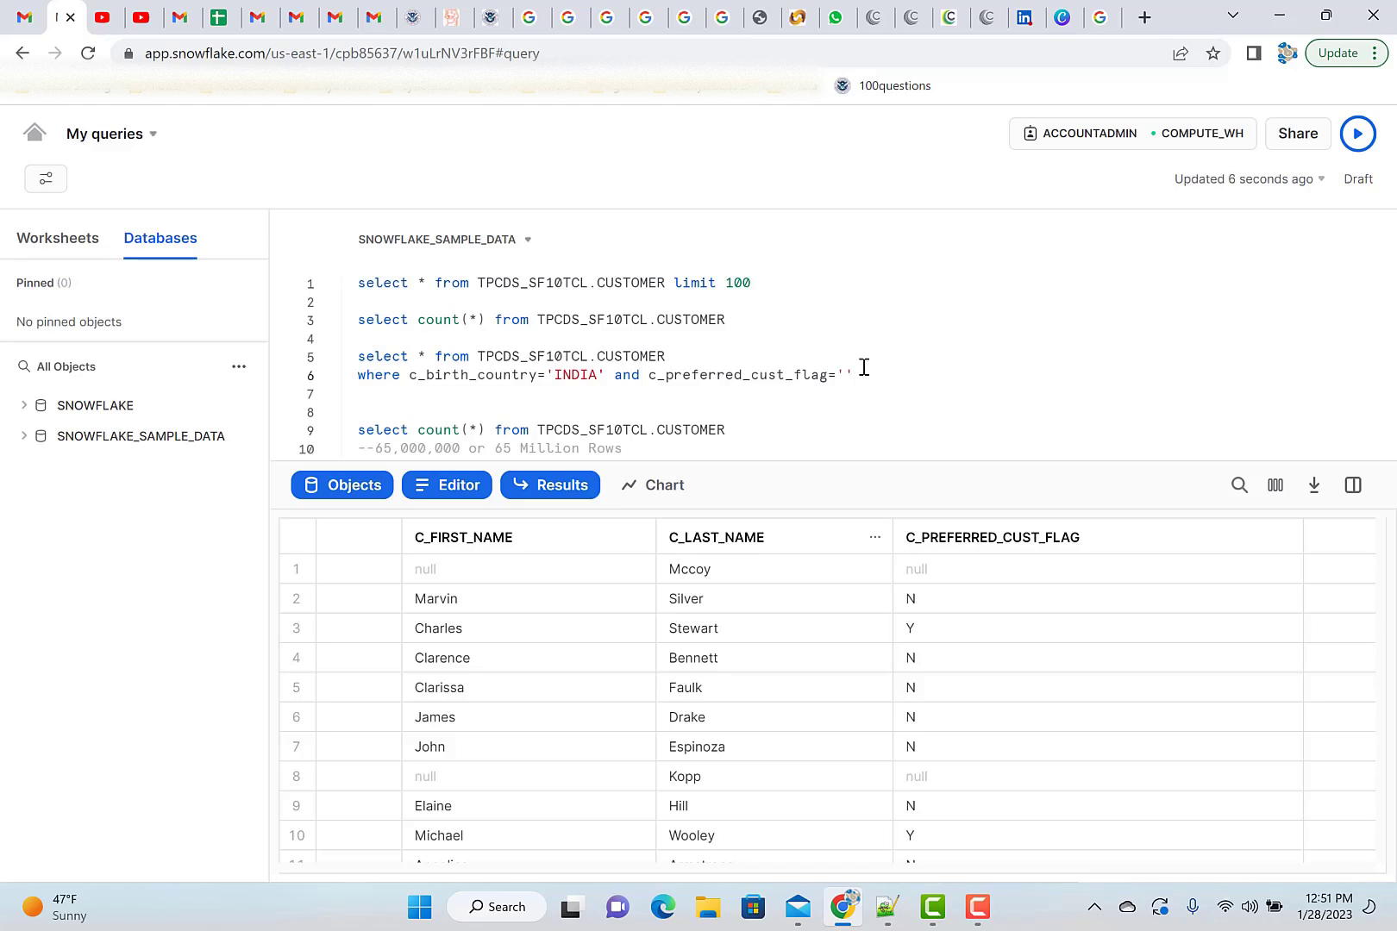
{"action": "type", "text": "Y"}
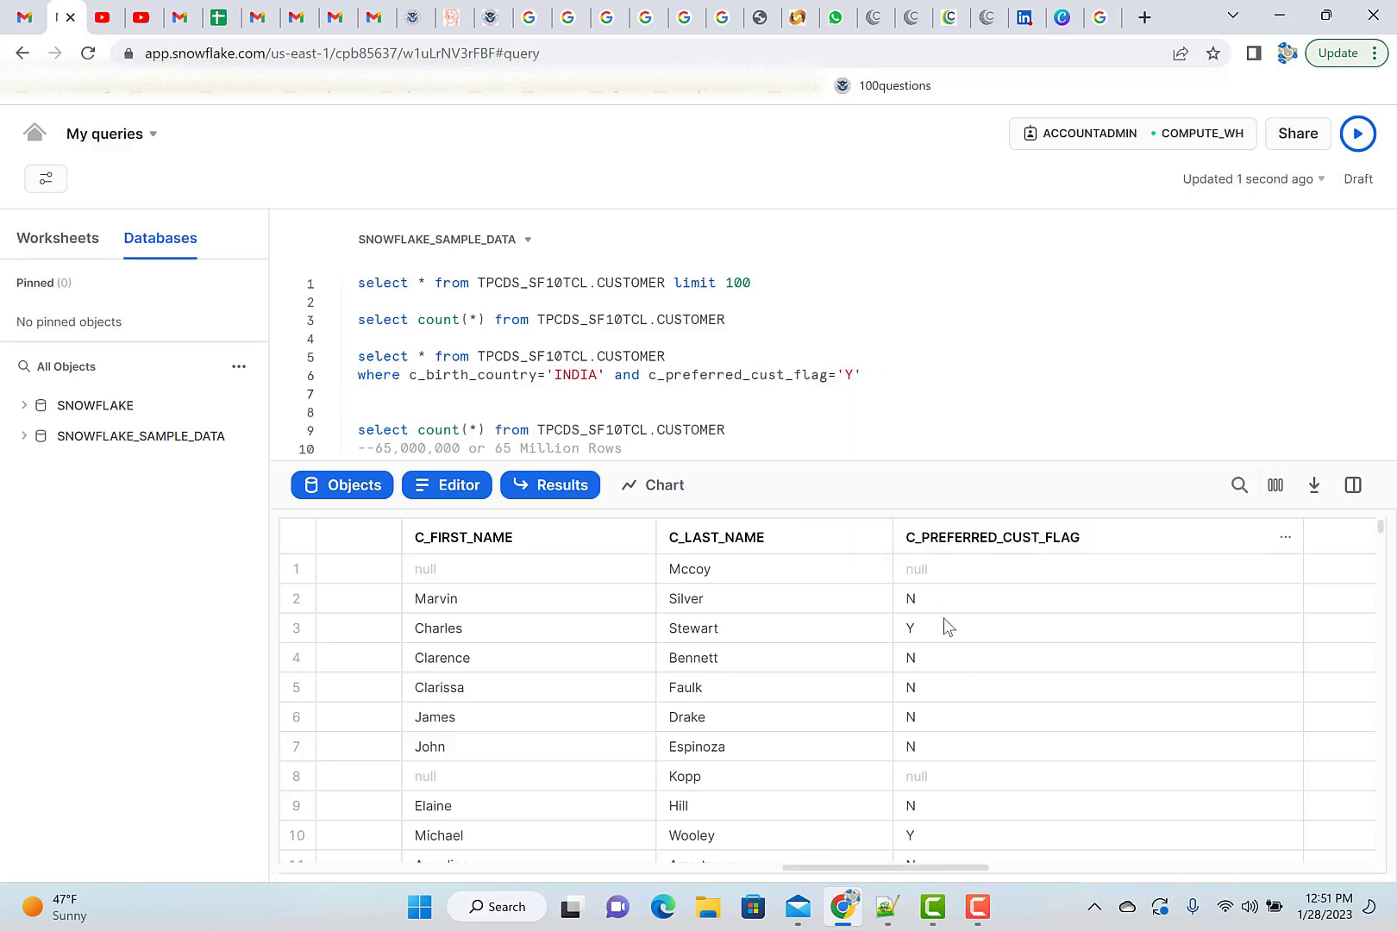
{"action": "mouse_move", "coordinate": [946, 755]}
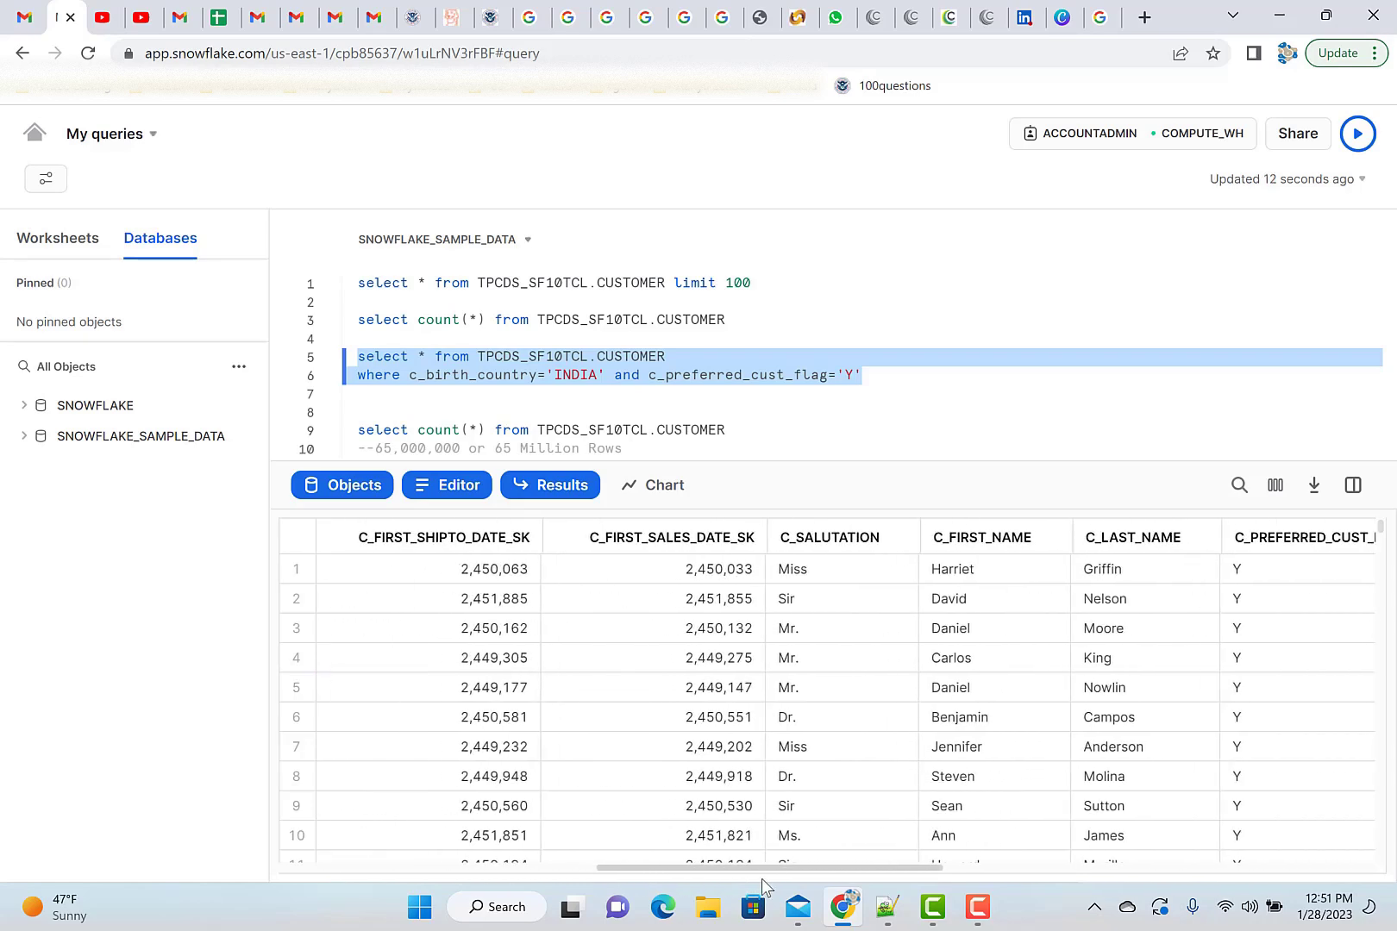
Scroll through the INDIA preferred-customer results.
{"action": "scroll", "scroll_direction": "right", "scroll_amount": 3}
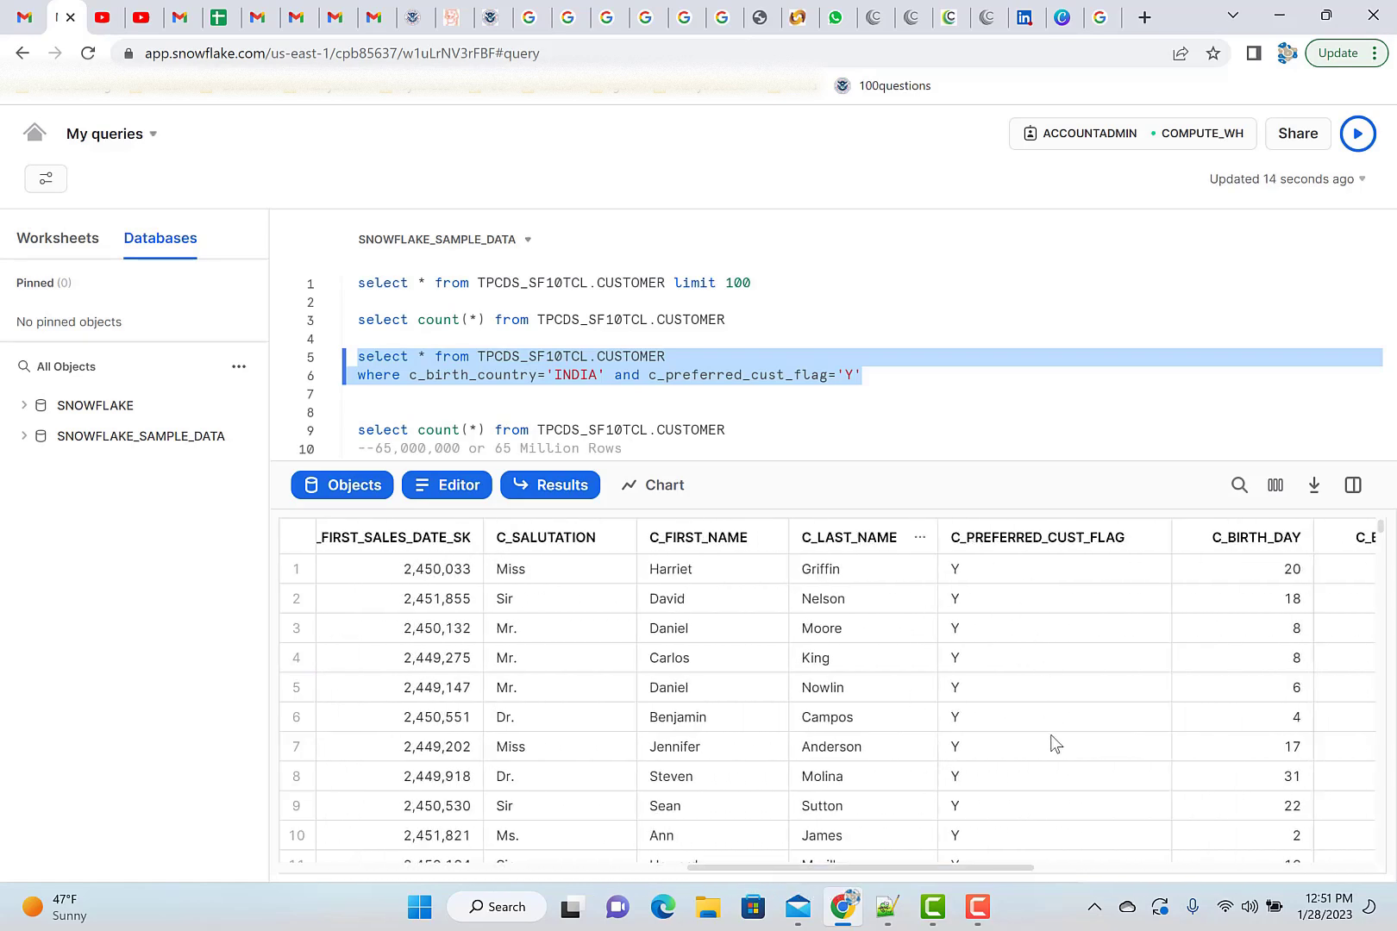
{"action": "scroll", "scroll_direction": "down", "scroll_amount": 3}
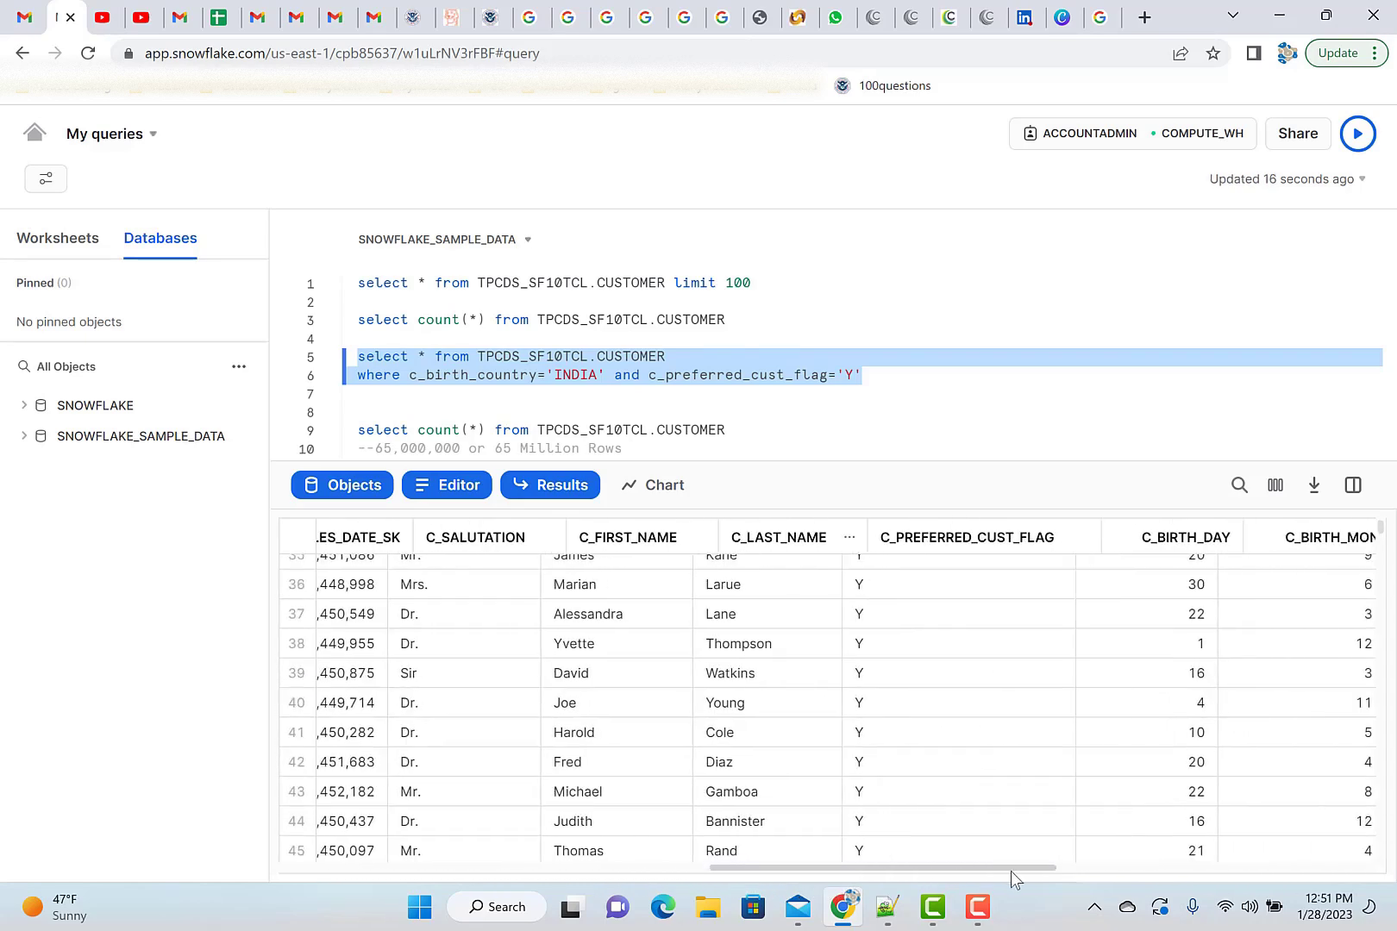
{"action": "scroll", "scroll_direction": "right", "scroll_amount": 3}
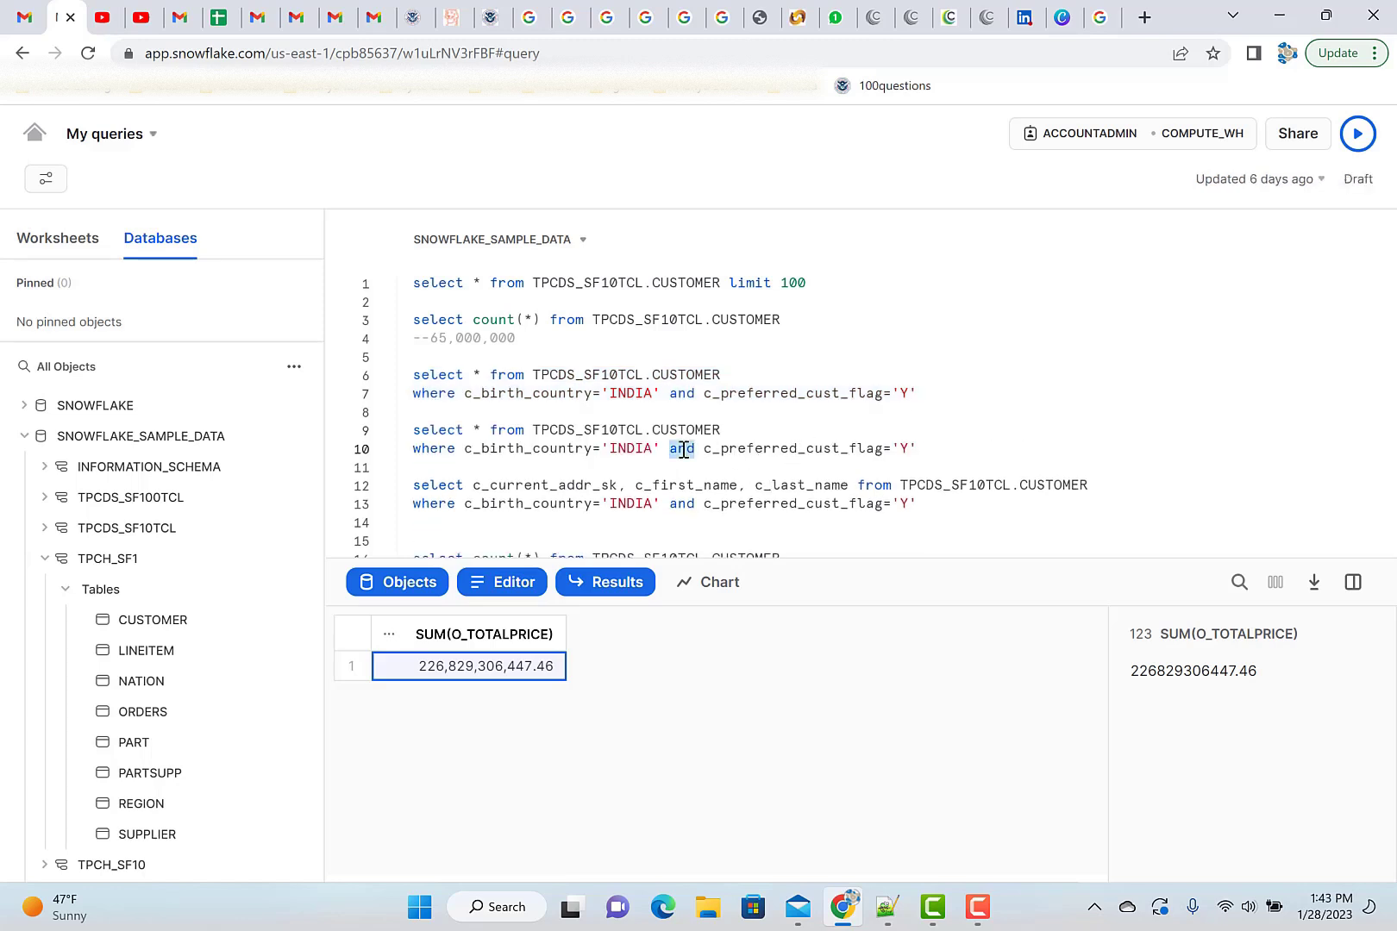
Write and run the INDIA-or-preferred OR query, then hide the database browser.
{"action": "type", "text": "OR"}
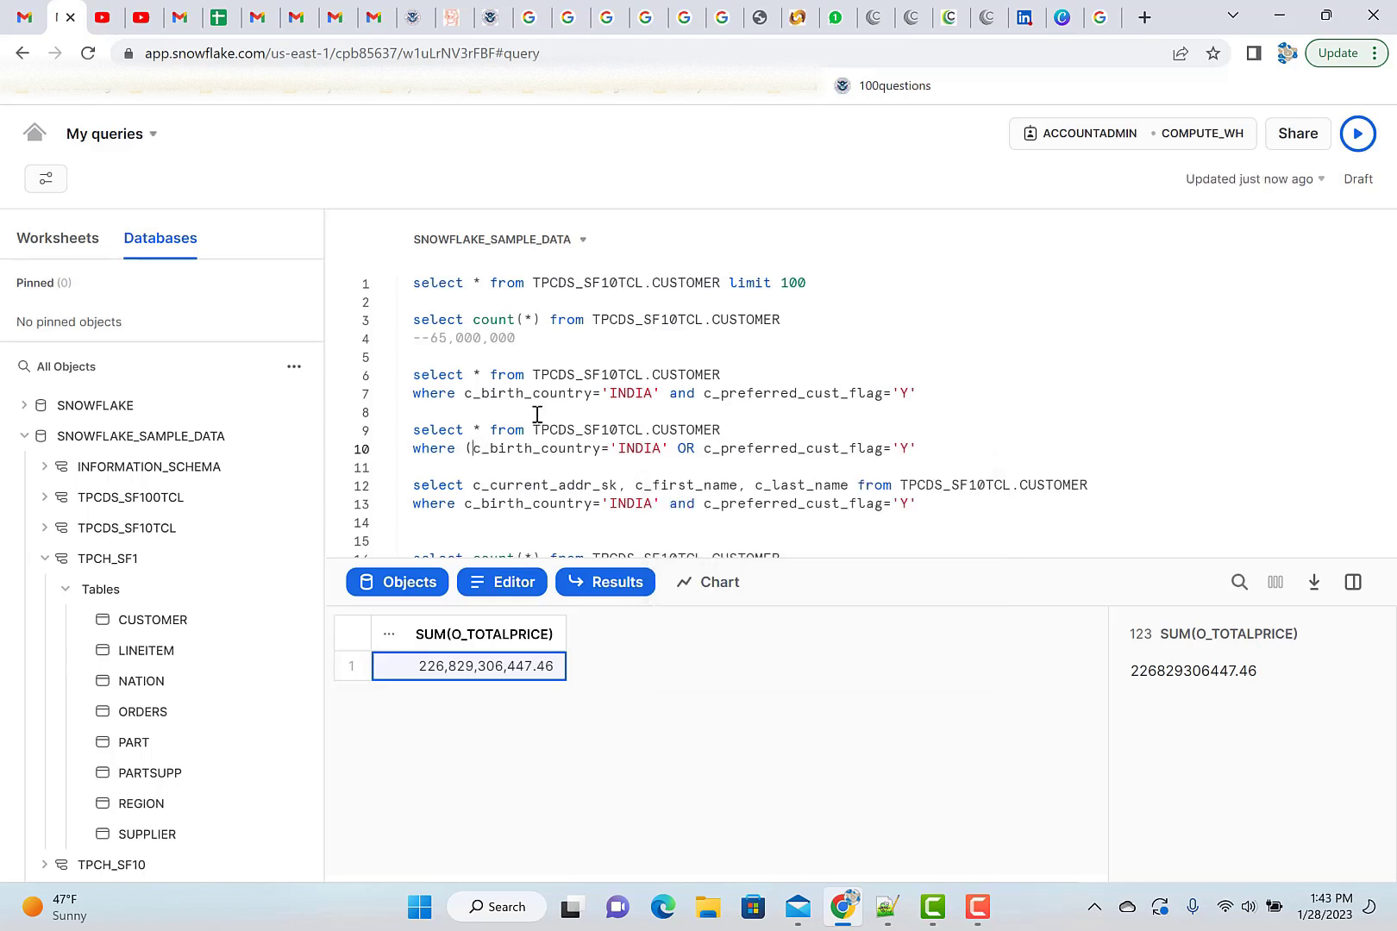
{"action": "mouse_move", "coordinate": [946, 447]}
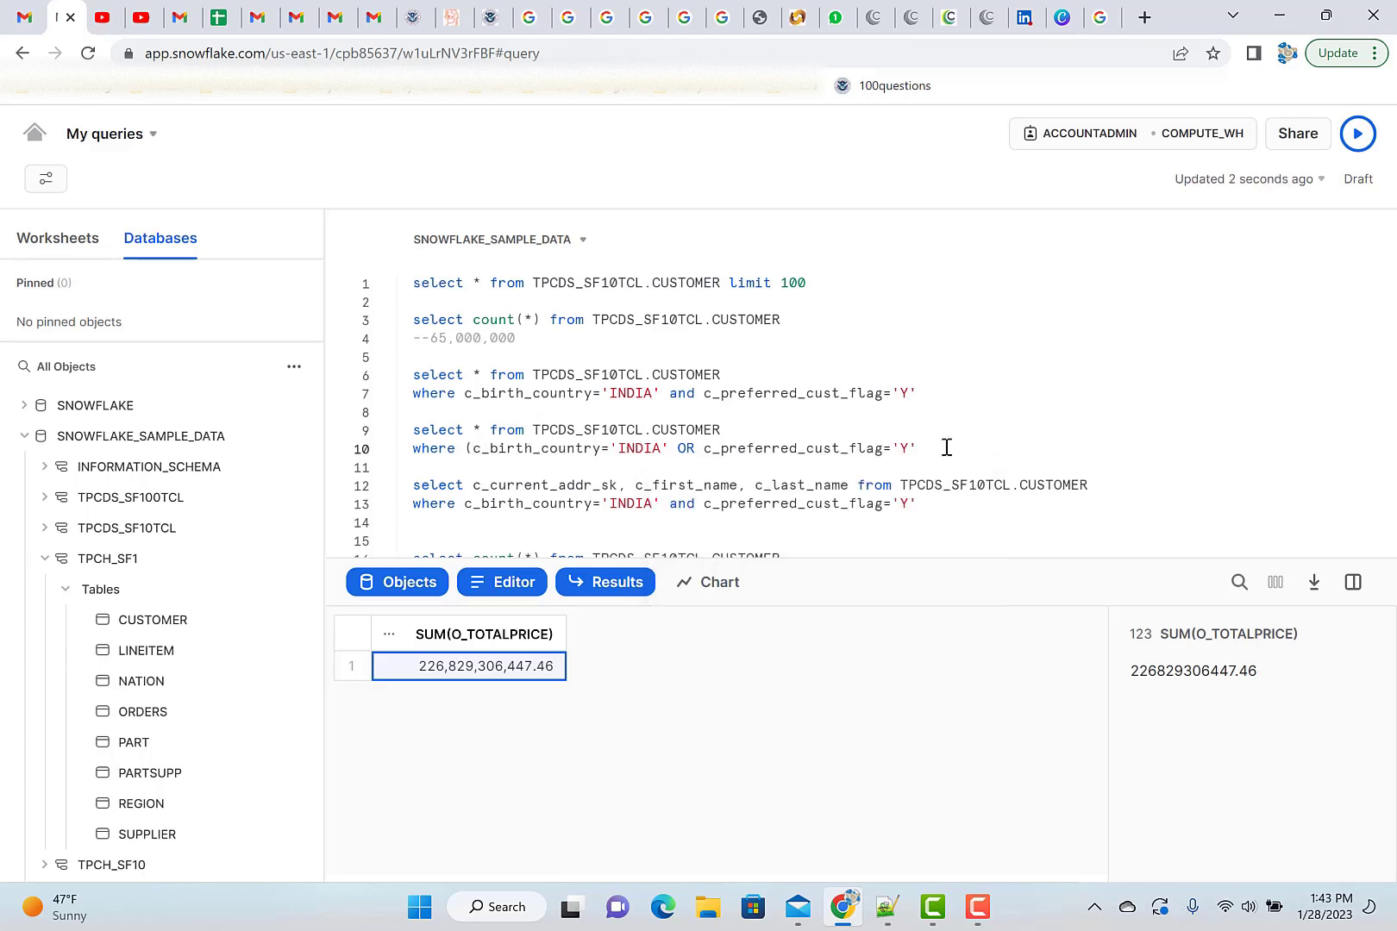
{"action": "type", "text": ")"}
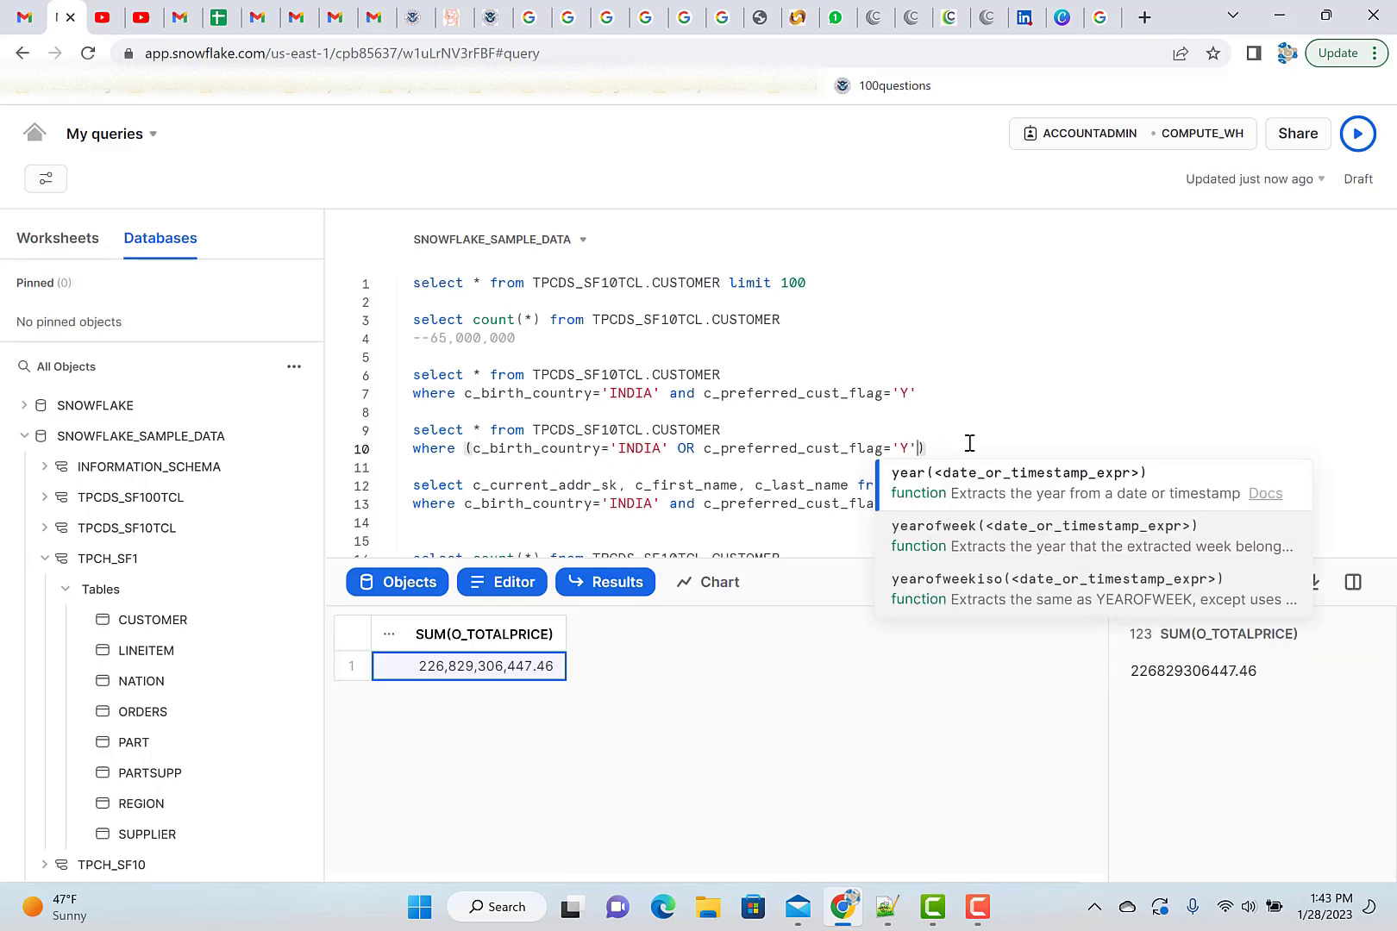
{"action": "mouse_move", "coordinate": [697, 415]}
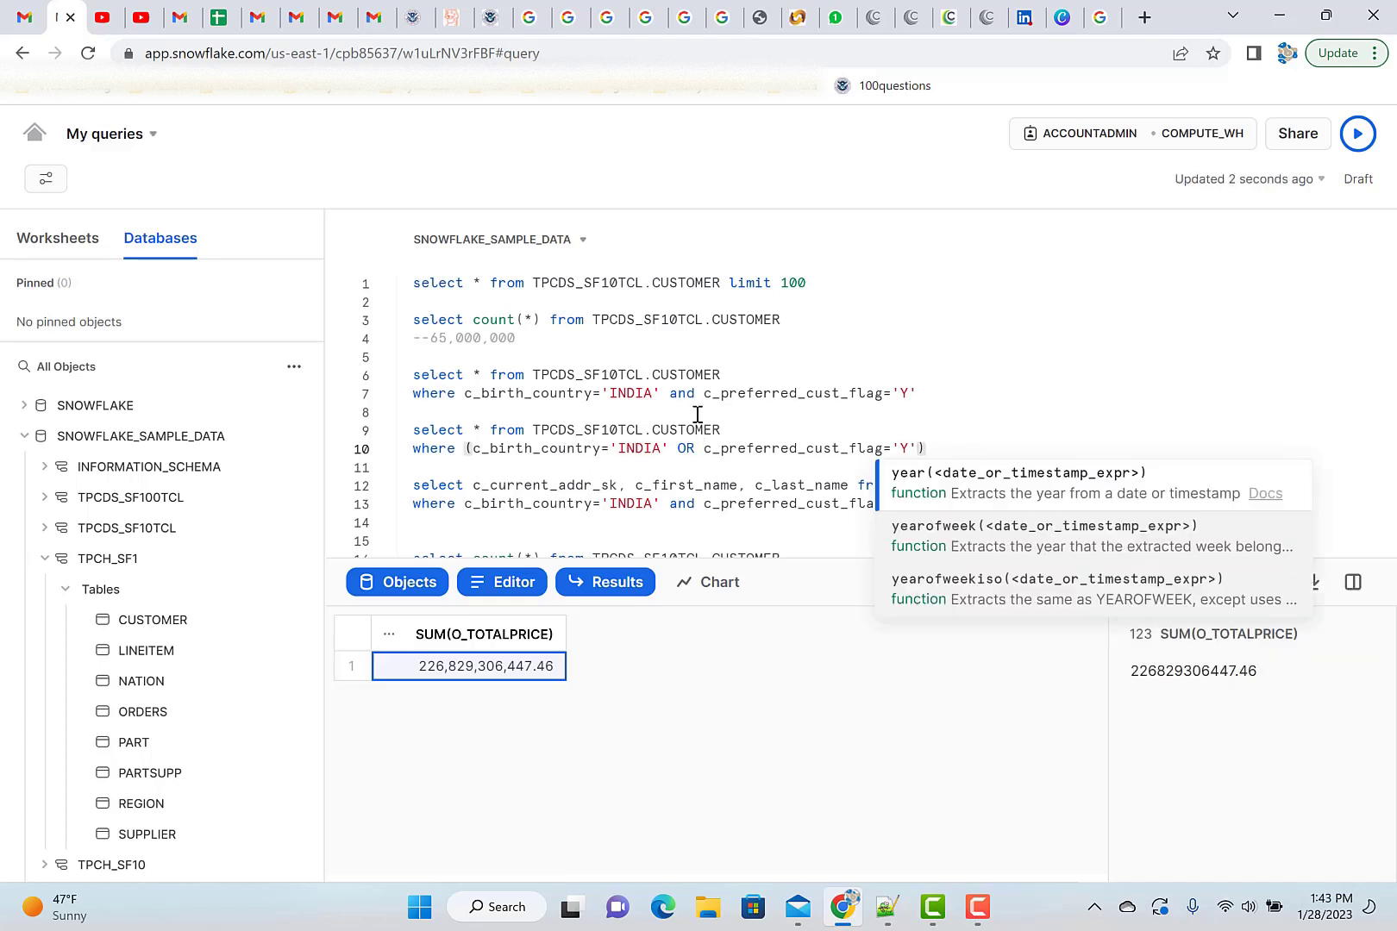
{"action": "left_click", "coordinate": [679, 393]}
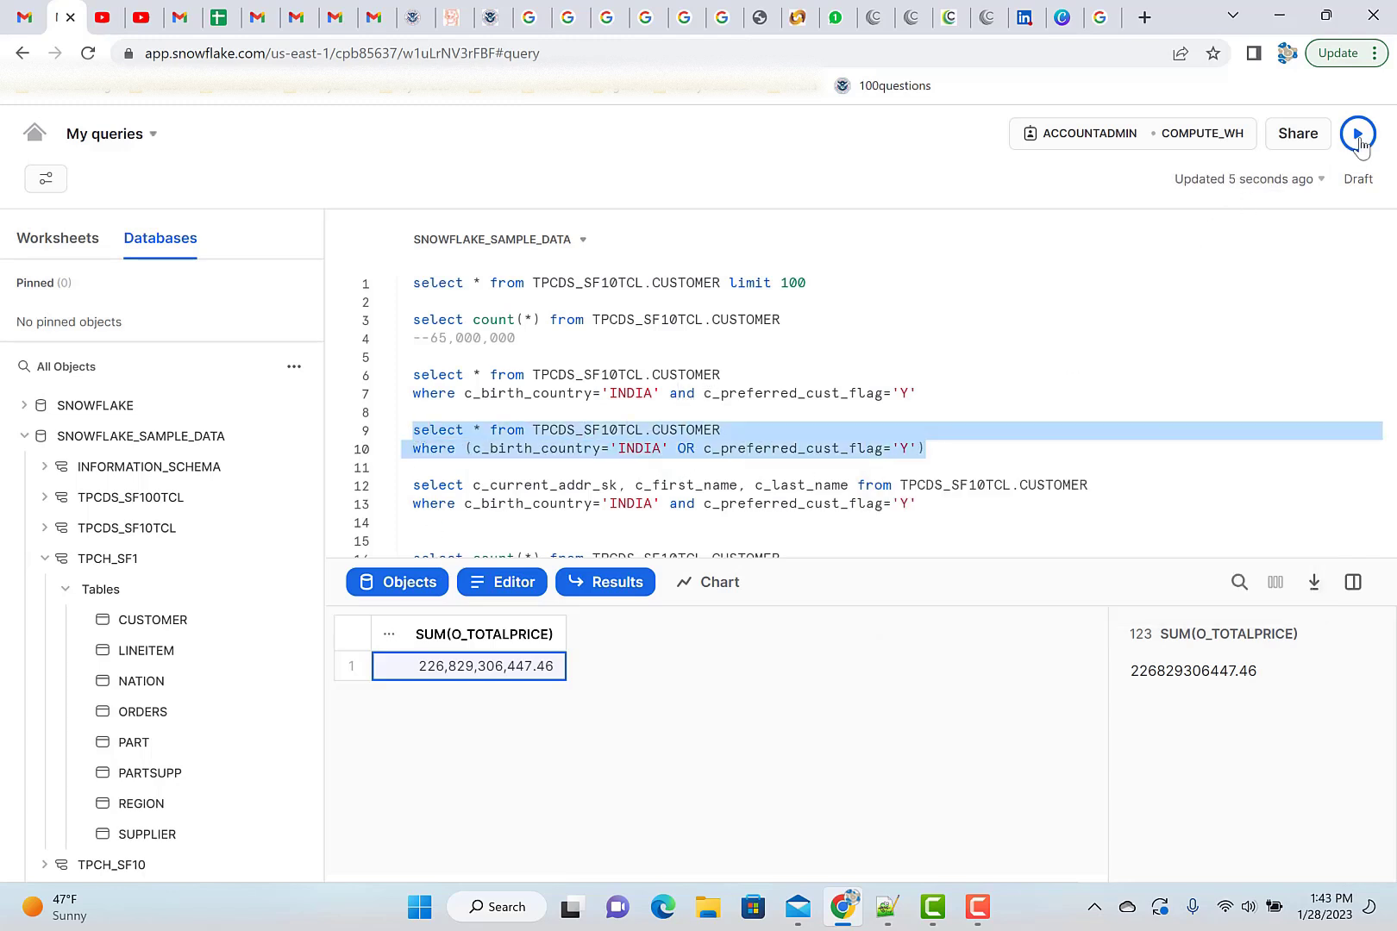
{"action": "left_click", "coordinate": [1359, 134]}
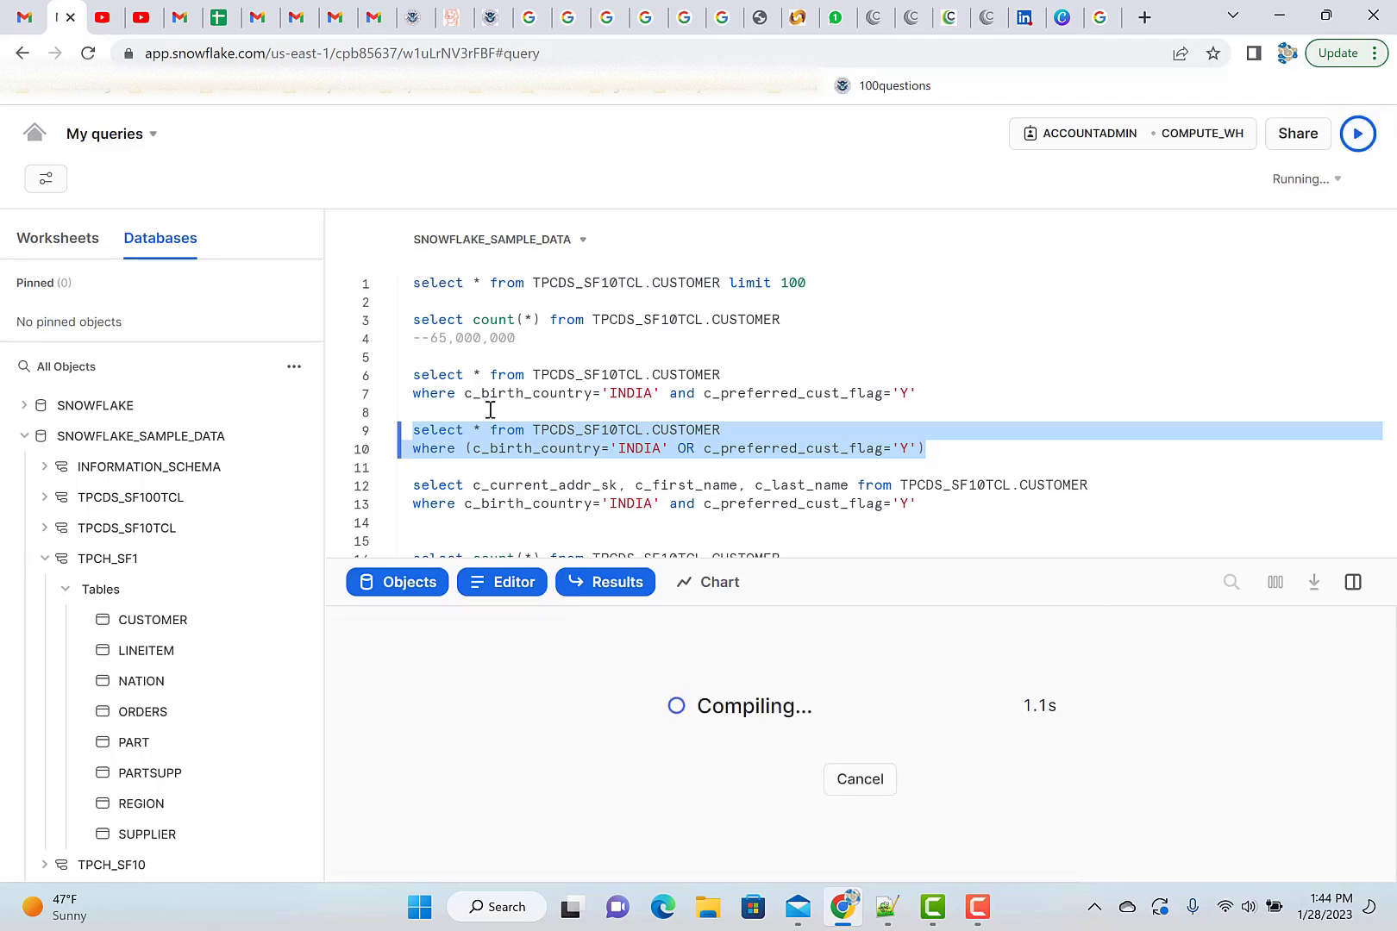
{"action": "mouse_move", "coordinate": [389, 594]}
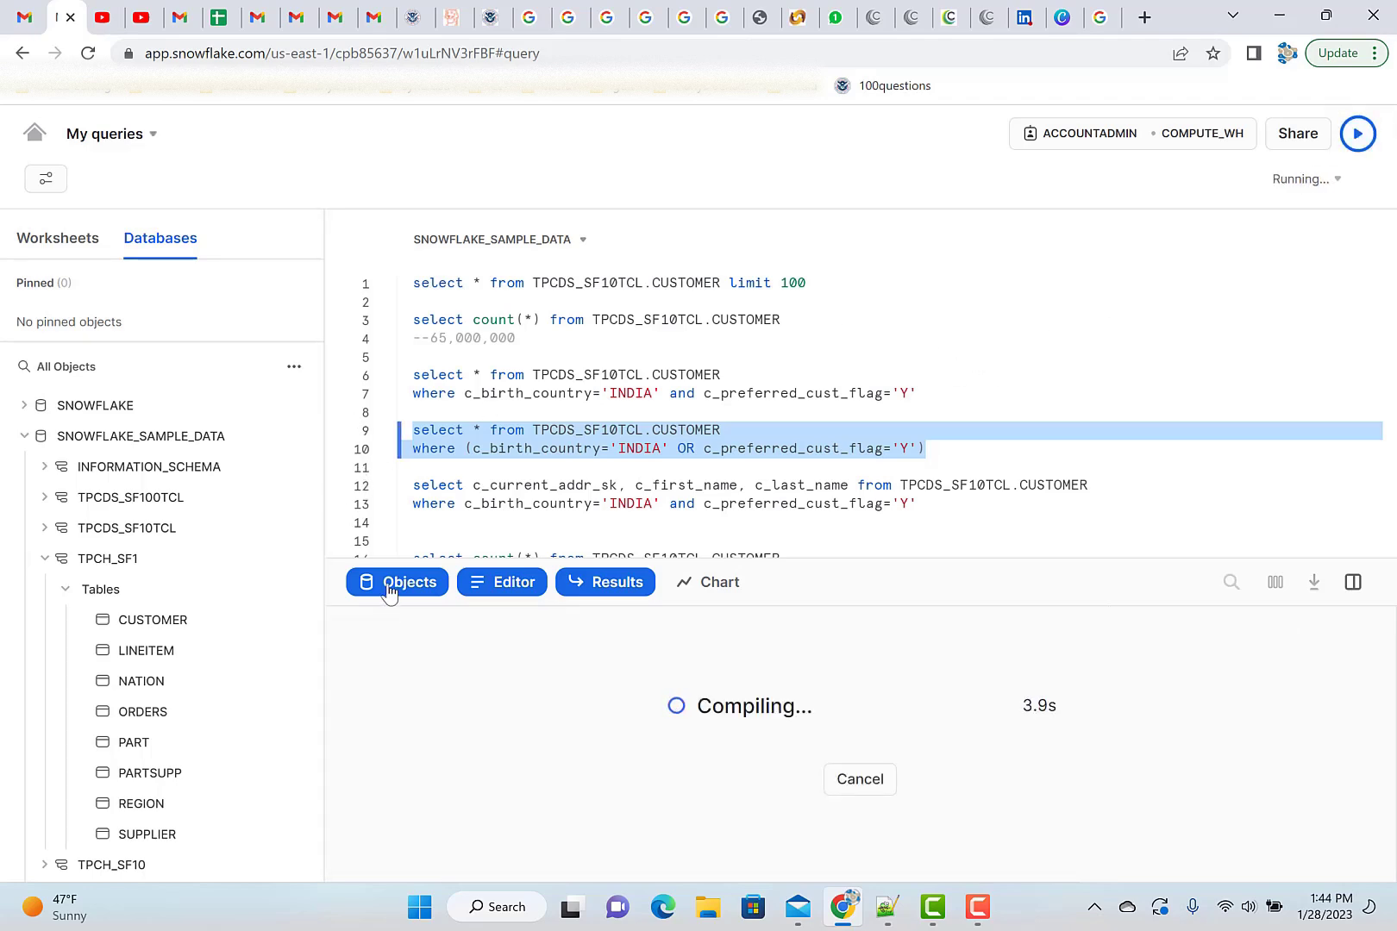
{"action": "left_click", "coordinate": [397, 582]}
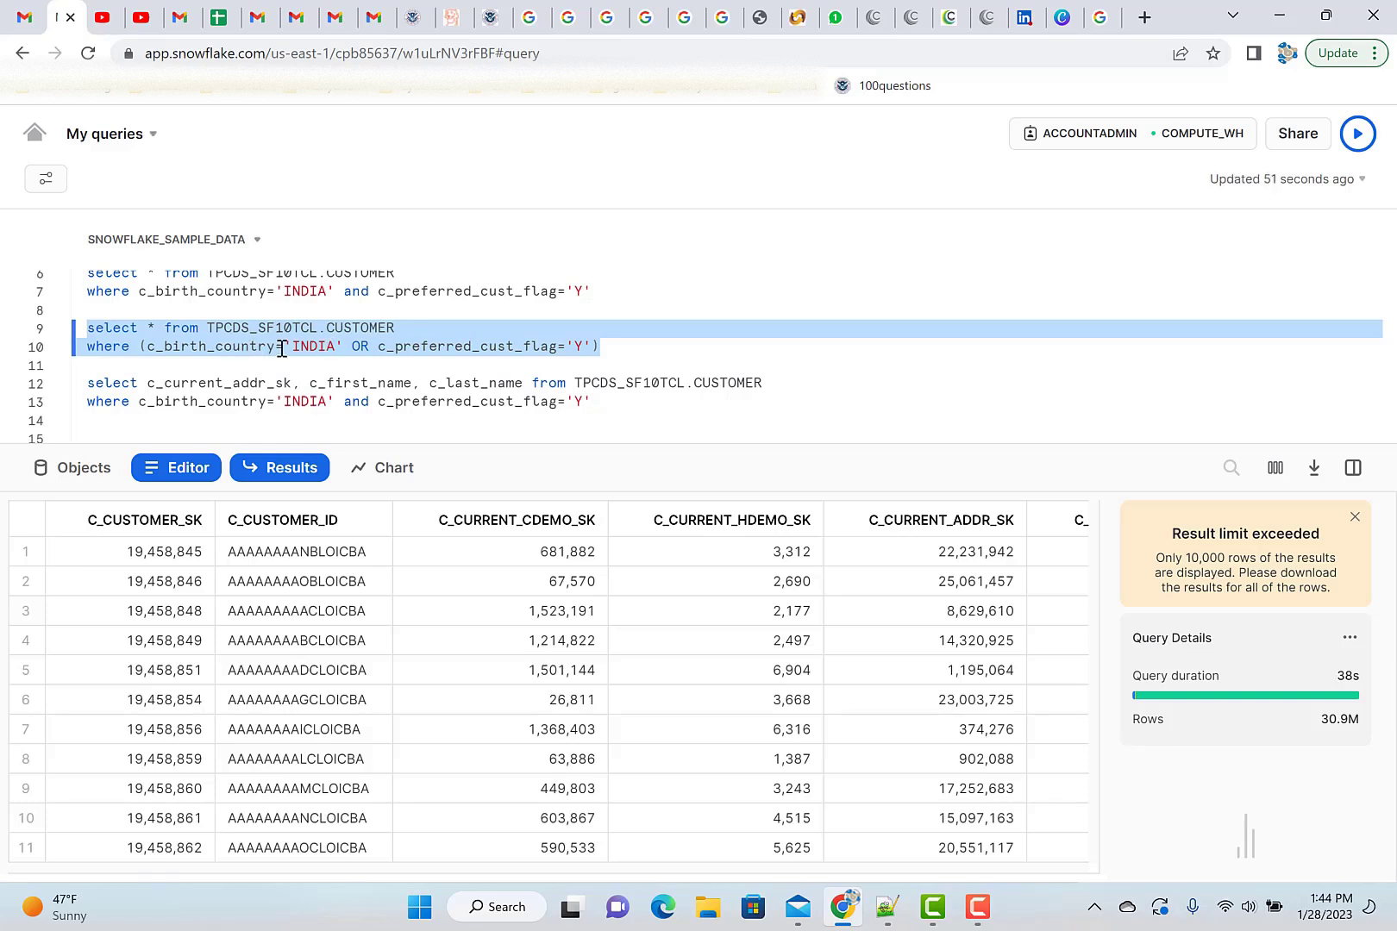
{"action": "mouse_move", "coordinate": [486, 346]}
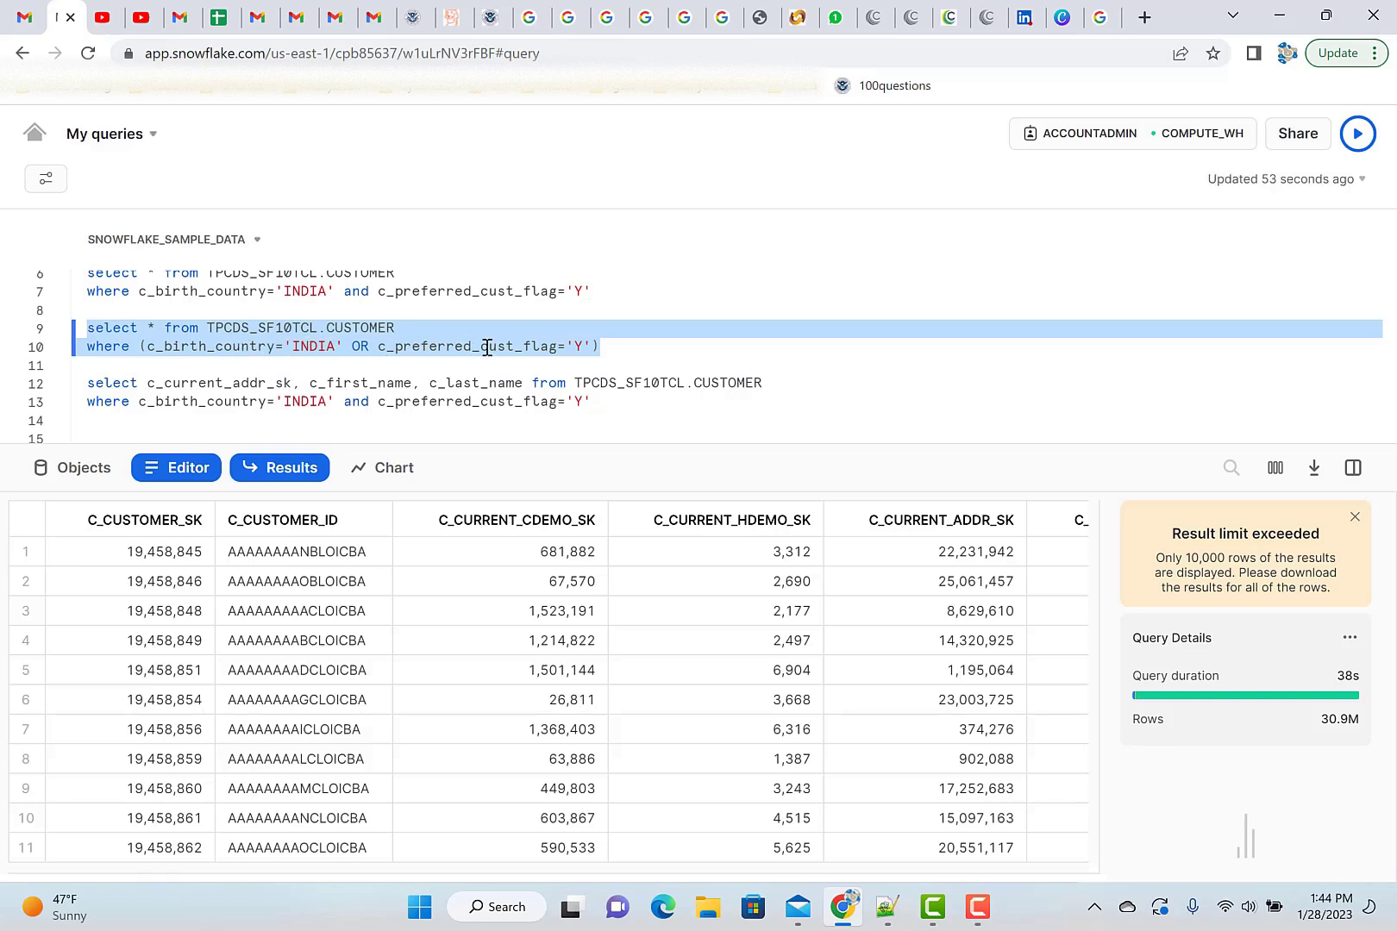
{"action": "mouse_move", "coordinate": [251, 347]}
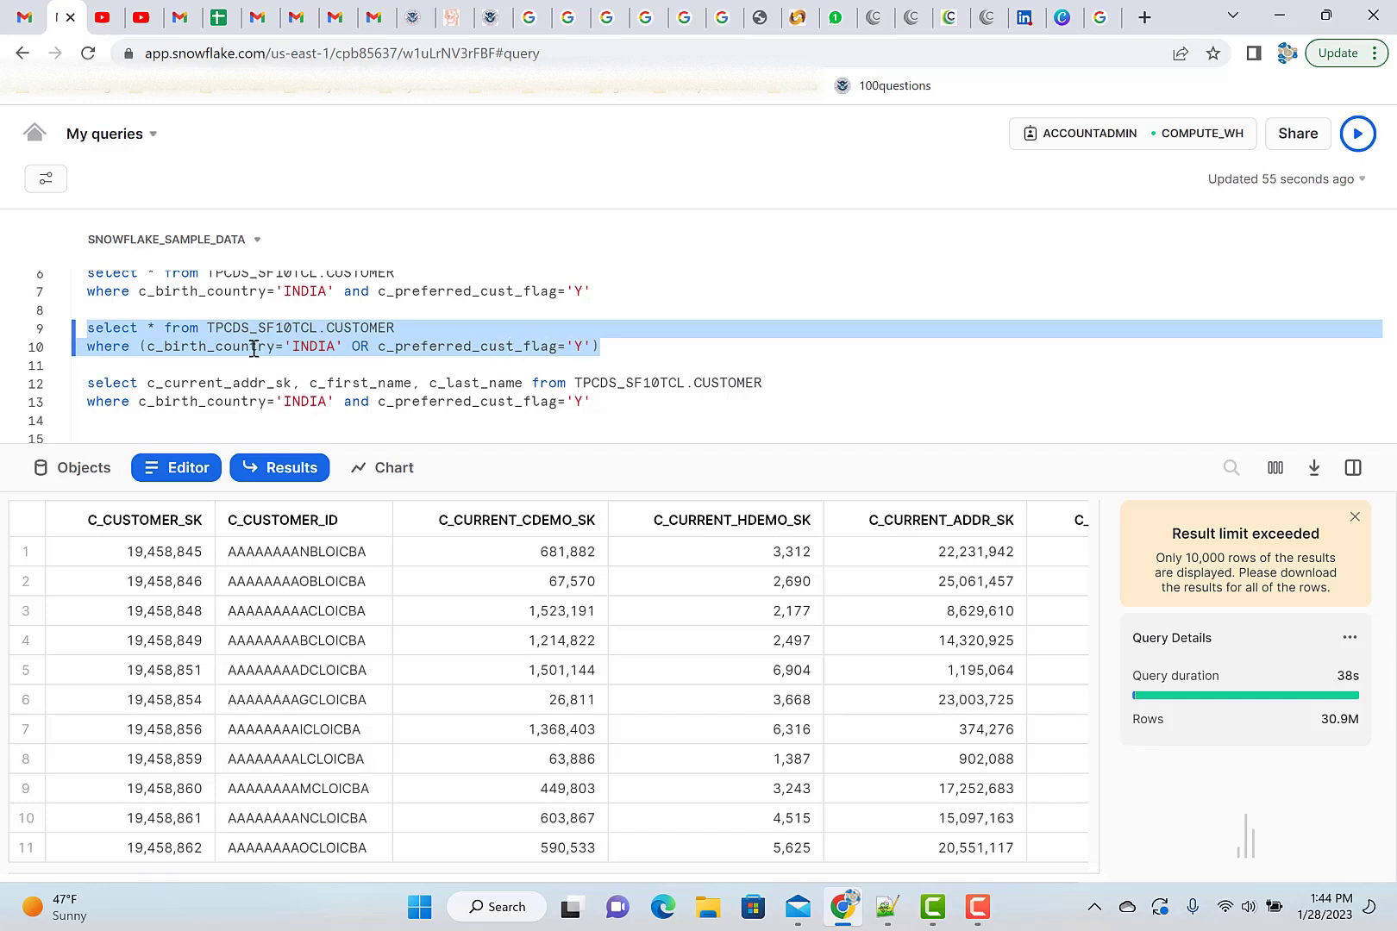
{"action": "mouse_move", "coordinate": [382, 309]}
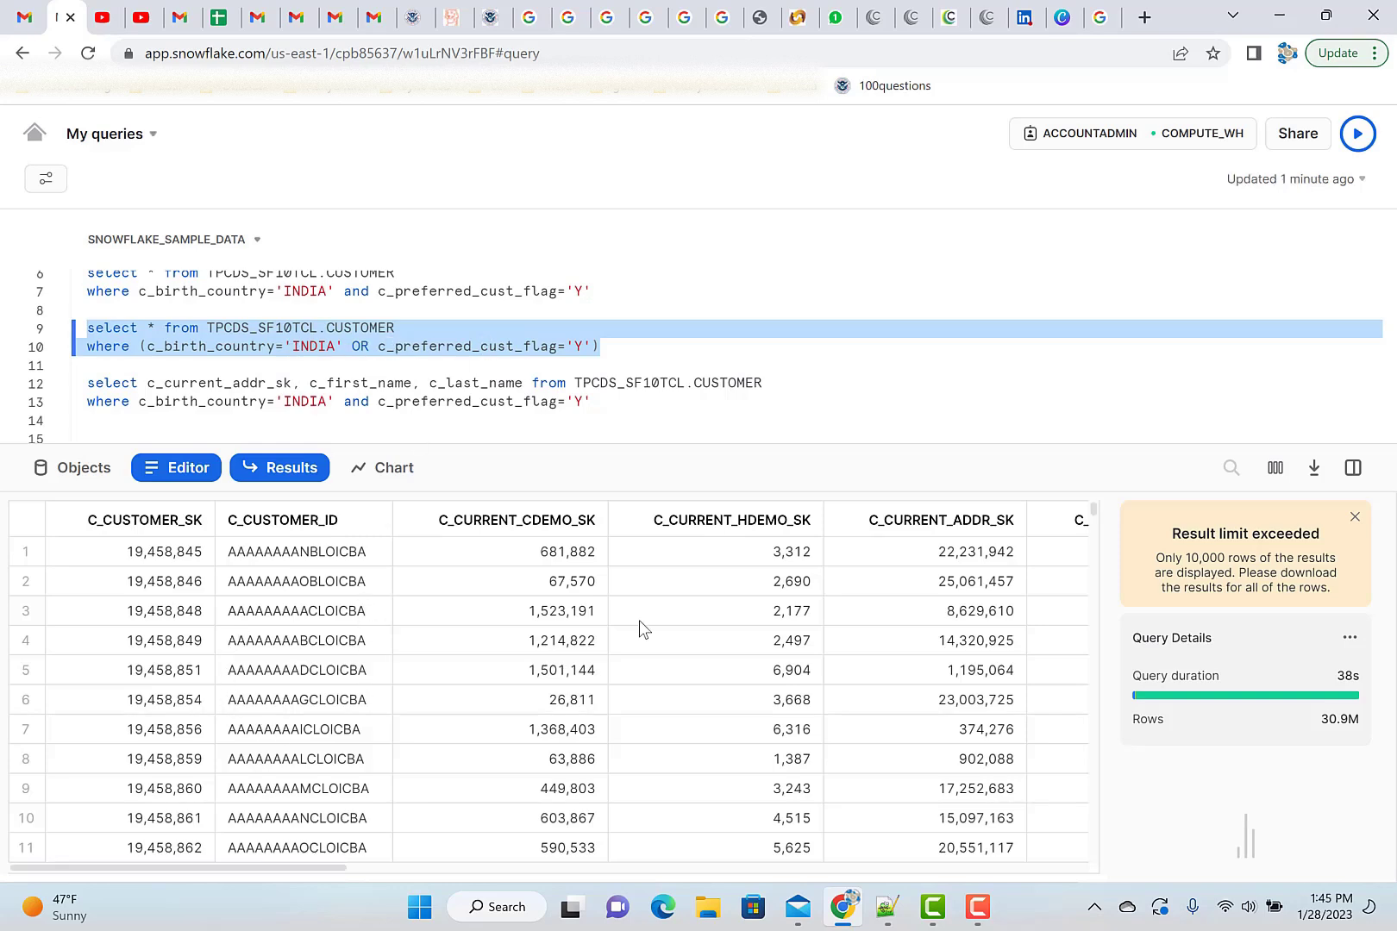
Scroll through the 30.9M OR-query rows past row 680, then deselect the query.
{"action": "scroll", "scroll_direction": "right", "scroll_amount": 3}
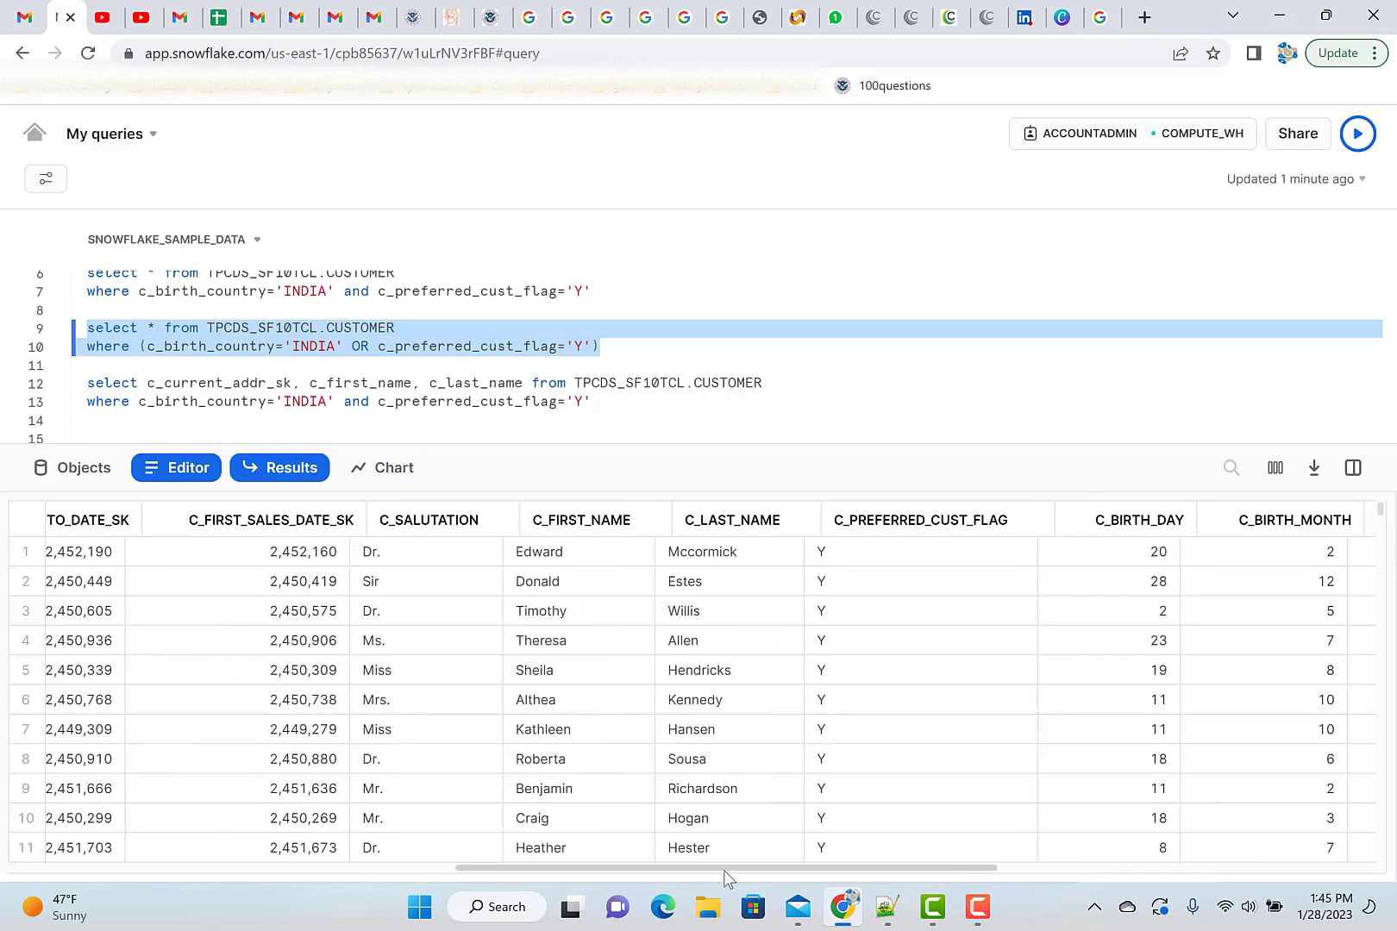
{"action": "scroll", "scroll_direction": "right", "scroll_amount": 3}
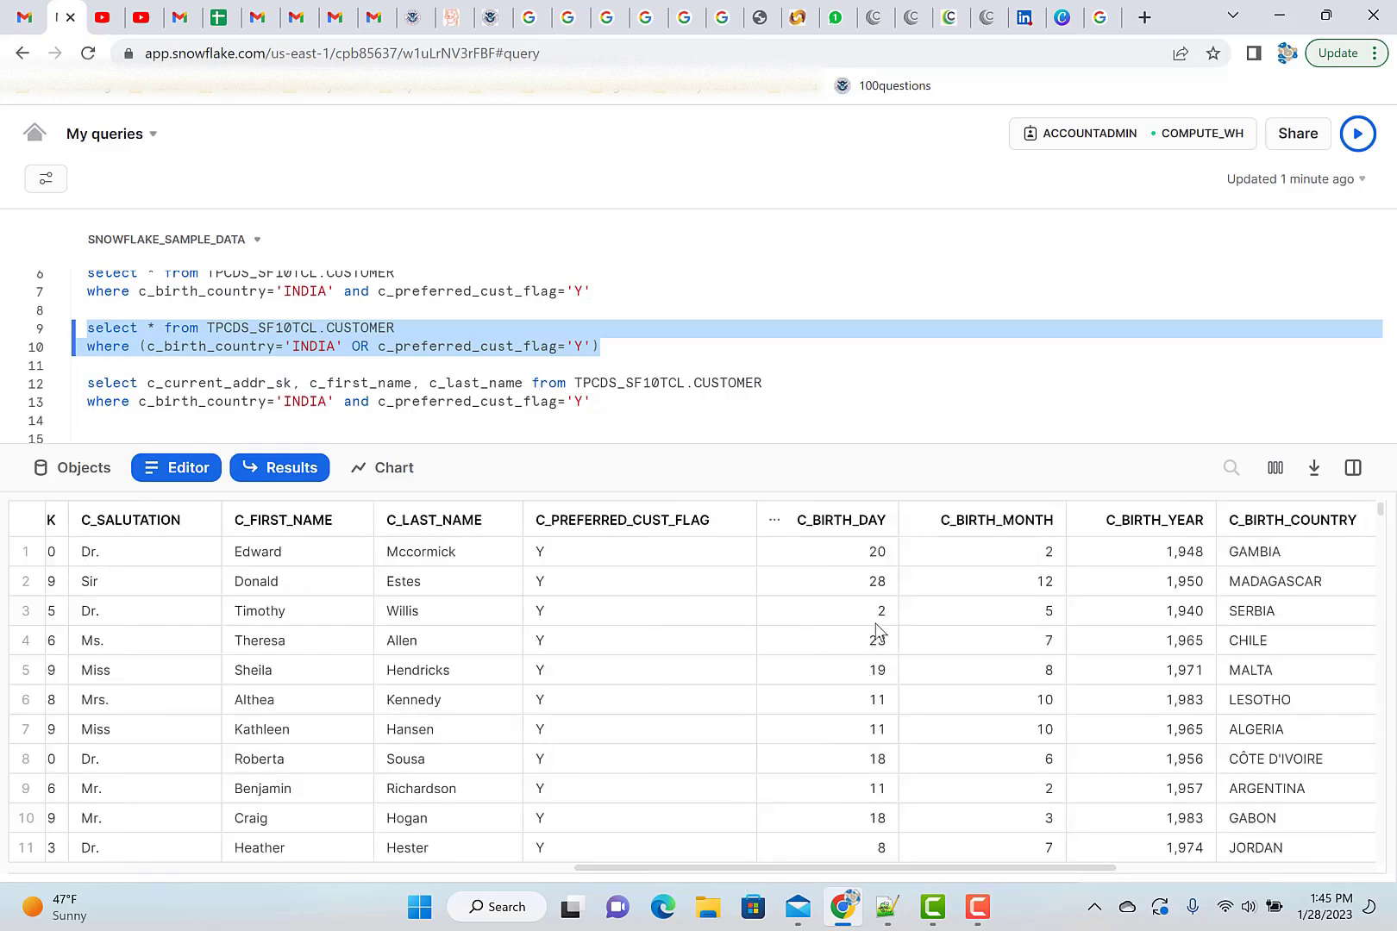
{"action": "scroll", "scroll_direction": "down", "scroll_amount": 3}
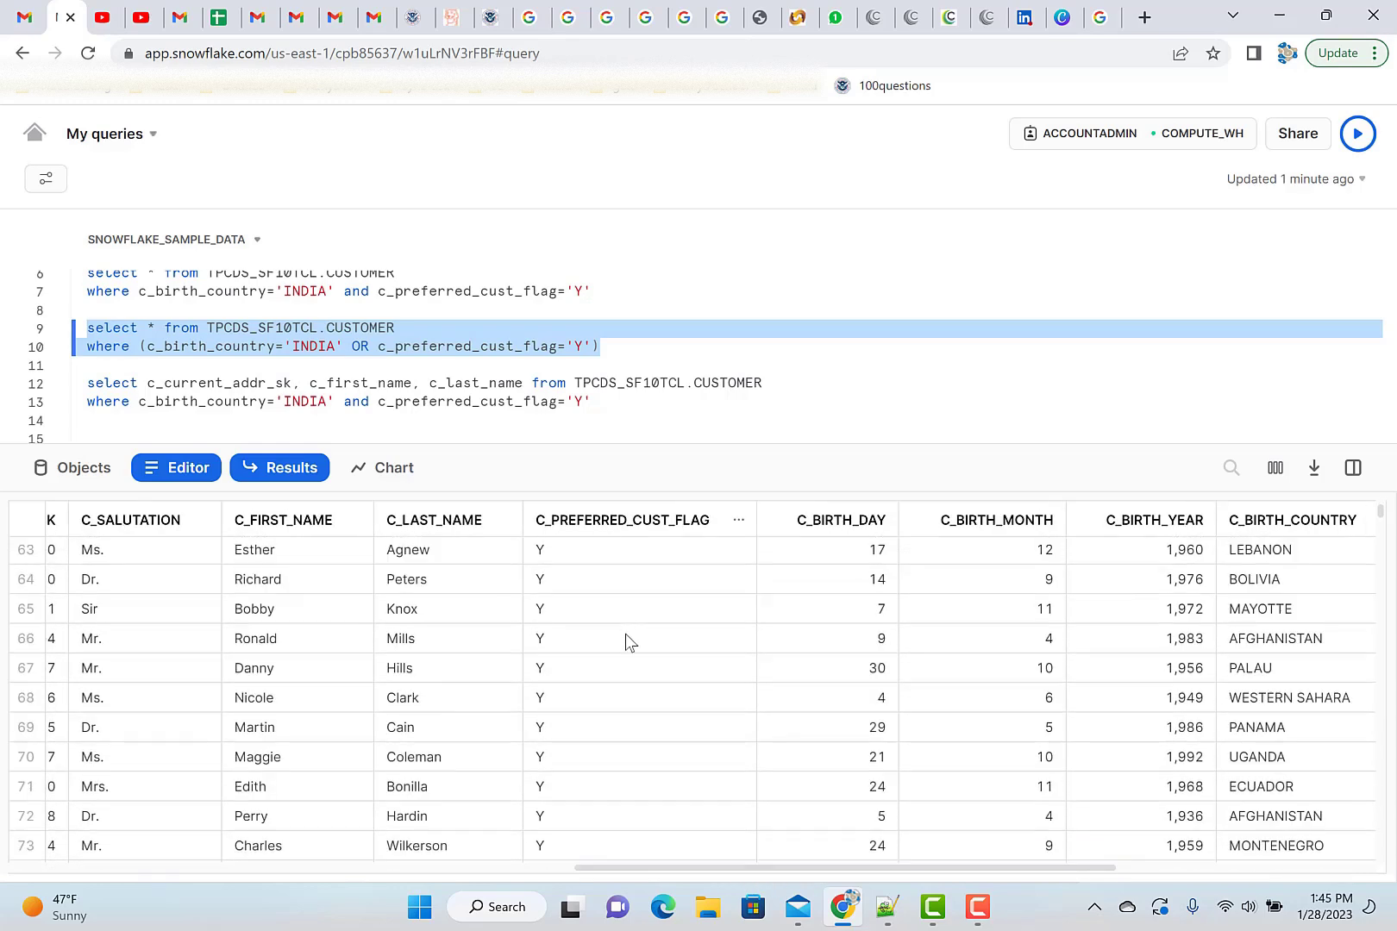
{"action": "scroll", "scroll_direction": "right", "scroll_amount": 3}
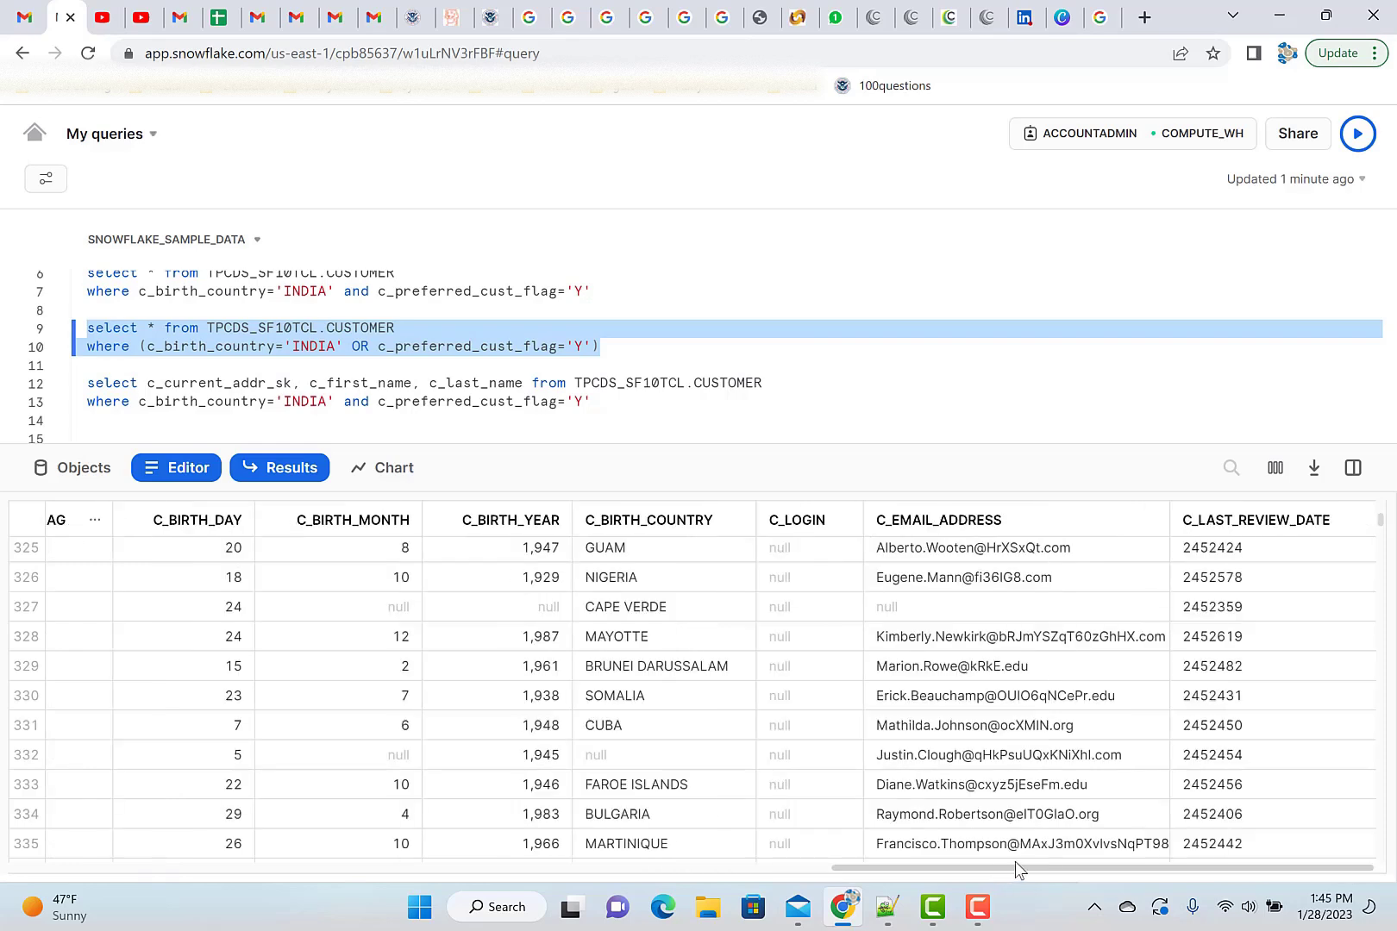
{"action": "mouse_move", "coordinate": [637, 548]}
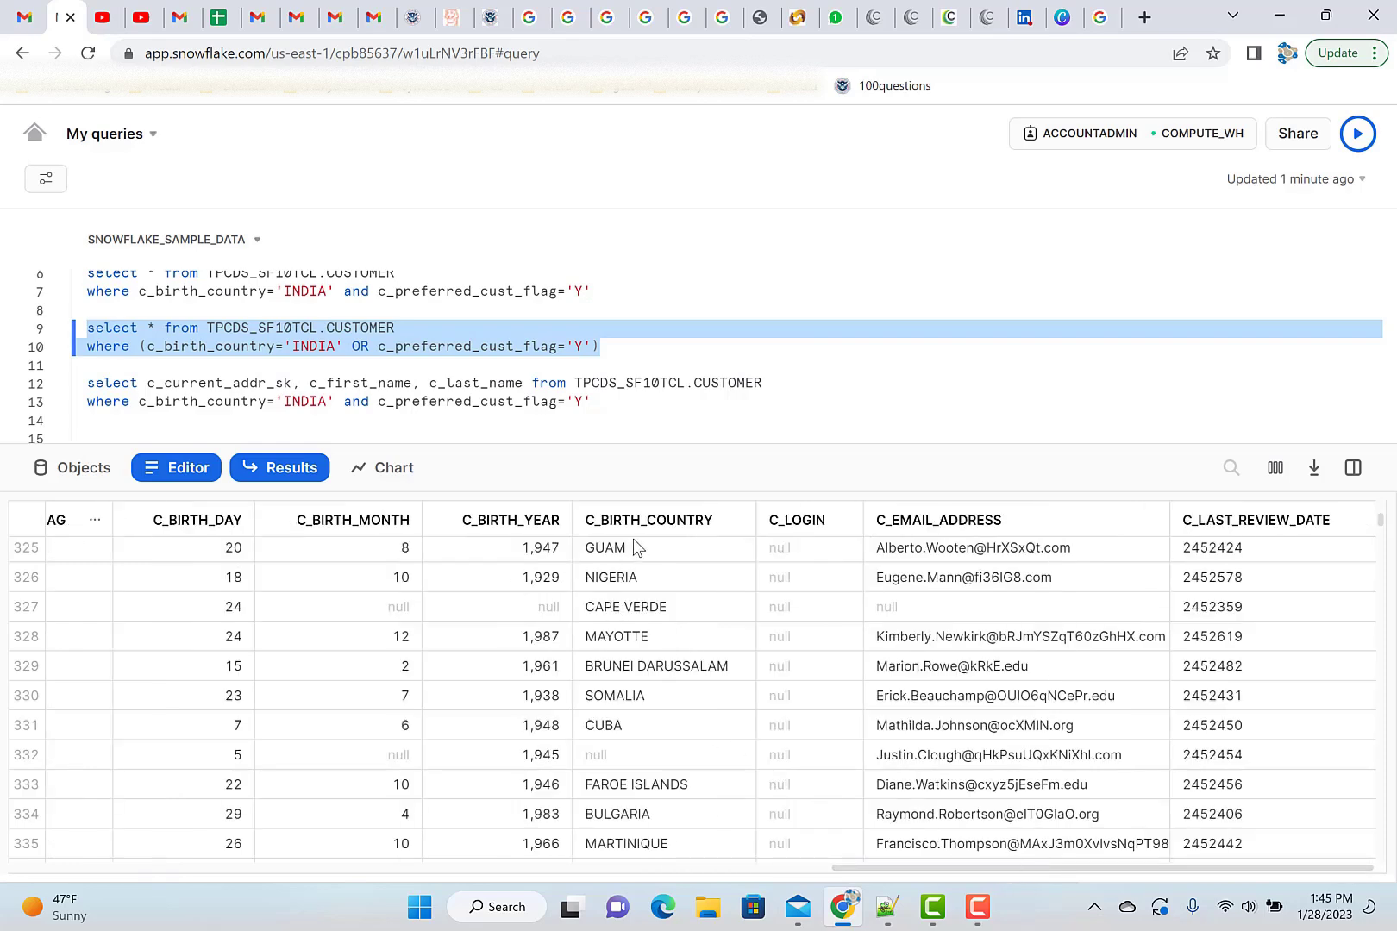
{"action": "scroll", "scroll_direction": "down", "scroll_amount": 3}
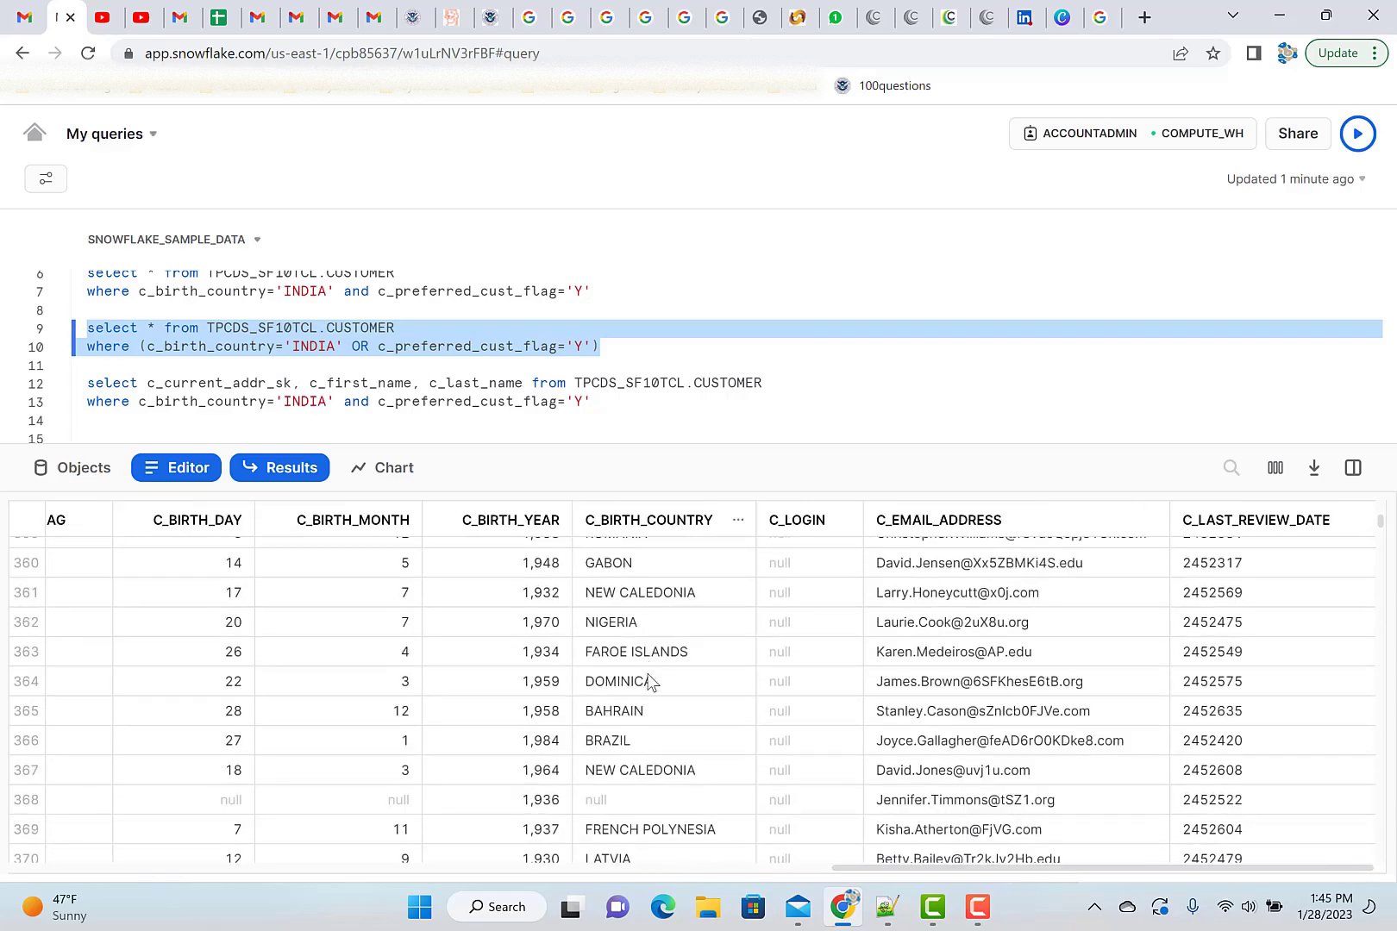
{"action": "scroll", "scroll_direction": "down", "scroll_amount": 3}
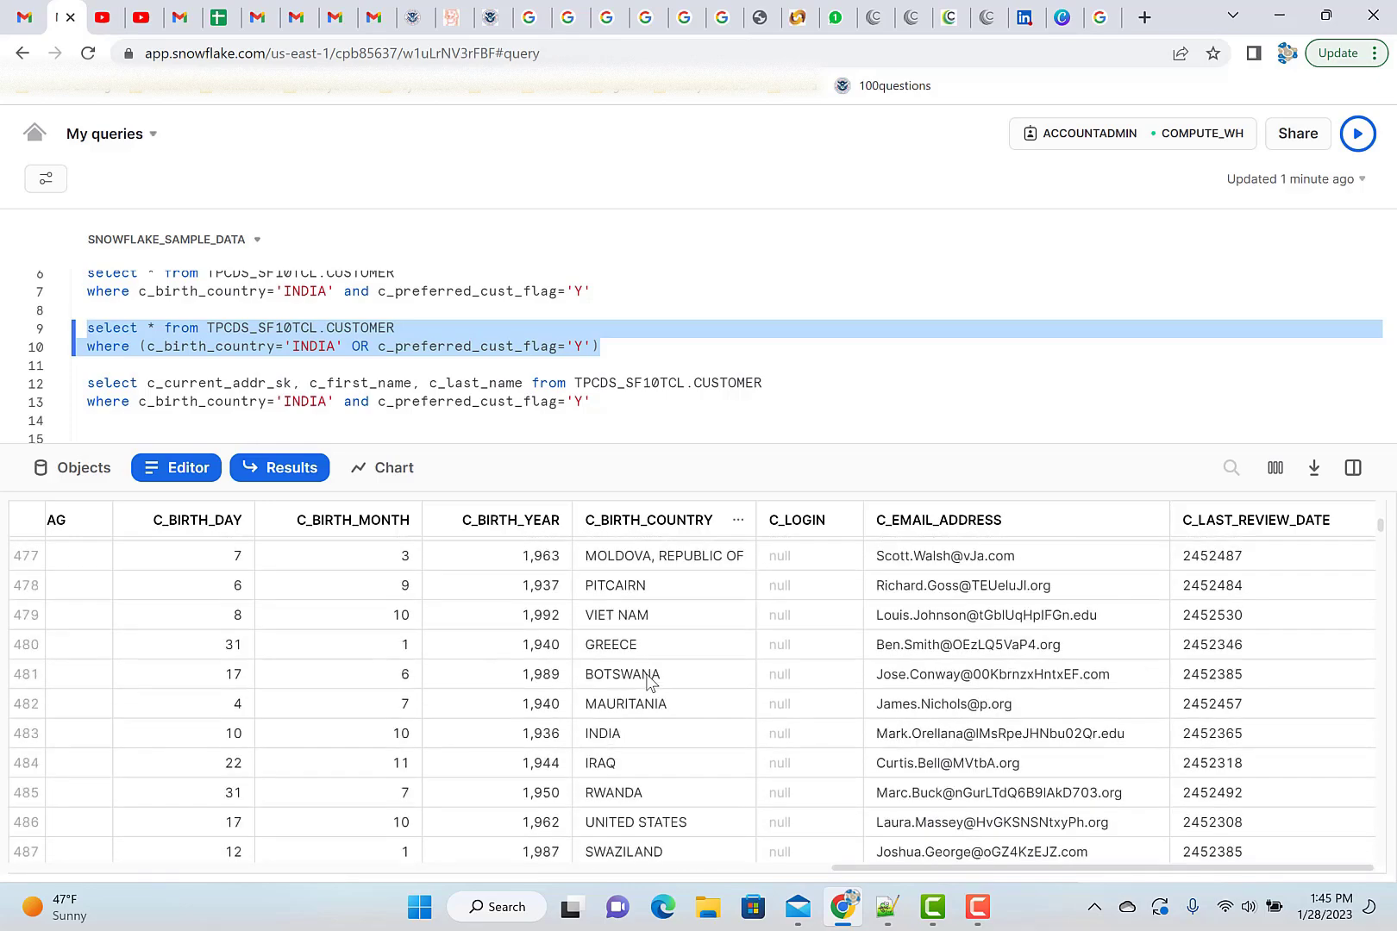
{"action": "scroll", "scroll_direction": "down", "scroll_amount": 3}
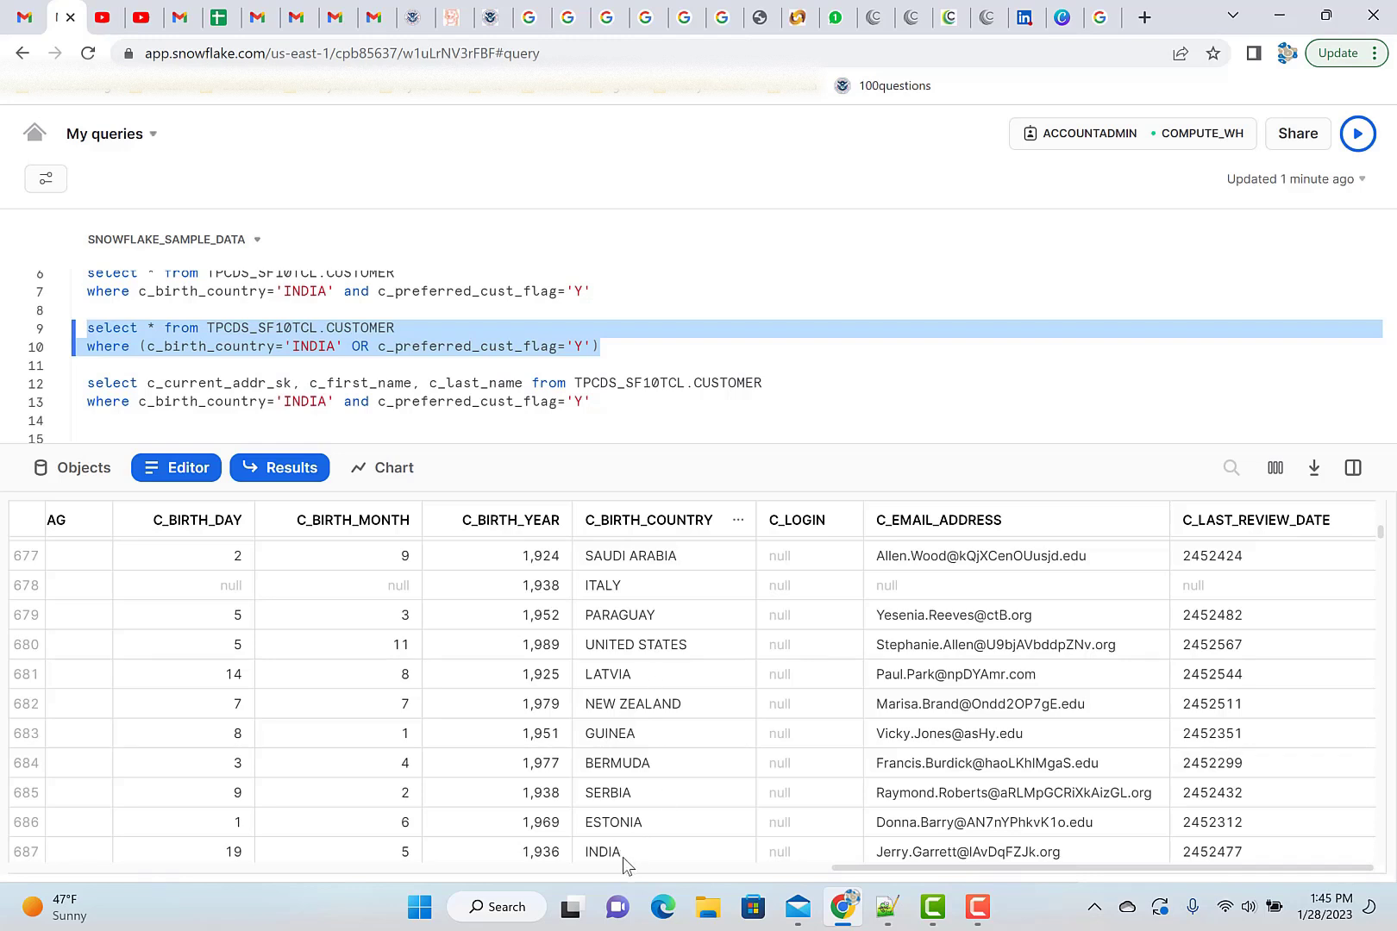
{"action": "mouse_move", "coordinate": [678, 619]}
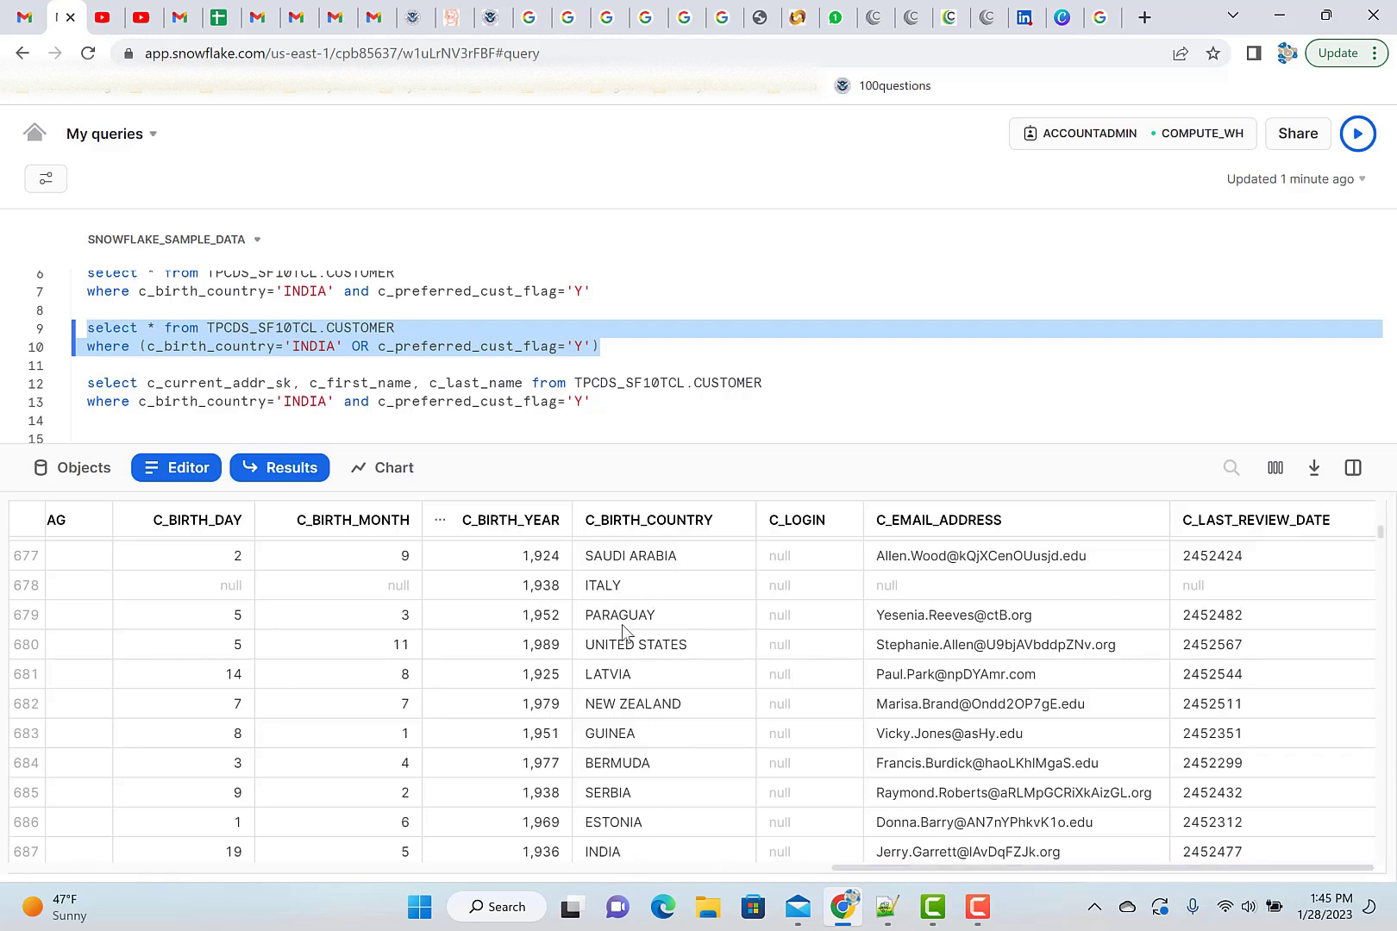
{"action": "mouse_move", "coordinate": [393, 729]}
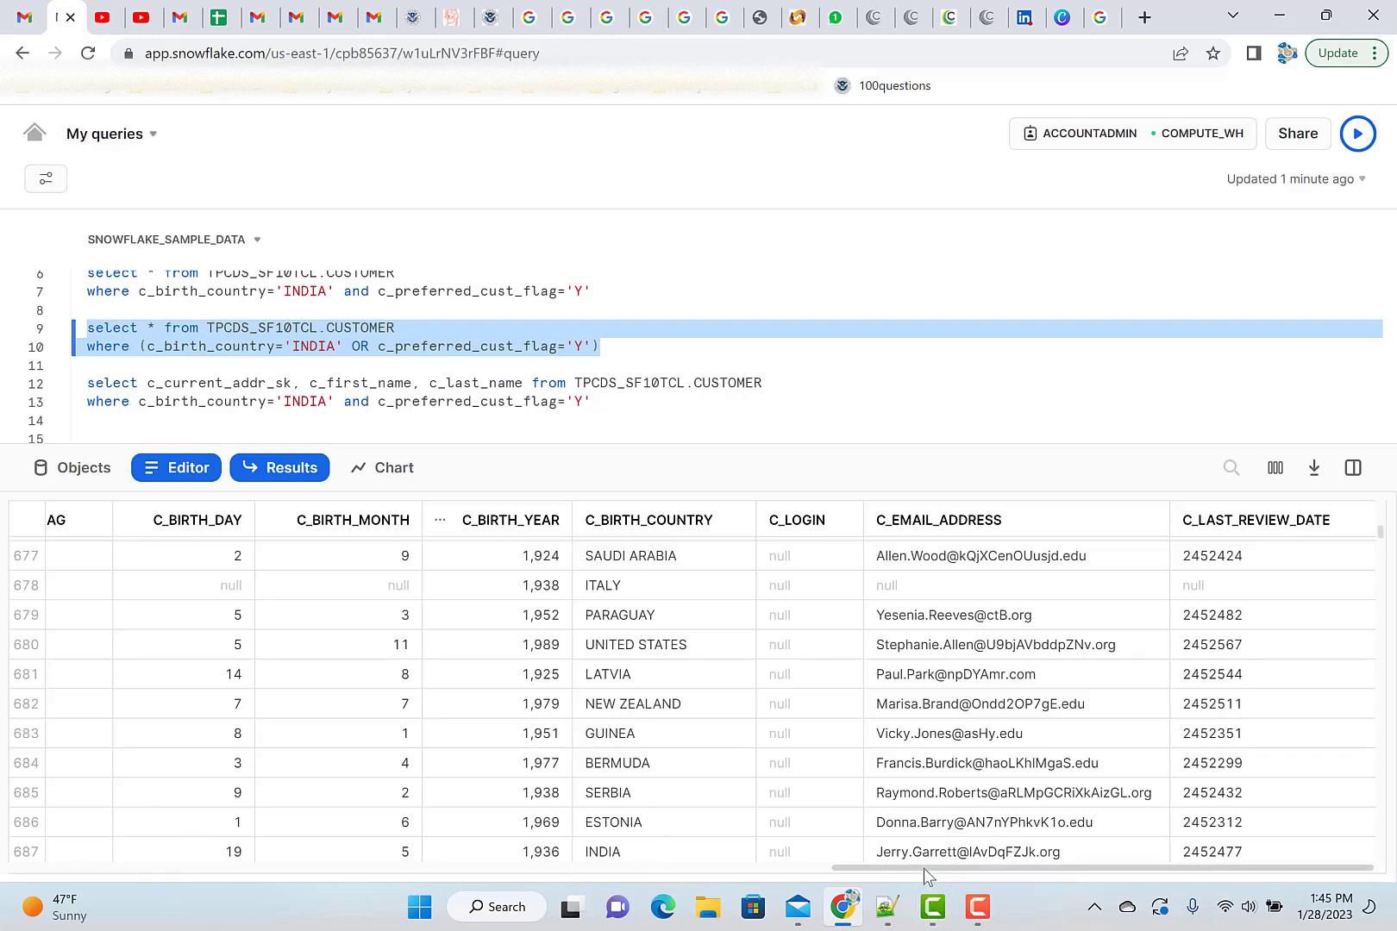
{"action": "scroll", "scroll_direction": "left", "scroll_amount": 3}
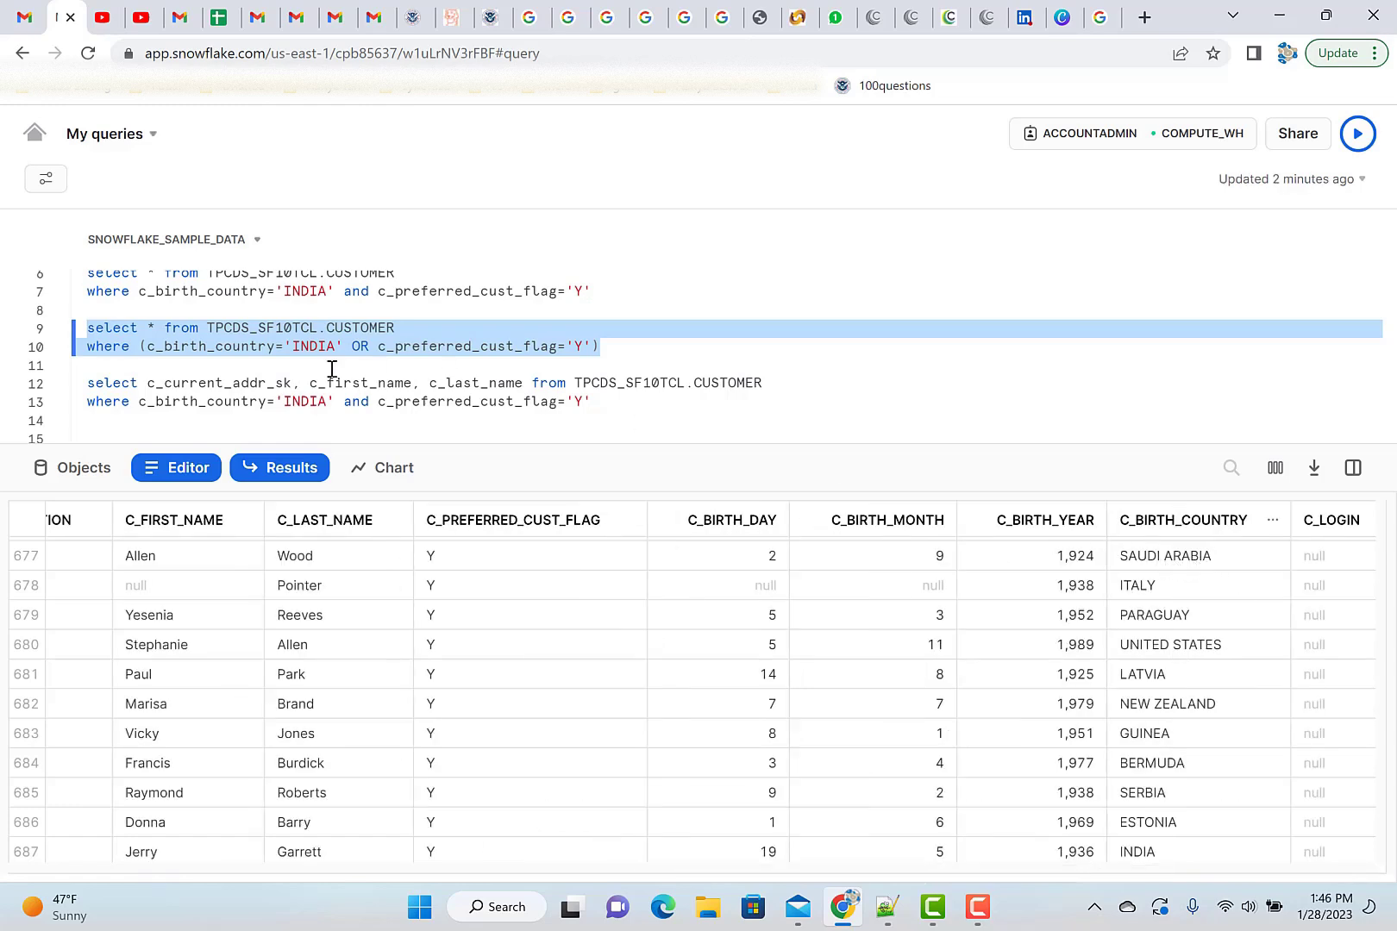
{"action": "mouse_move", "coordinate": [537, 551]}
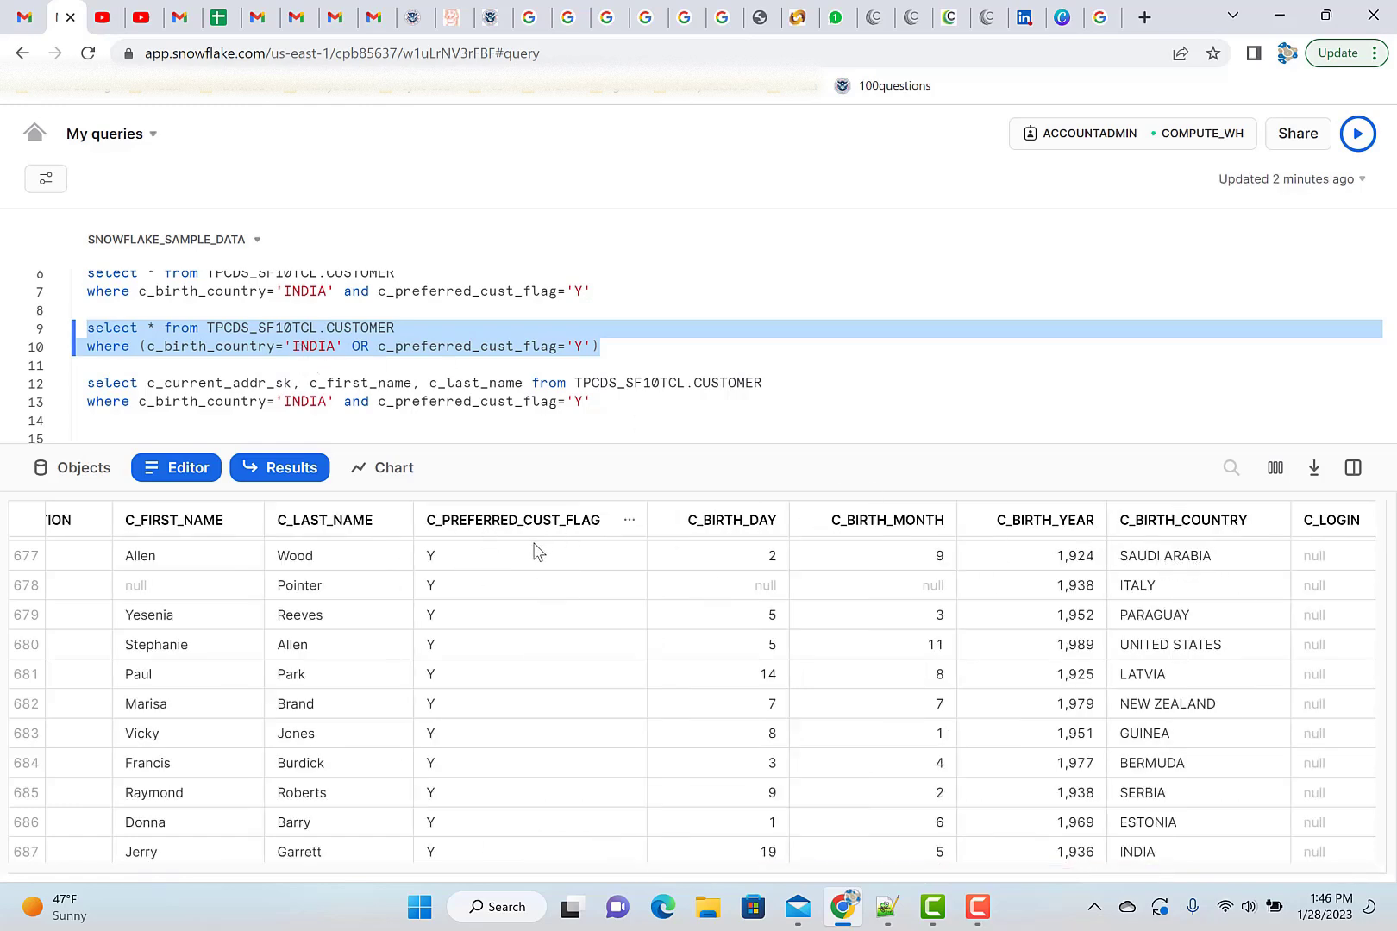
{"action": "mouse_move", "coordinate": [432, 578]}
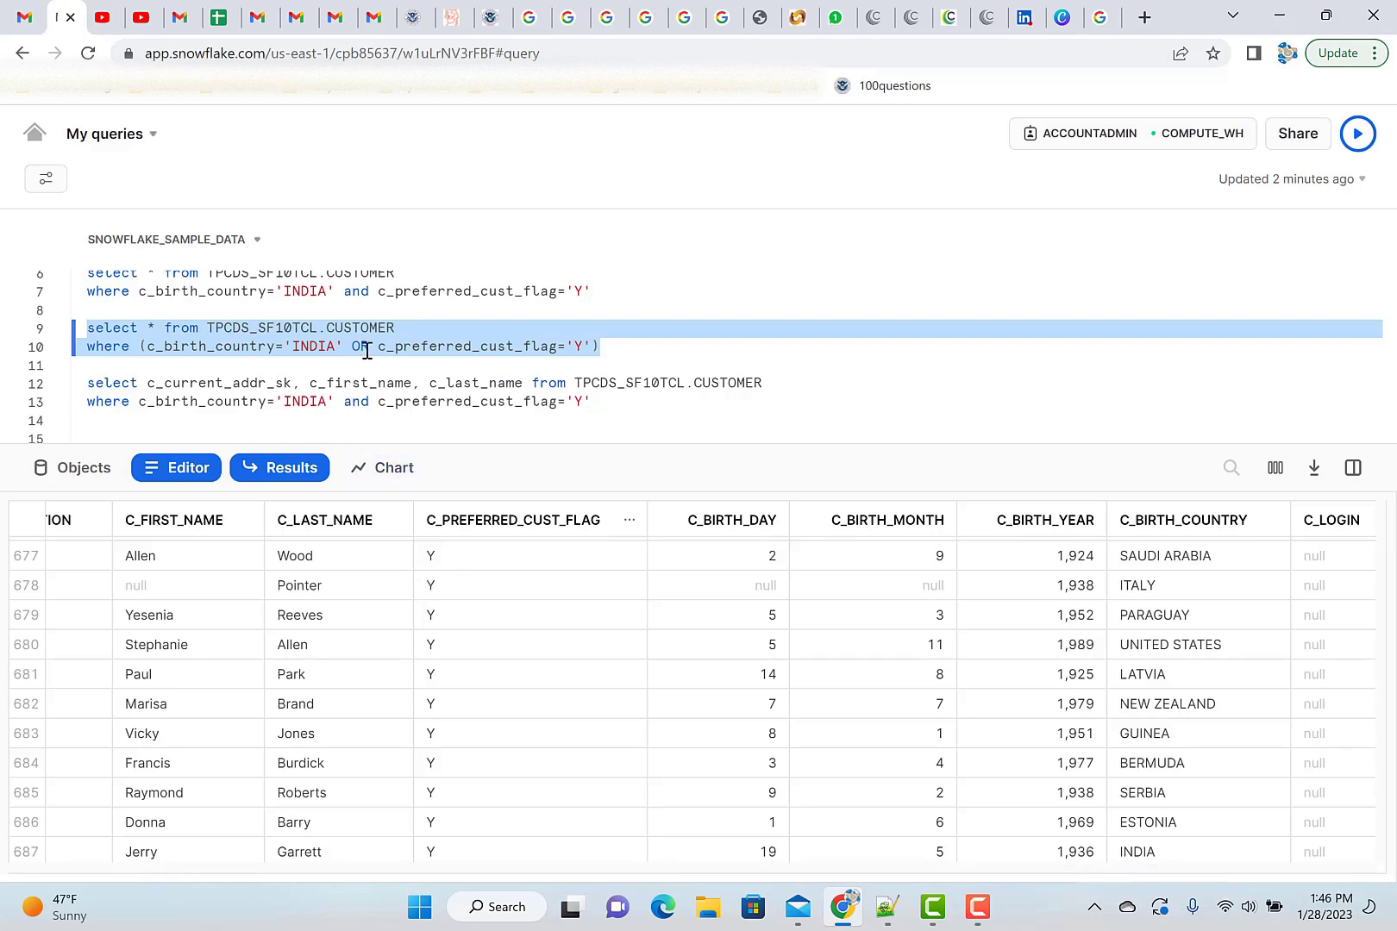
{"action": "left_click", "coordinate": [361, 346]}
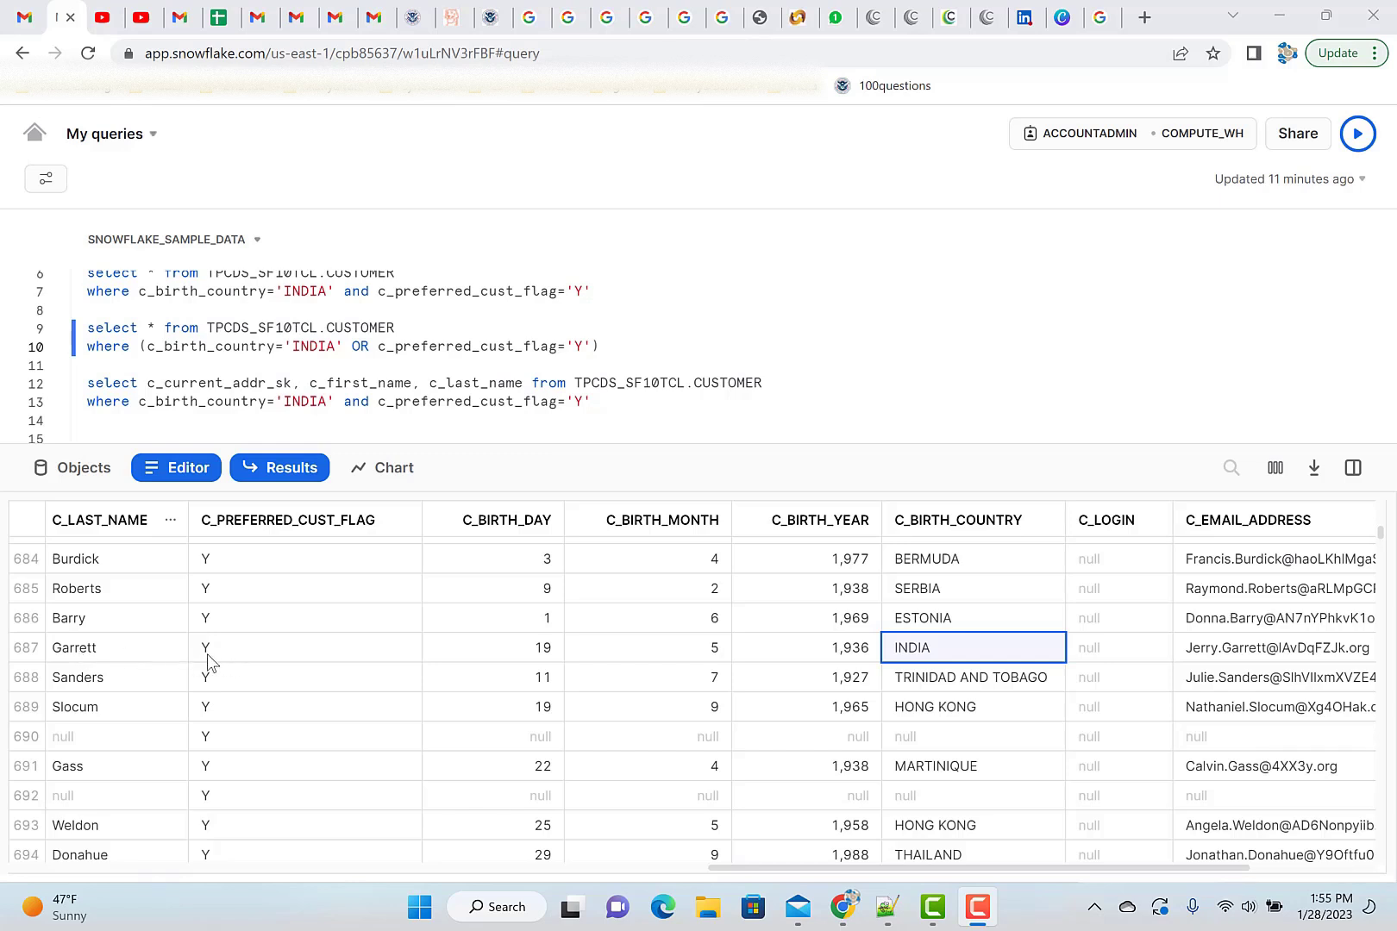
{"action": "mouse_move", "coordinate": [241, 670]}
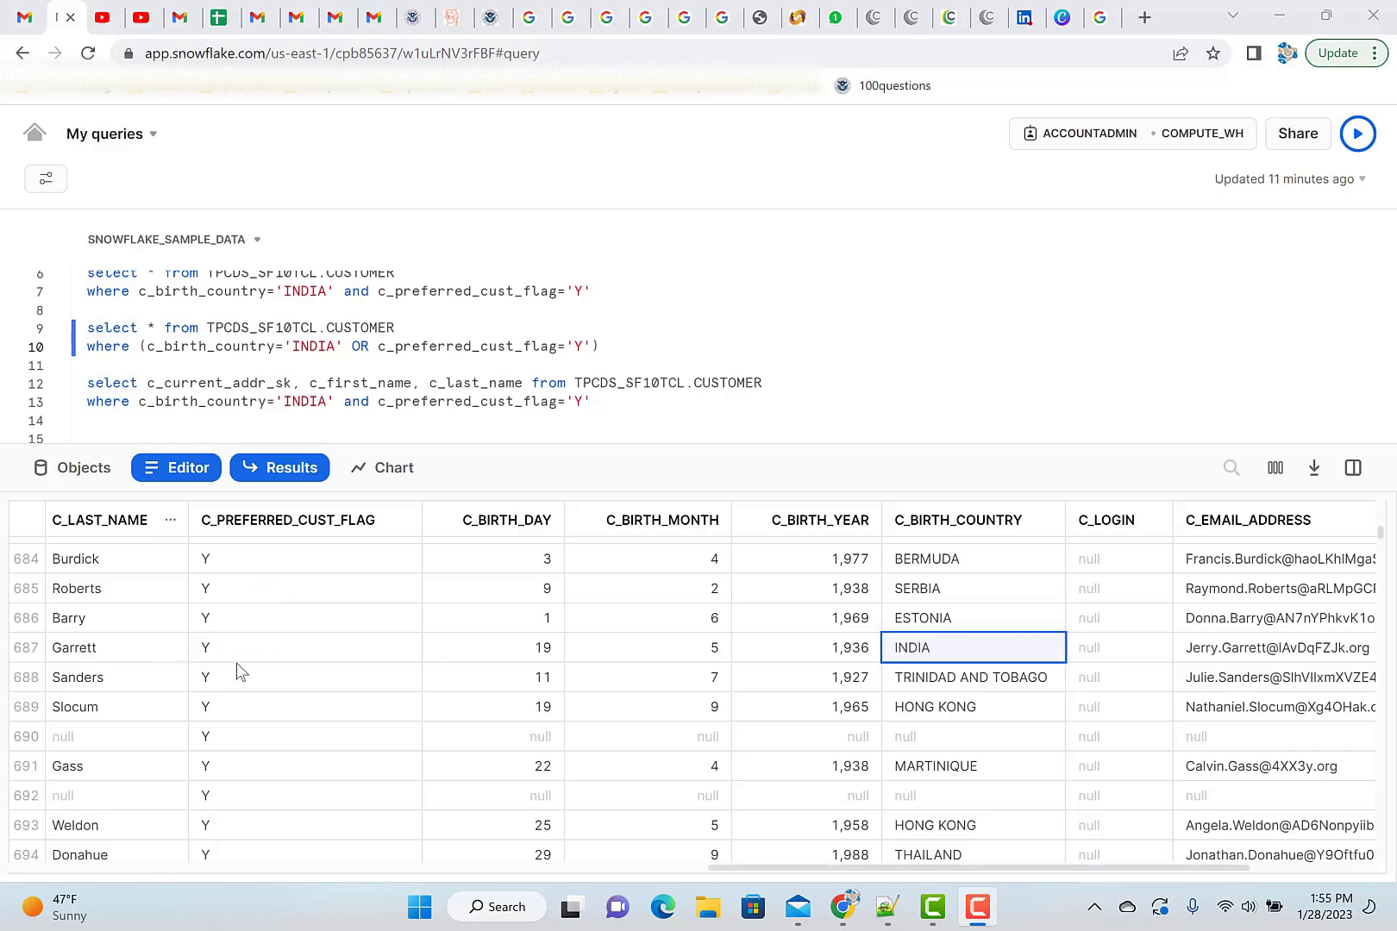
{"action": "mouse_move", "coordinate": [949, 660]}
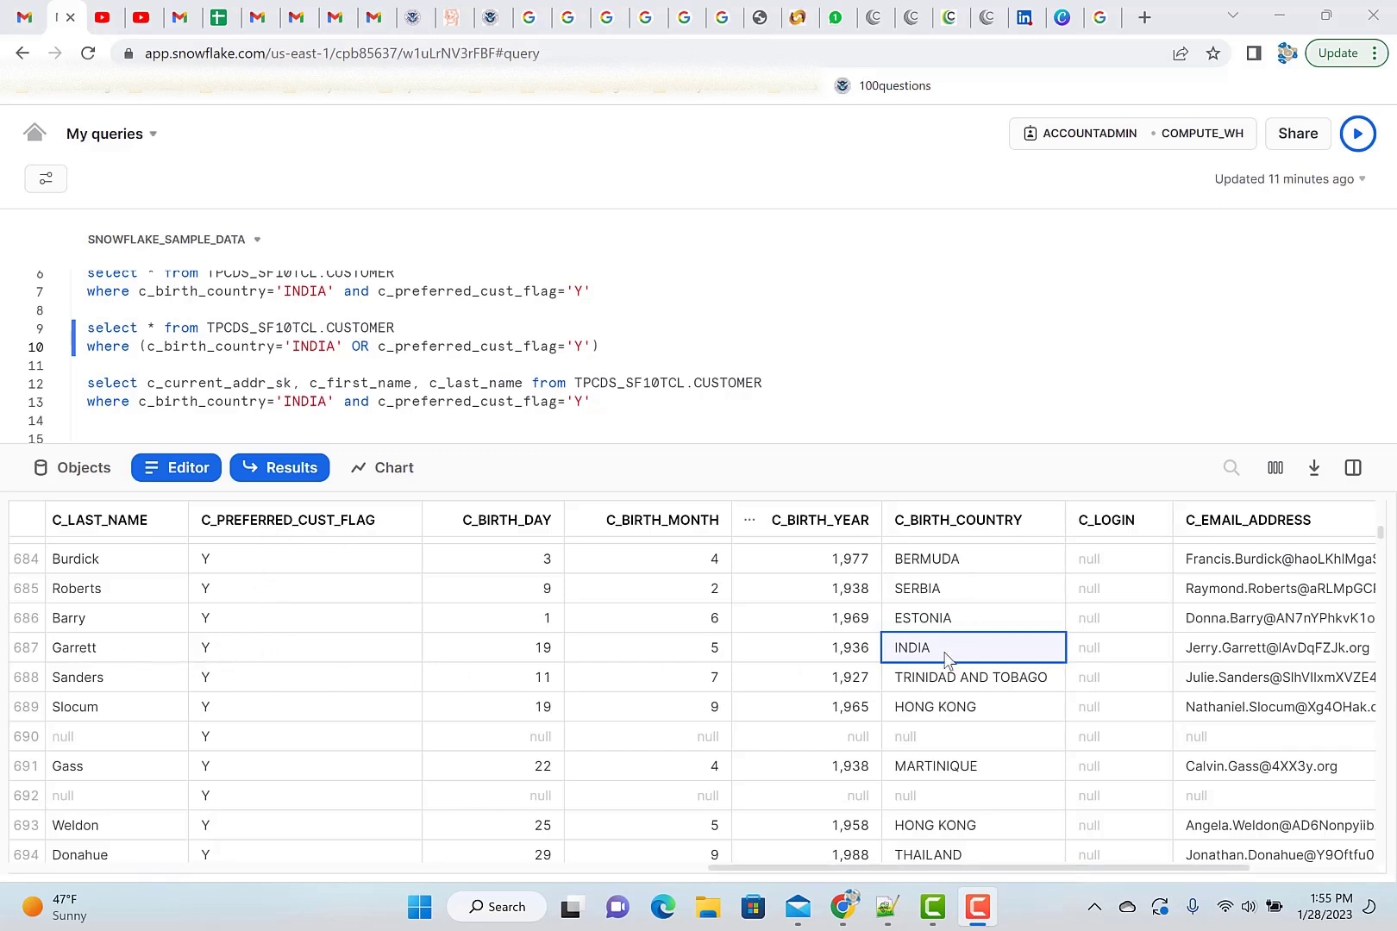
{"action": "mouse_move", "coordinate": [914, 662]}
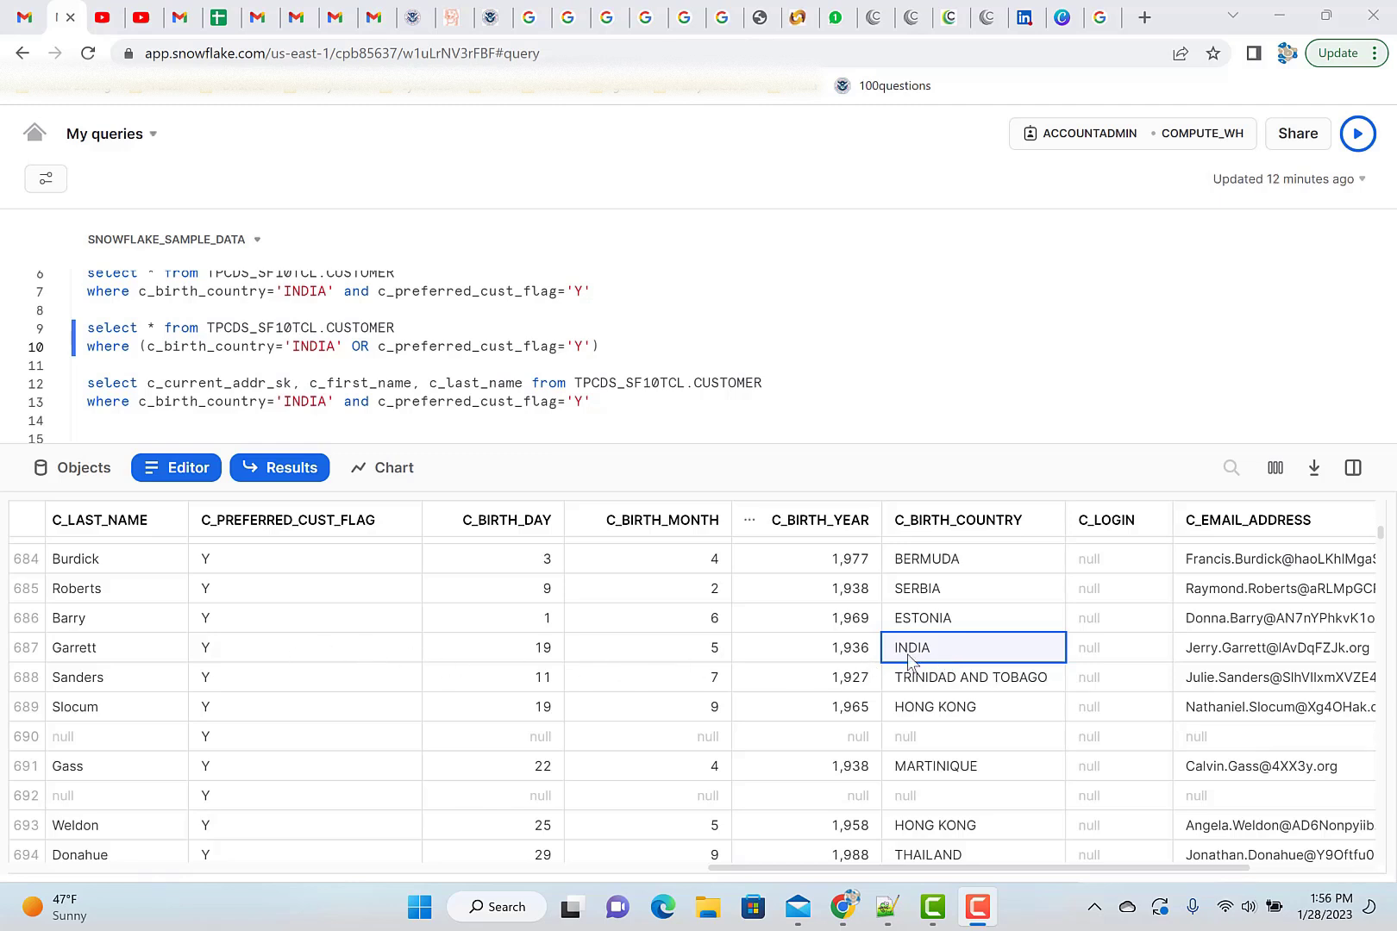
{"action": "mouse_move", "coordinate": [757, 581]}
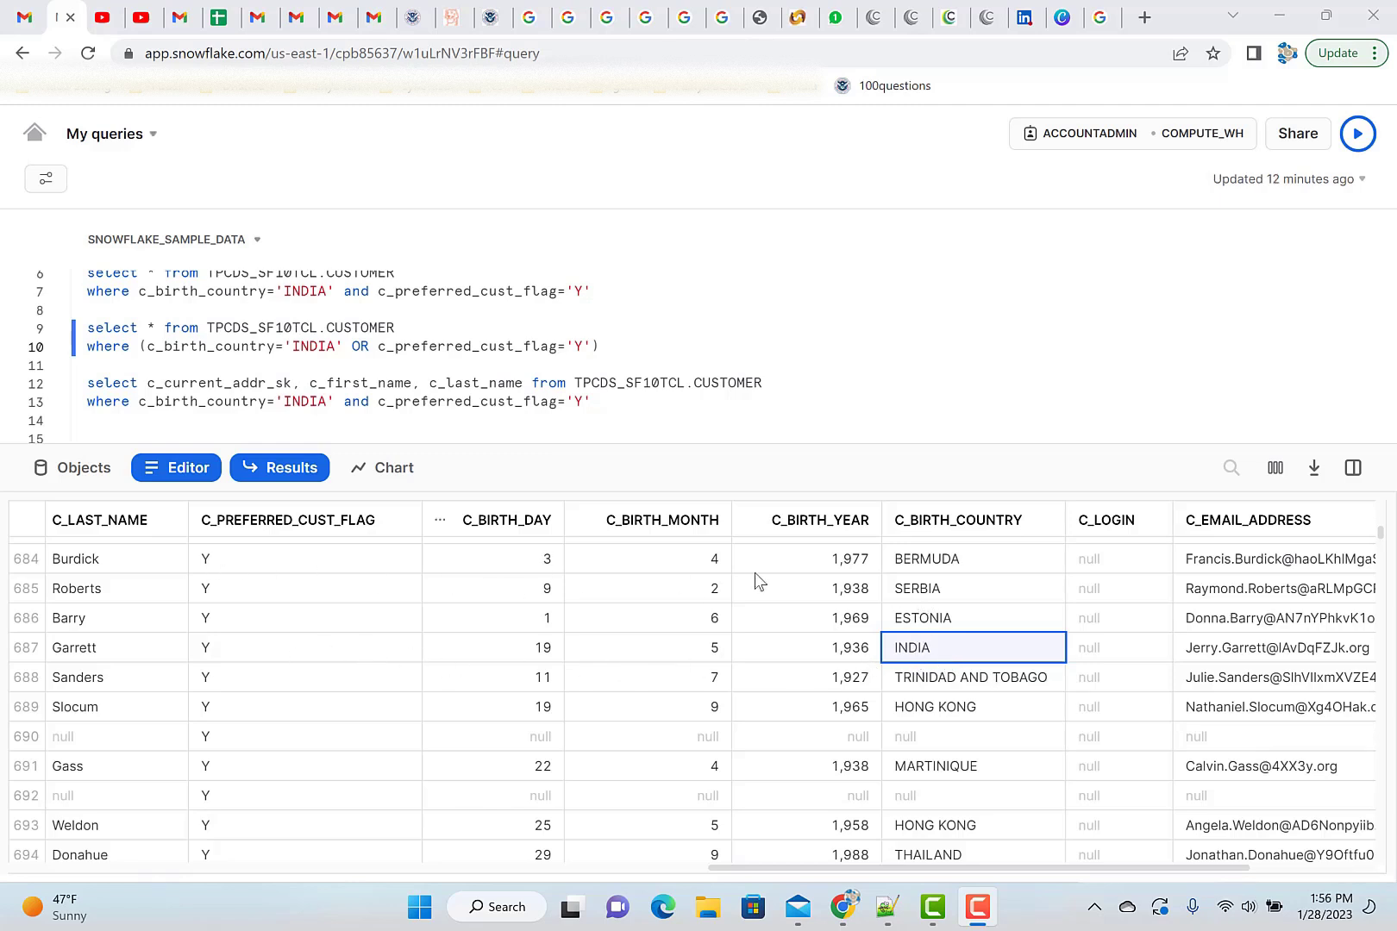
{"action": "mouse_move", "coordinate": [360, 733]}
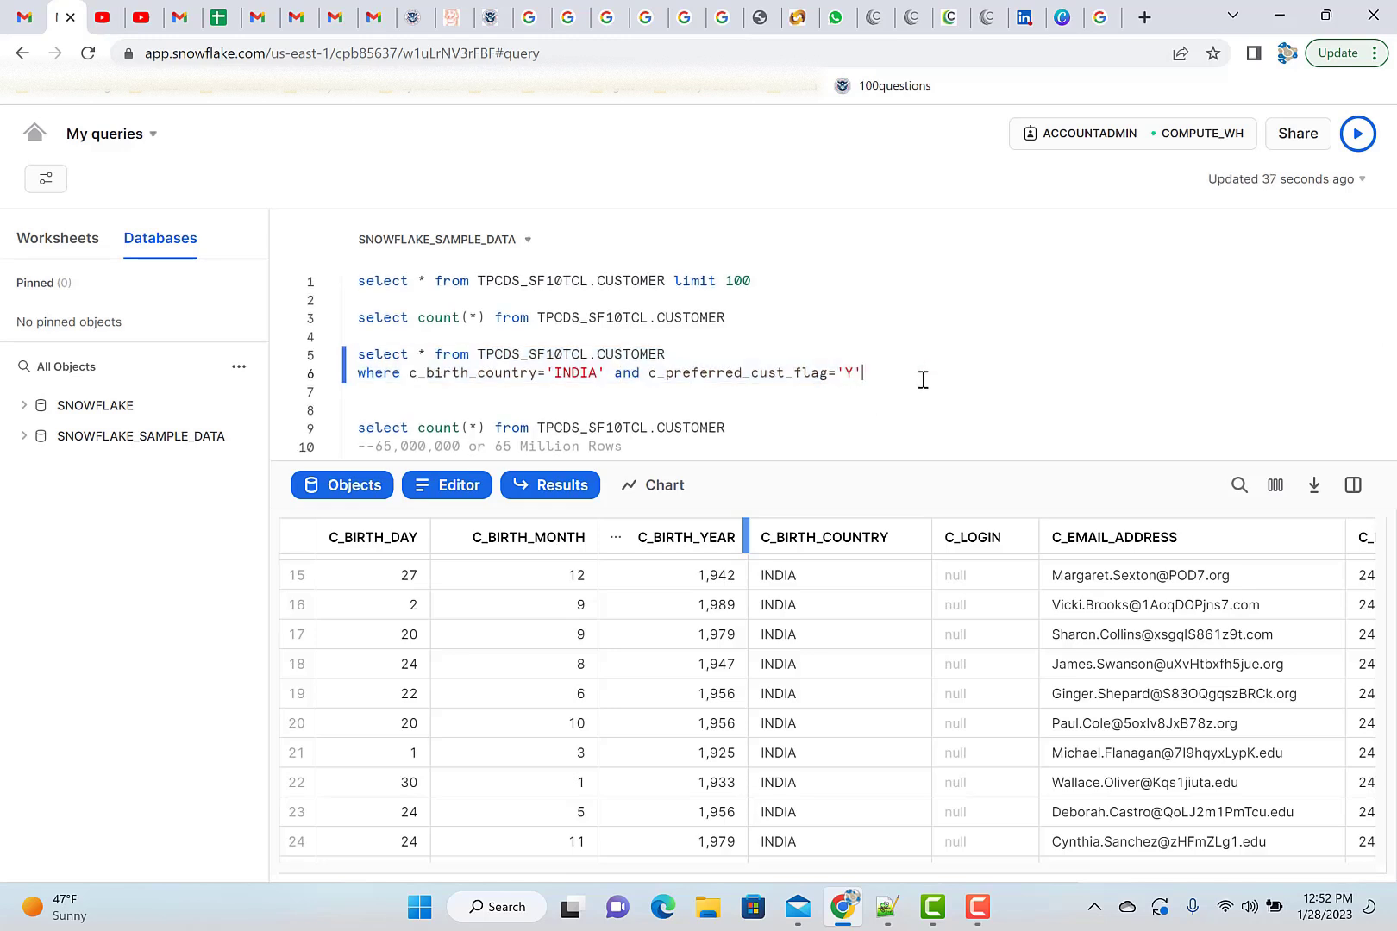
Change the INDIA preferred query to select c_current_addr_sk, c_first_name, c_last_name.
{"action": "type", "text": "select * from TPCDS_SF10TCL.CUSTOMER"}
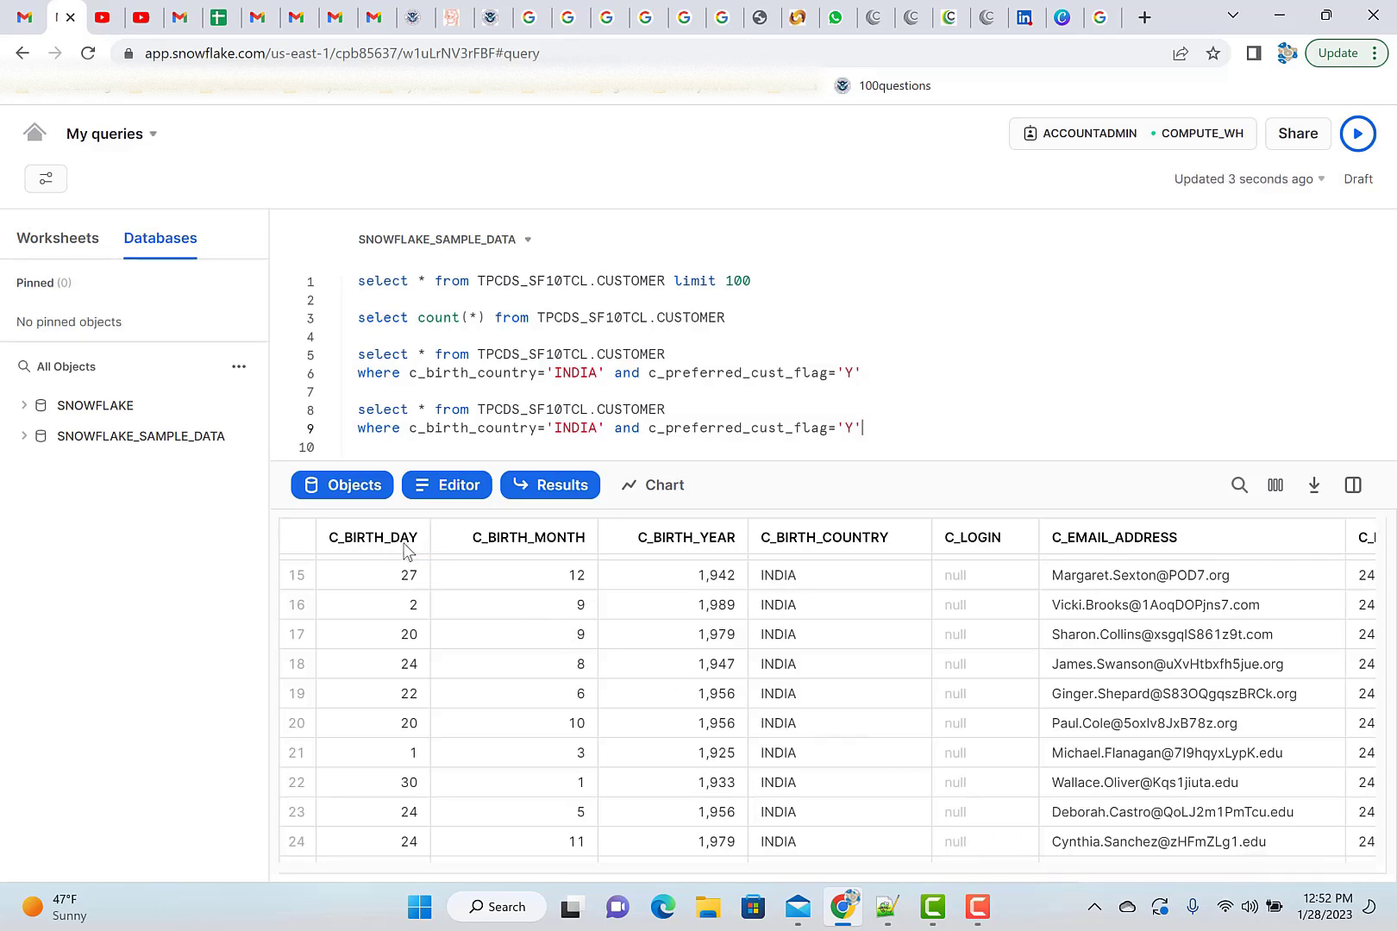
{"action": "scroll", "scroll_direction": "right", "scroll_amount": 3}
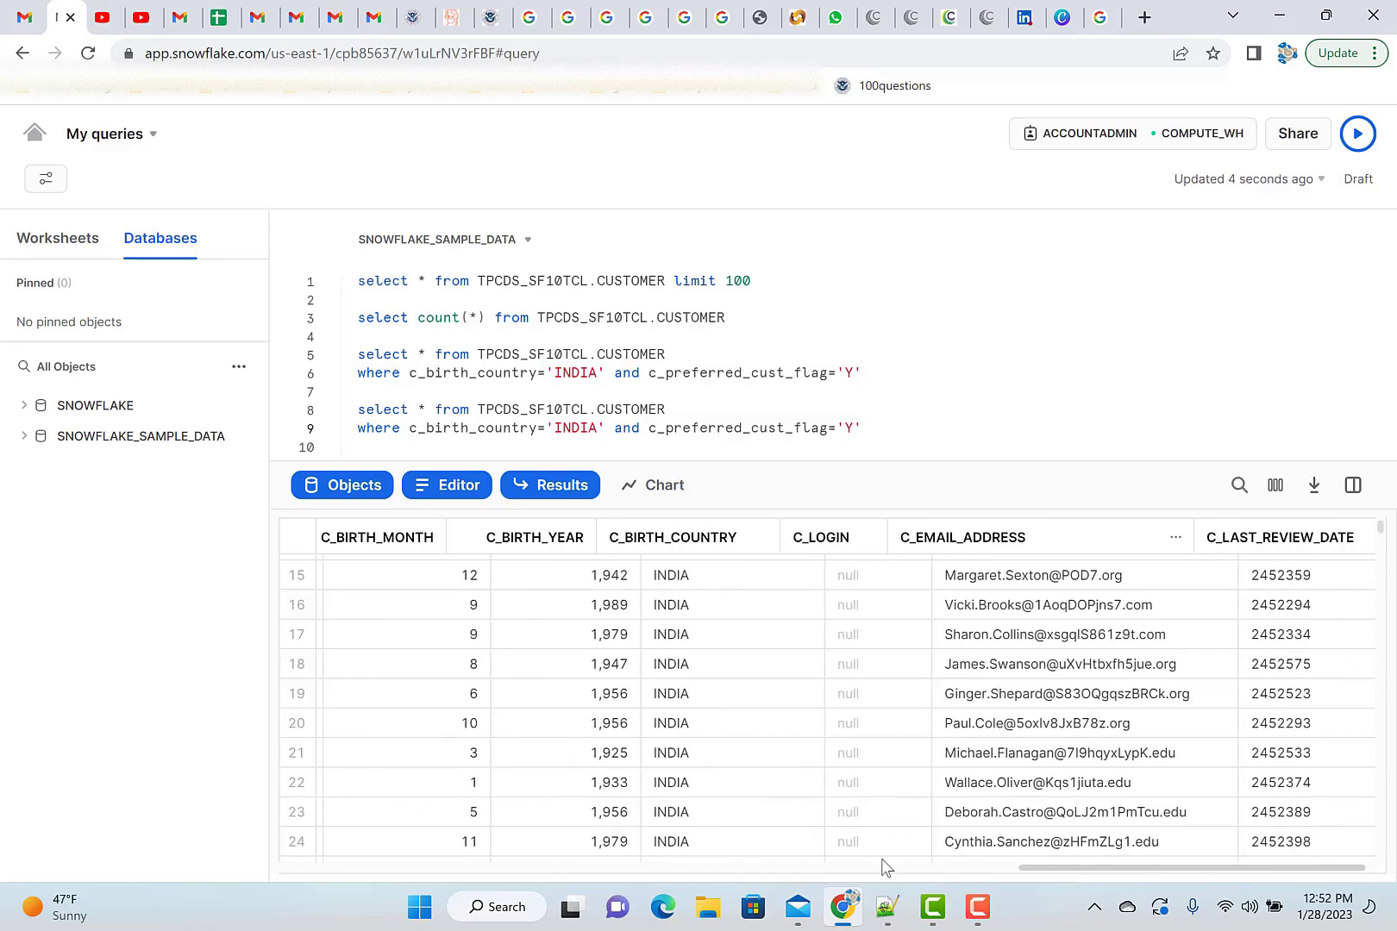
{"action": "type", "text": "c_"}
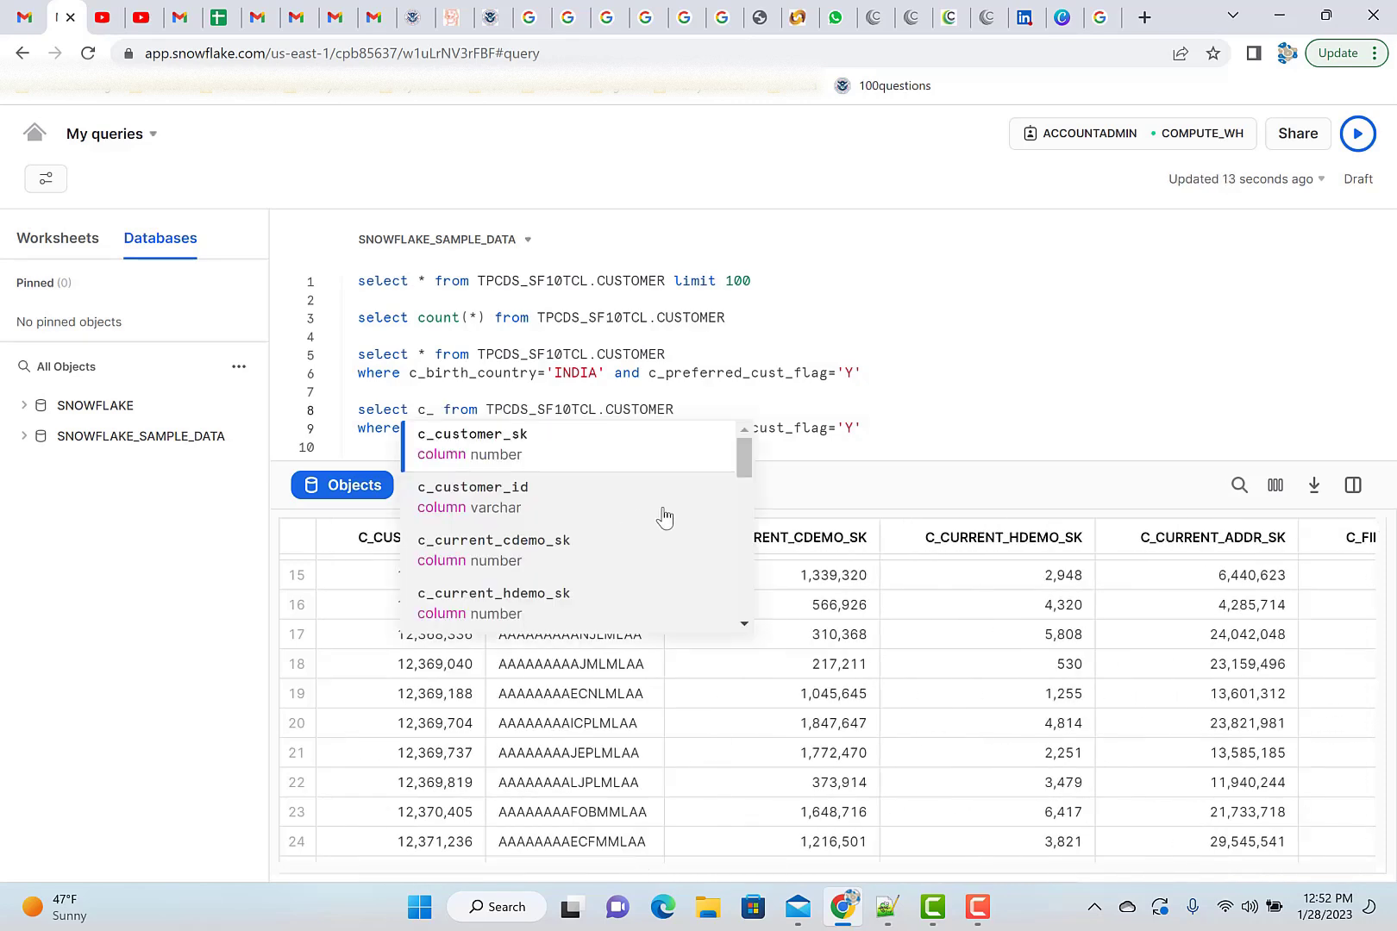
{"action": "left_click", "coordinate": [492, 549]}
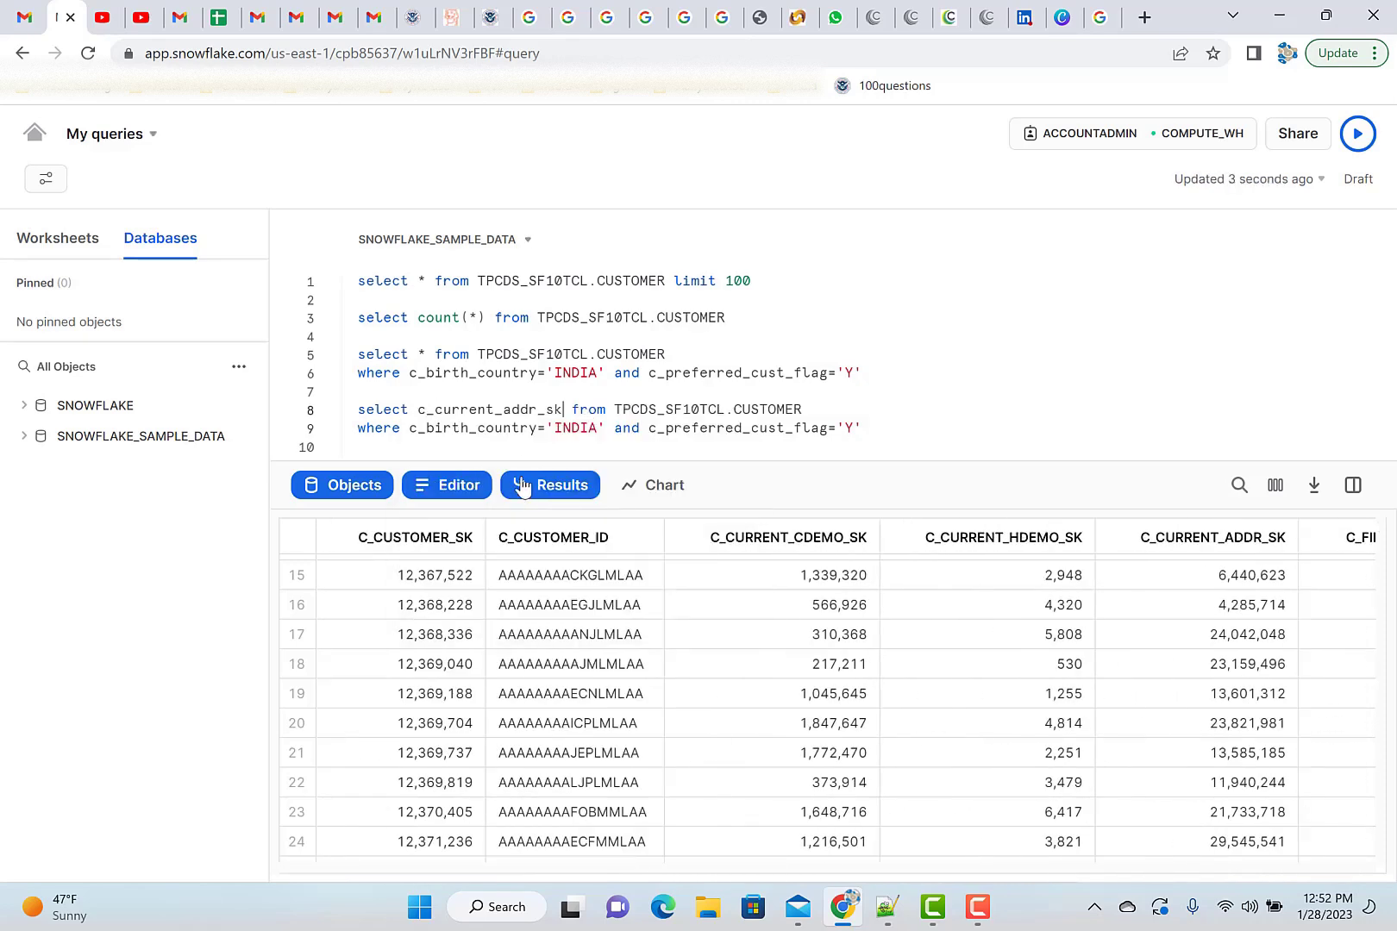
{"action": "type", "text": ", c_first_name"}
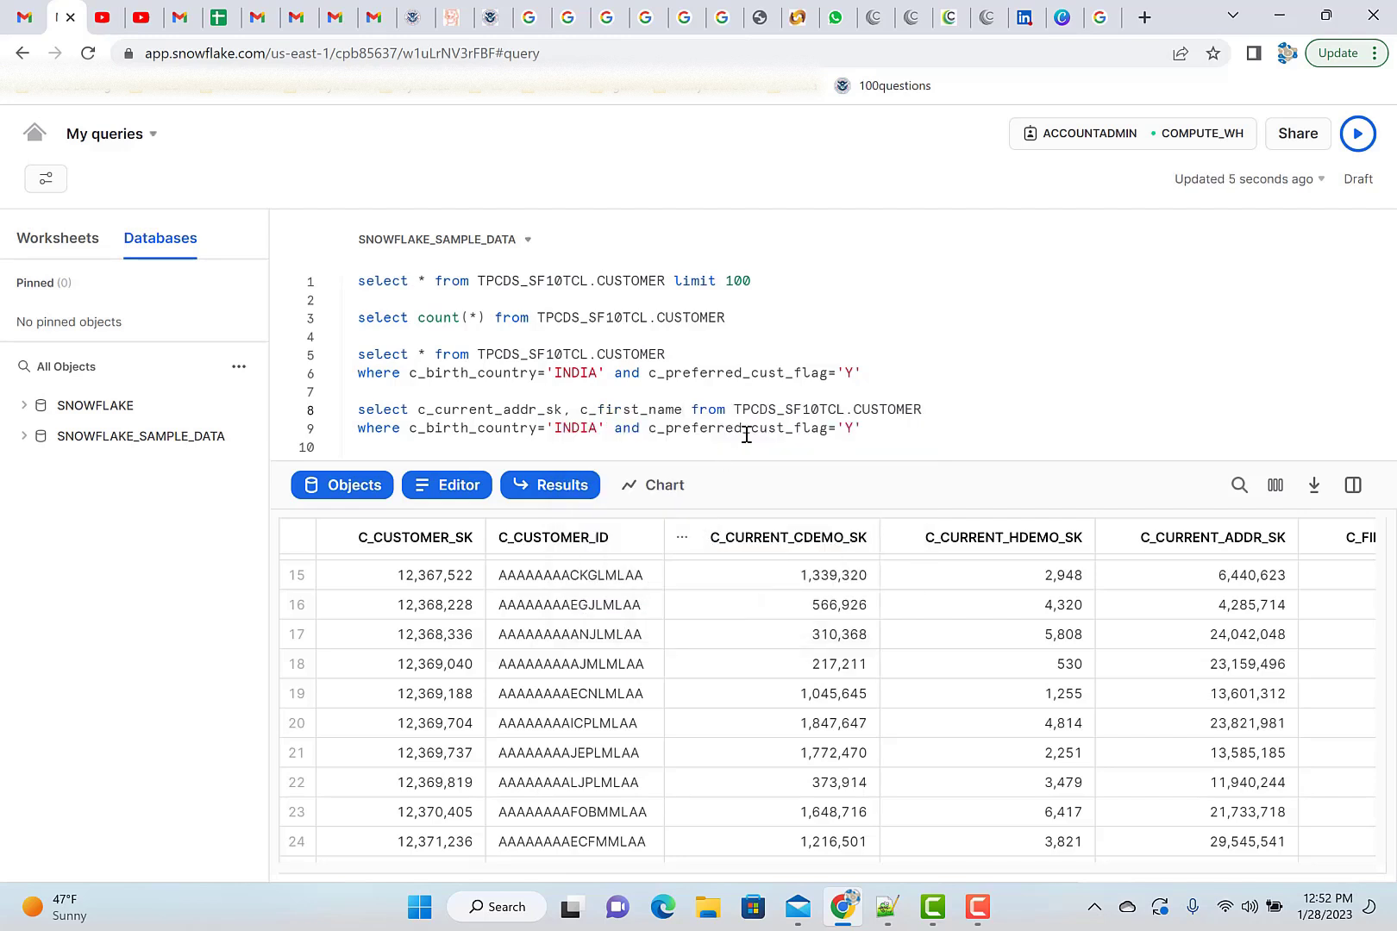
{"action": "type", "text": "c_"}
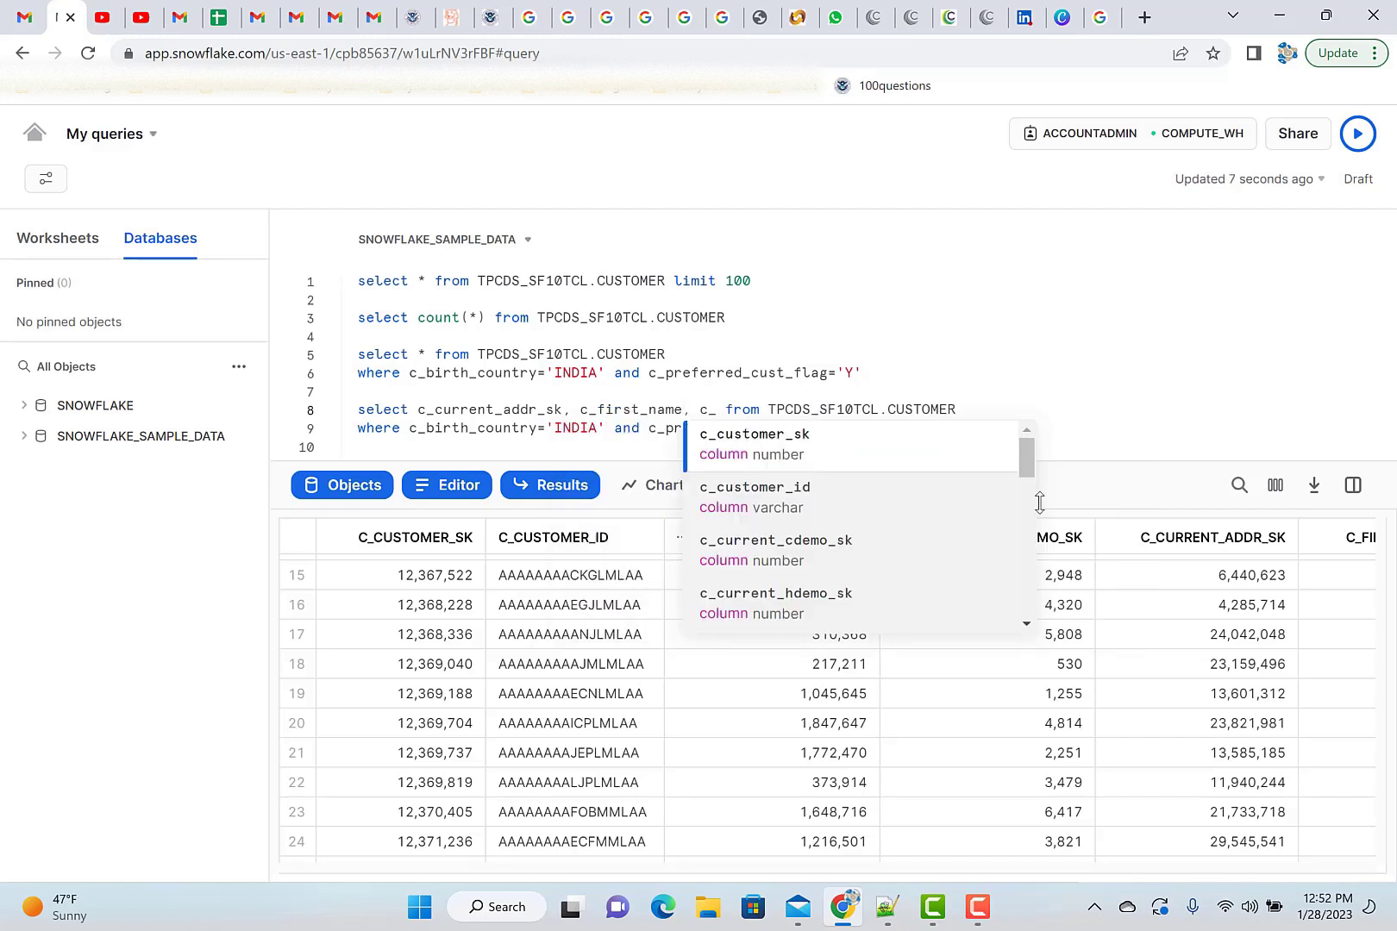
{"action": "scroll", "scroll_direction": "down", "scroll_amount": 3}
{"action": "type", "text": "last_name"}
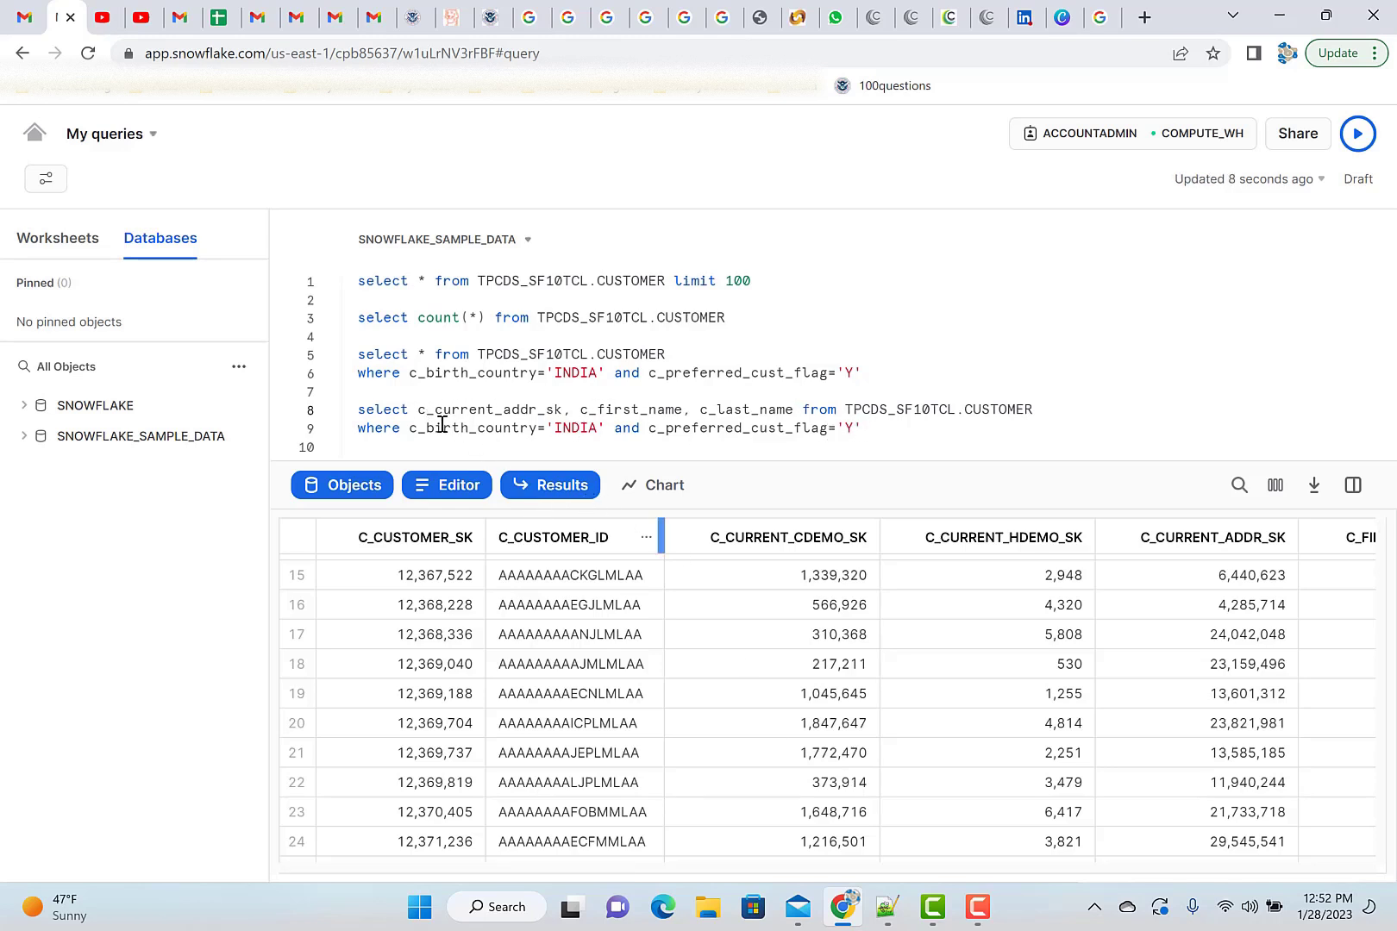
{"action": "double_click", "coordinate": [488, 408]}
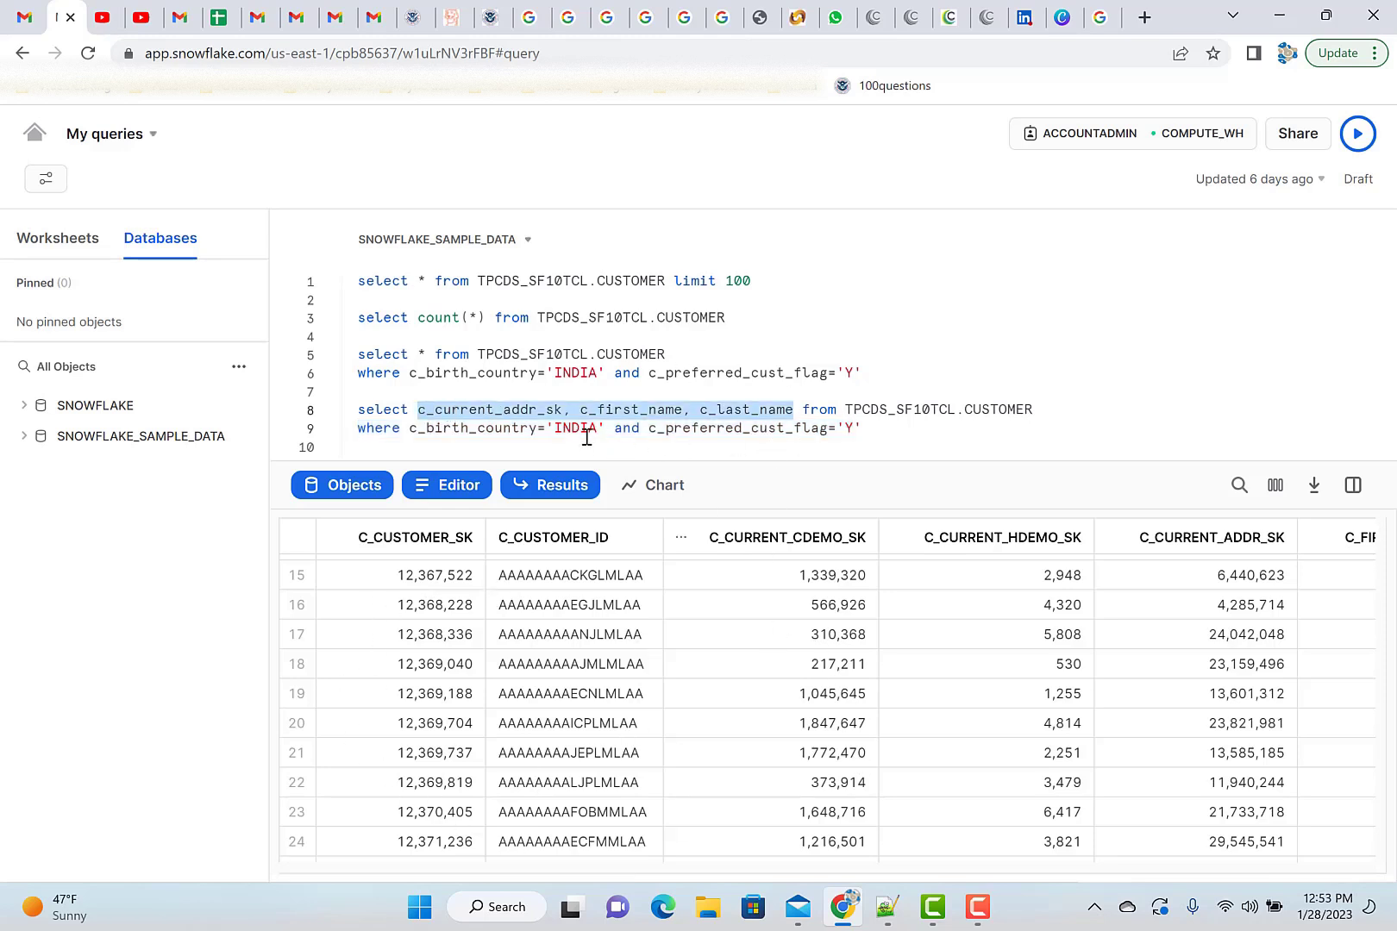
{"action": "left_click", "coordinate": [862, 429]}
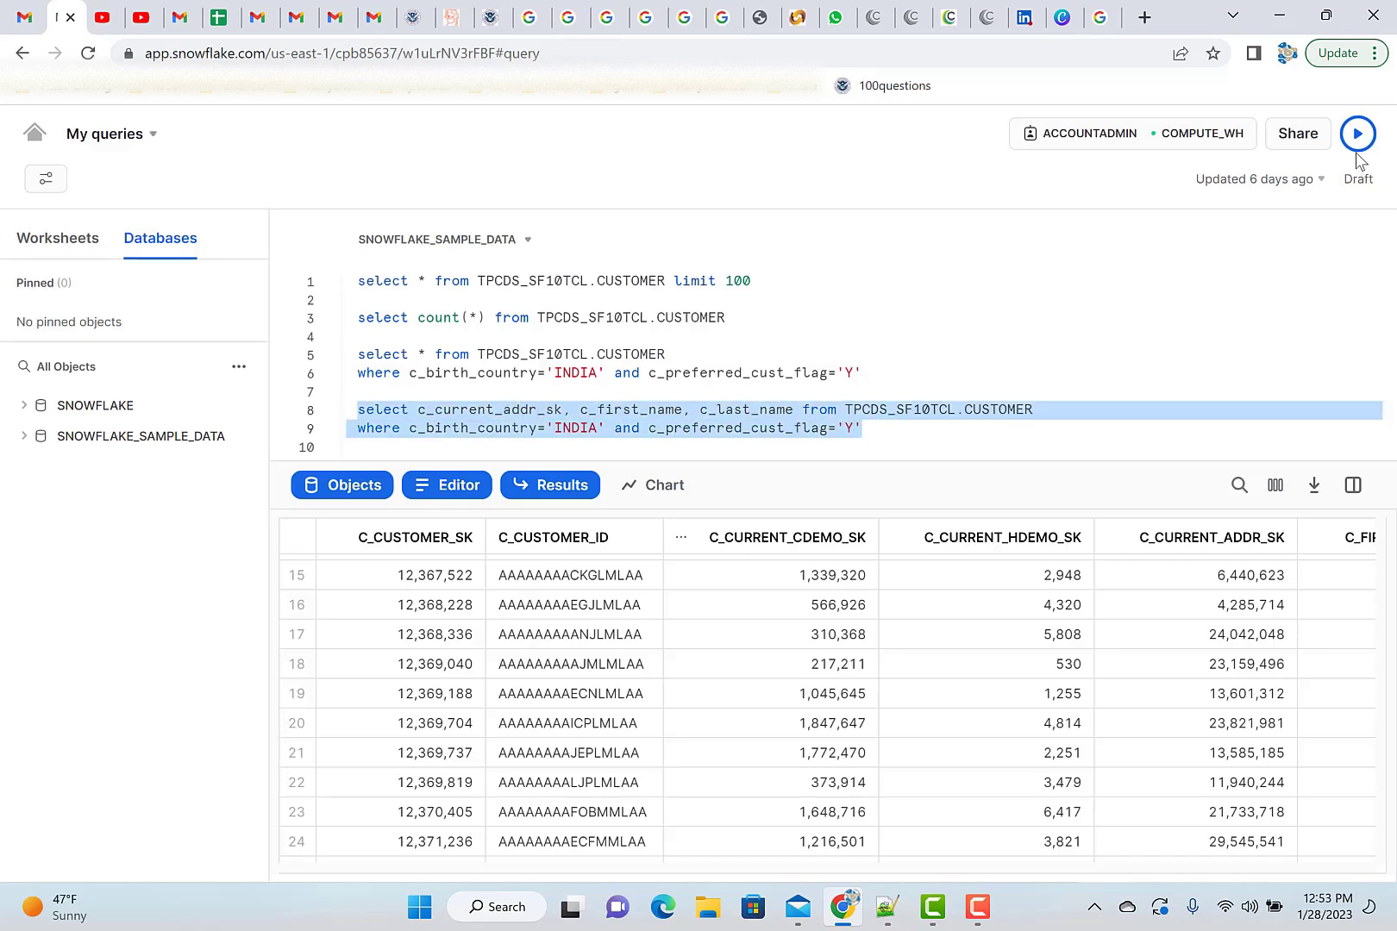
Run the INDIA preferred-customer query, listing address keys with first and last names.
{"action": "left_click", "coordinate": [1358, 133]}
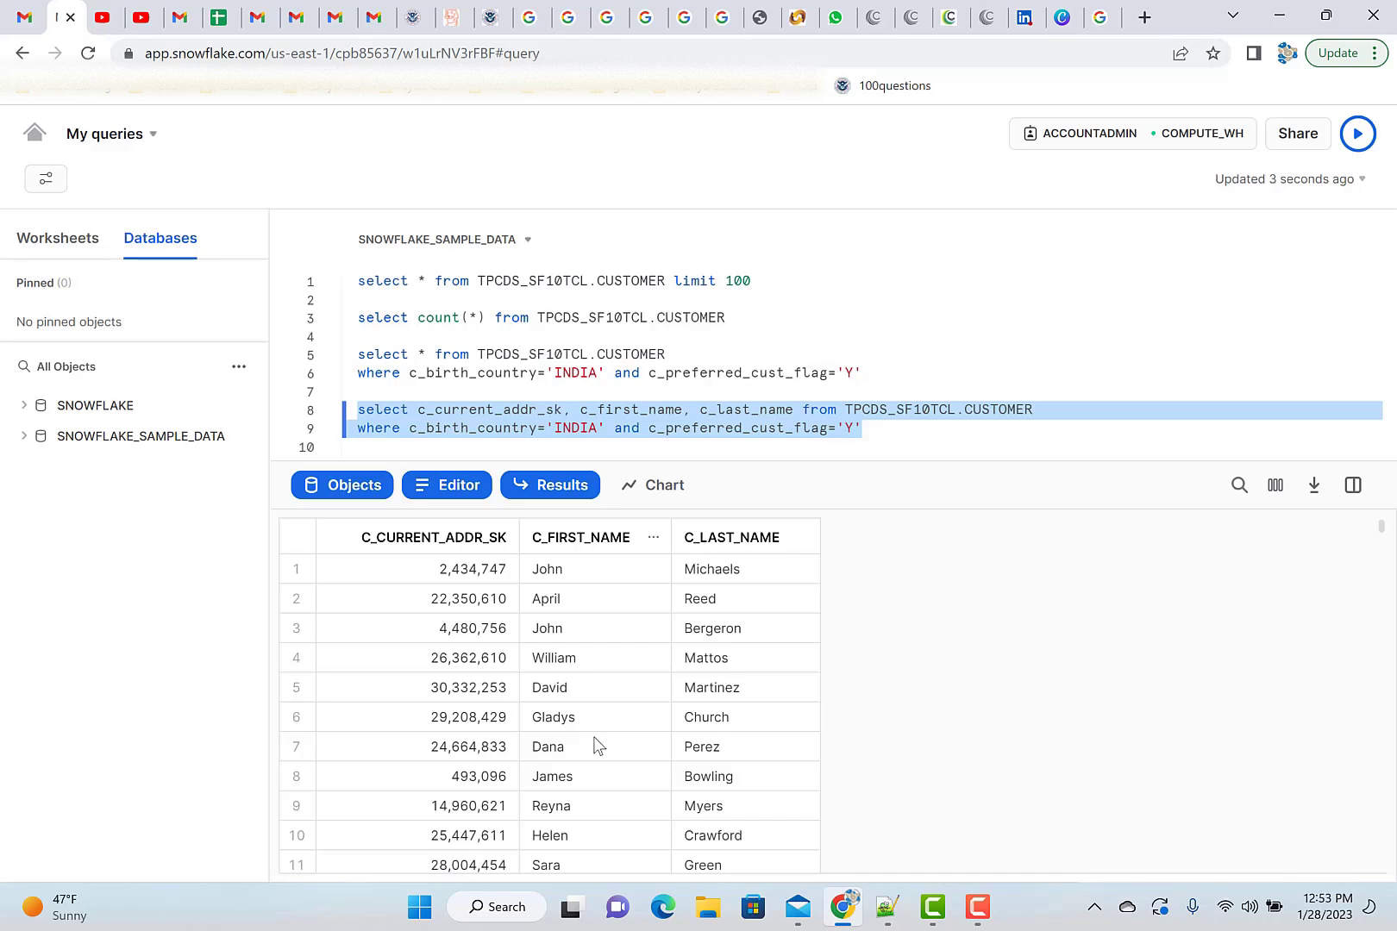
{"action": "mouse_move", "coordinate": [602, 738]}
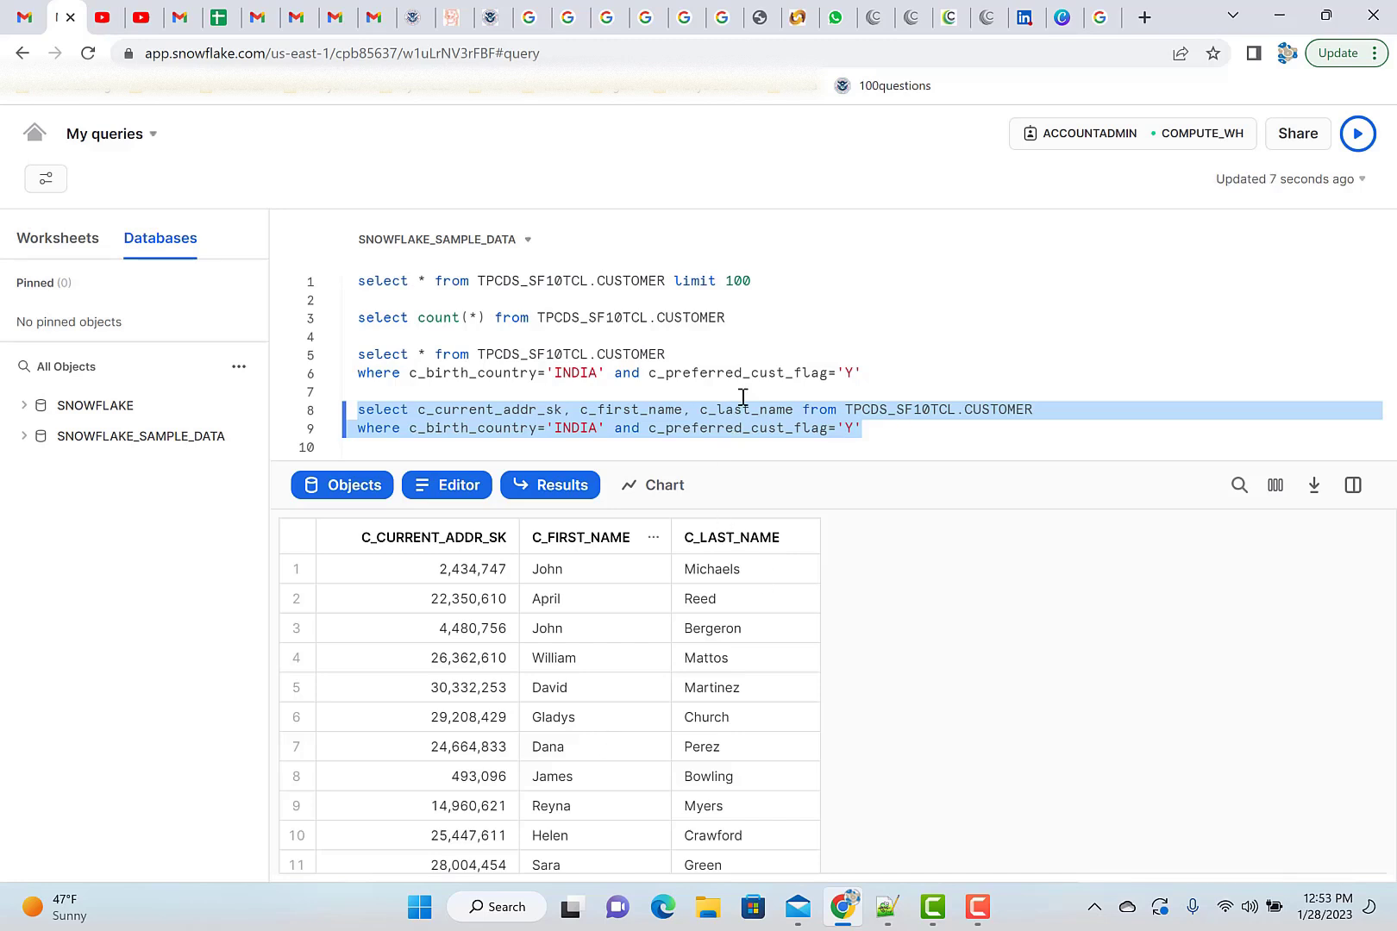
{"action": "left_click", "coordinate": [752, 409]}
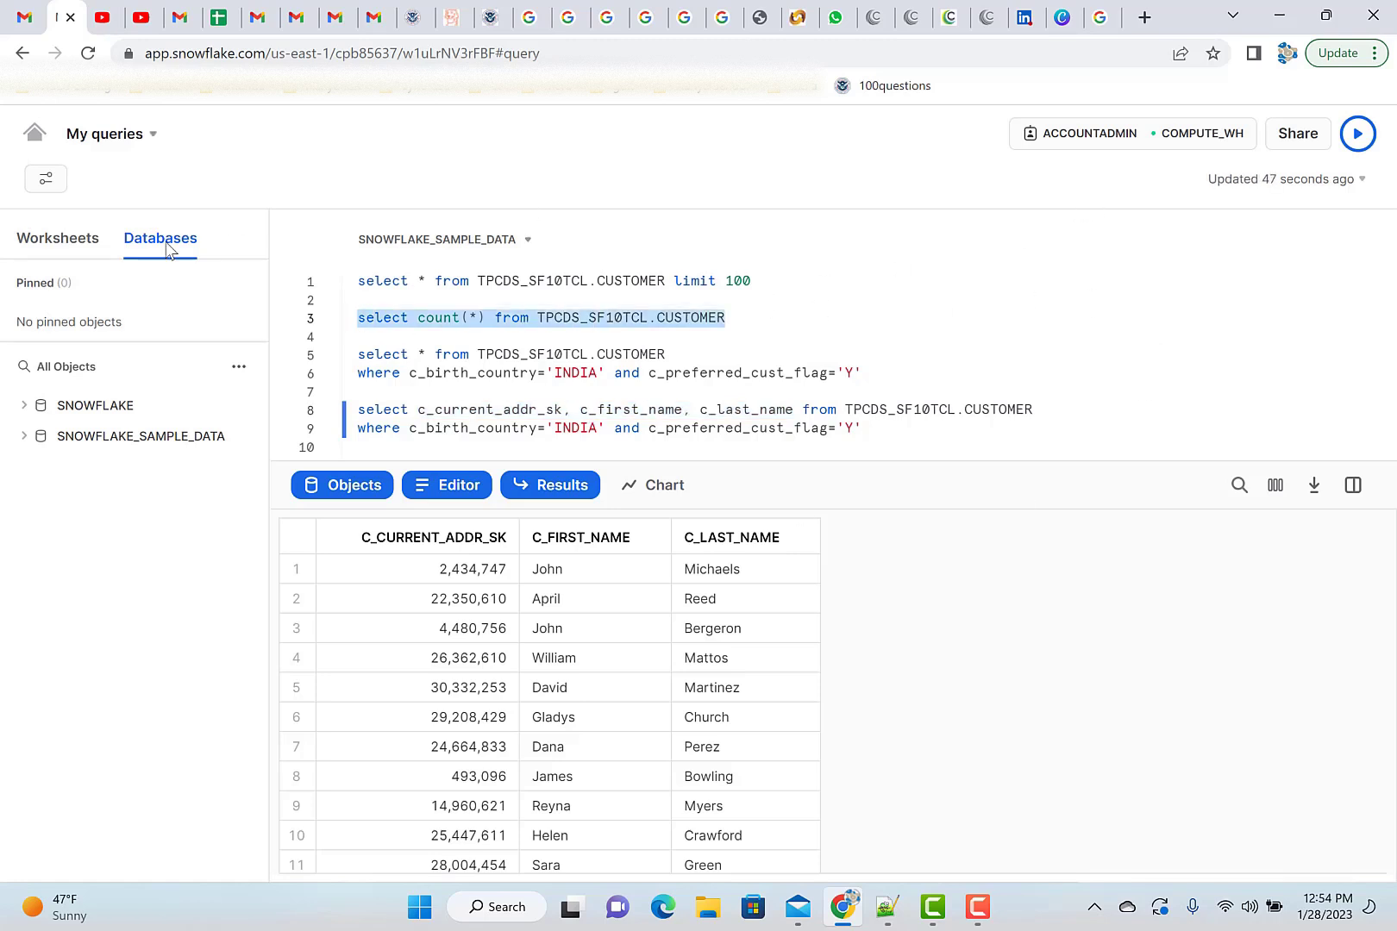
Run the CUSTOMER count(*) query and add the comment --65000000 beneath it.
{"action": "left_click", "coordinate": [1357, 133]}
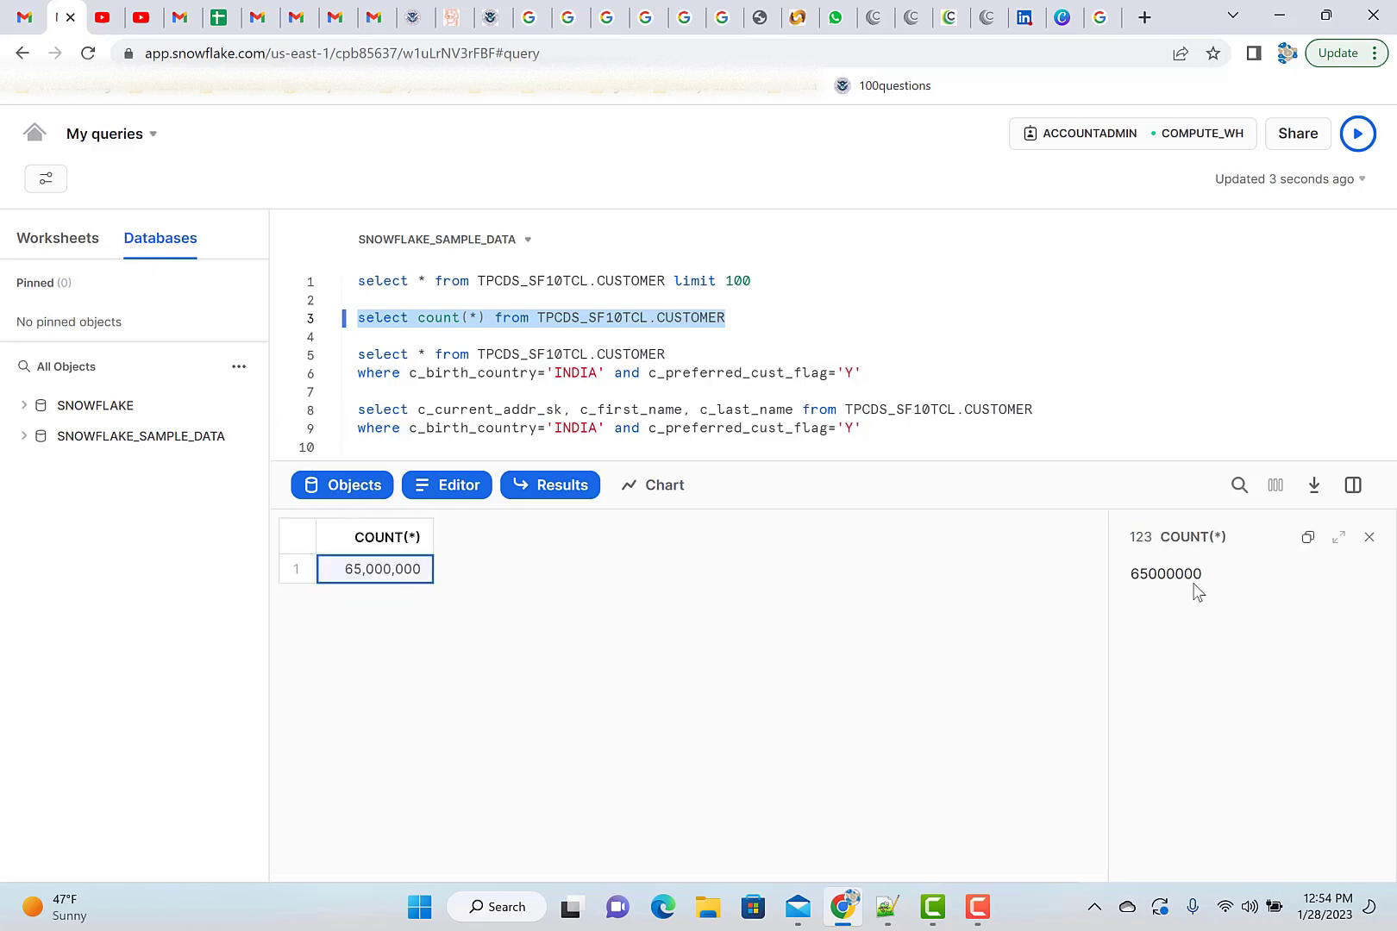
{"action": "double_click", "coordinate": [1163, 574]}
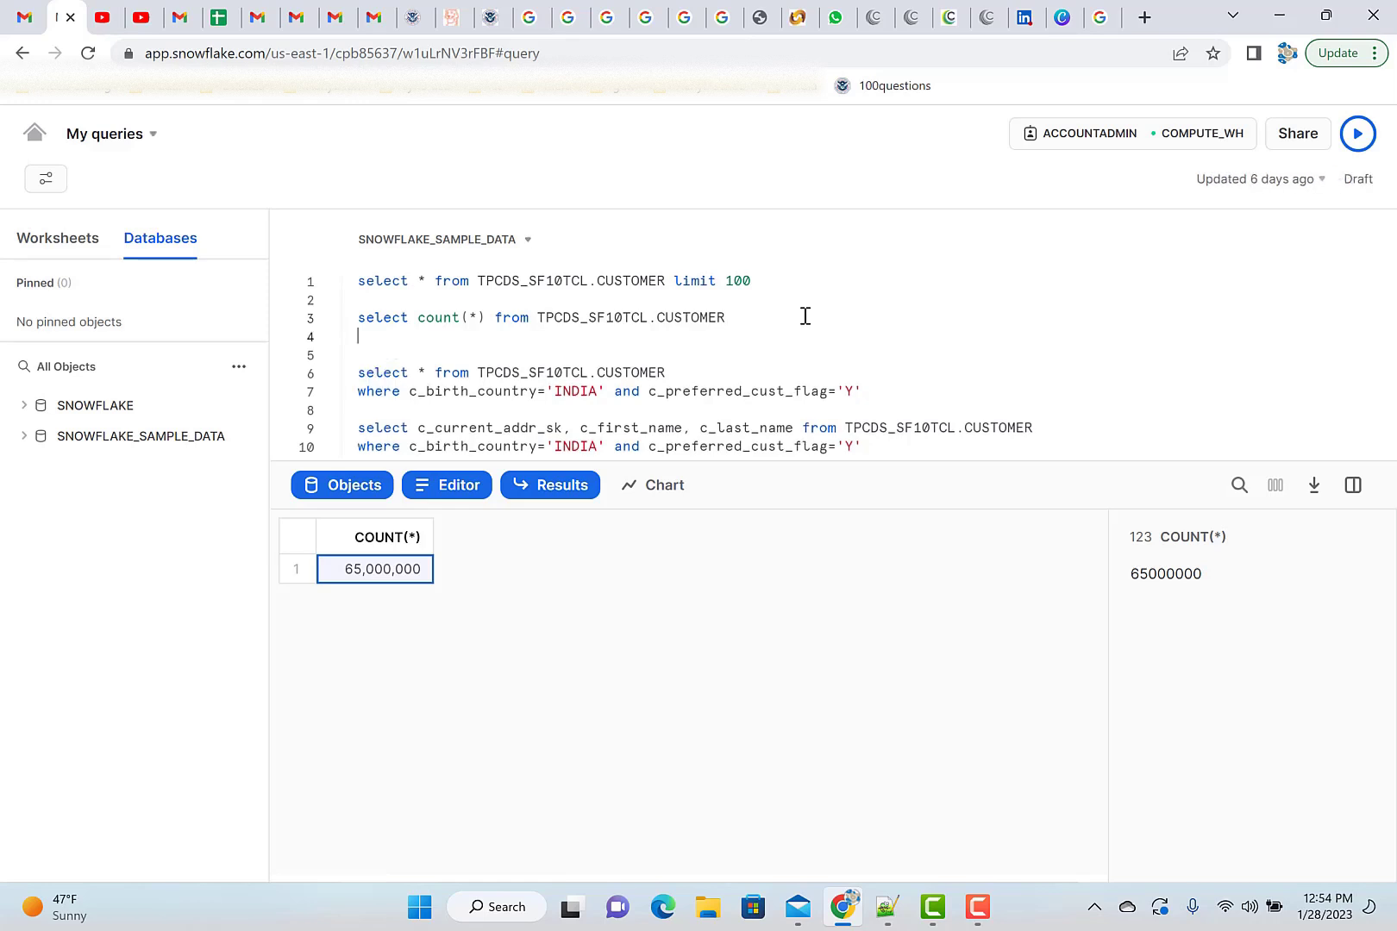
{"action": "type", "text": "--"}
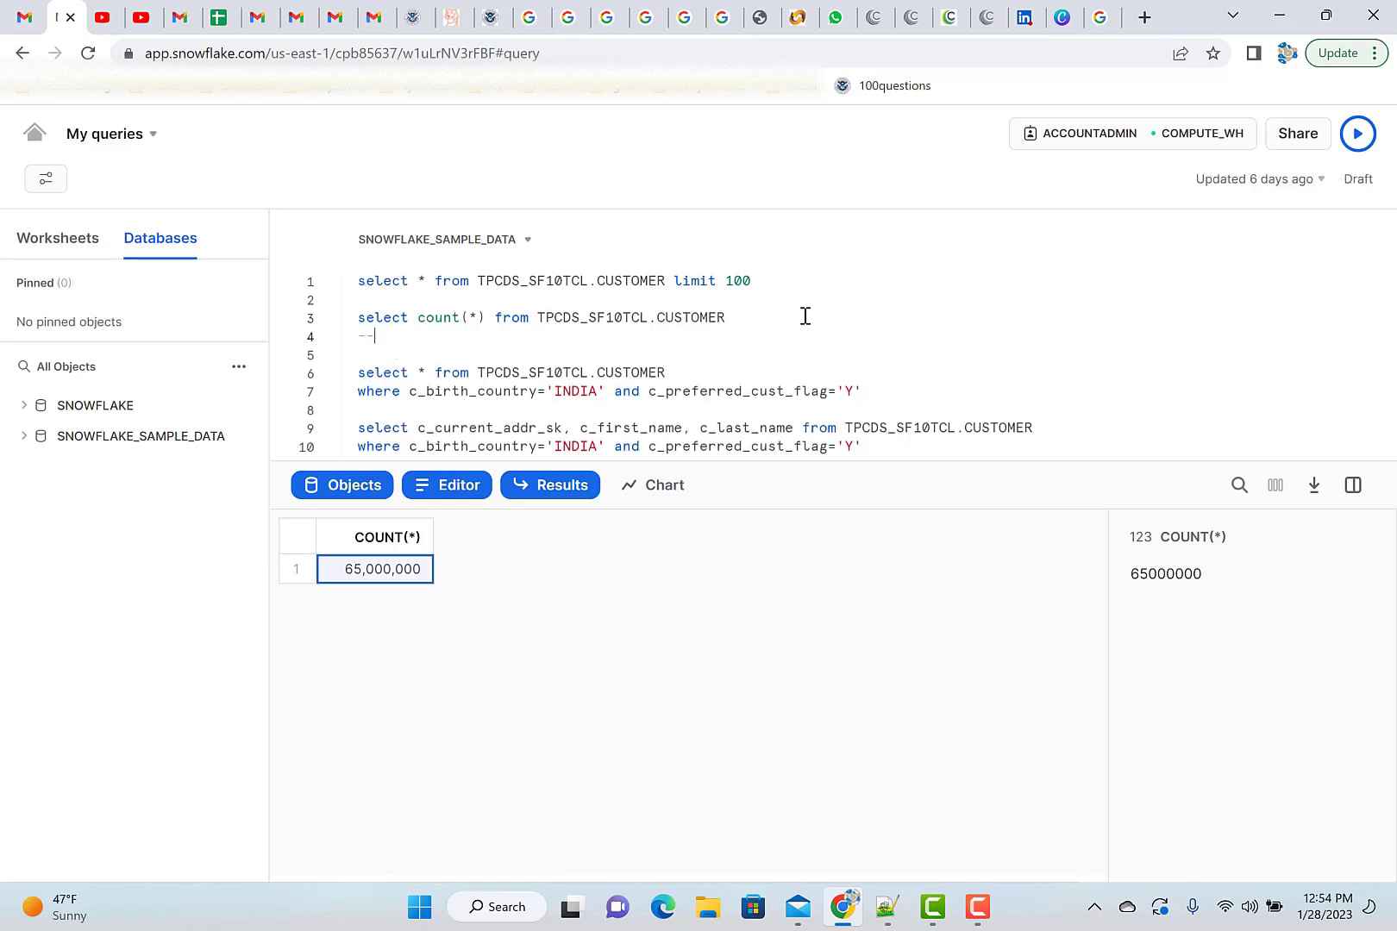
{"action": "type", "text": "65000000"}
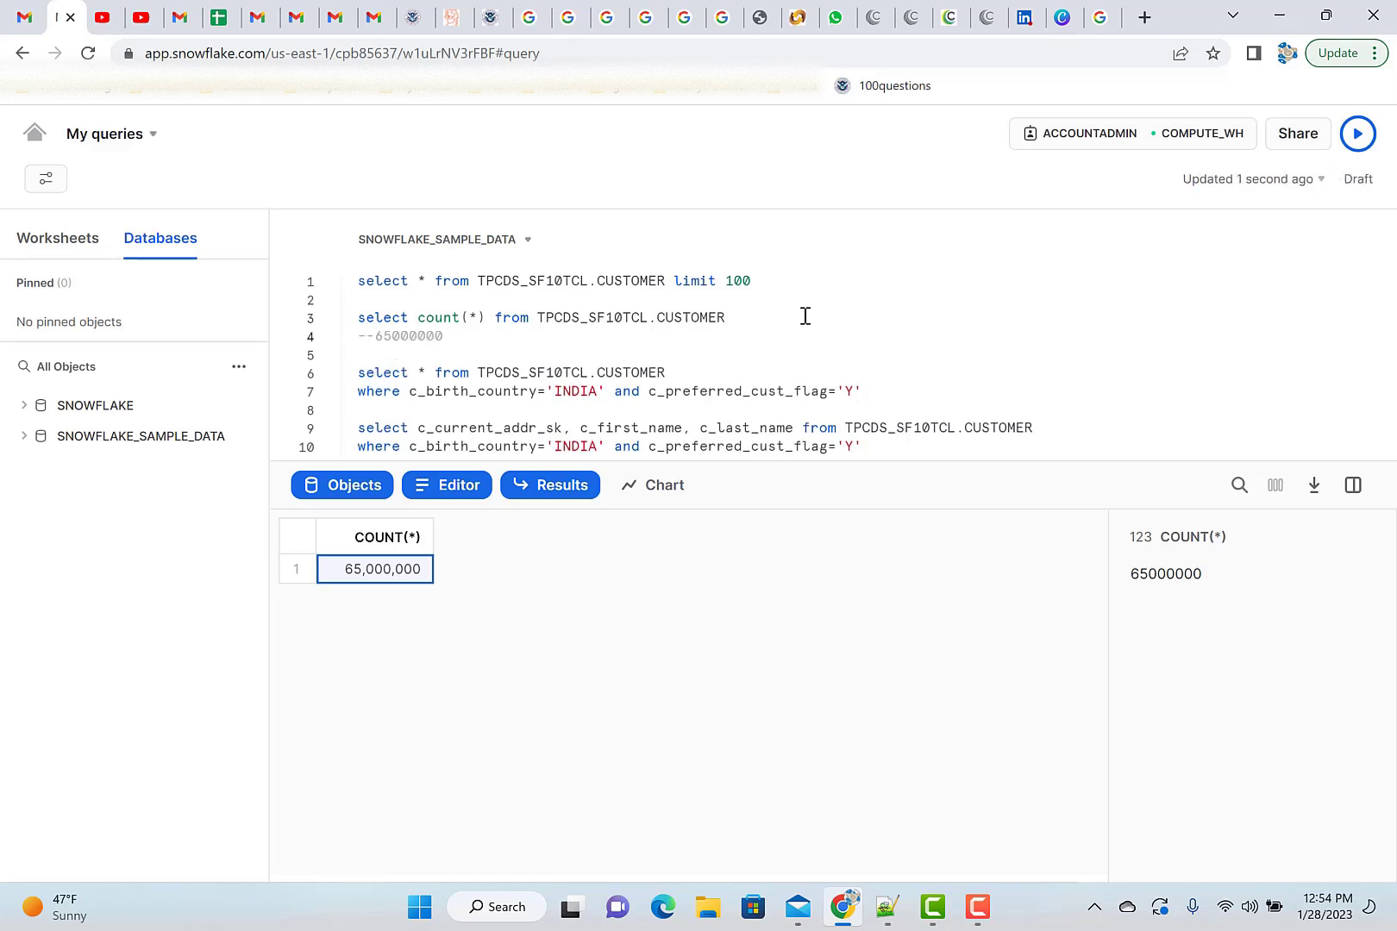
{"action": "scroll", "scroll_direction": "down", "scroll_amount": 3}
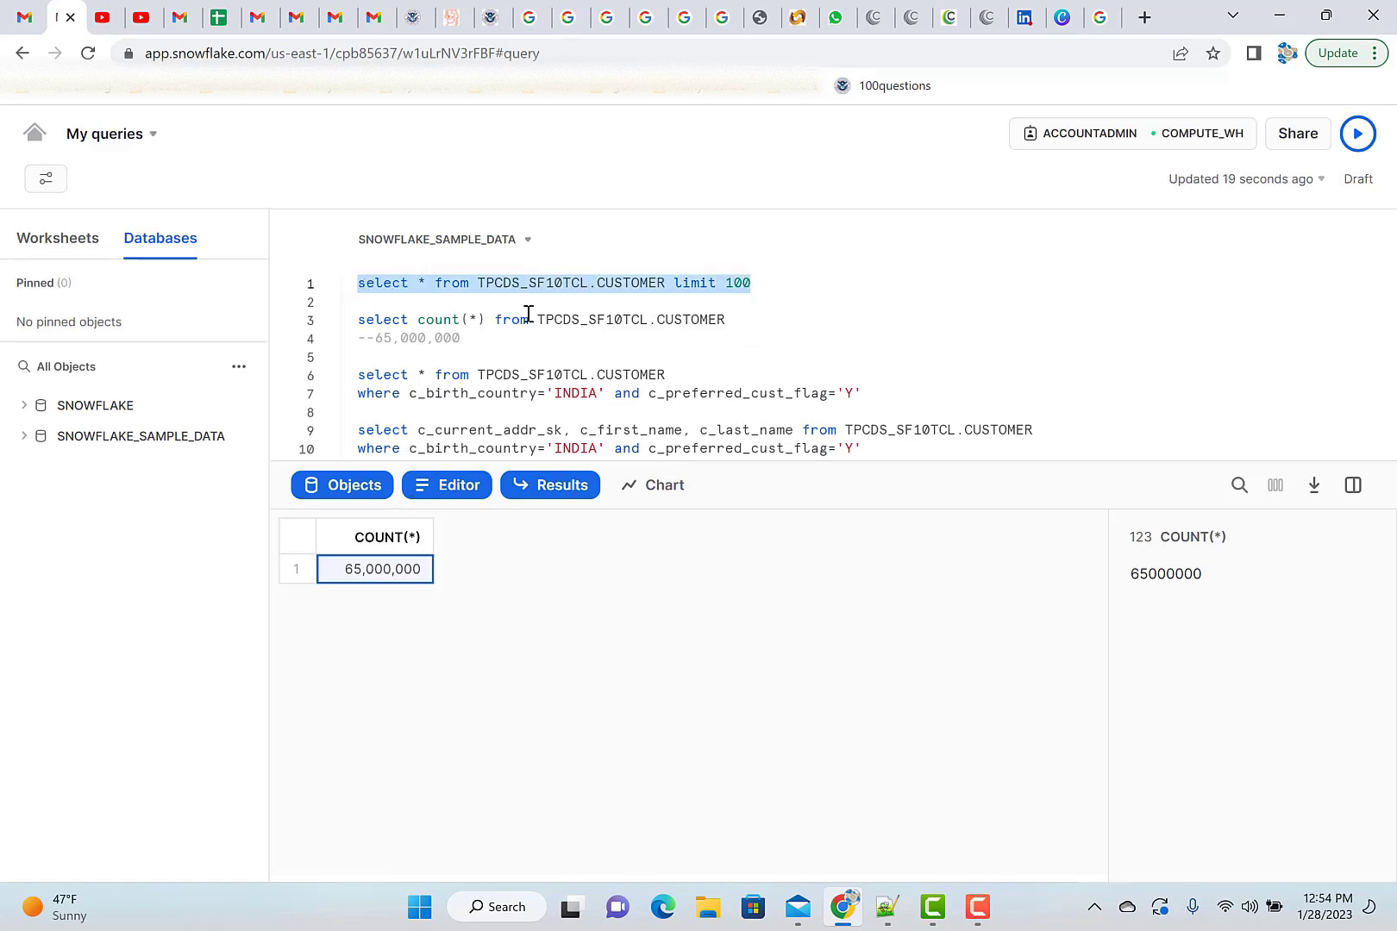
Rerun the row count query and review its details: 1 row in 45 ms.
{"action": "double_click", "coordinate": [454, 319]}
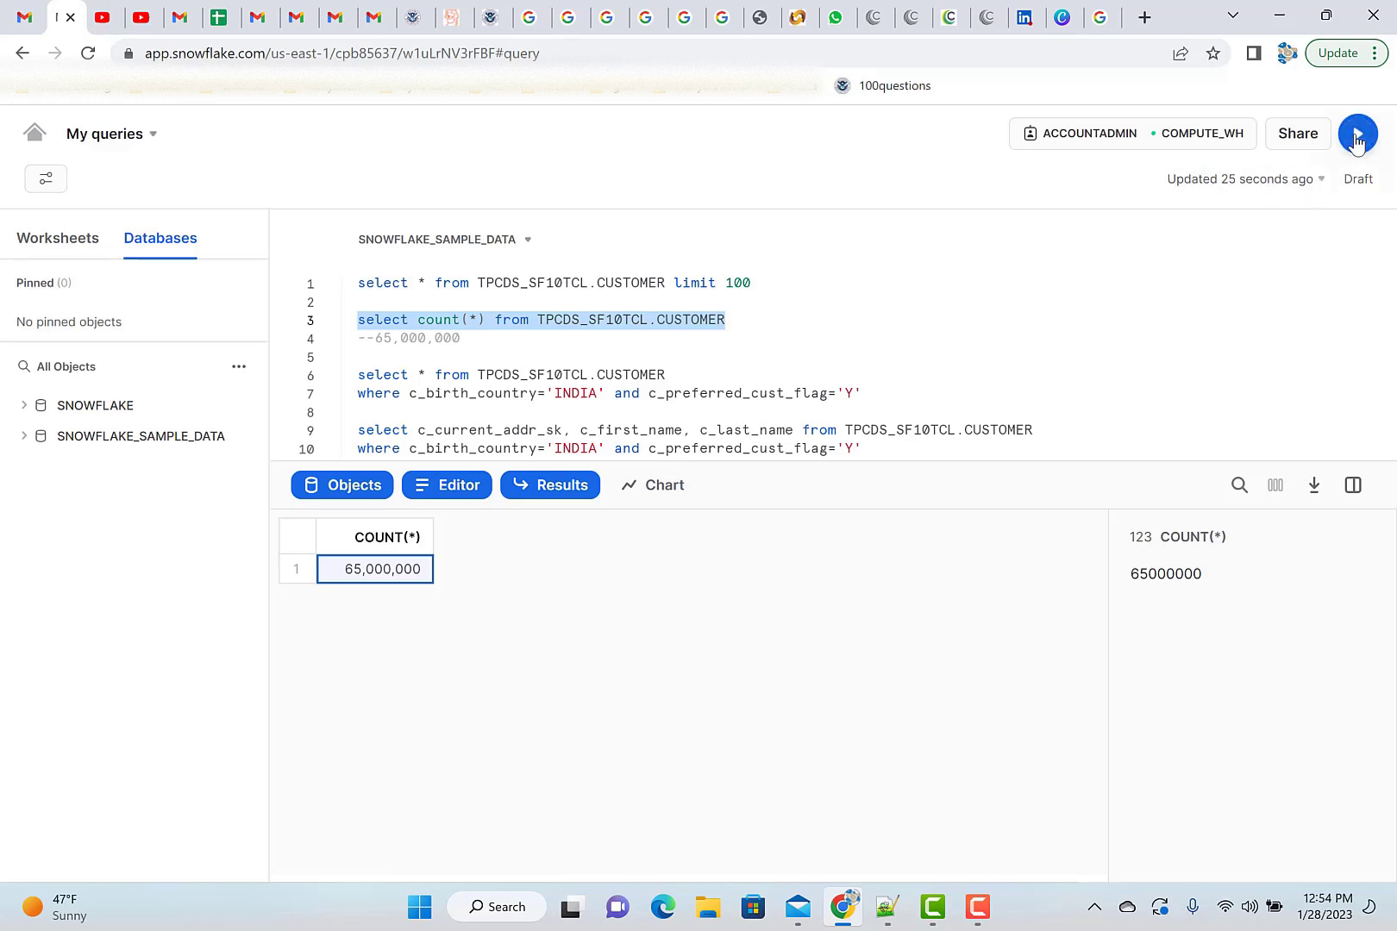
{"action": "left_click", "coordinate": [1358, 134]}
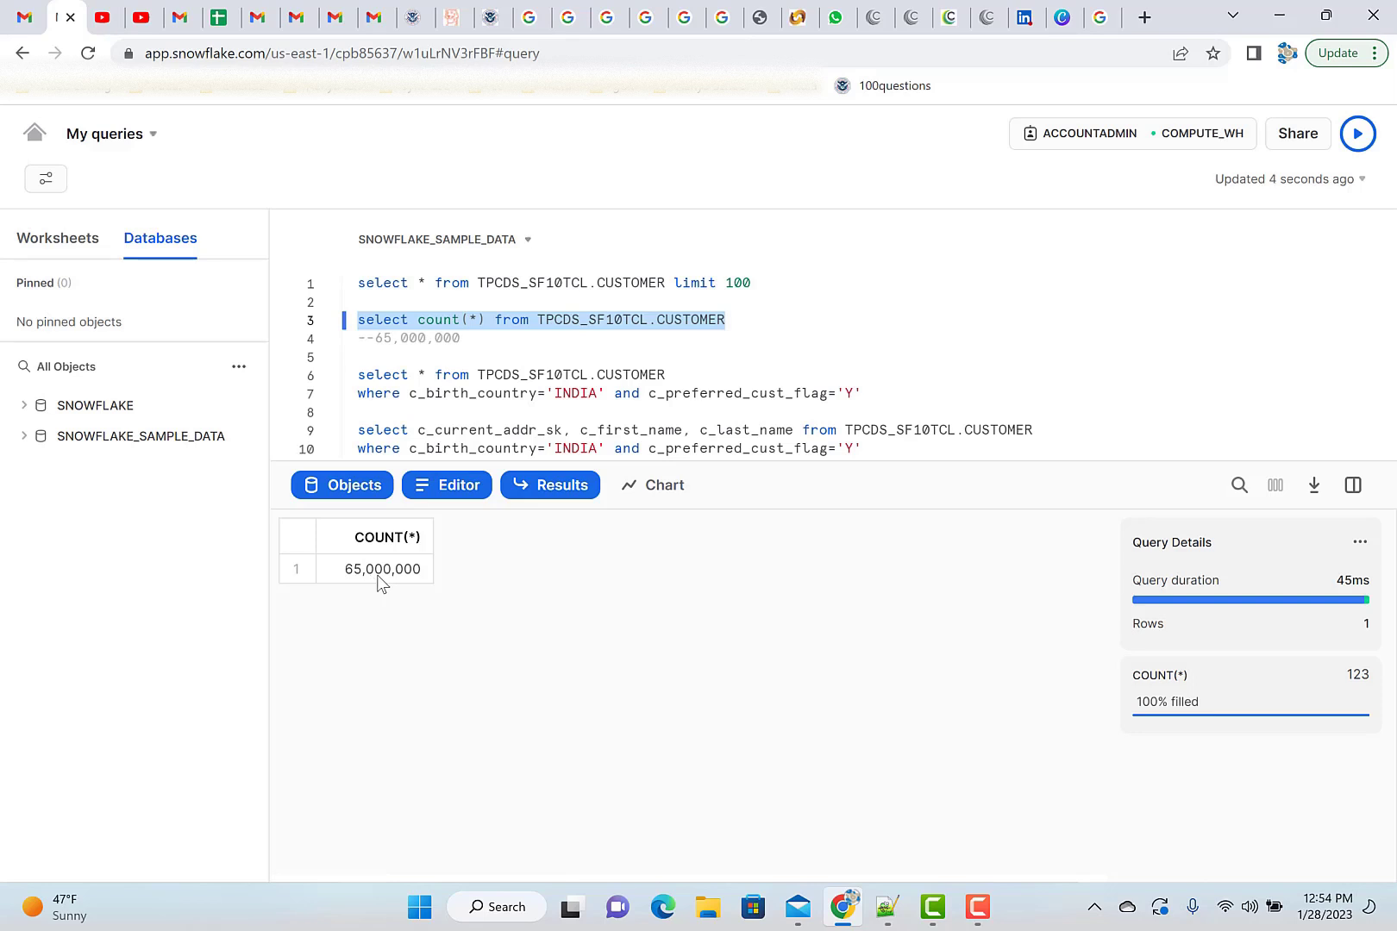
{"action": "mouse_move", "coordinate": [453, 531]}
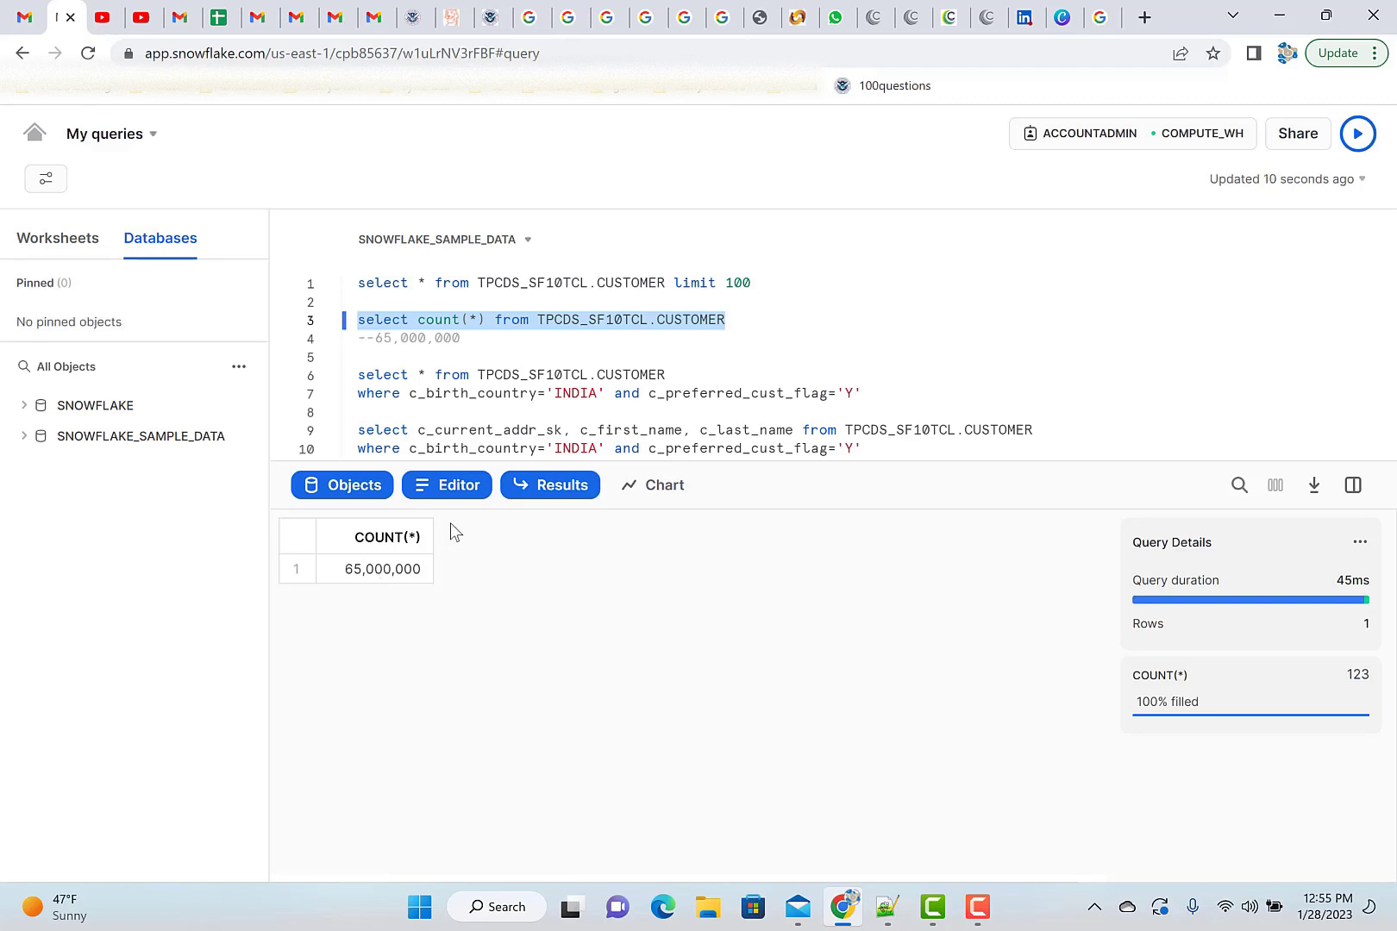
{"action": "mouse_move", "coordinate": [508, 381]}
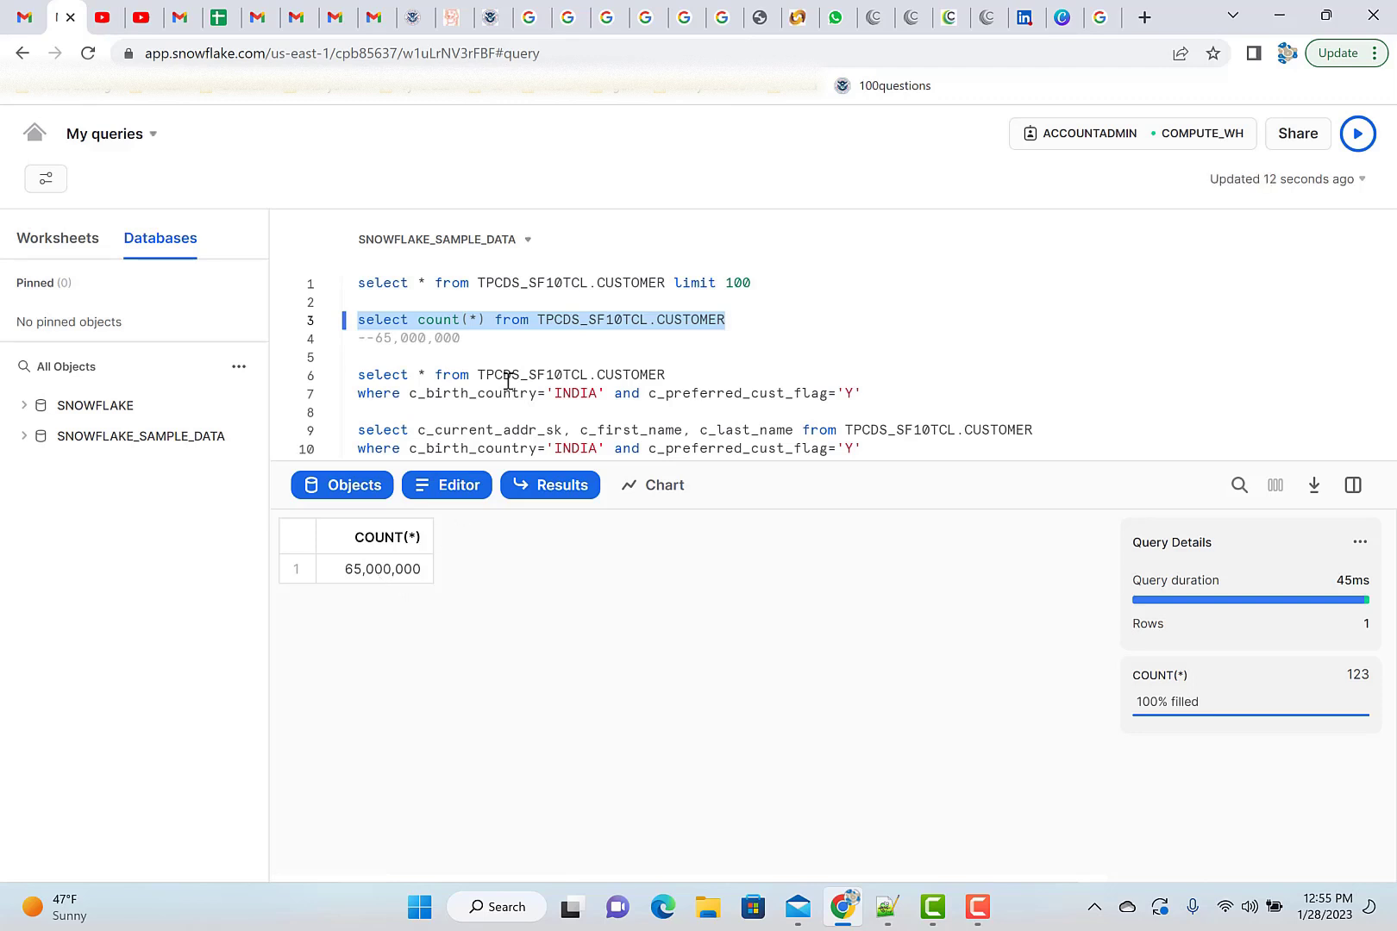
{"action": "mouse_move", "coordinate": [654, 353]}
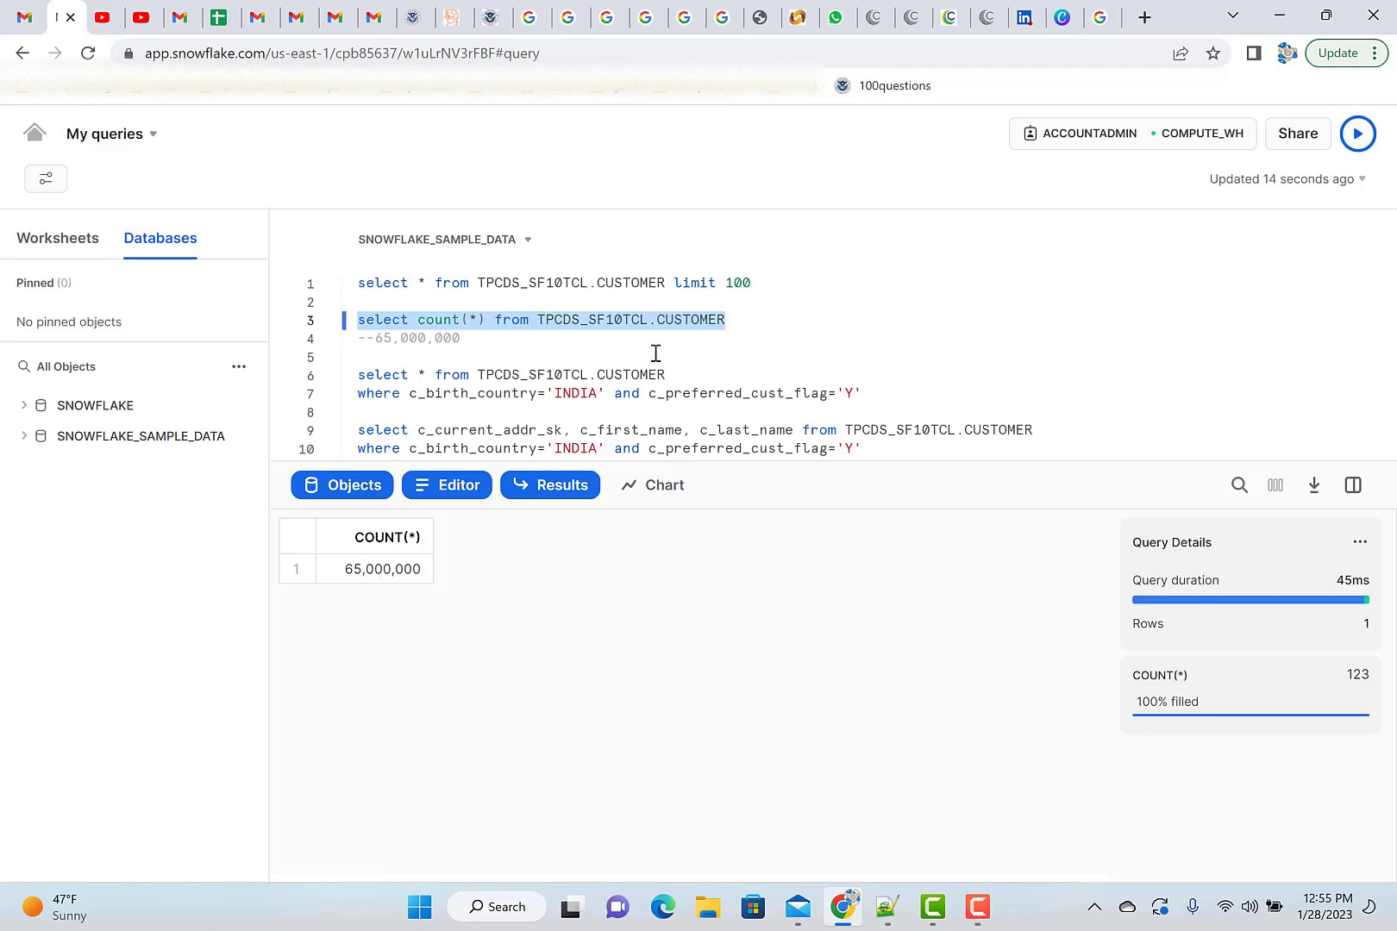
{"action": "left_click", "coordinate": [726, 320]}
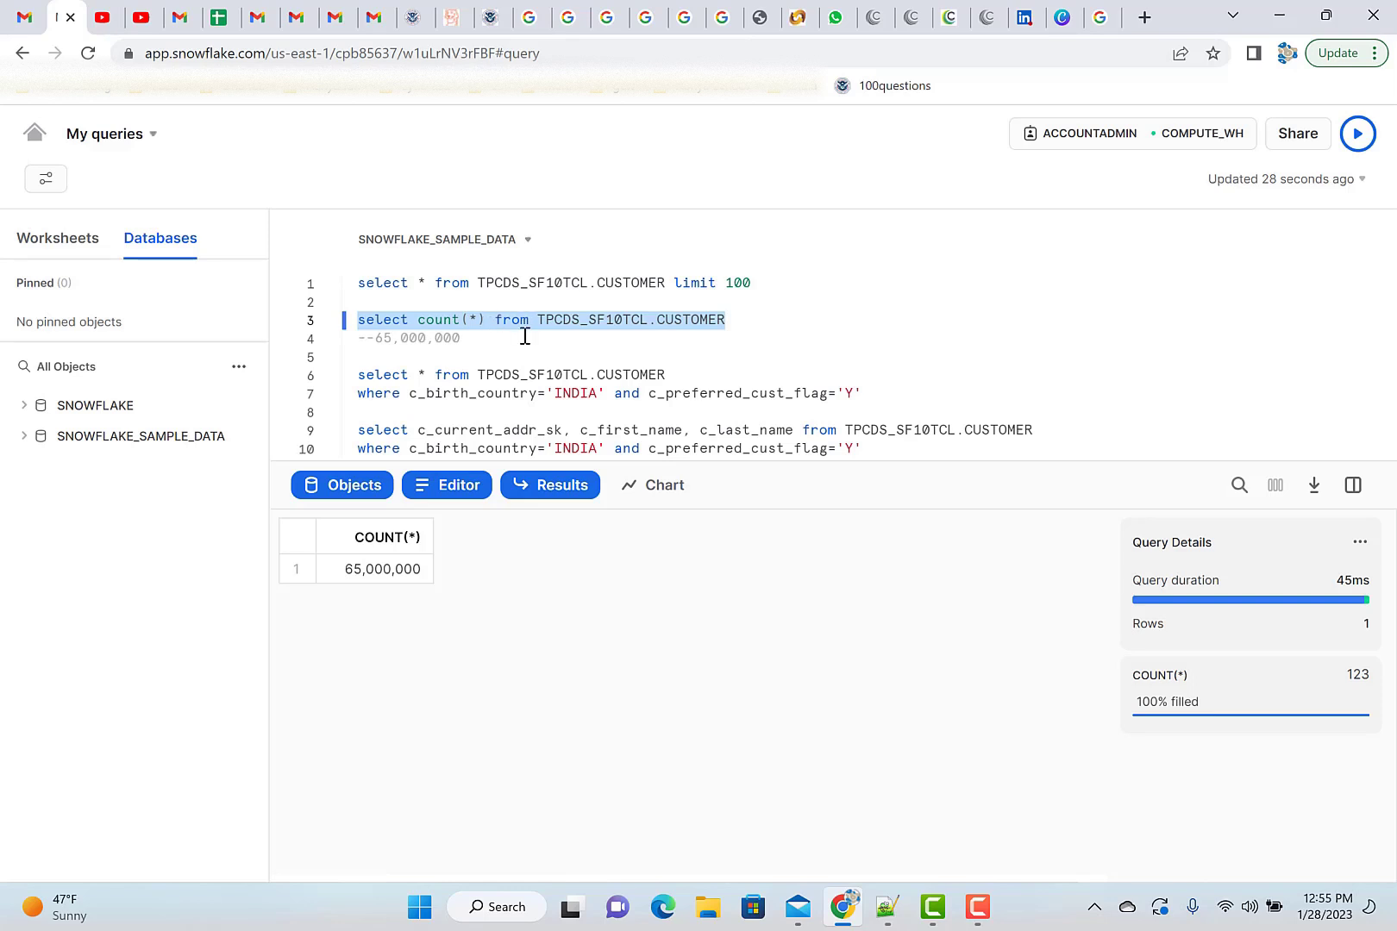
{"action": "left_click", "coordinate": [552, 282]}
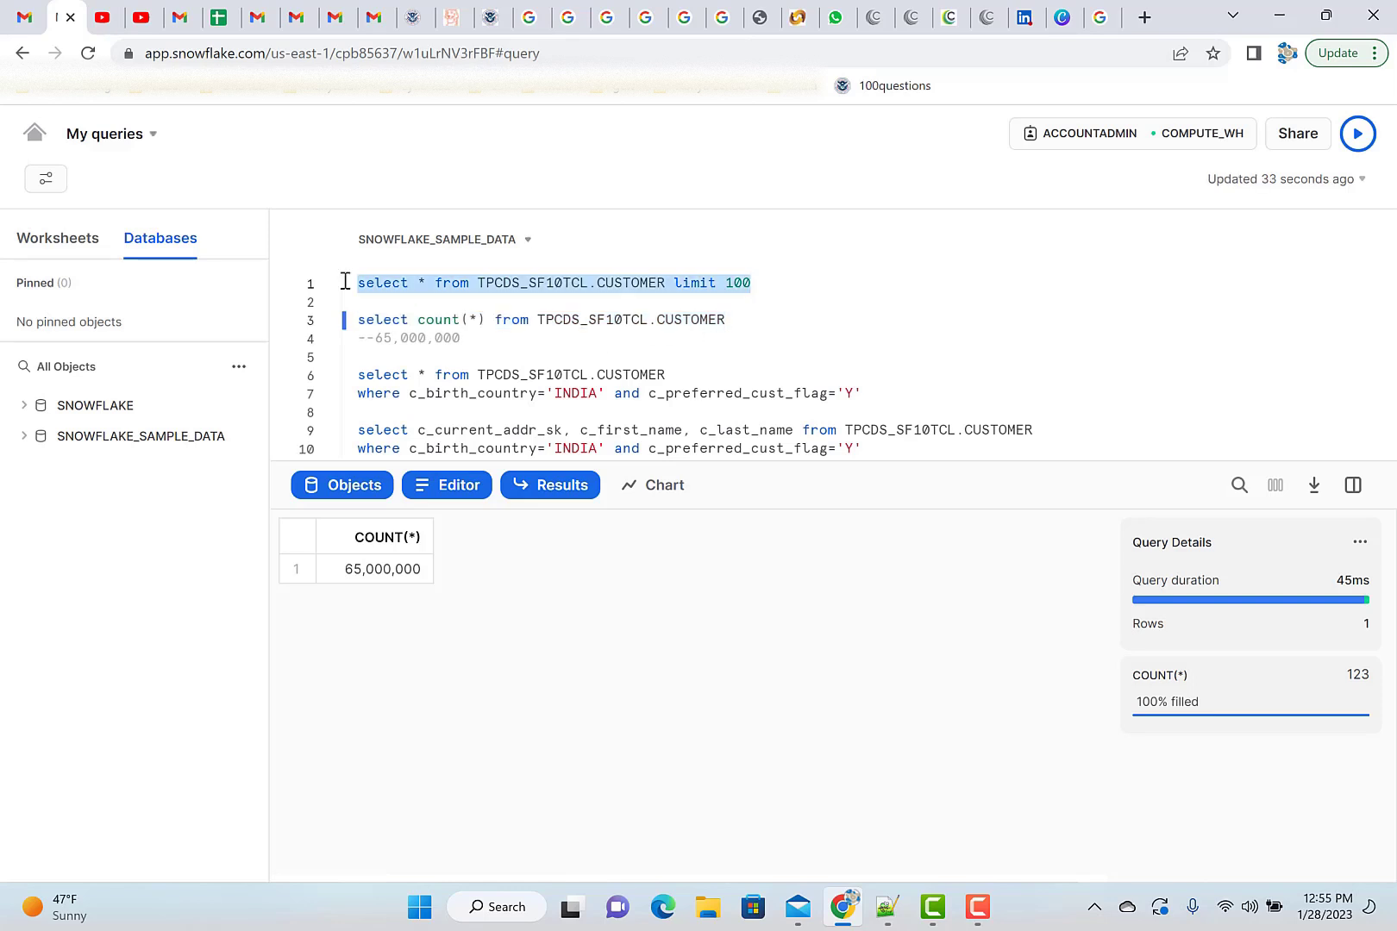
Rerun the first CUSTOMER query and position the count annotation after the other queries.
{"action": "left_click", "coordinate": [1357, 133]}
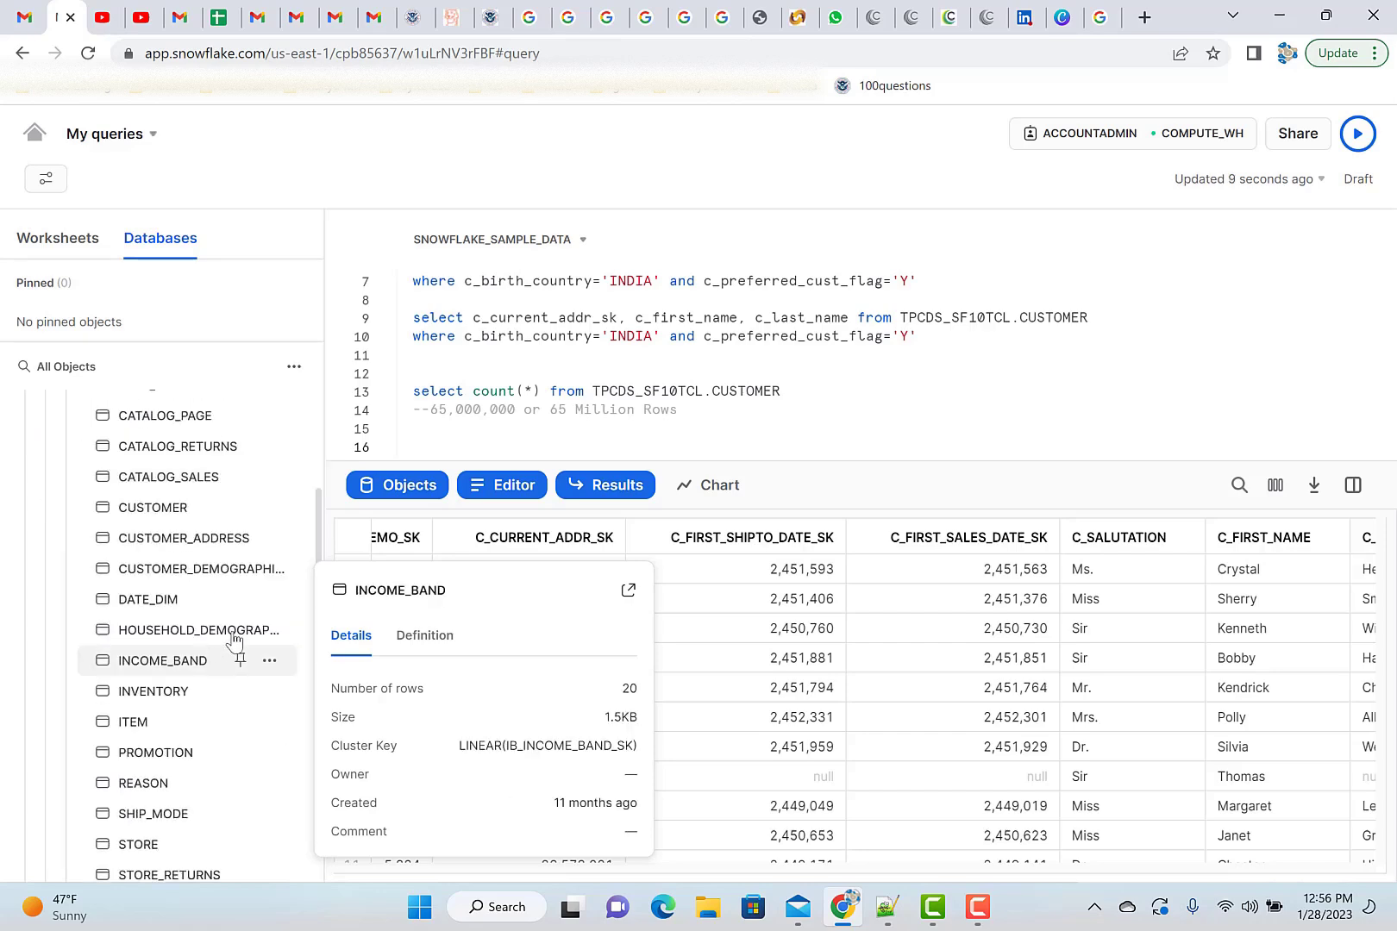
{"action": "left_click", "coordinate": [462, 442]}
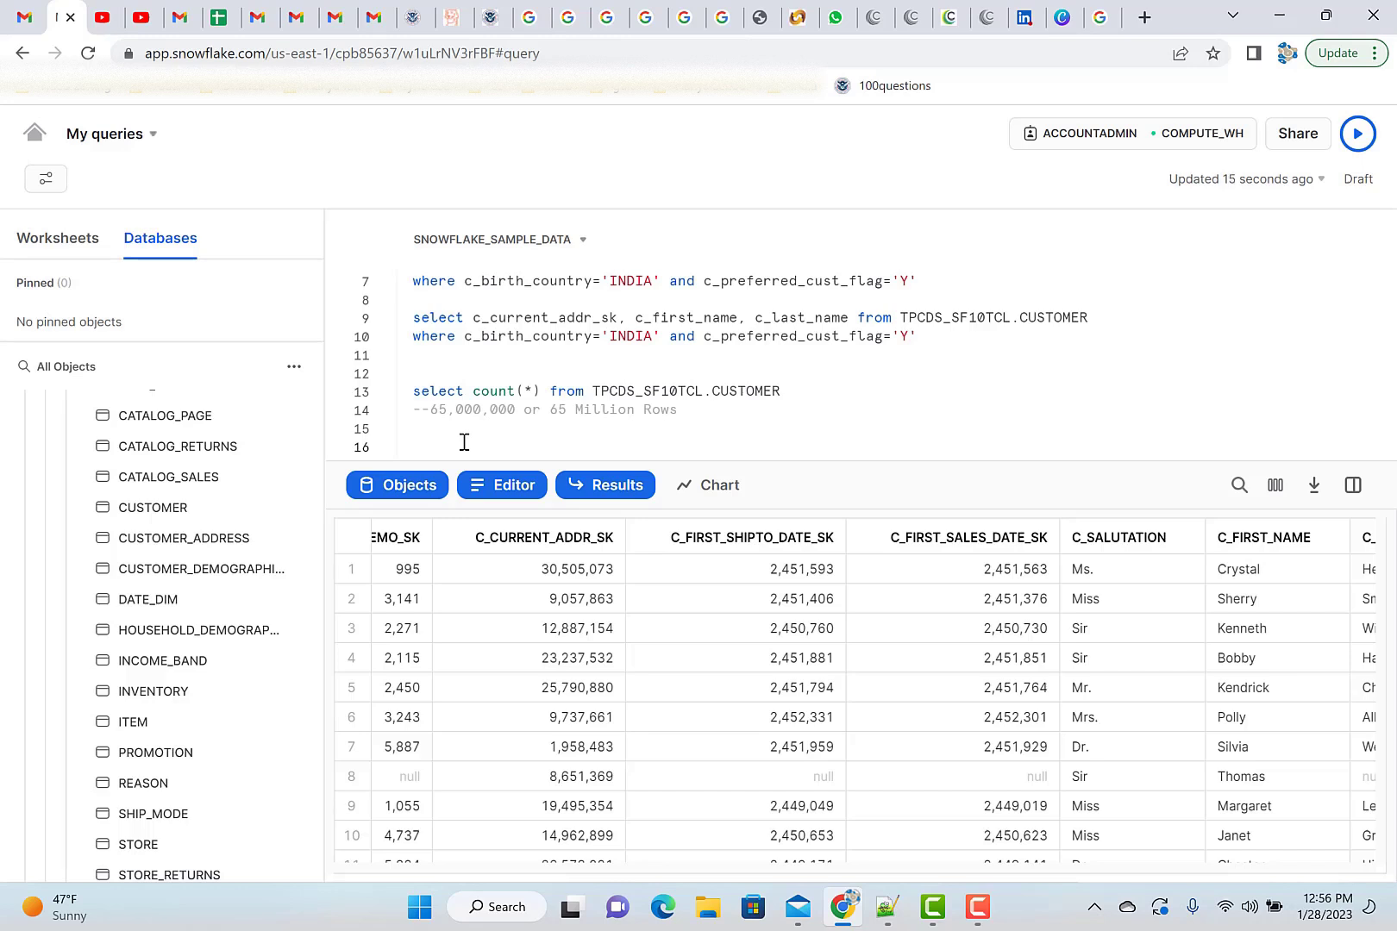
{"action": "left_click", "coordinate": [412, 443]}
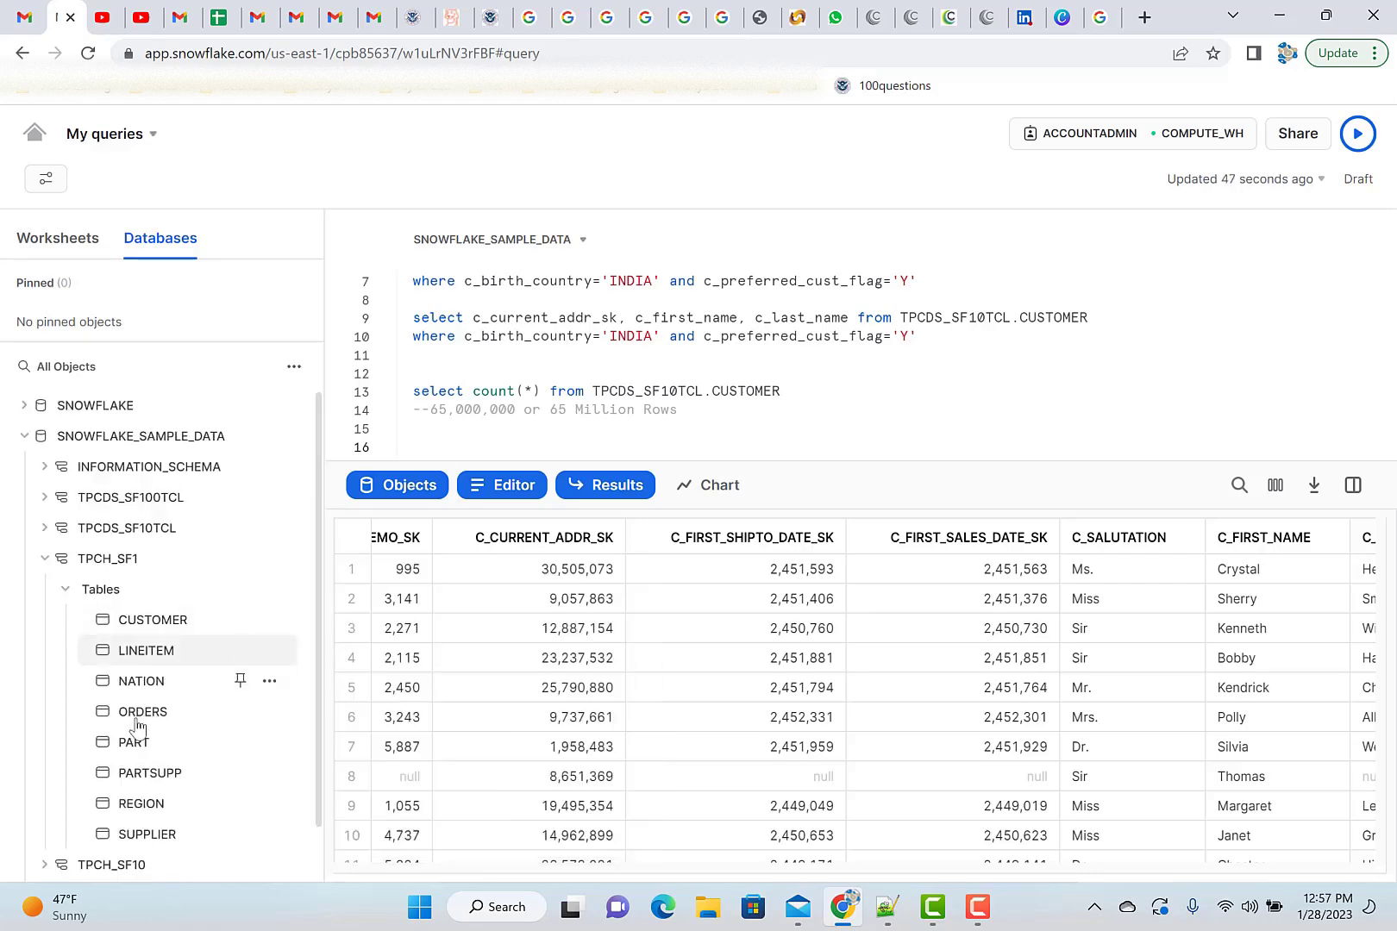
Insert the ORDERS table name, rewrite it as 'Select * from TPCH_SF1.ORDERS', and run it.
{"action": "left_click", "coordinate": [110, 558]}
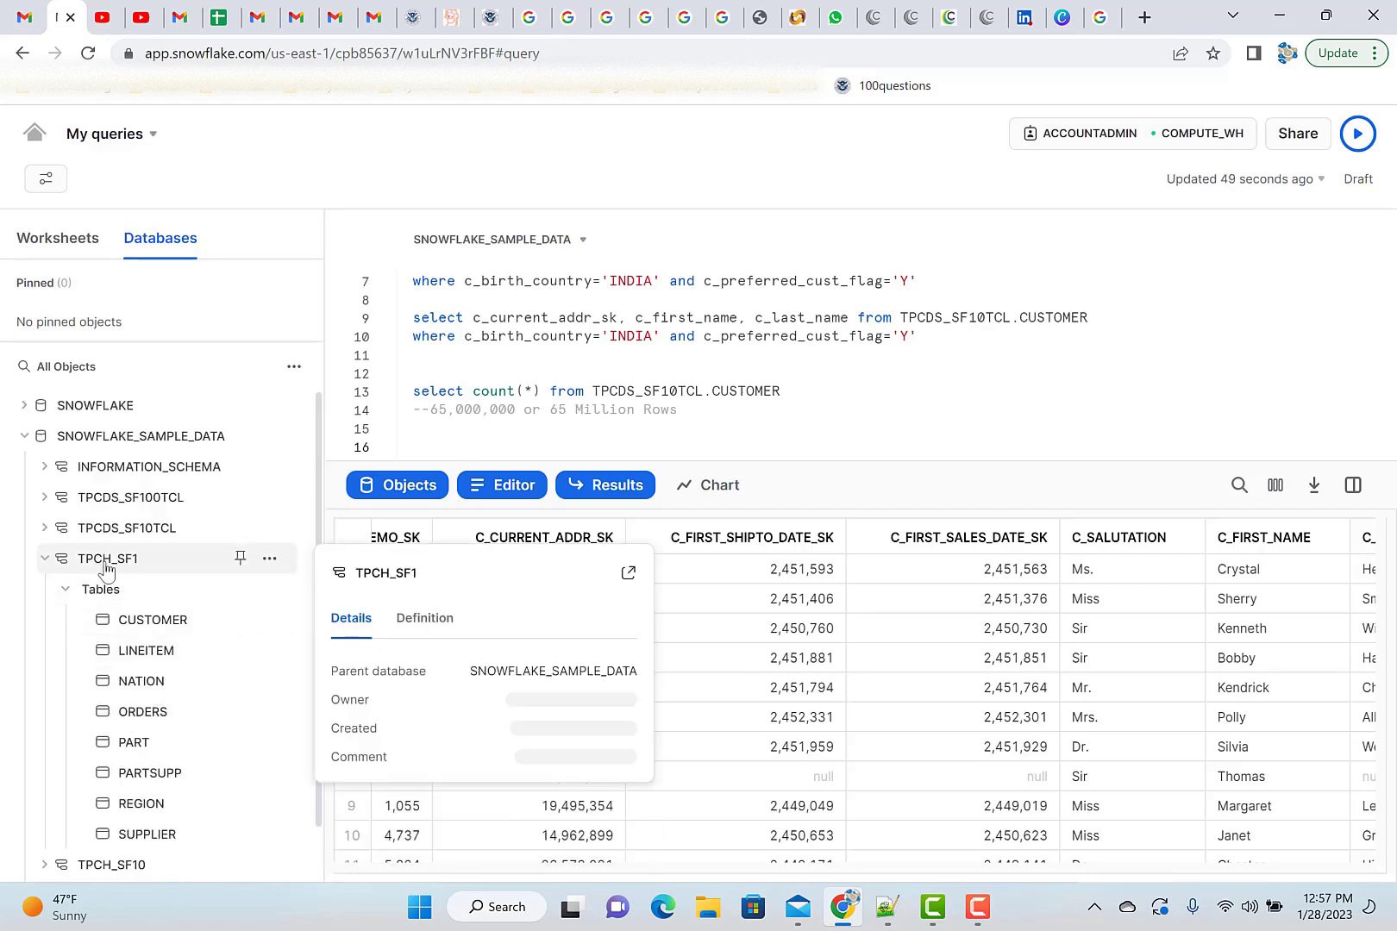
{"action": "right_click", "coordinate": [143, 711]}
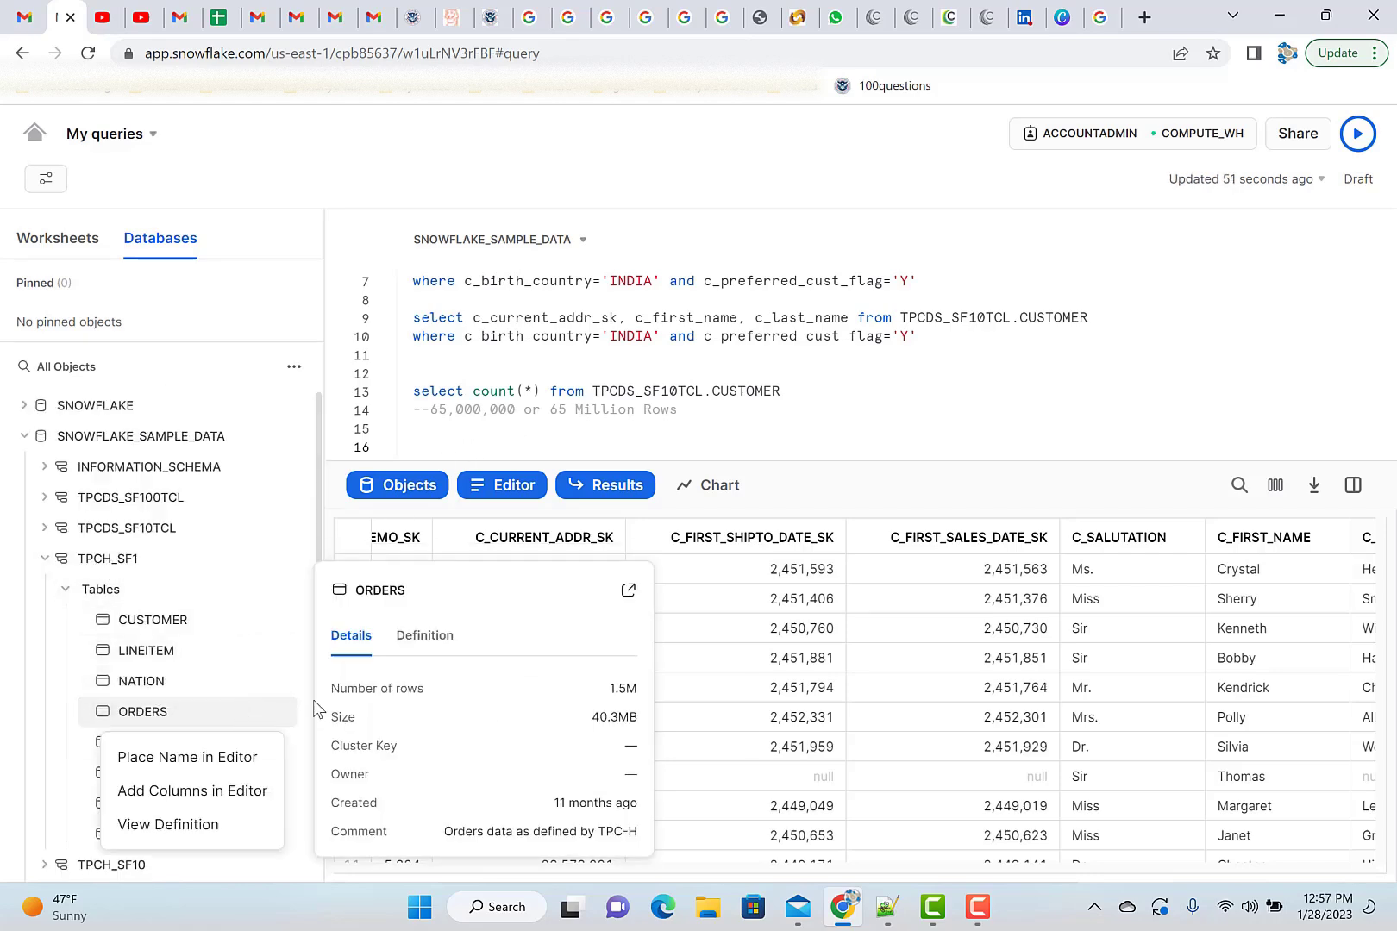
{"action": "left_click", "coordinate": [187, 756]}
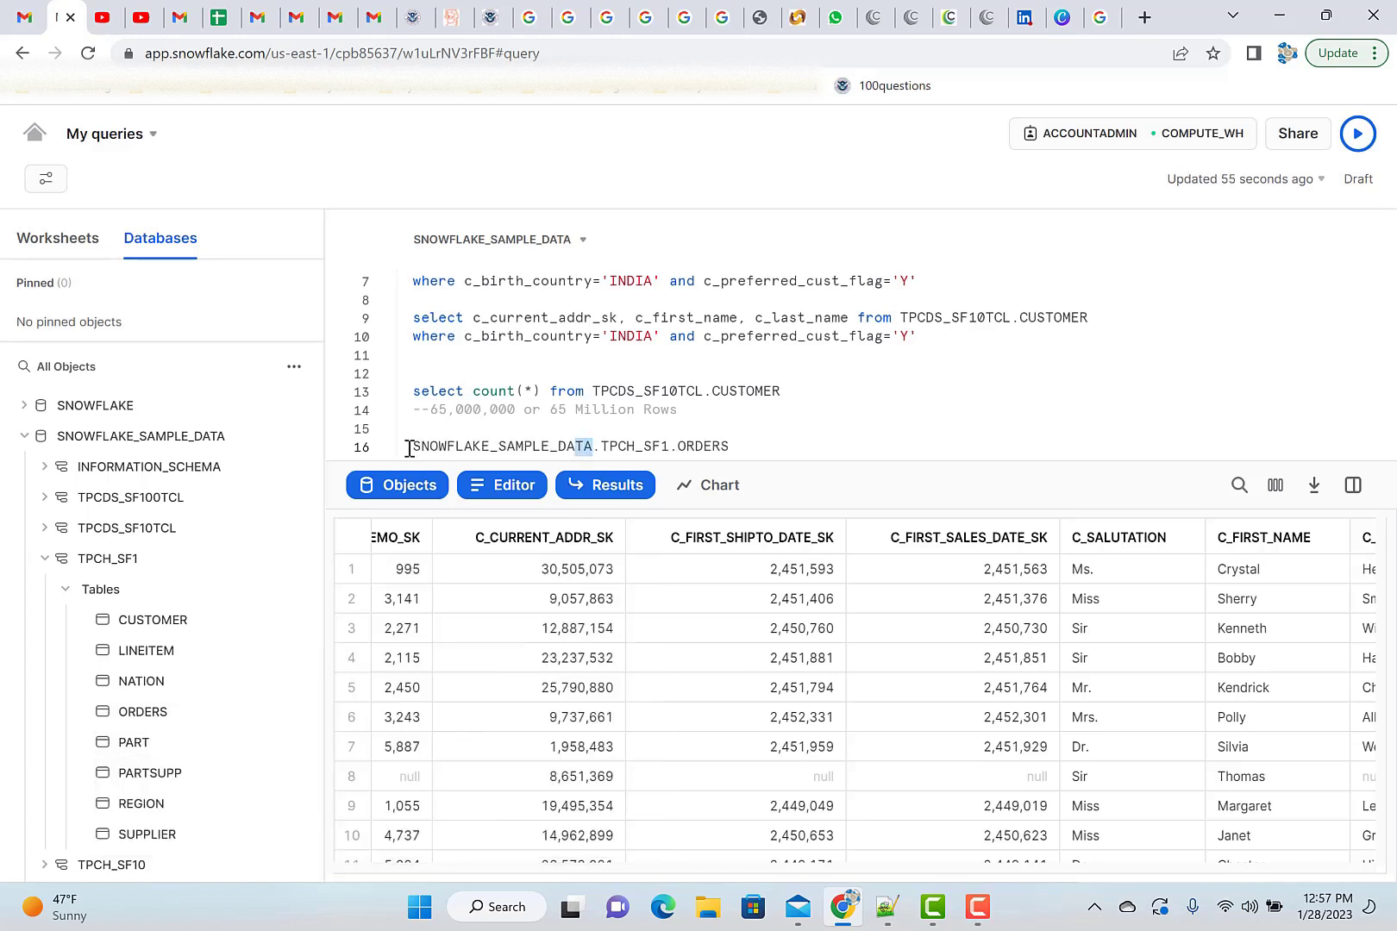
{"action": "double_click", "coordinate": [502, 447]}
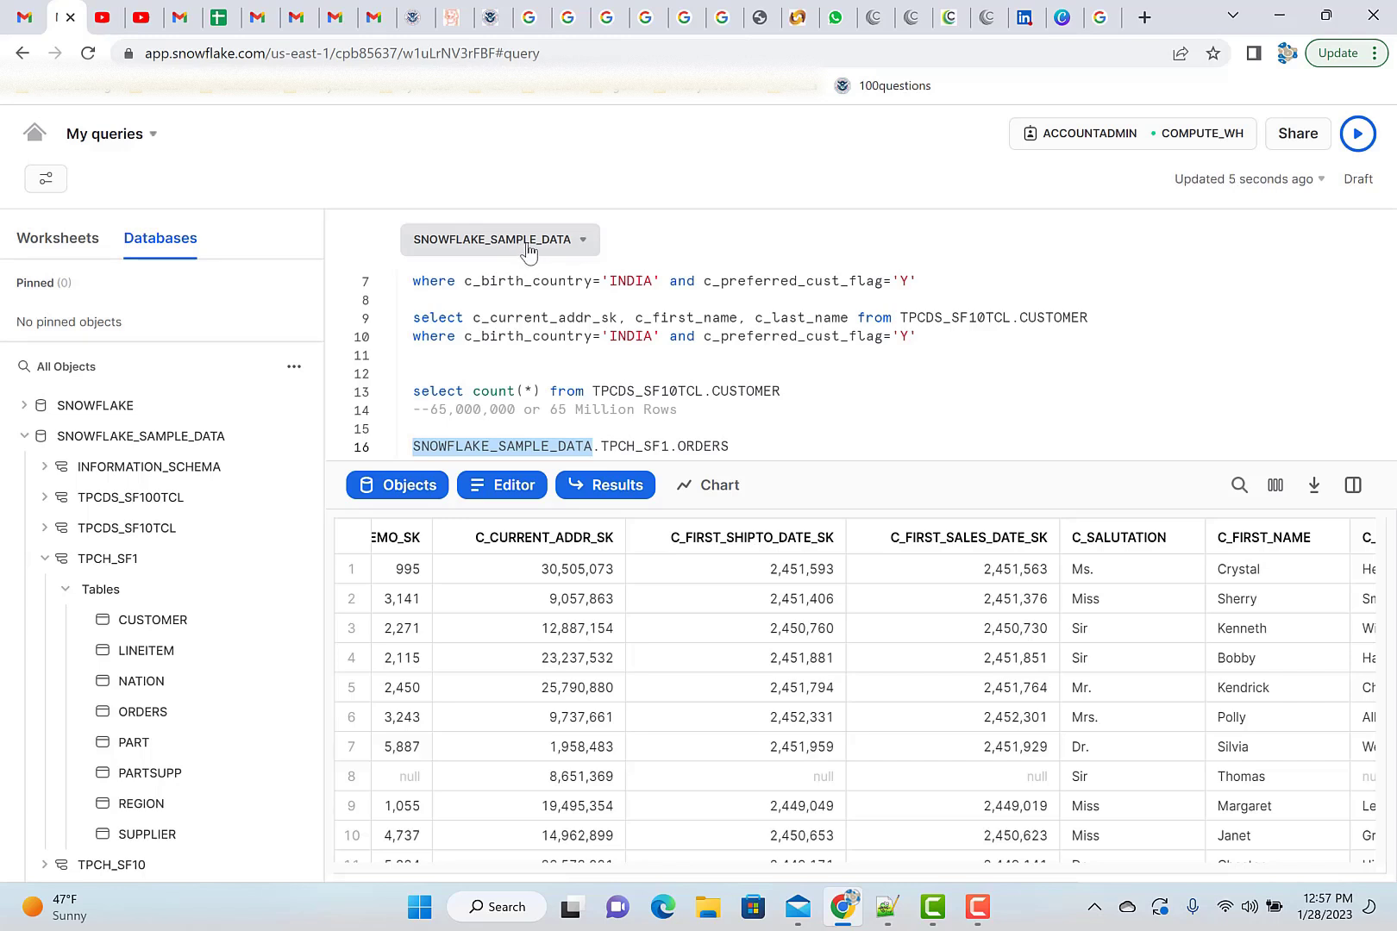
{"action": "mouse_move", "coordinate": [593, 429]}
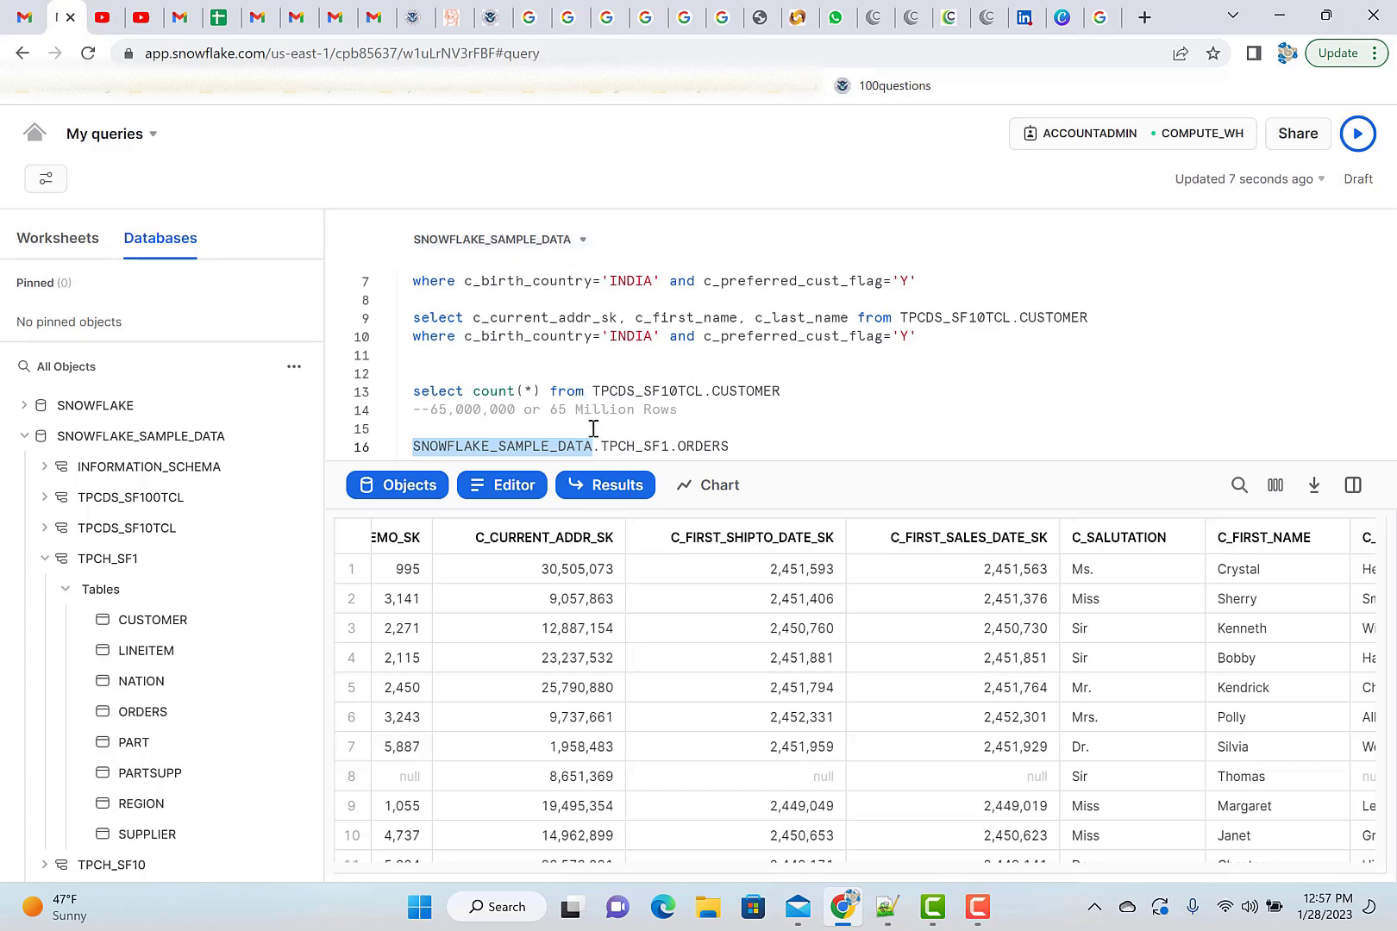
{"action": "type", "text": "Select * TPCH_SF1.ORDERS"}
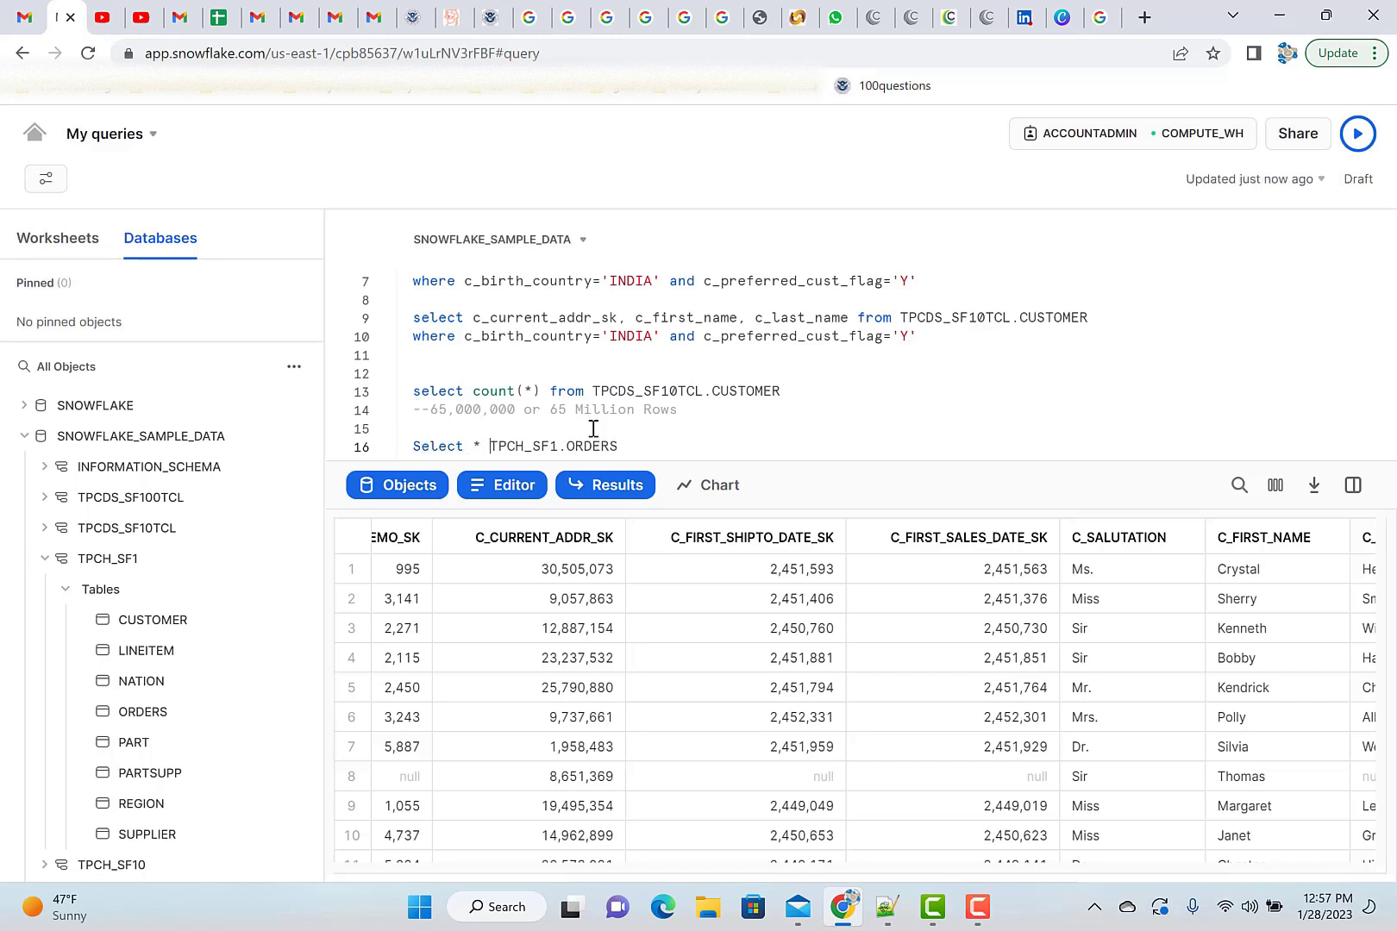
{"action": "left_click", "coordinate": [1357, 134]}
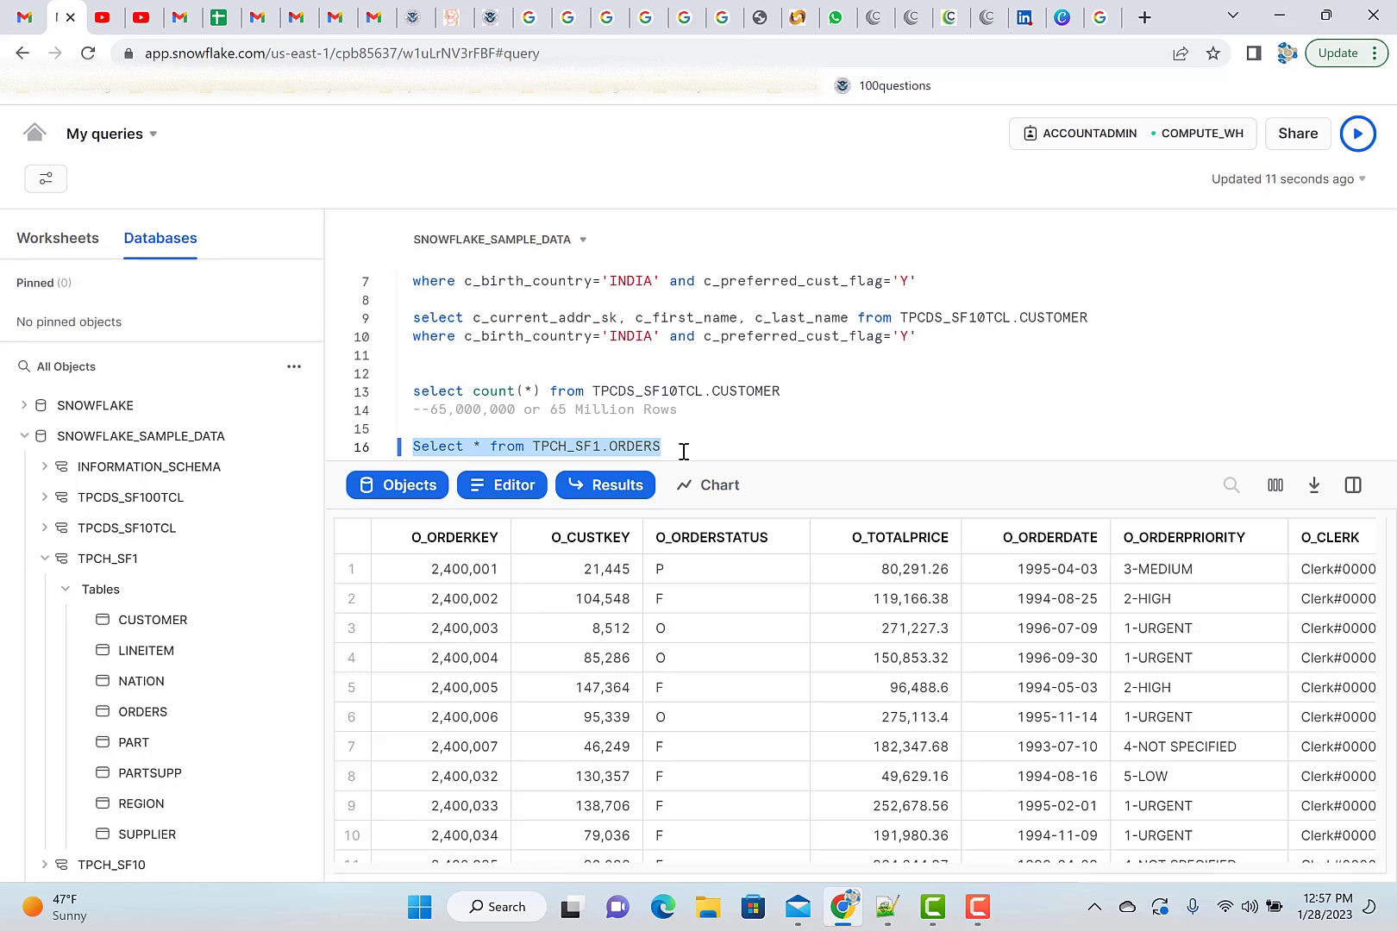
{"action": "mouse_move", "coordinate": [732, 694]}
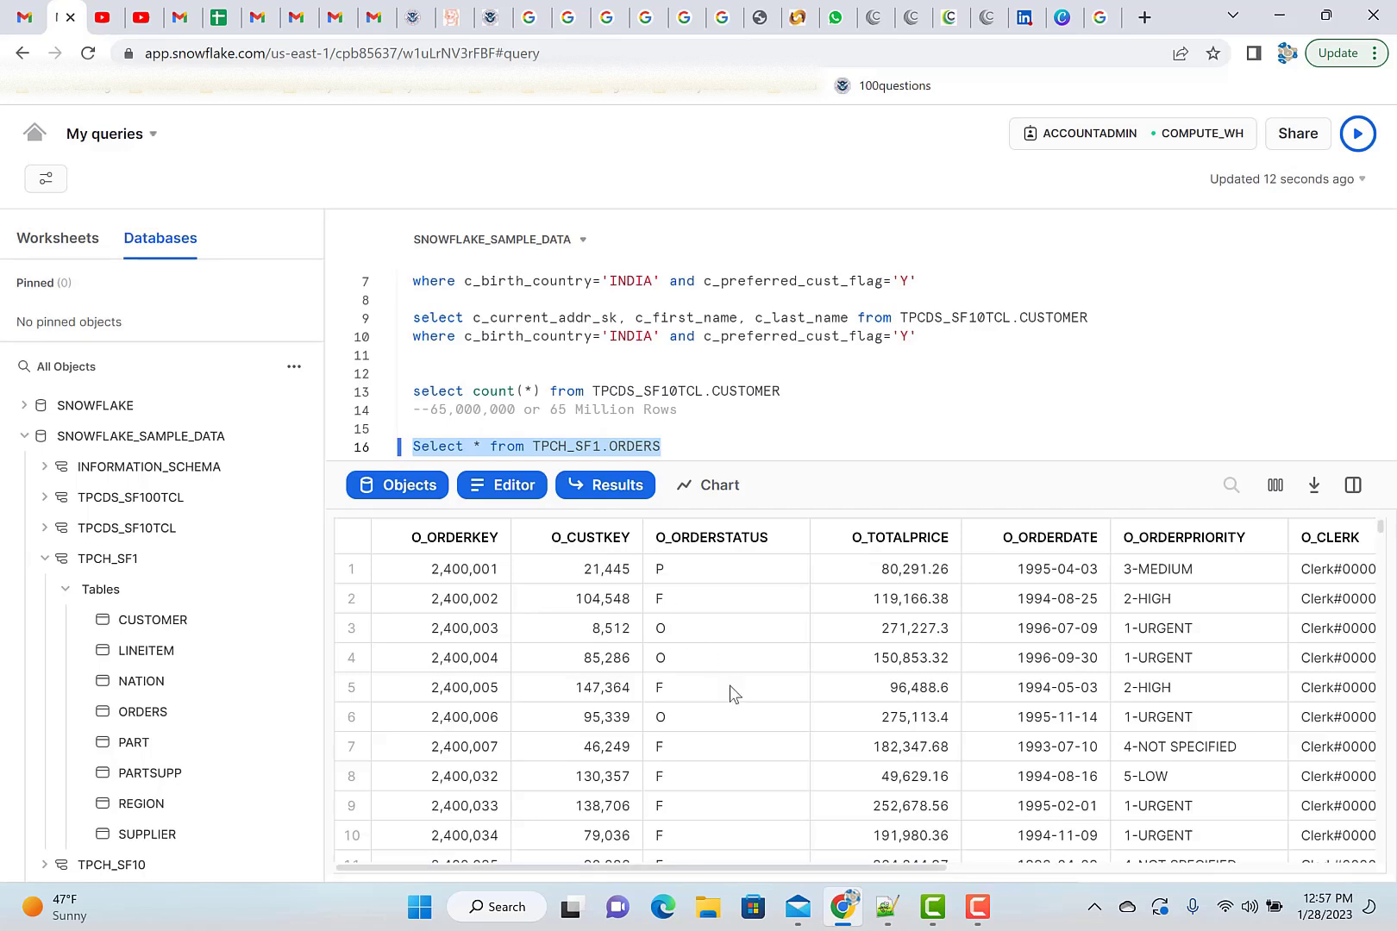
{"action": "left_click", "coordinate": [576, 628]}
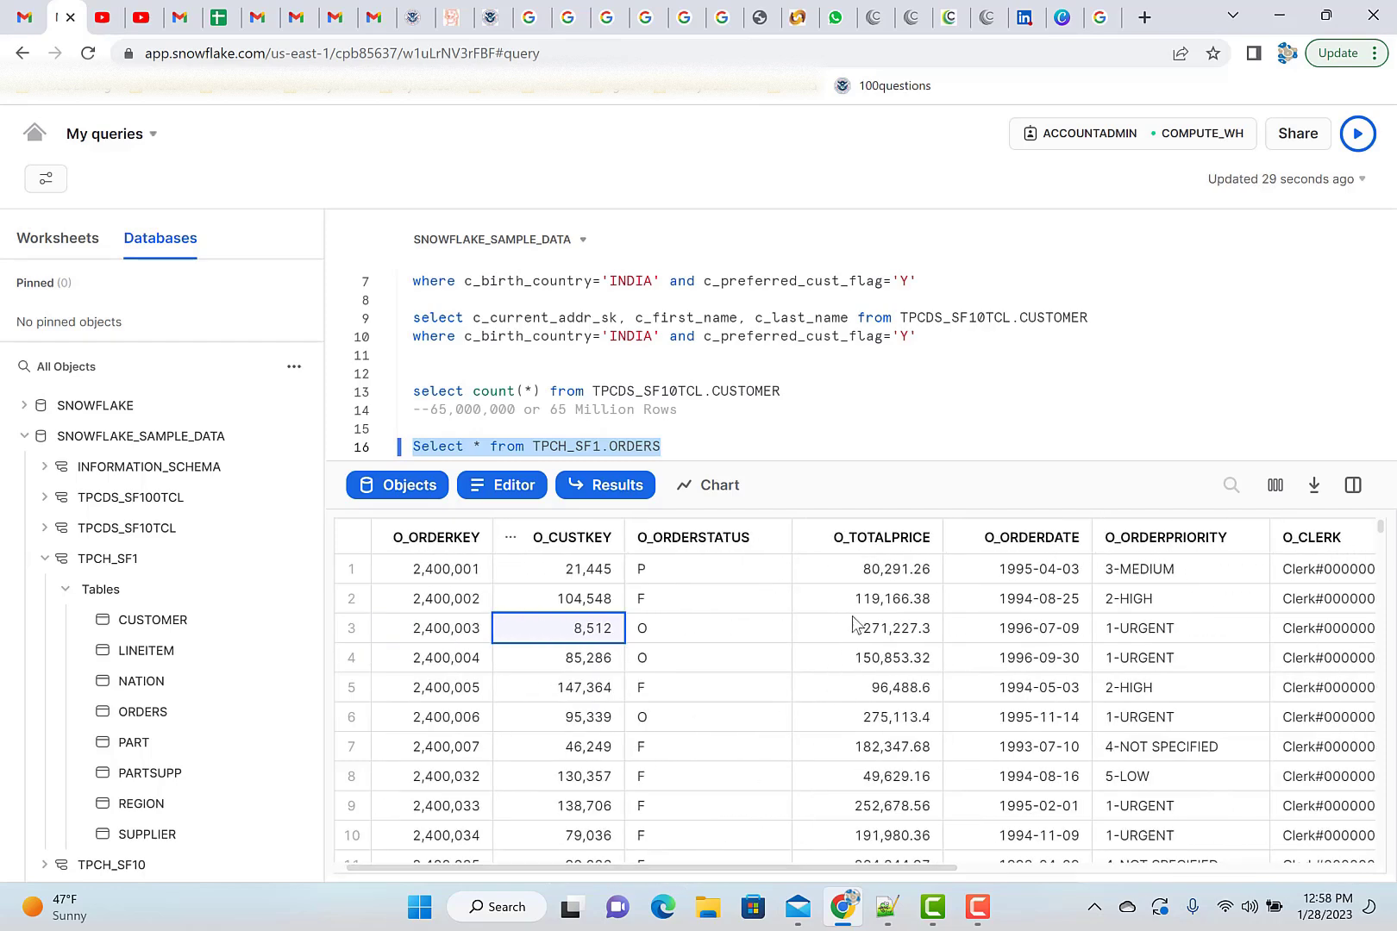
{"action": "mouse_move", "coordinate": [876, 605]}
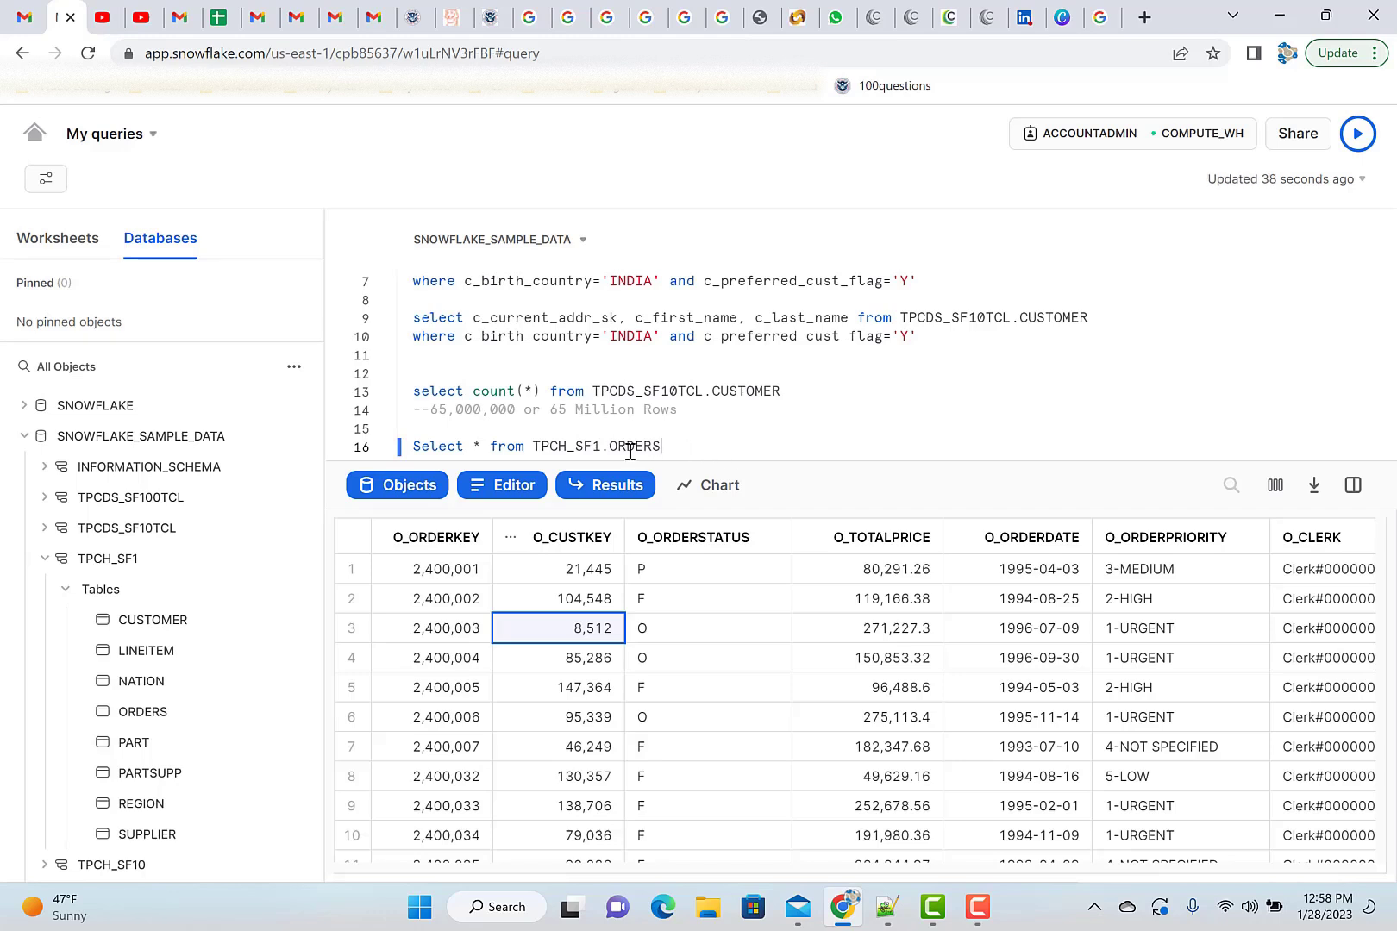
{"action": "mouse_move", "coordinate": [893, 591]}
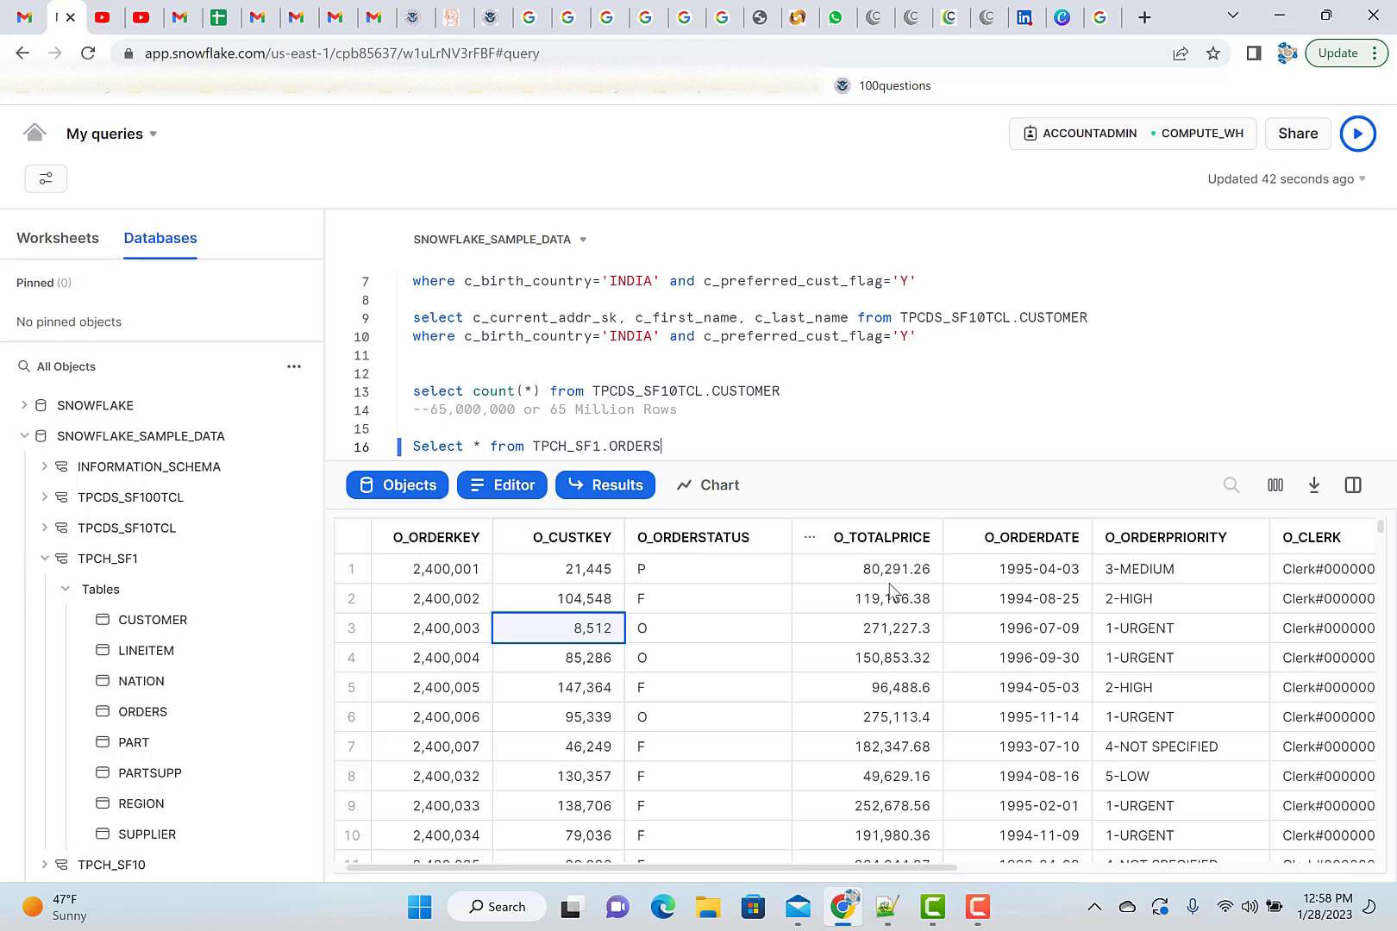
{"action": "mouse_move", "coordinate": [877, 570]}
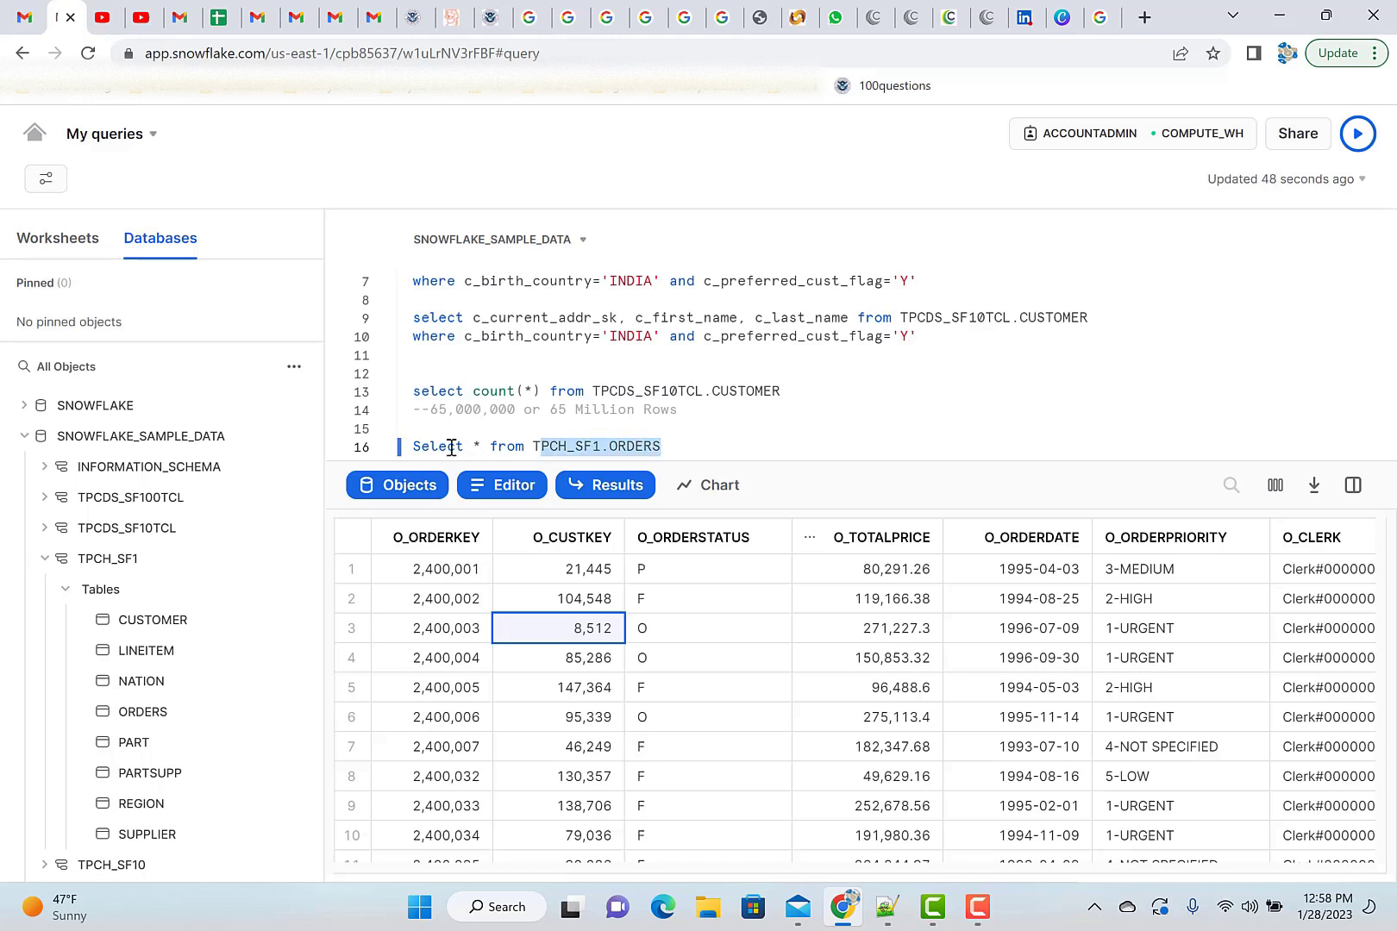
Add line 18 'Select sum(o_totalprice) from TPCH_SF1.ORDERS', autocompleting o_totalprice.
{"action": "triple_click", "coordinate": [535, 447]}
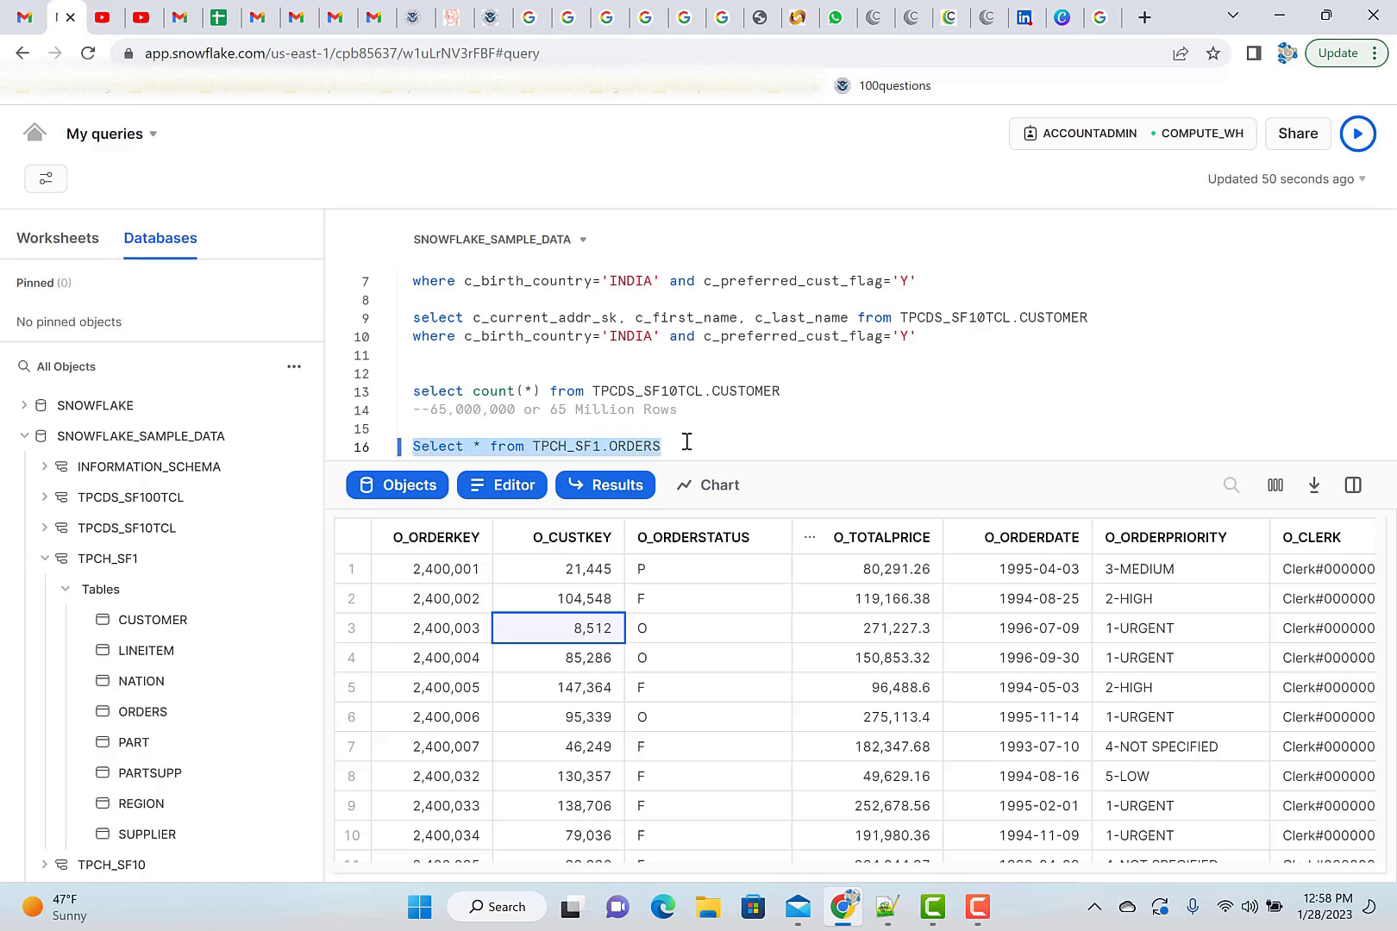
{"action": "key", "text": "enter"}
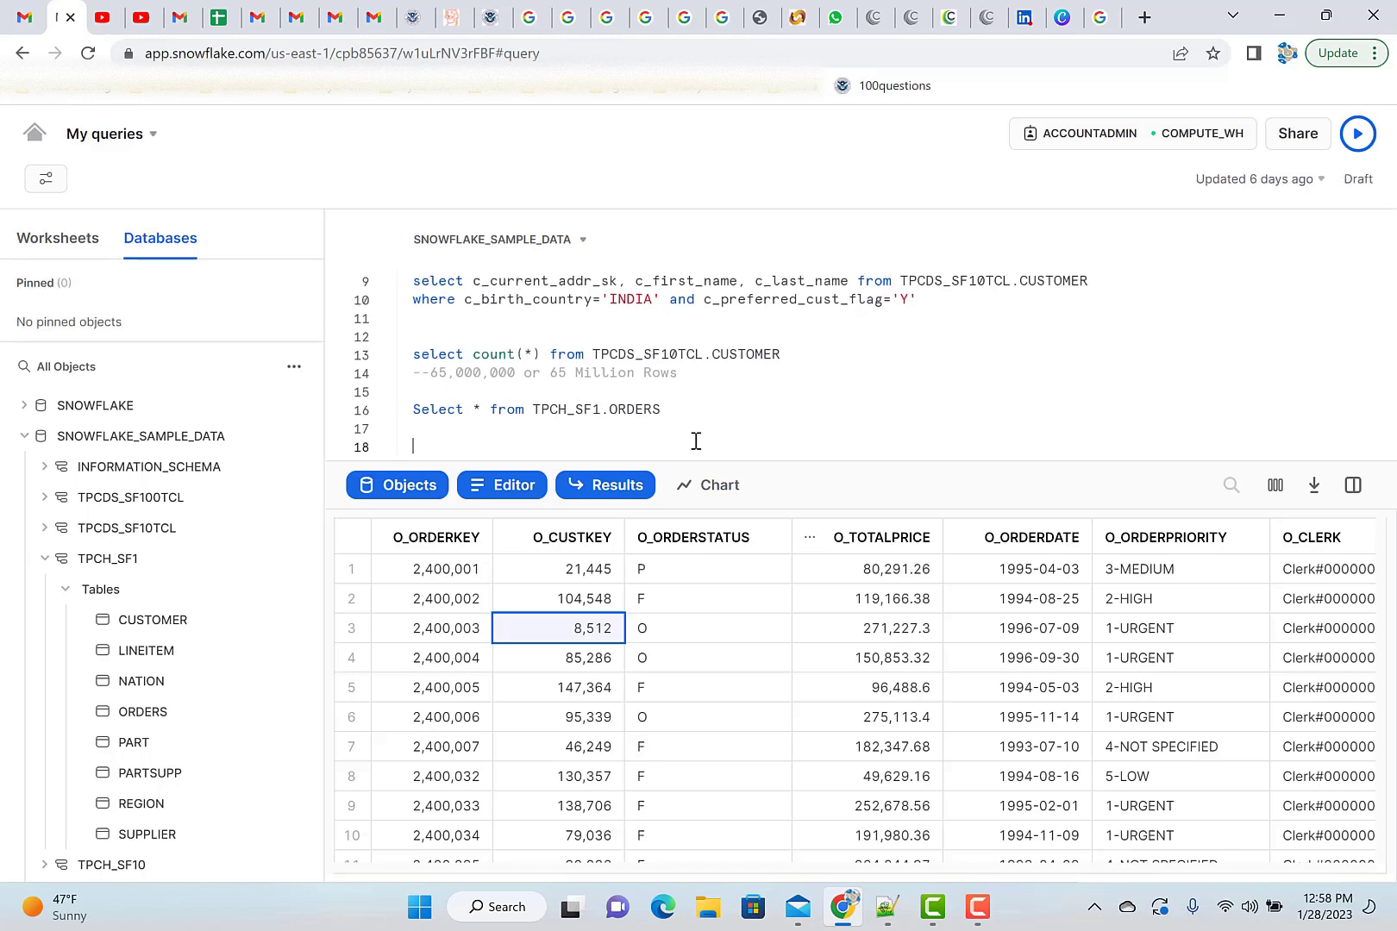
{"action": "type", "text": "Select * from TPCH_SF1.ORDERS"}
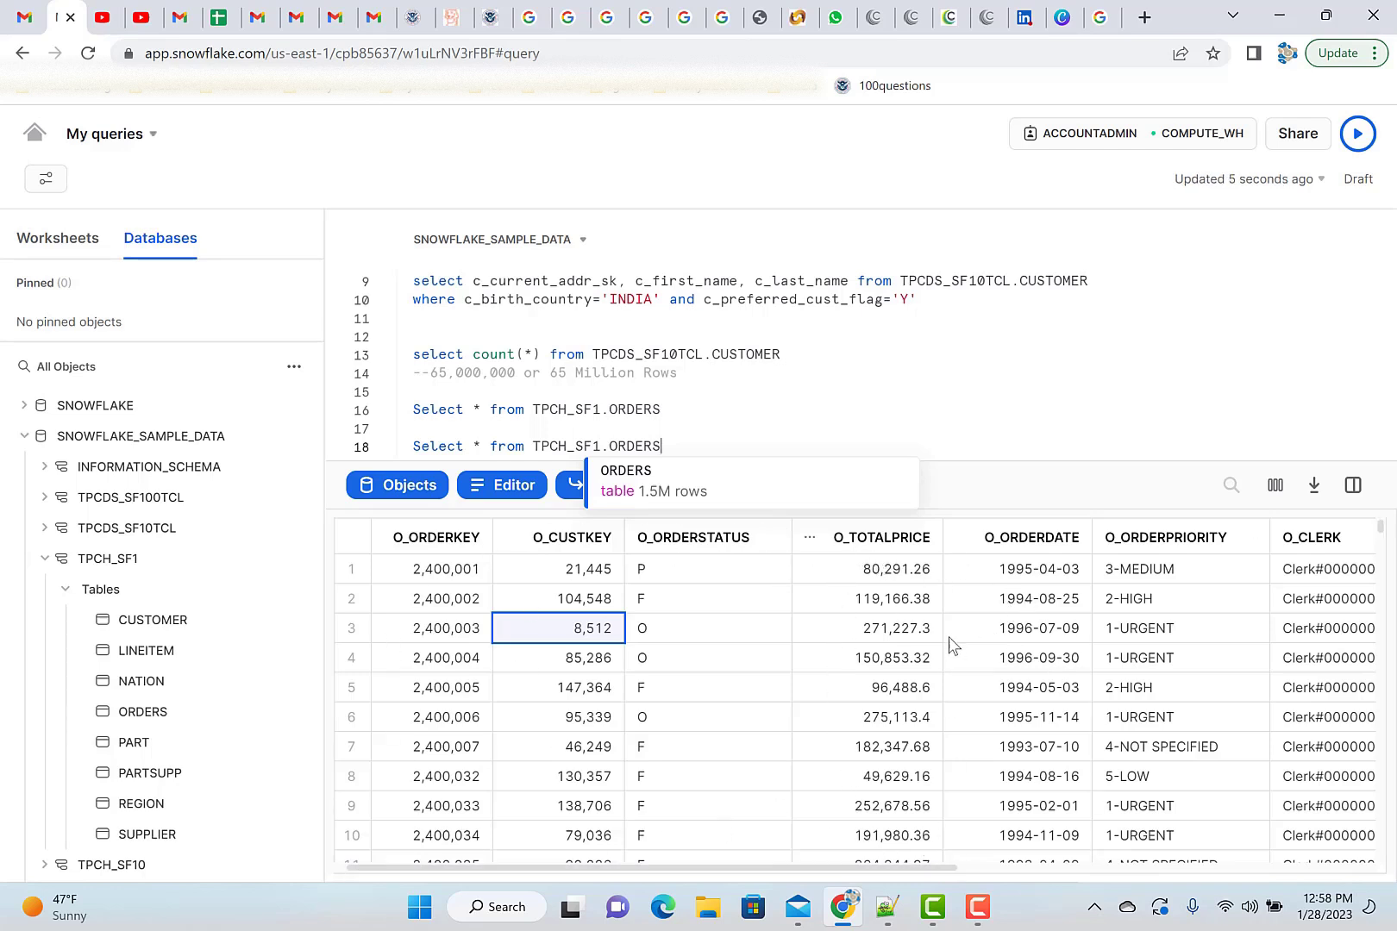
{"action": "mouse_move", "coordinate": [907, 550]}
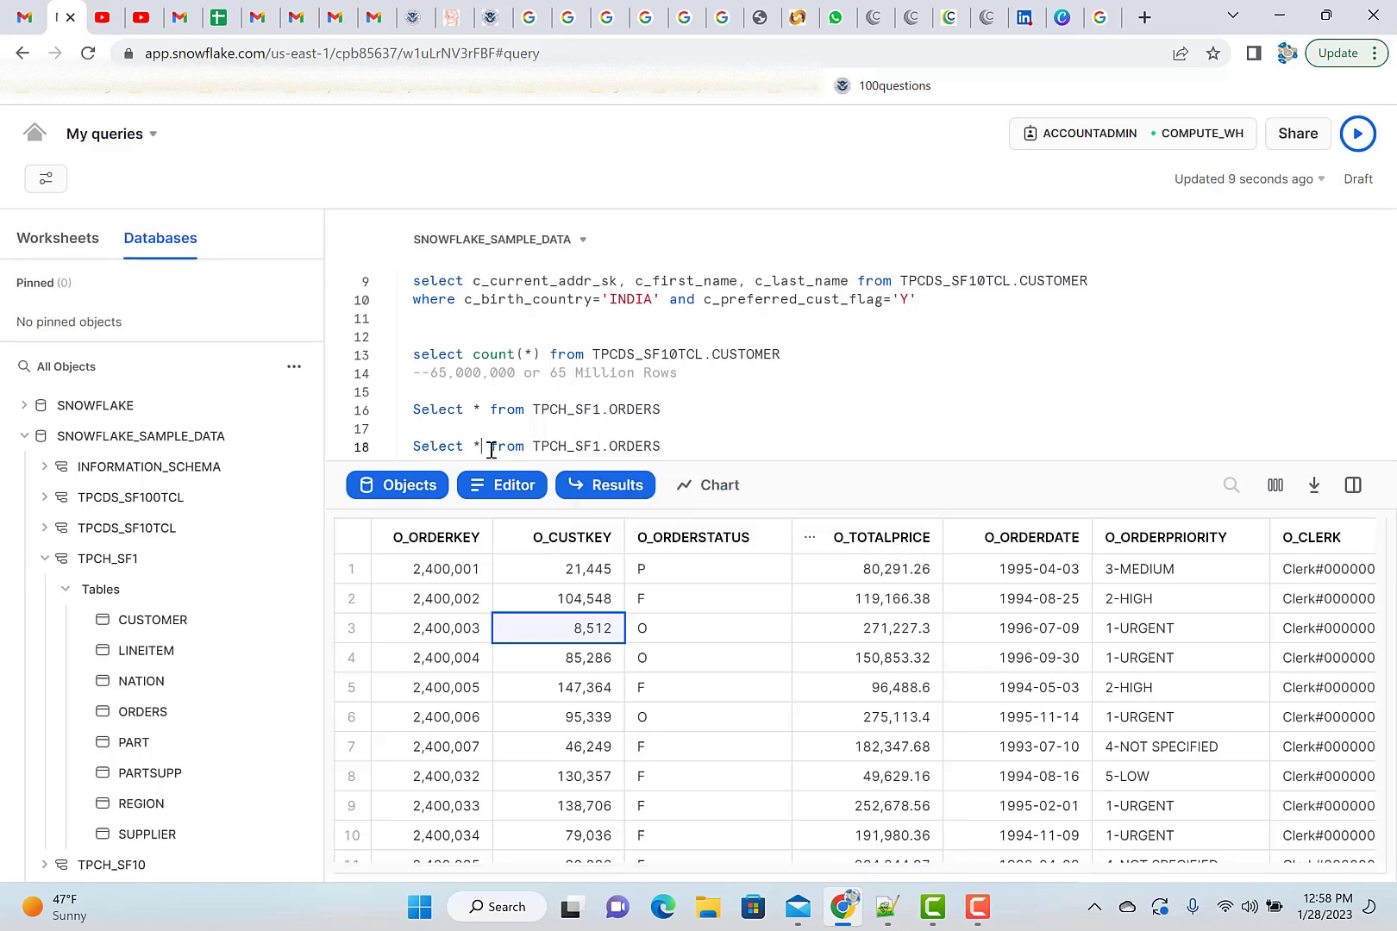
{"action": "type", "text": "sum"}
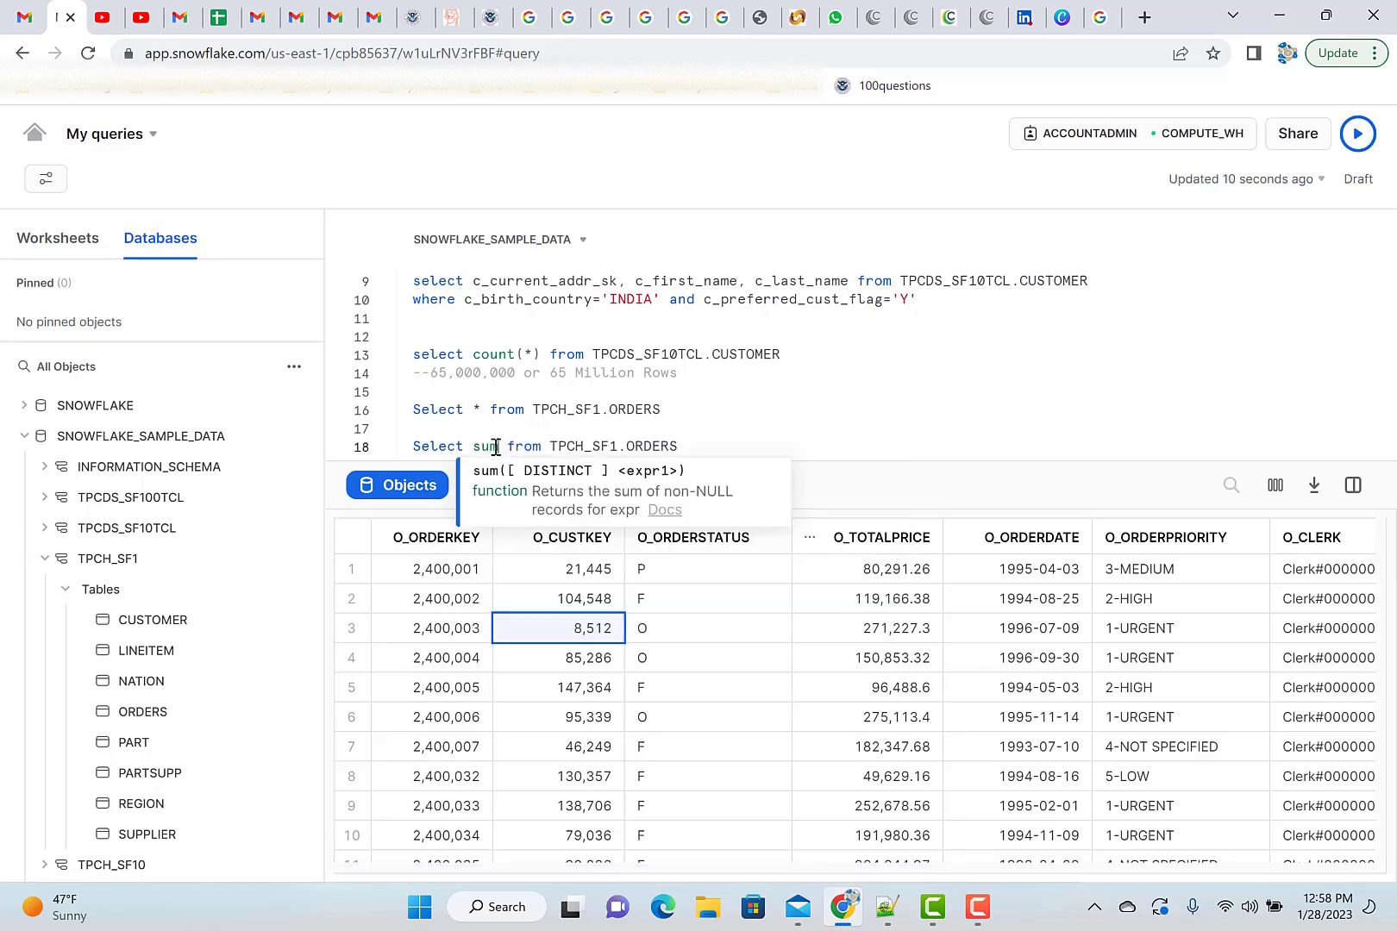
{"action": "type", "text": "("}
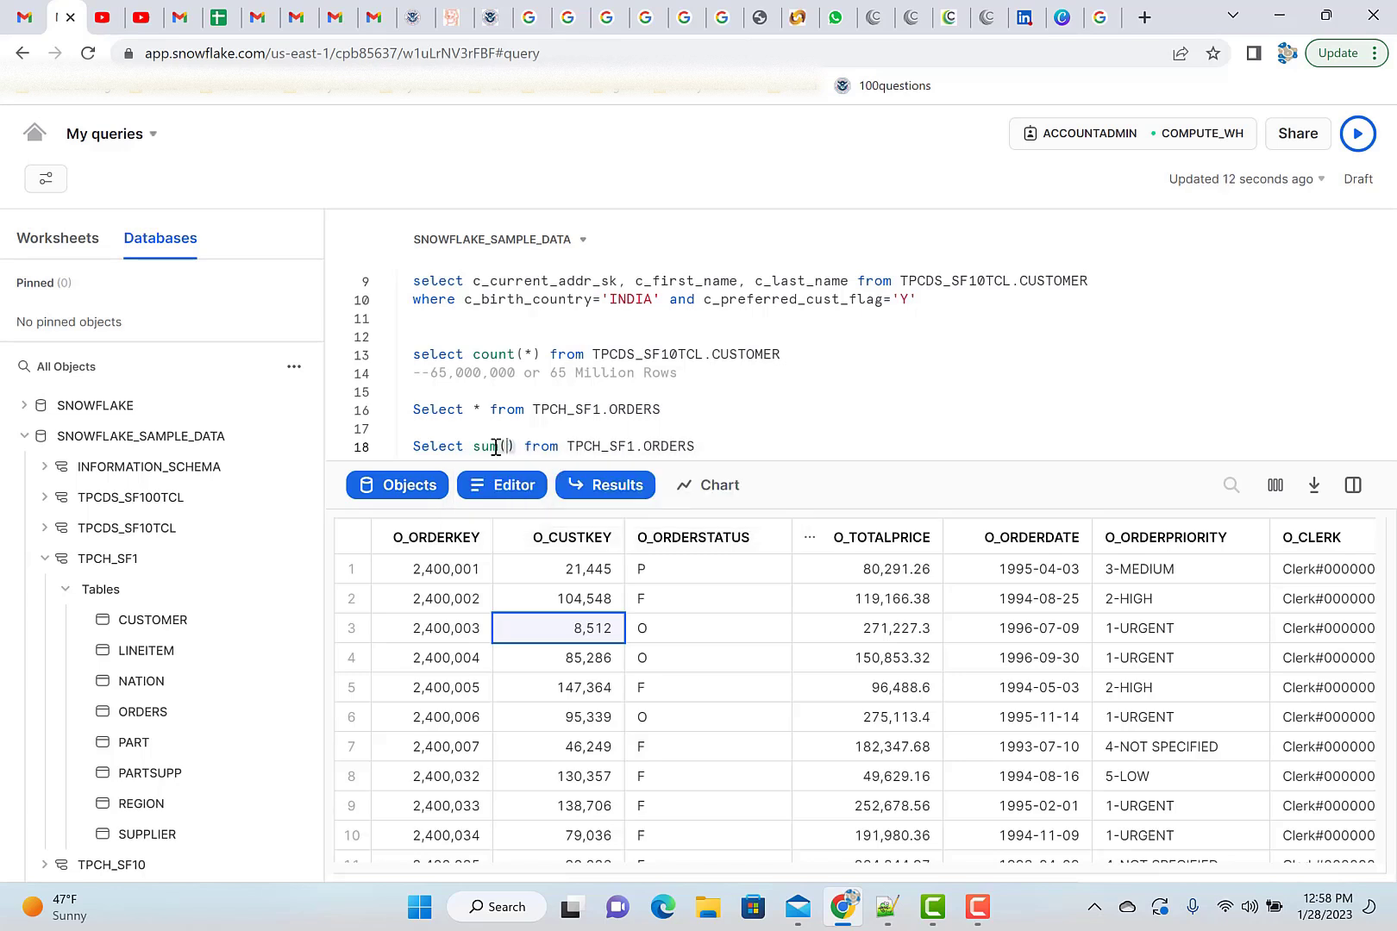
{"action": "type", "text": "o_to"}
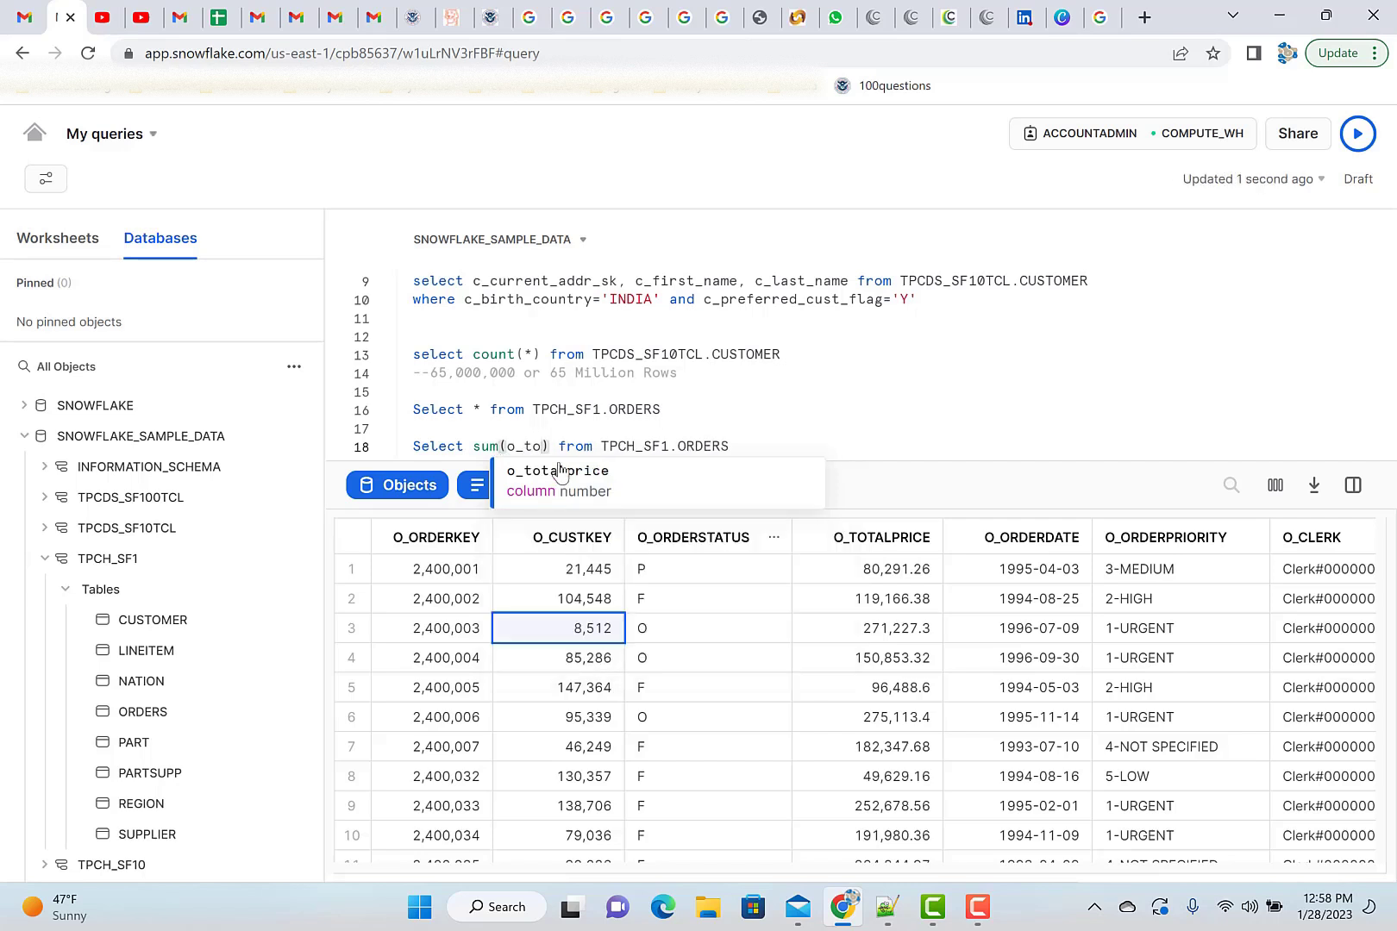
{"action": "left_click", "coordinate": [557, 471]}
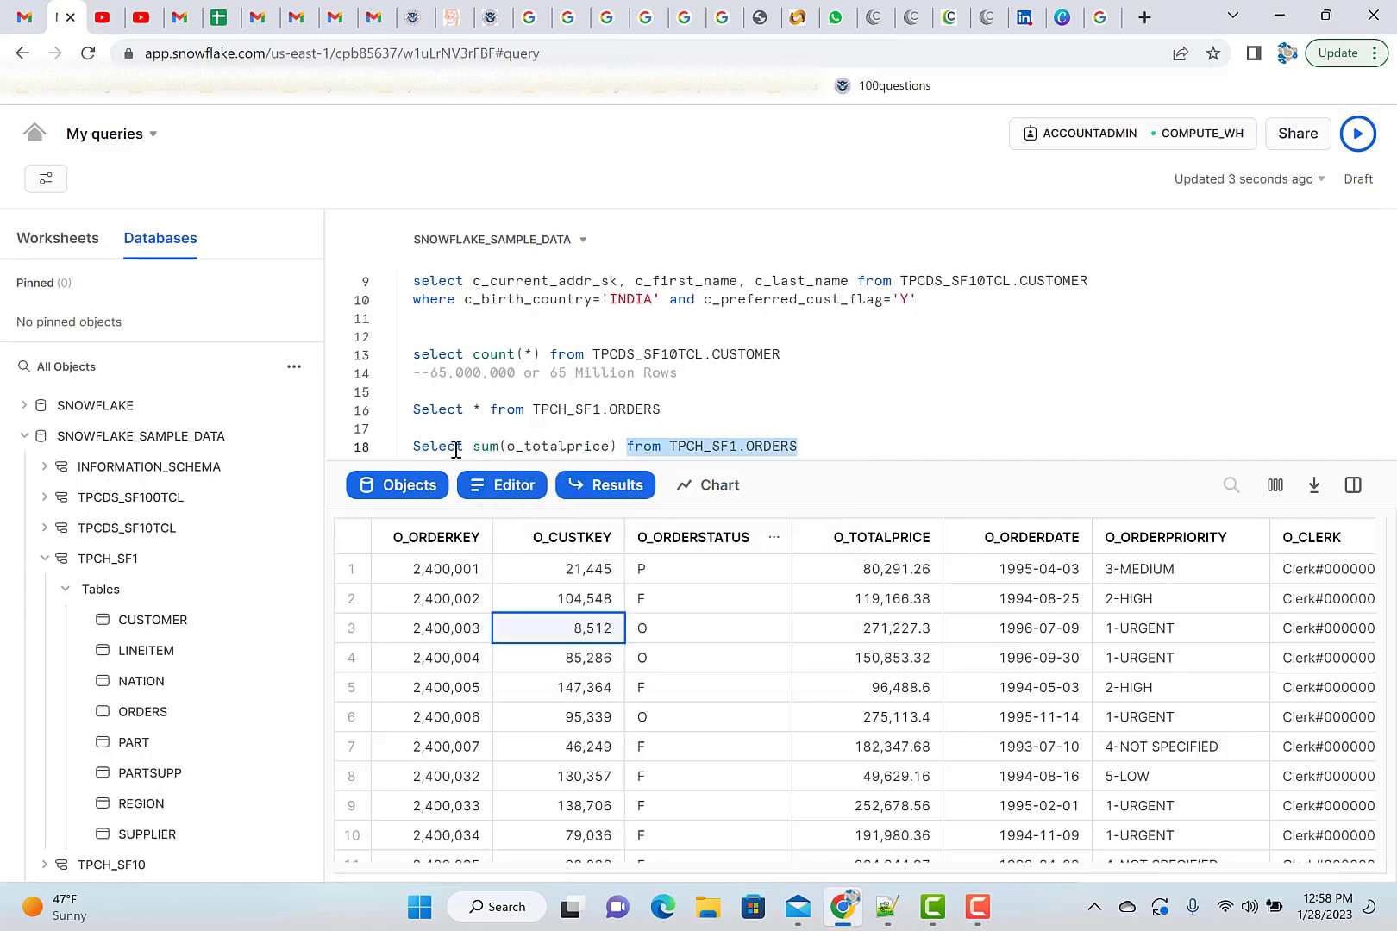
Run the sum query and inspect the 226,829,306,447.46 total cell.
{"action": "left_click", "coordinate": [1355, 133]}
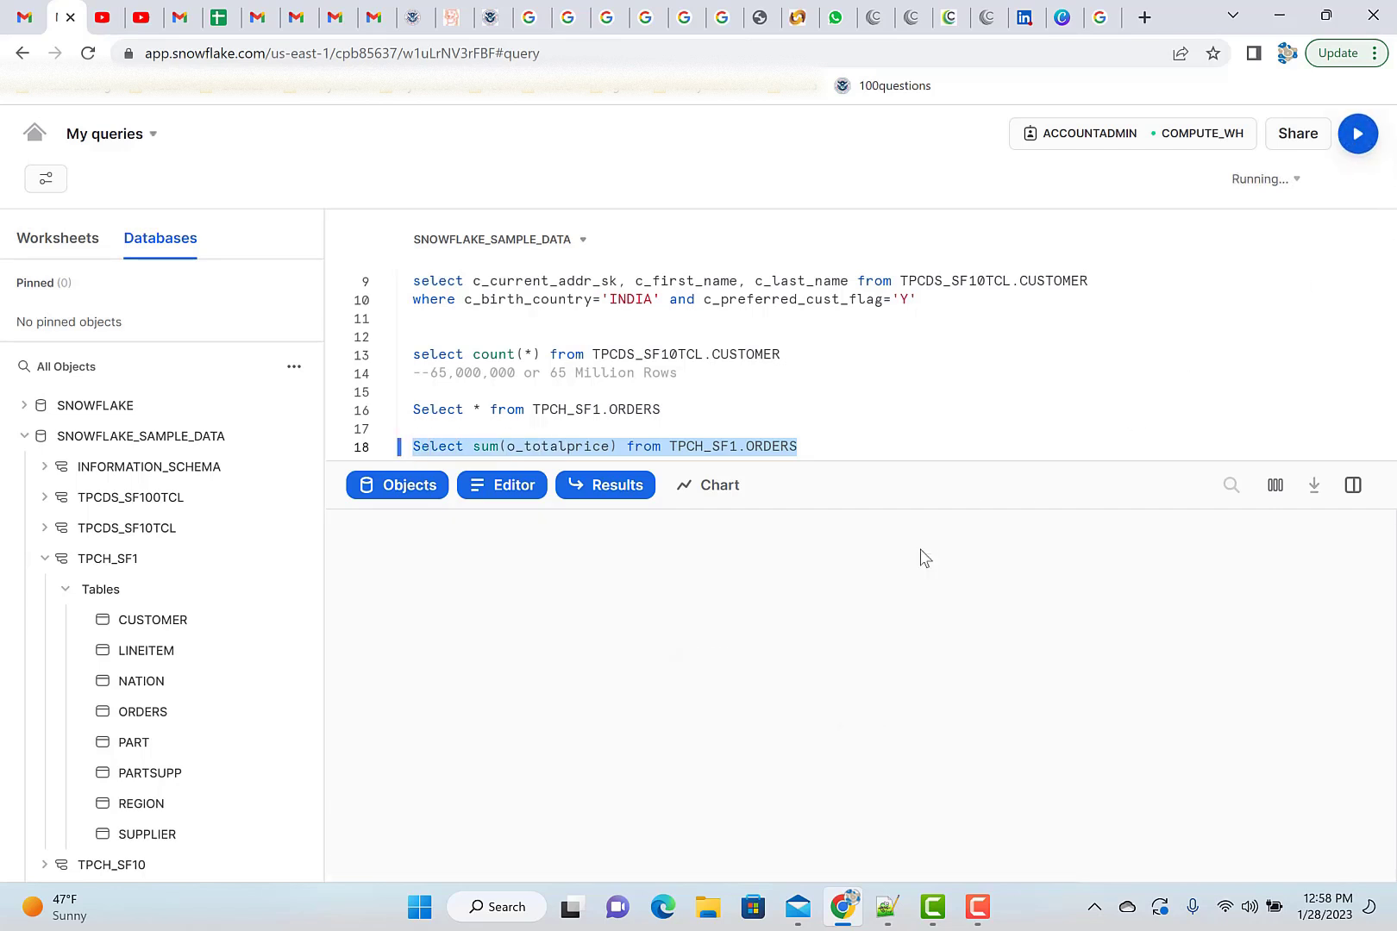
{"action": "left_click", "coordinate": [1357, 133]}
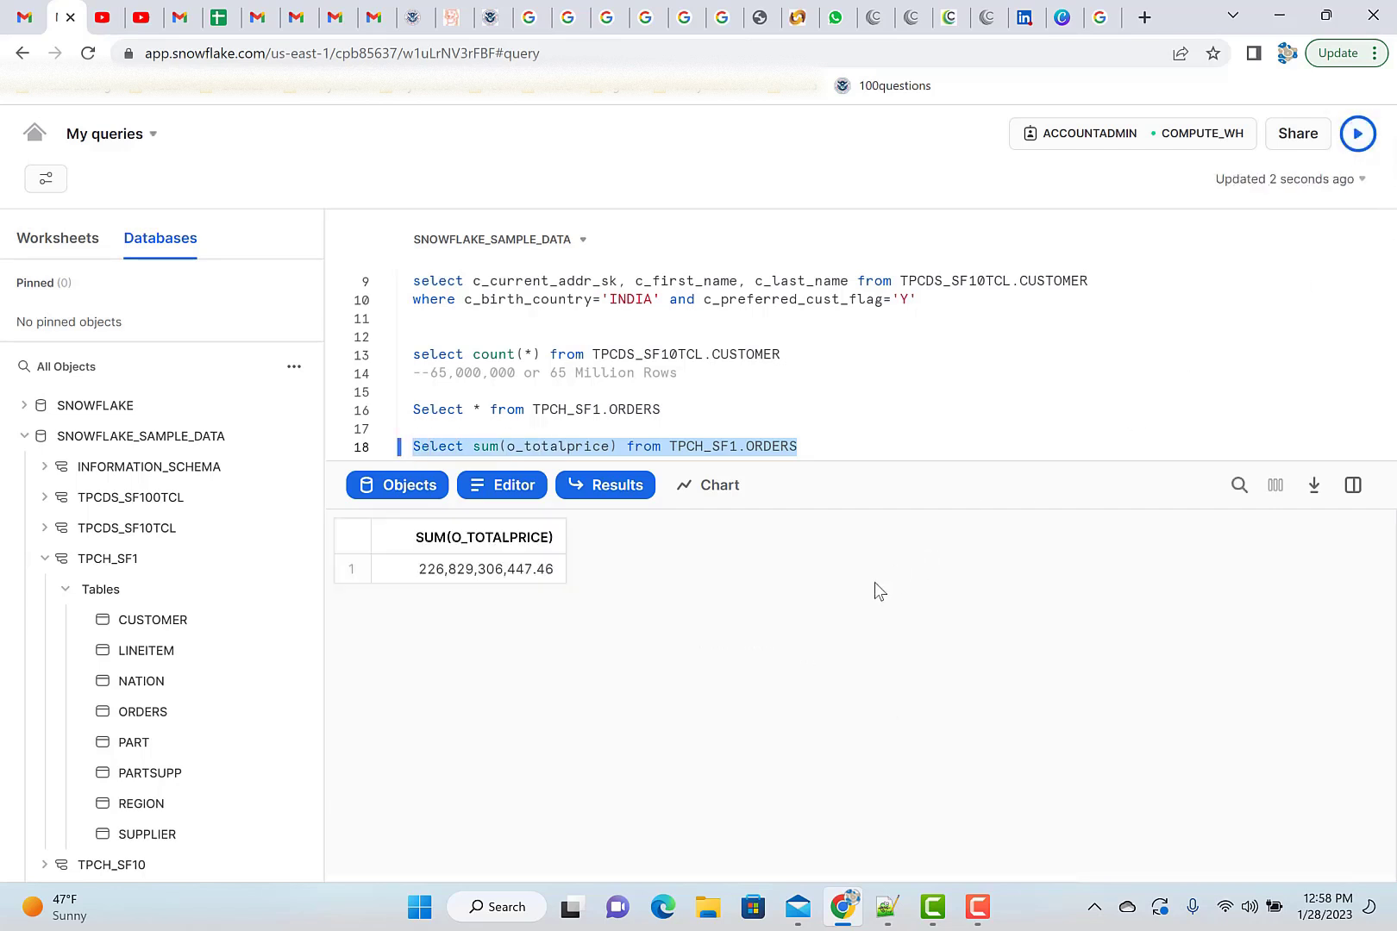
{"action": "left_click", "coordinate": [467, 569]}
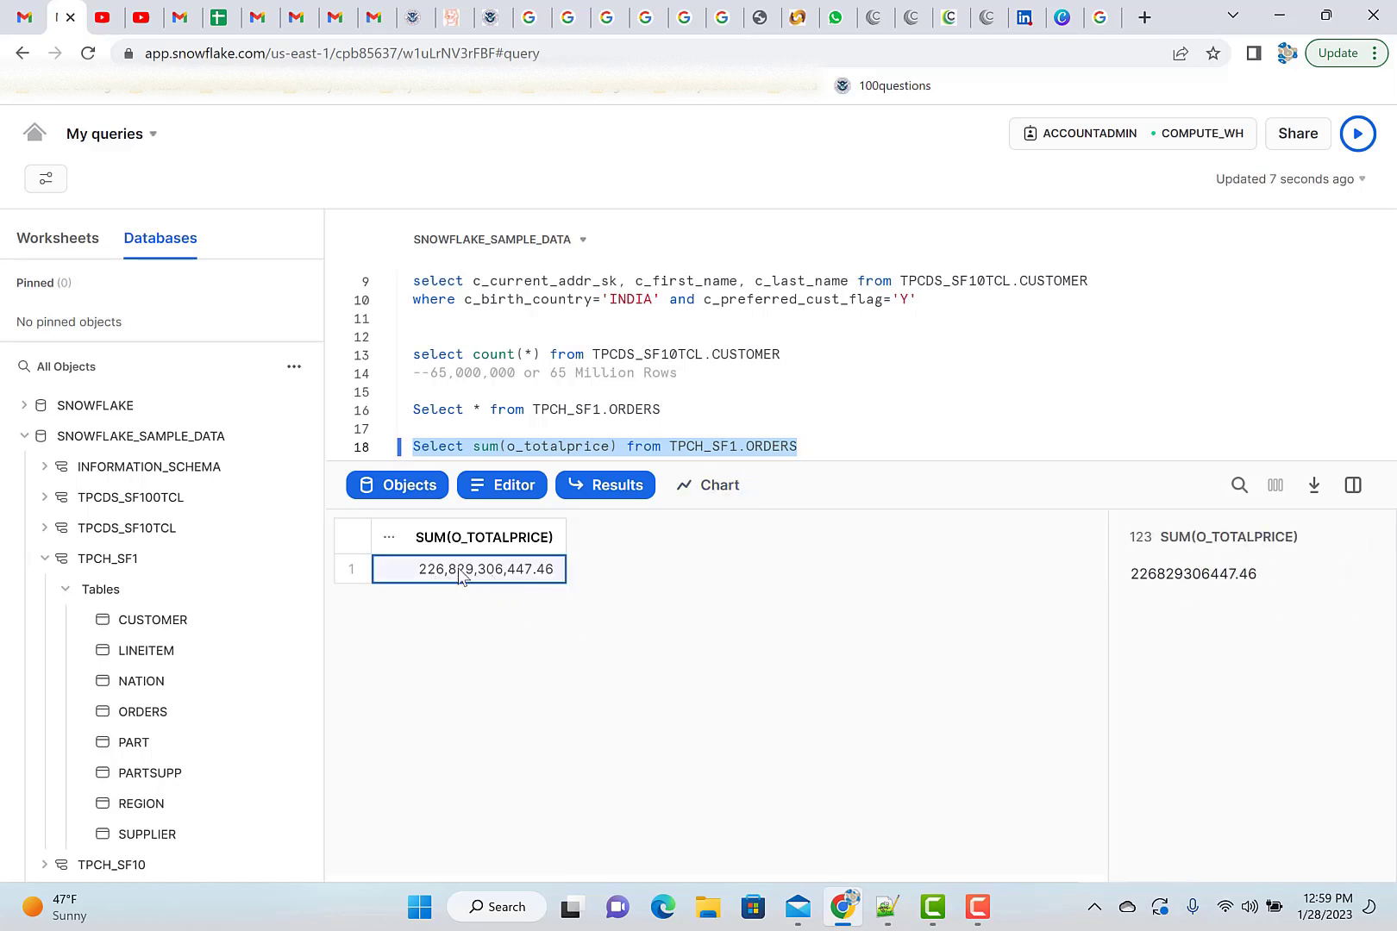
{"action": "mouse_move", "coordinate": [510, 553]}
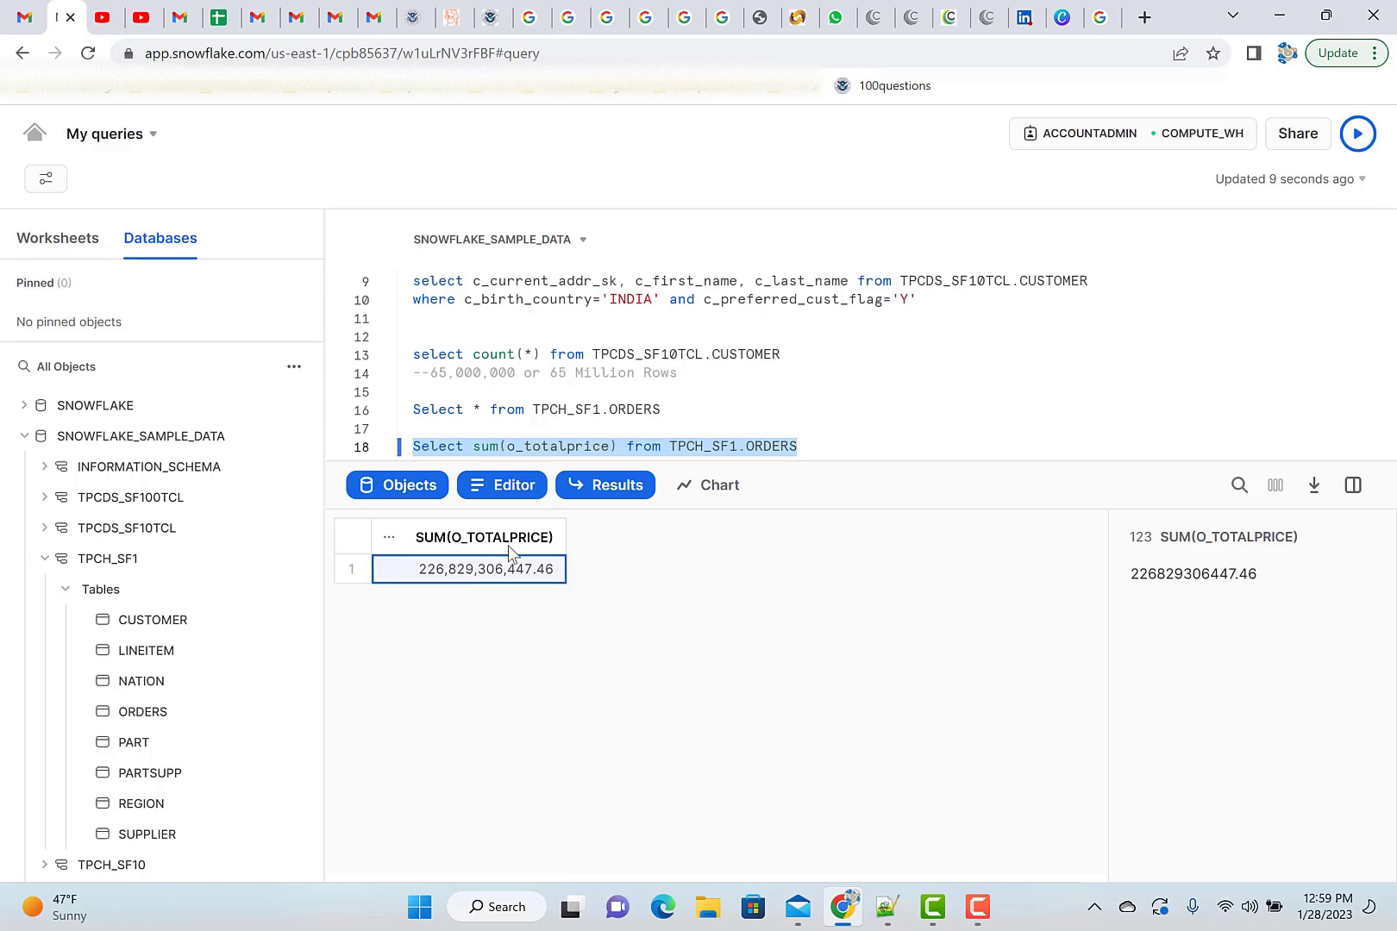
{"action": "mouse_move", "coordinate": [687, 525]}
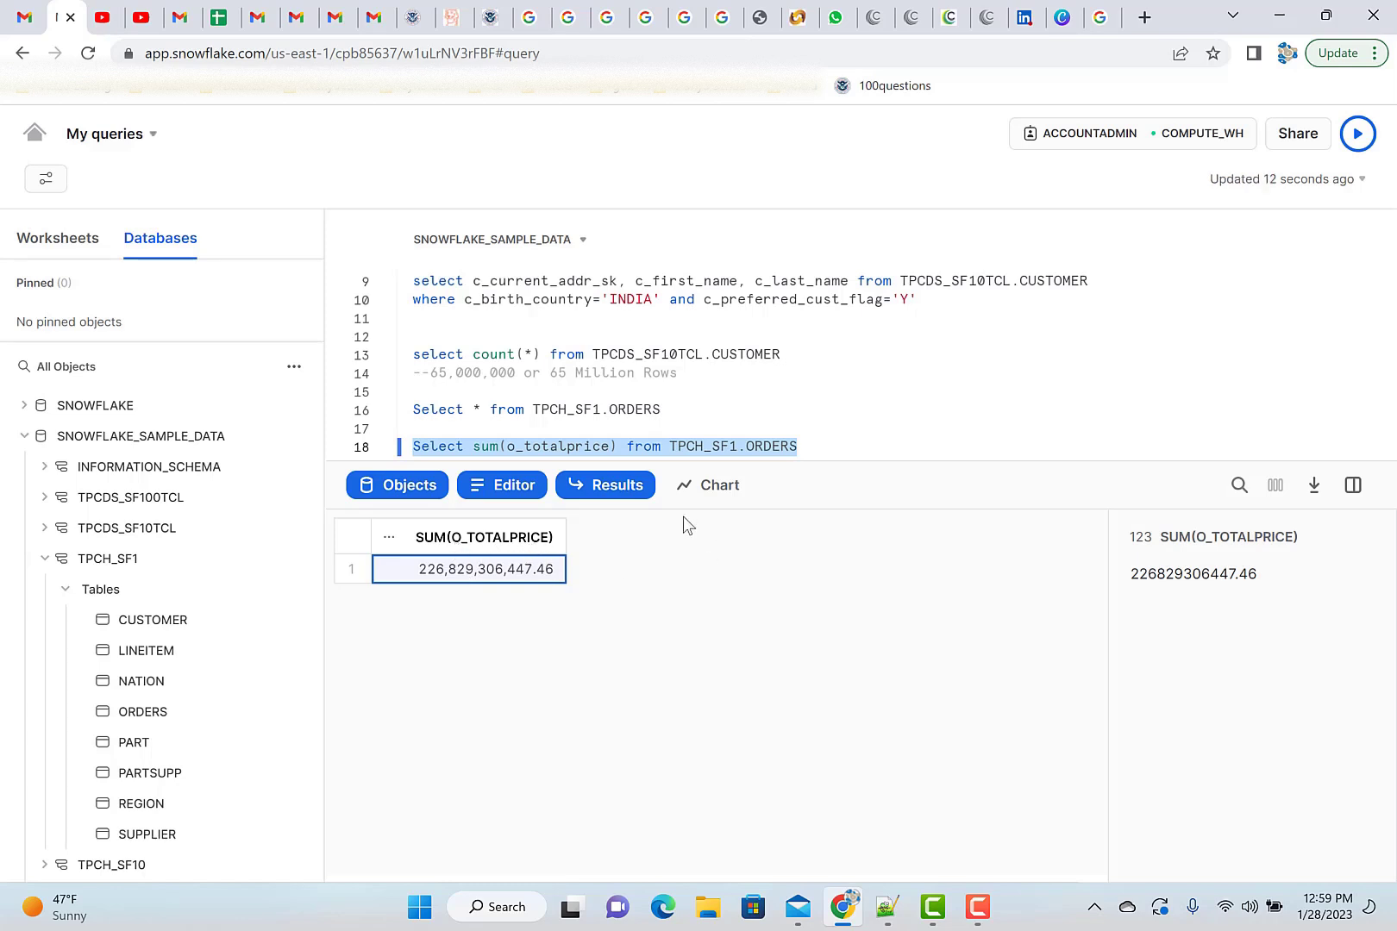
{"action": "mouse_move", "coordinate": [514, 586]}
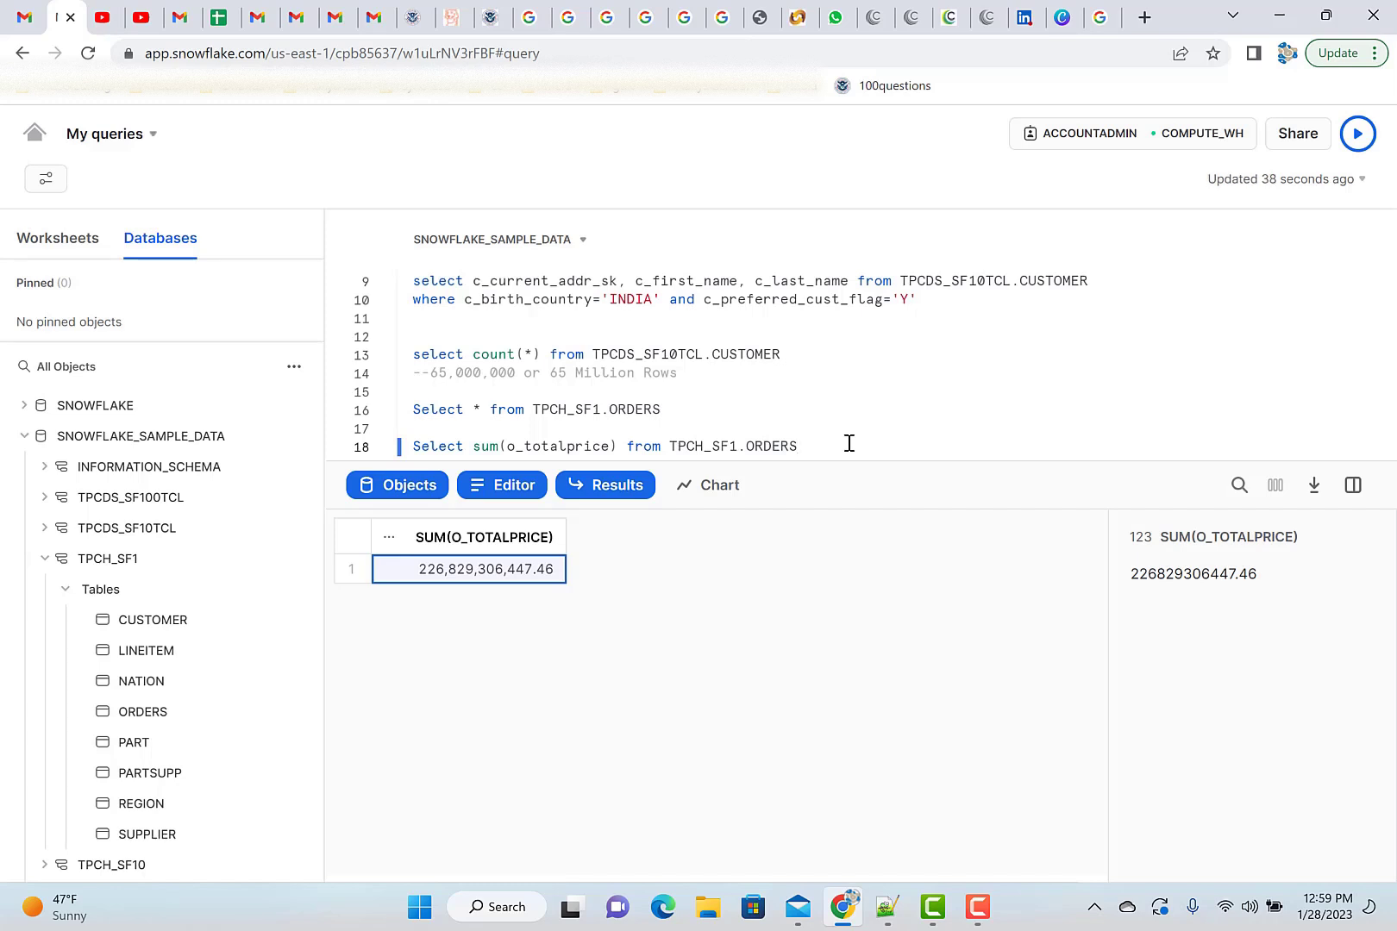
{"action": "scroll", "scroll_direction": "up", "scroll_amount": 3}
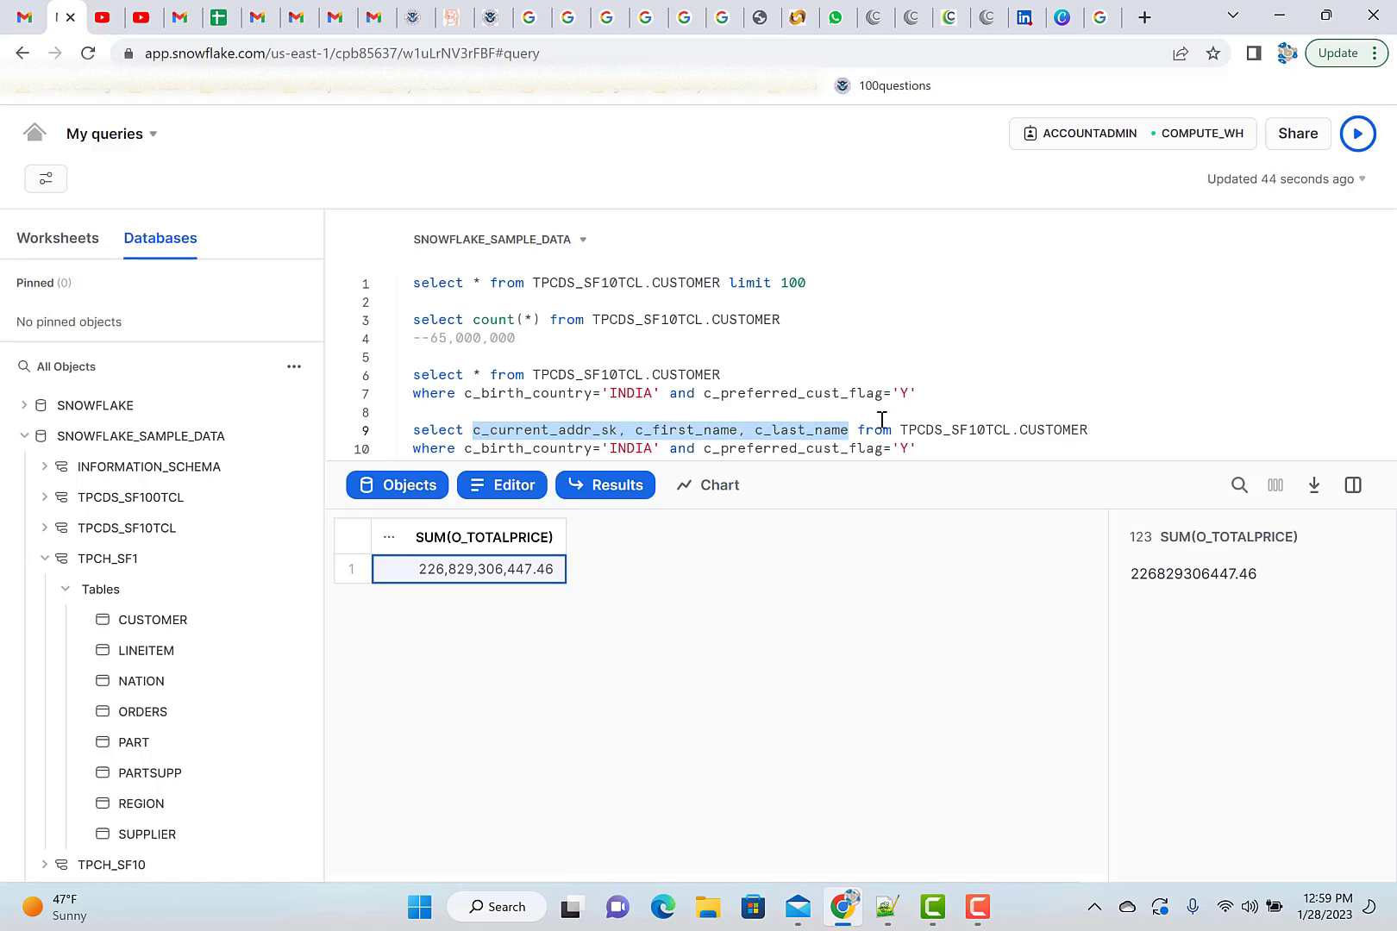
{"action": "mouse_move", "coordinate": [925, 447]}
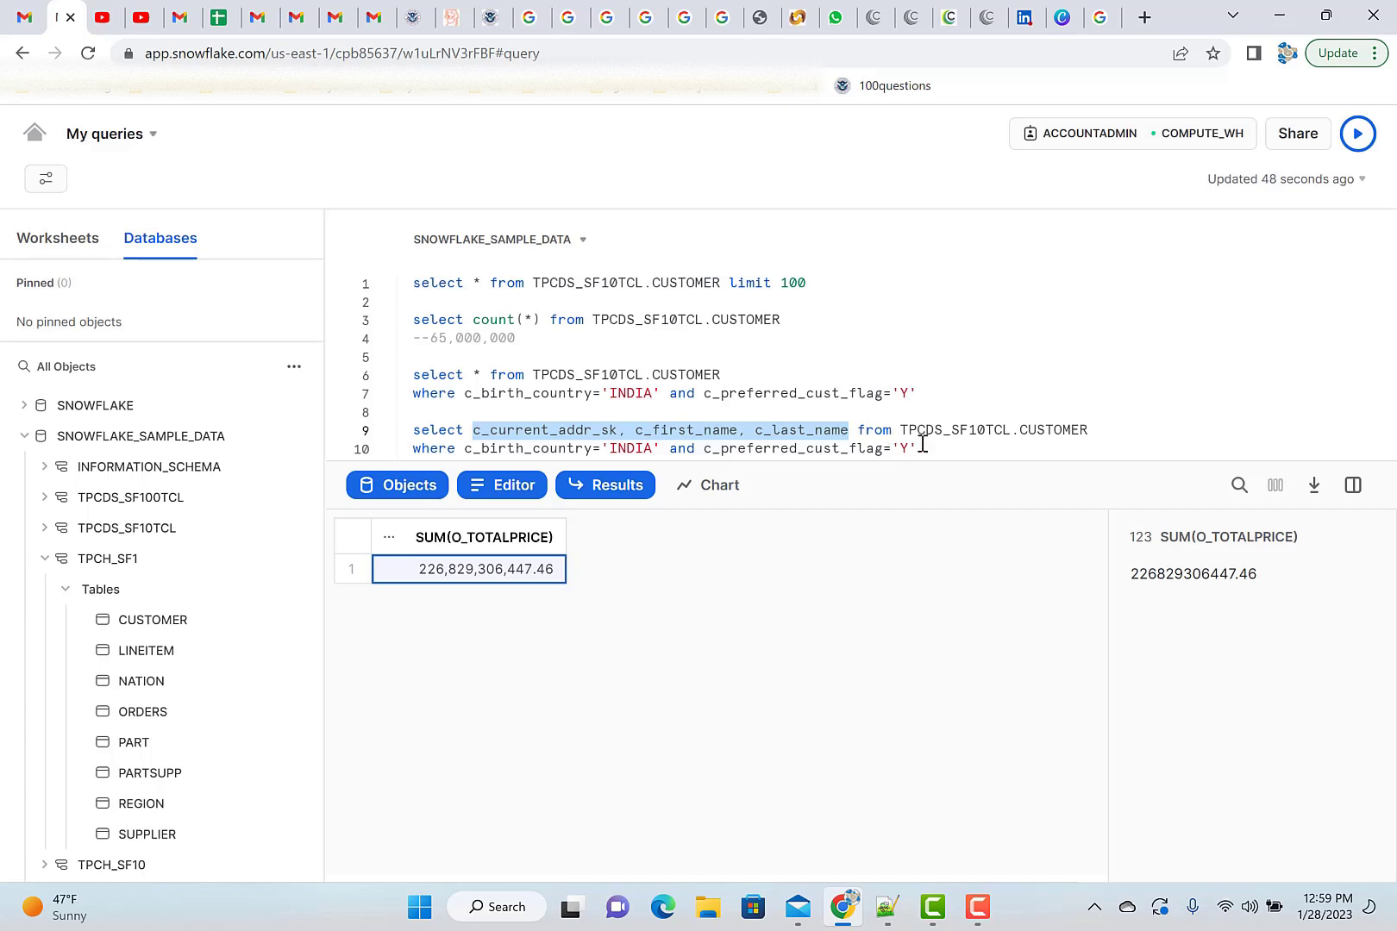